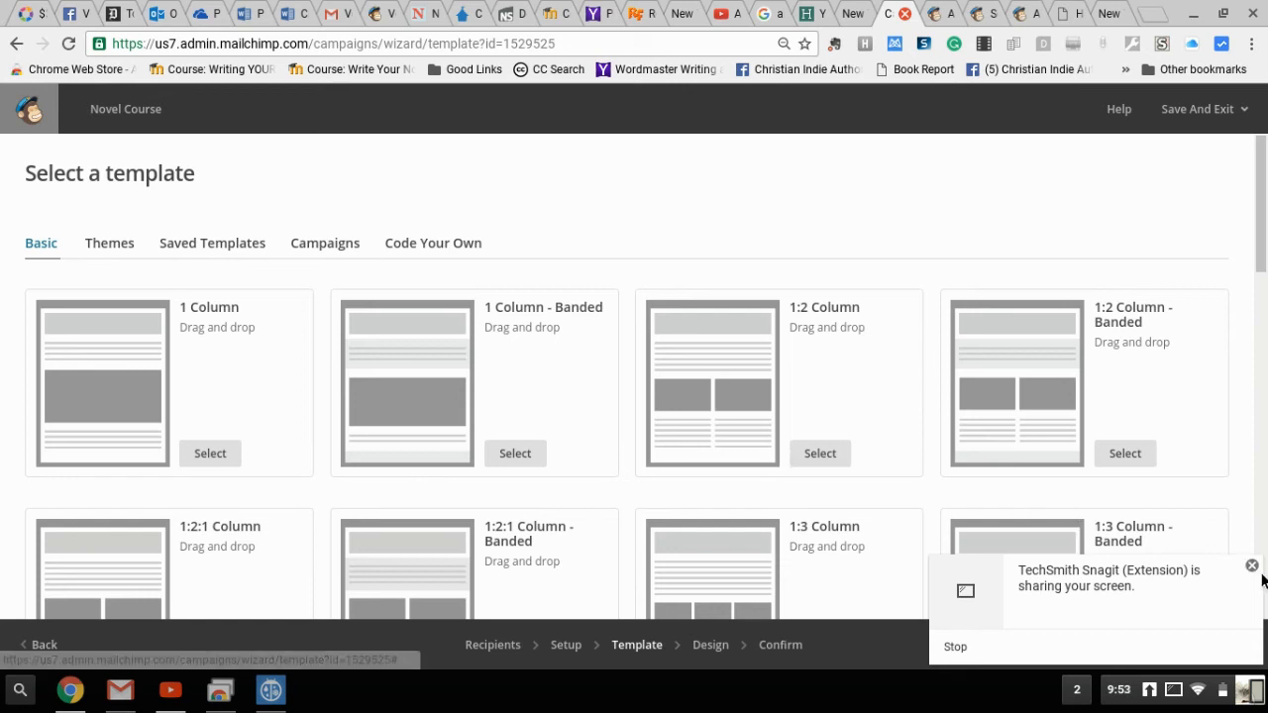
# - Scroll through the default template choices for the Novel Course campaign
pyautogui.click(1252, 567)
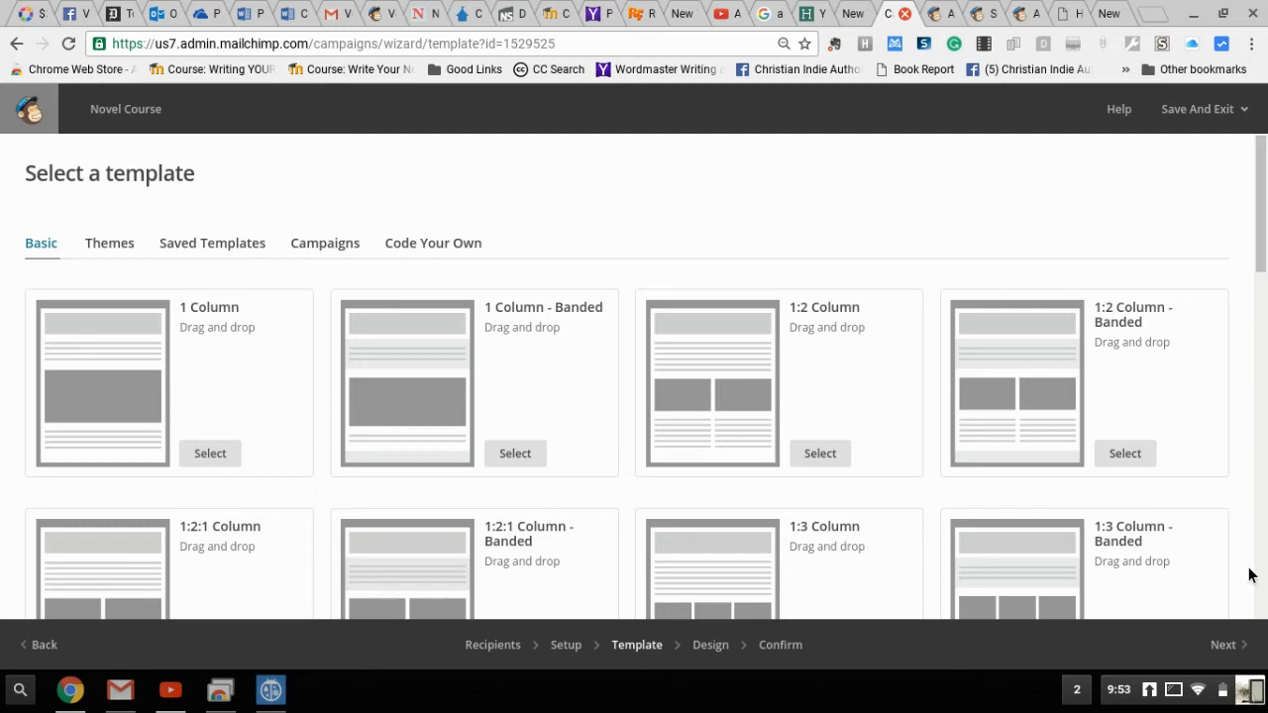
pyautogui.moveTo(1238, 575)
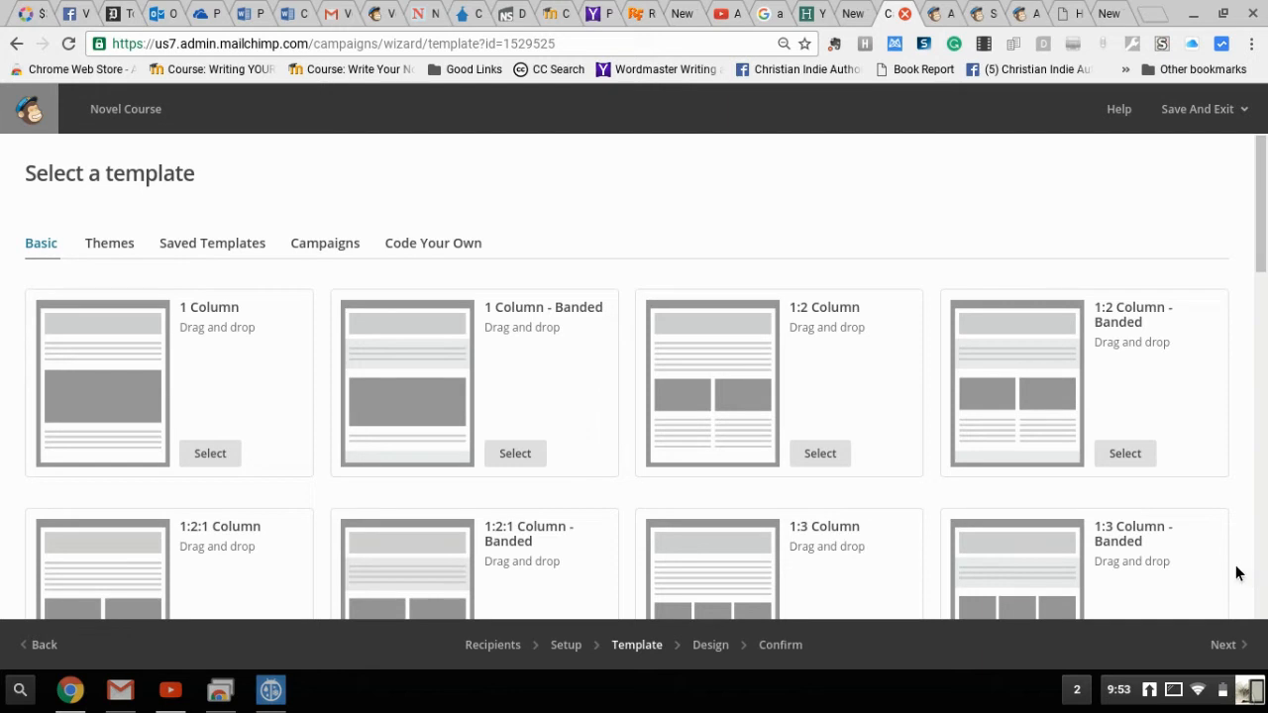
pyautogui.moveTo(1234, 238)
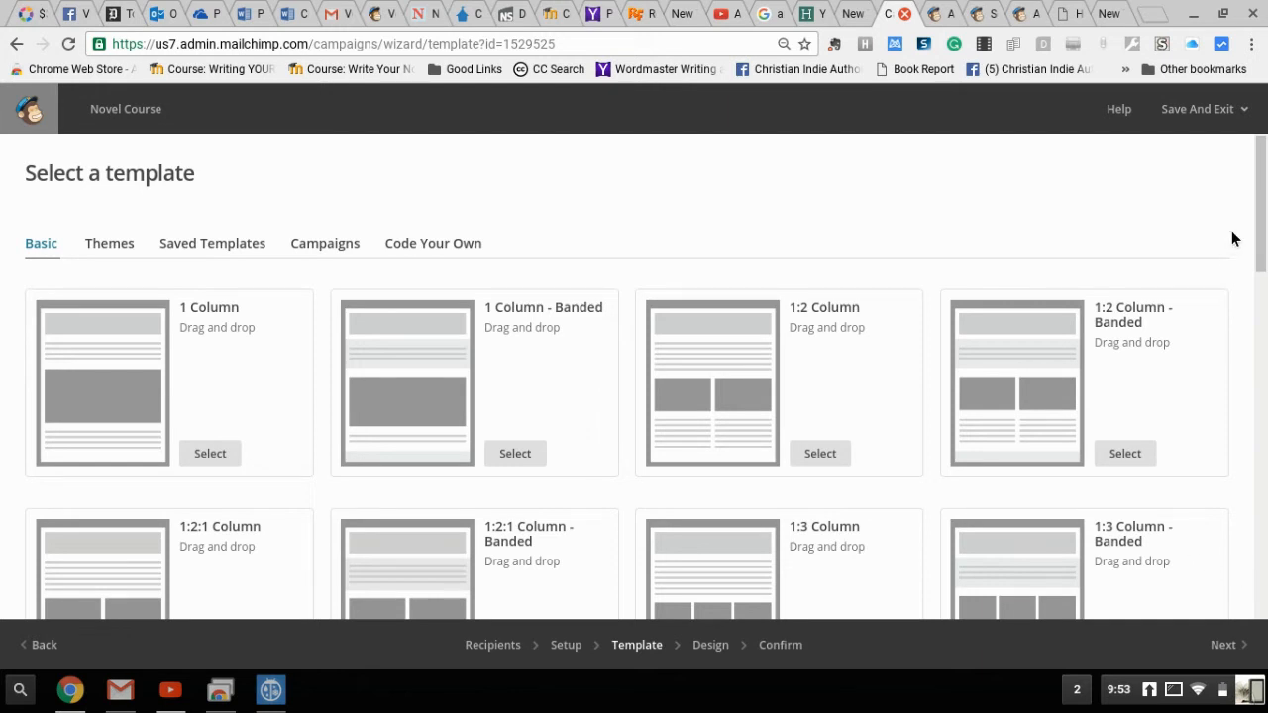
pyautogui.moveTo(206, 127)
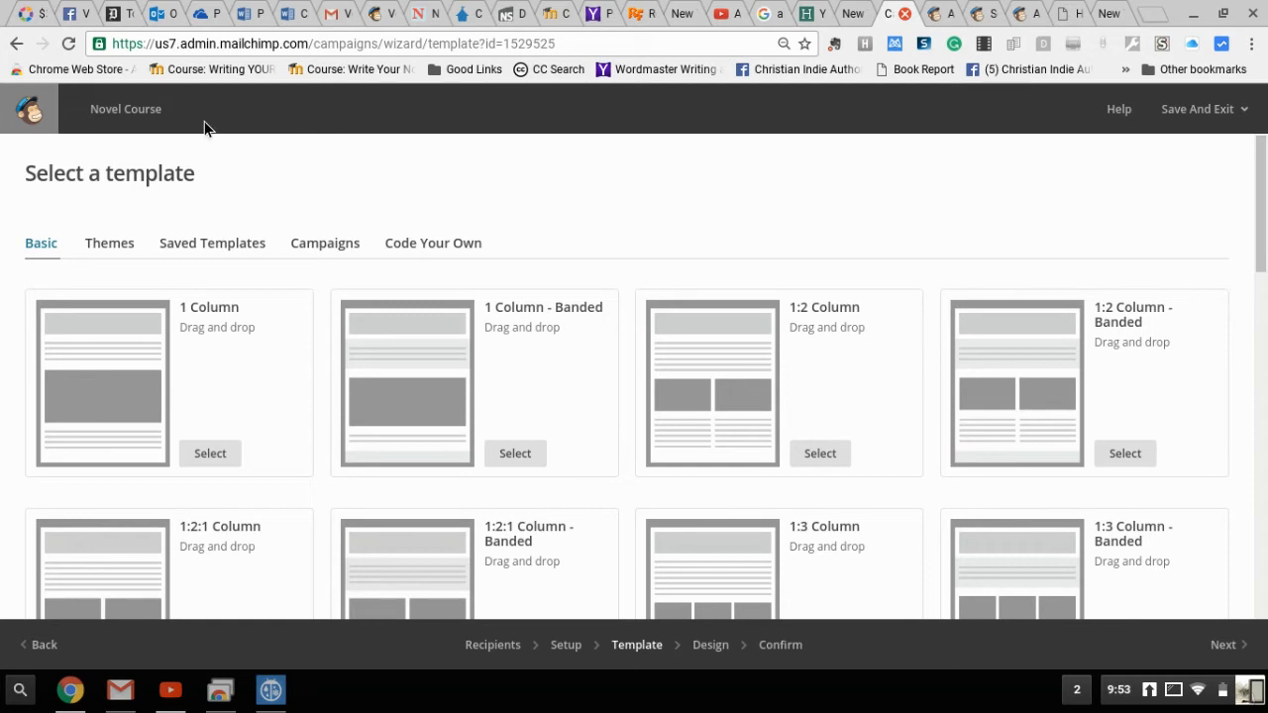
pyautogui.moveTo(109, 137)
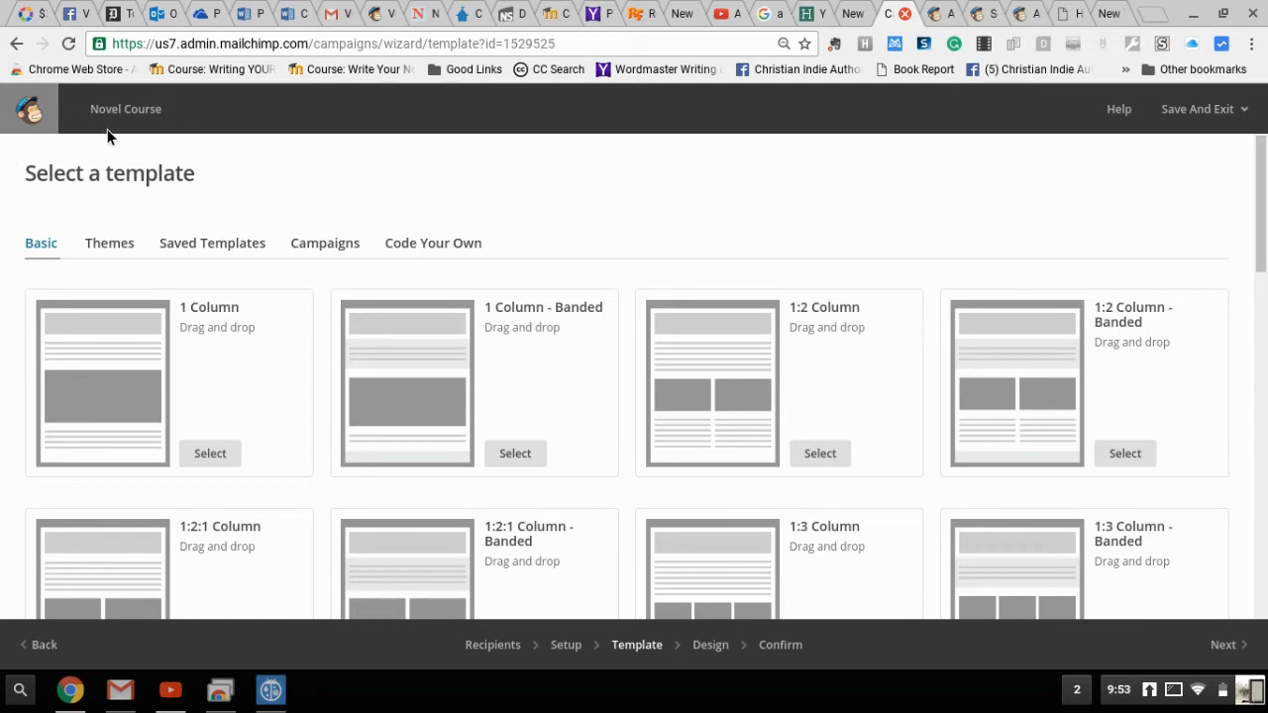
pyautogui.moveTo(31, 266)
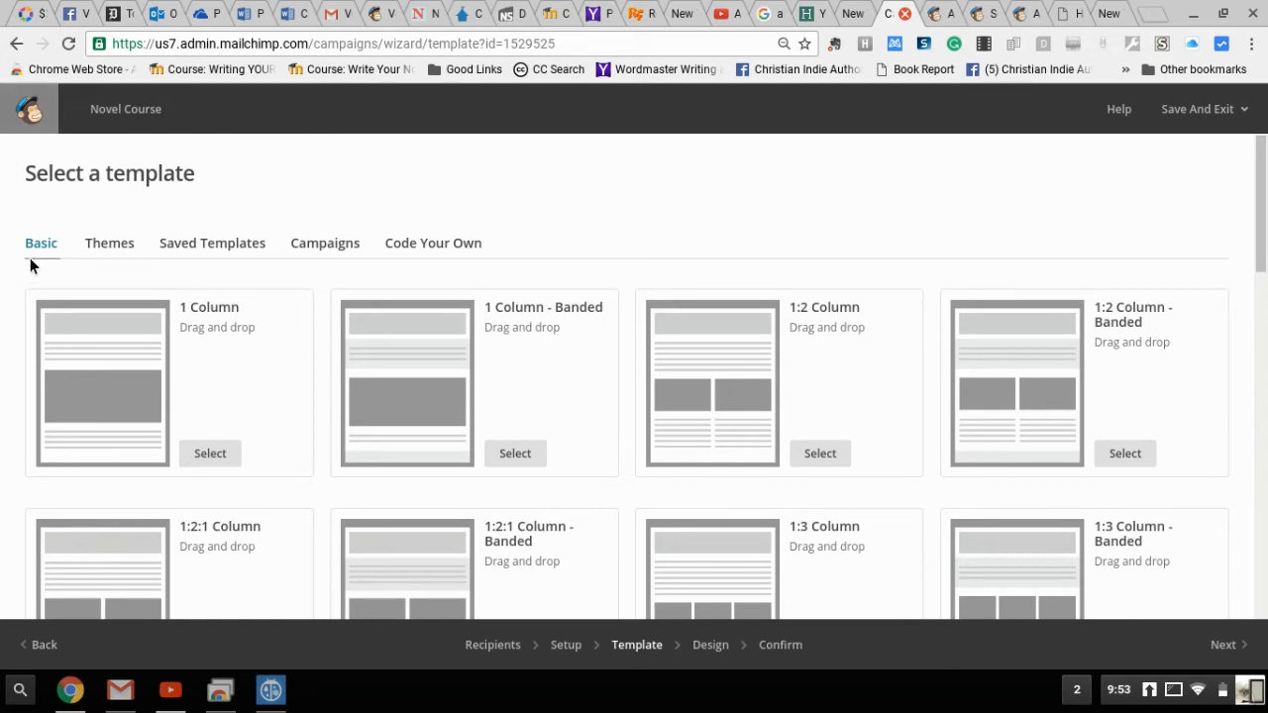
pyautogui.moveTo(1197, 226)
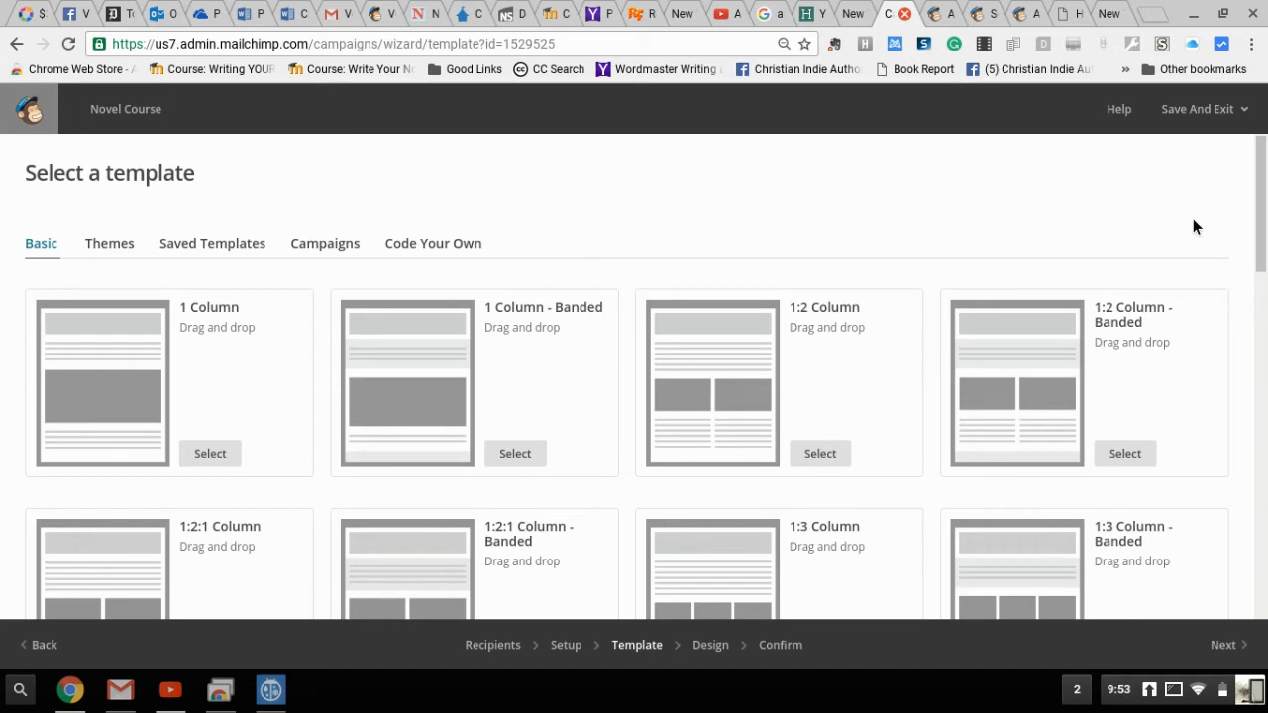
pyautogui.scroll(-3)
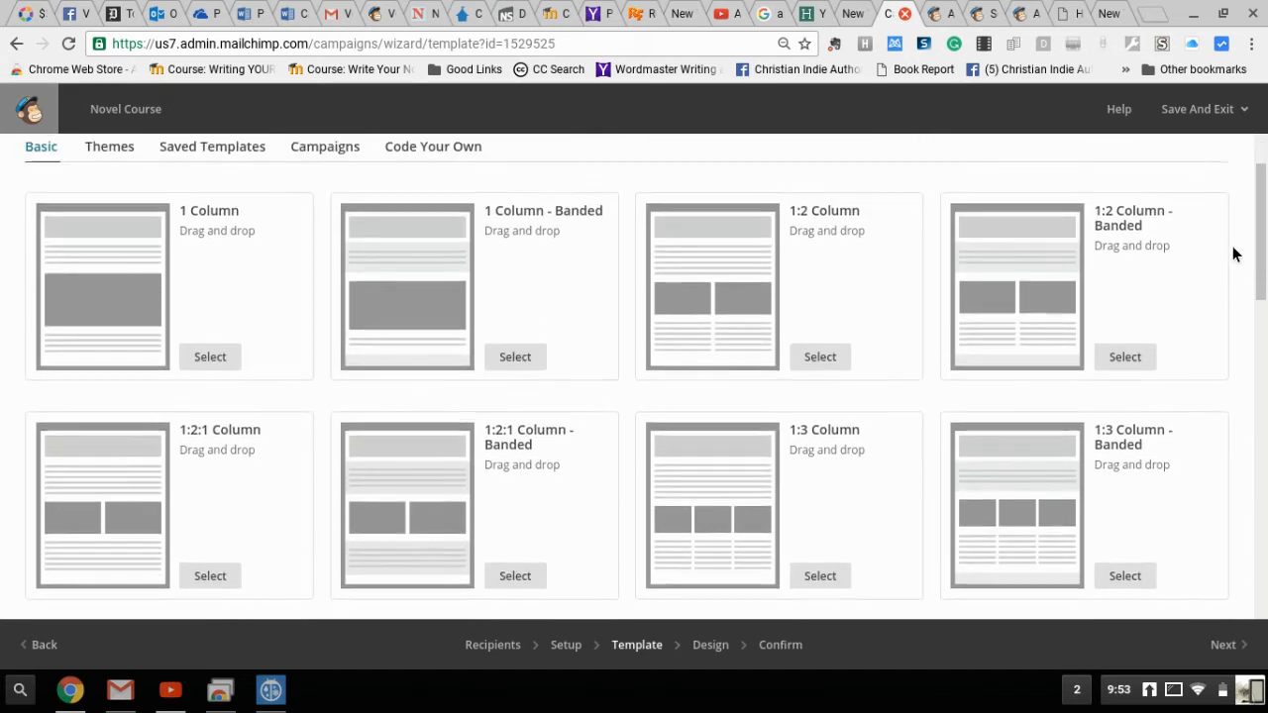
pyautogui.scroll(-3)
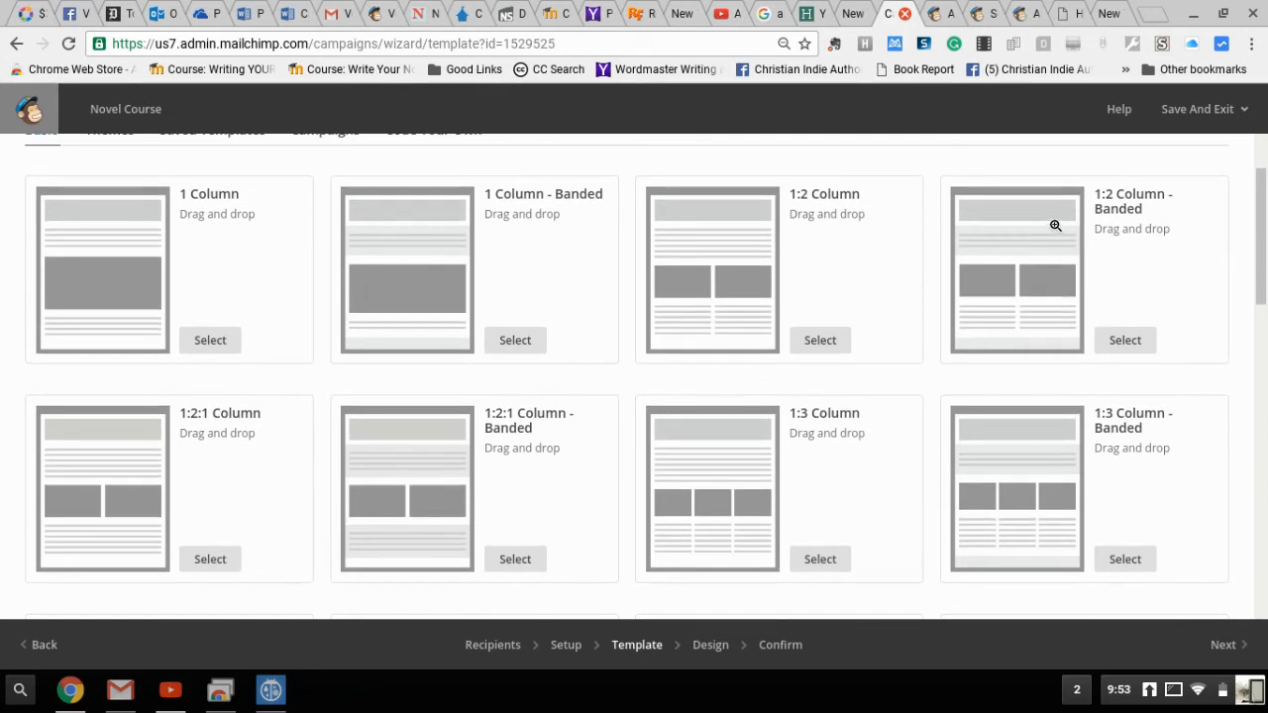
pyautogui.moveTo(967, 225)
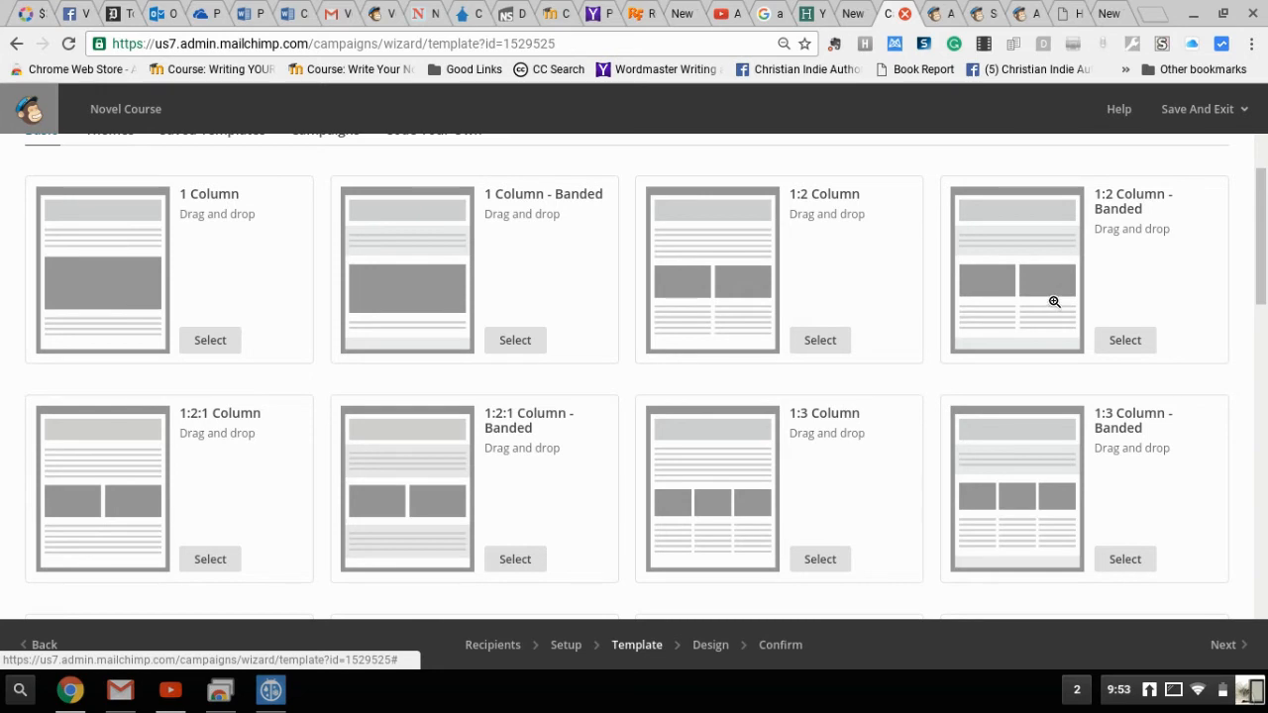
pyautogui.moveTo(1054, 293)
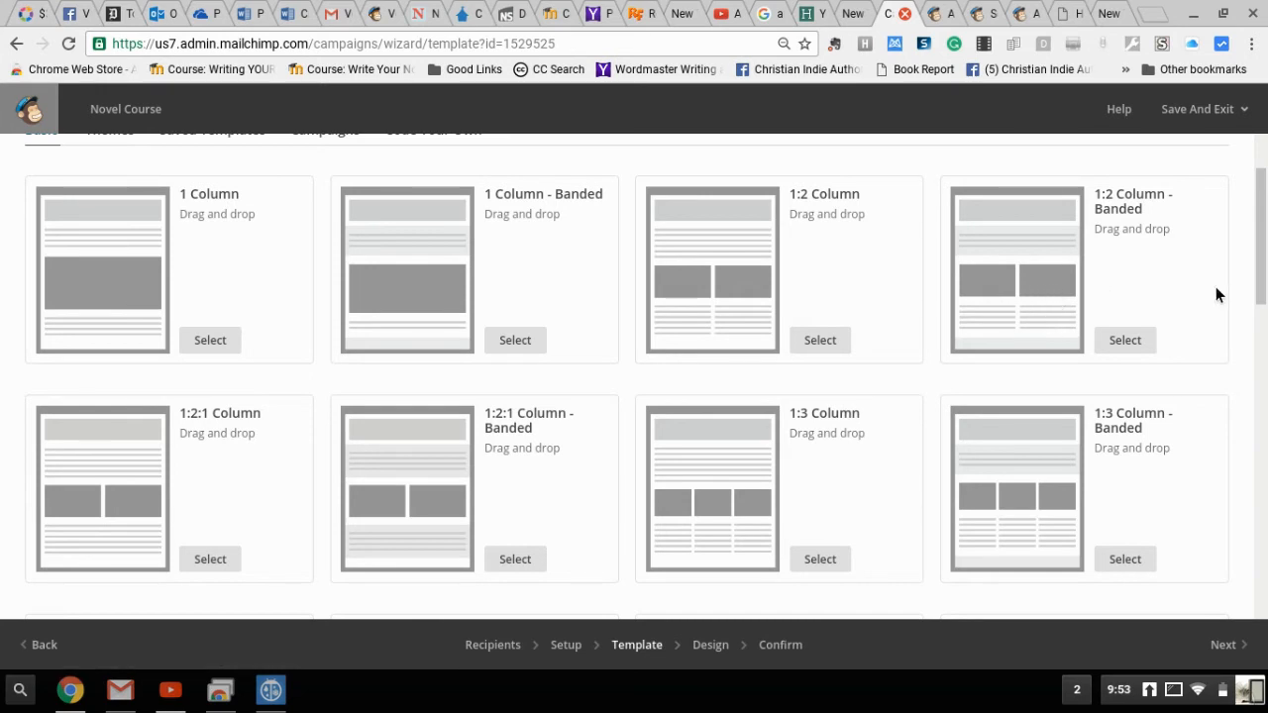
pyautogui.scroll(-3)
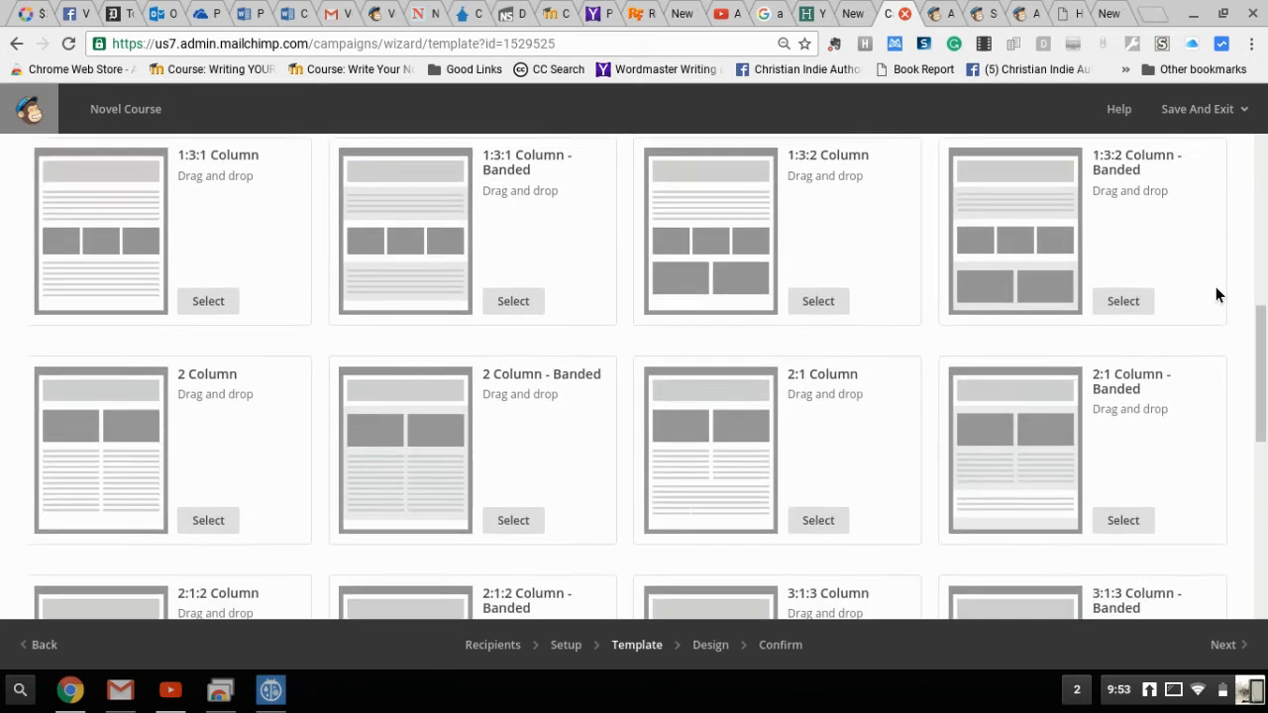
pyautogui.scroll(-3)
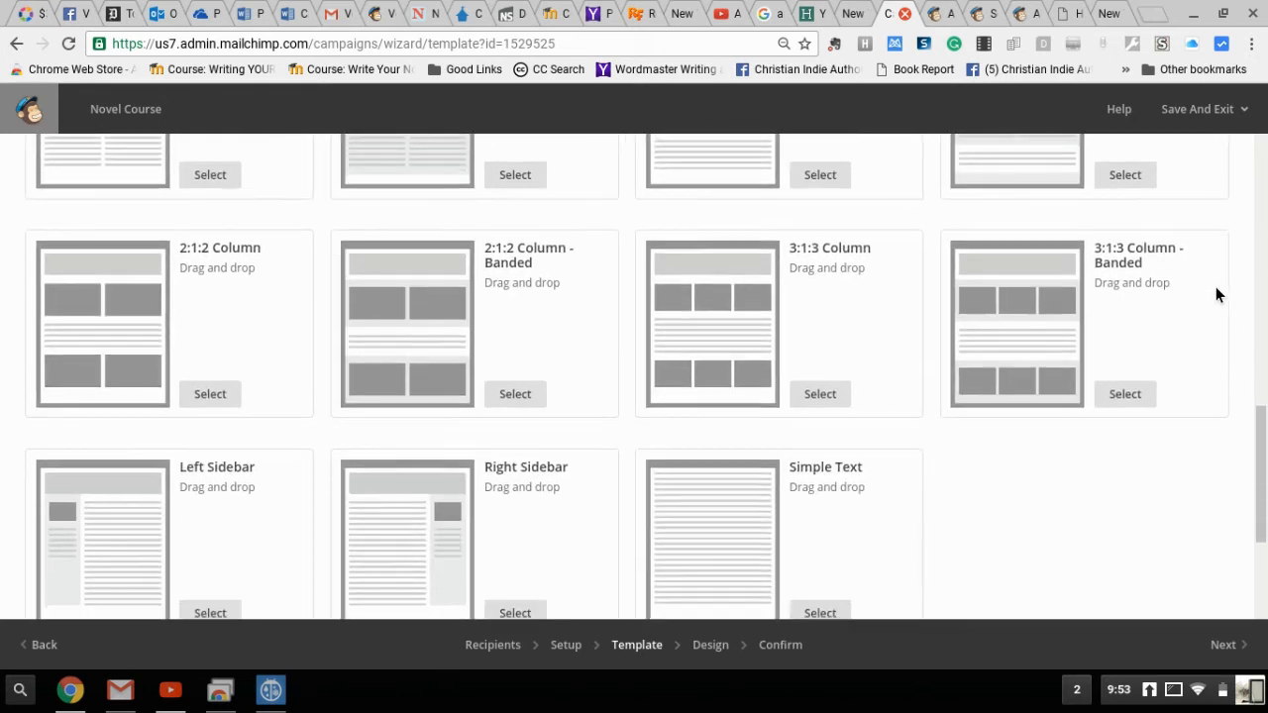
pyautogui.scroll(-3)
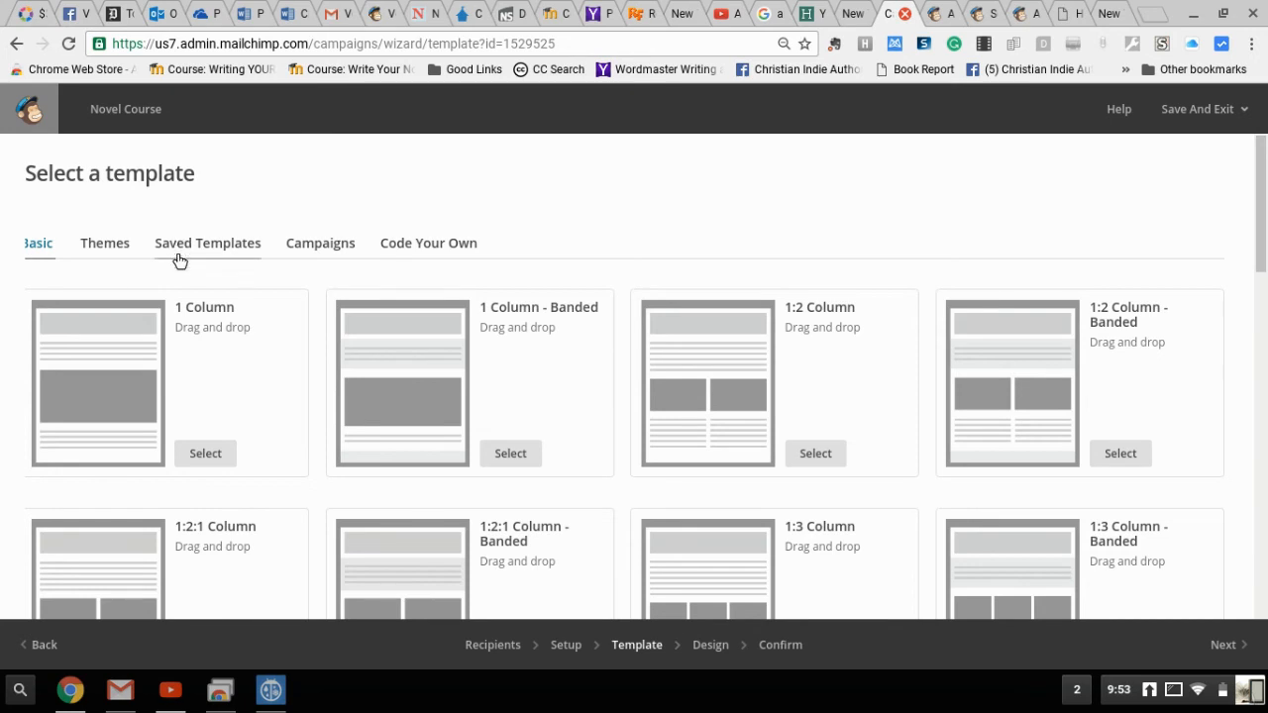
# - Show the Saved Templates list and browse the saved newsletters and course lessons
pyautogui.click(206, 241)
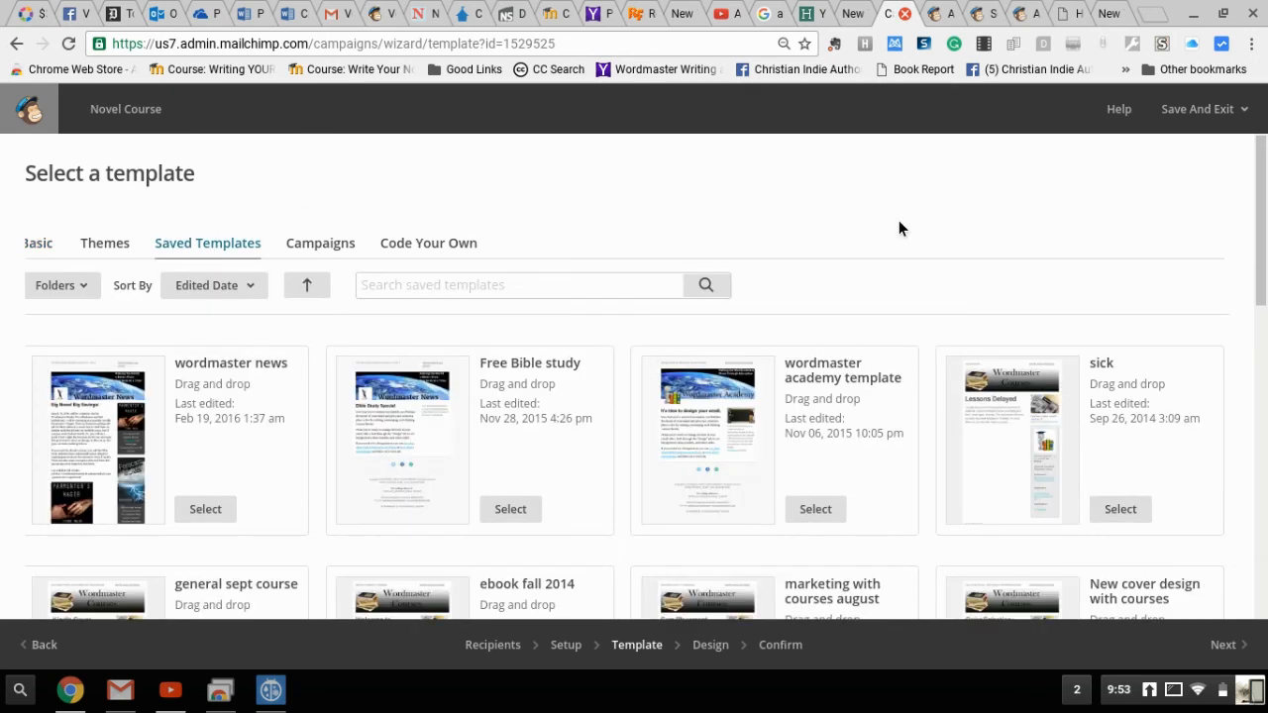
pyautogui.scroll(-3)
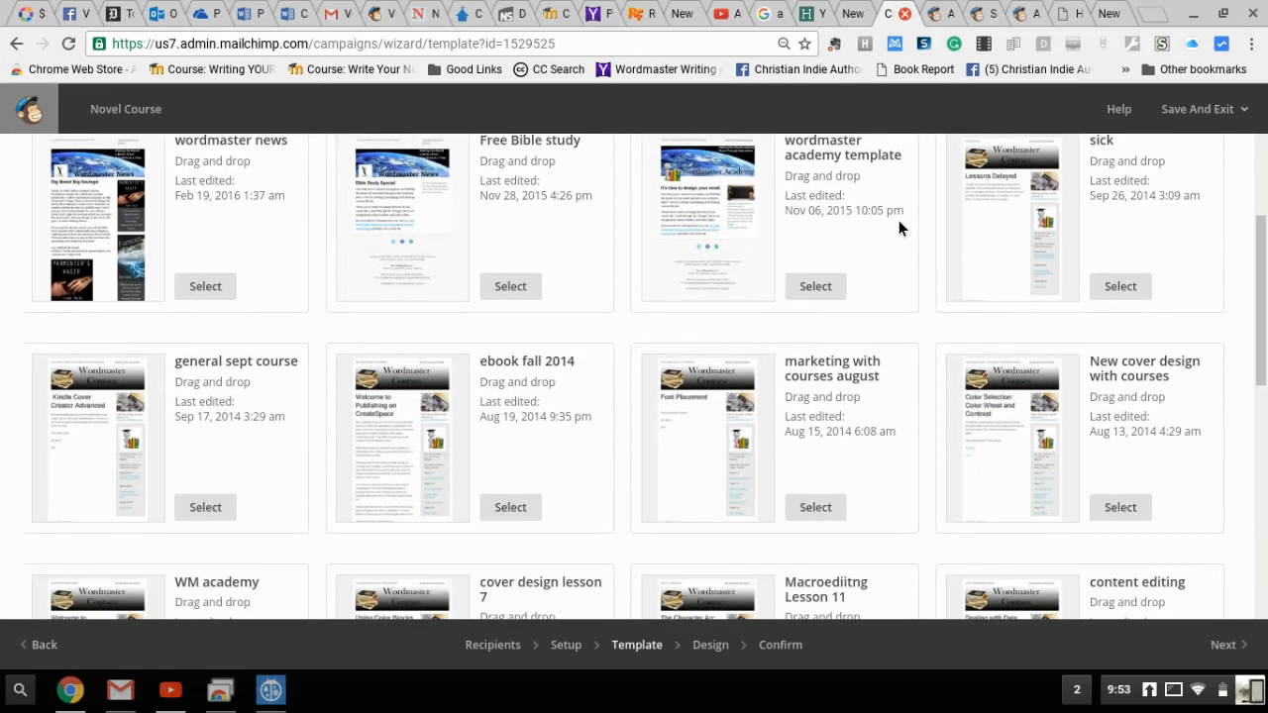
pyautogui.scroll(-3)
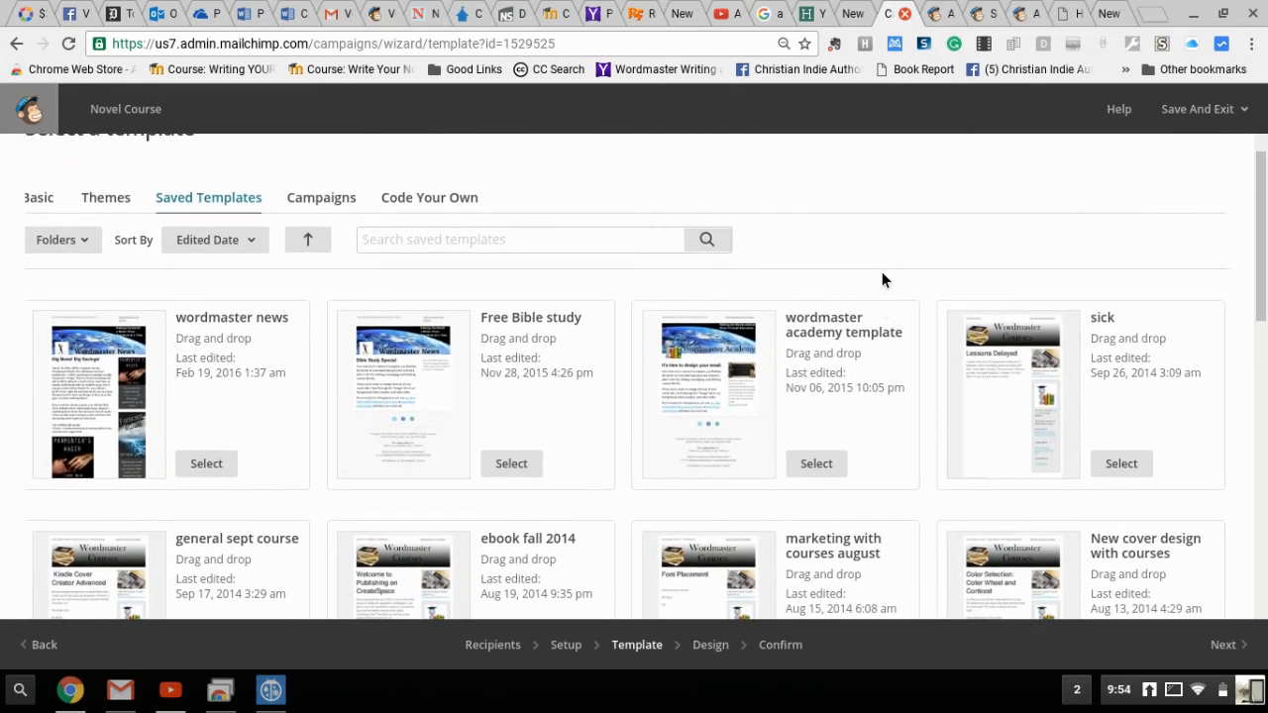
pyautogui.scroll(-3)
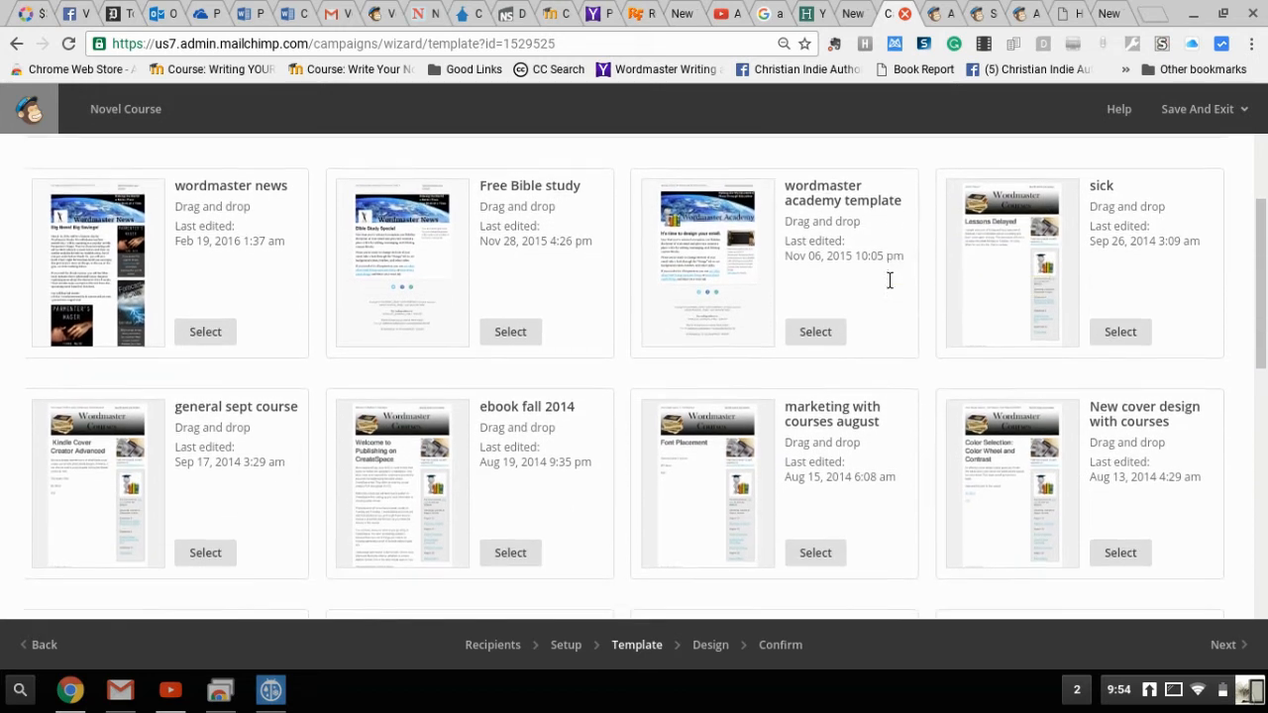
pyautogui.scroll(-3)
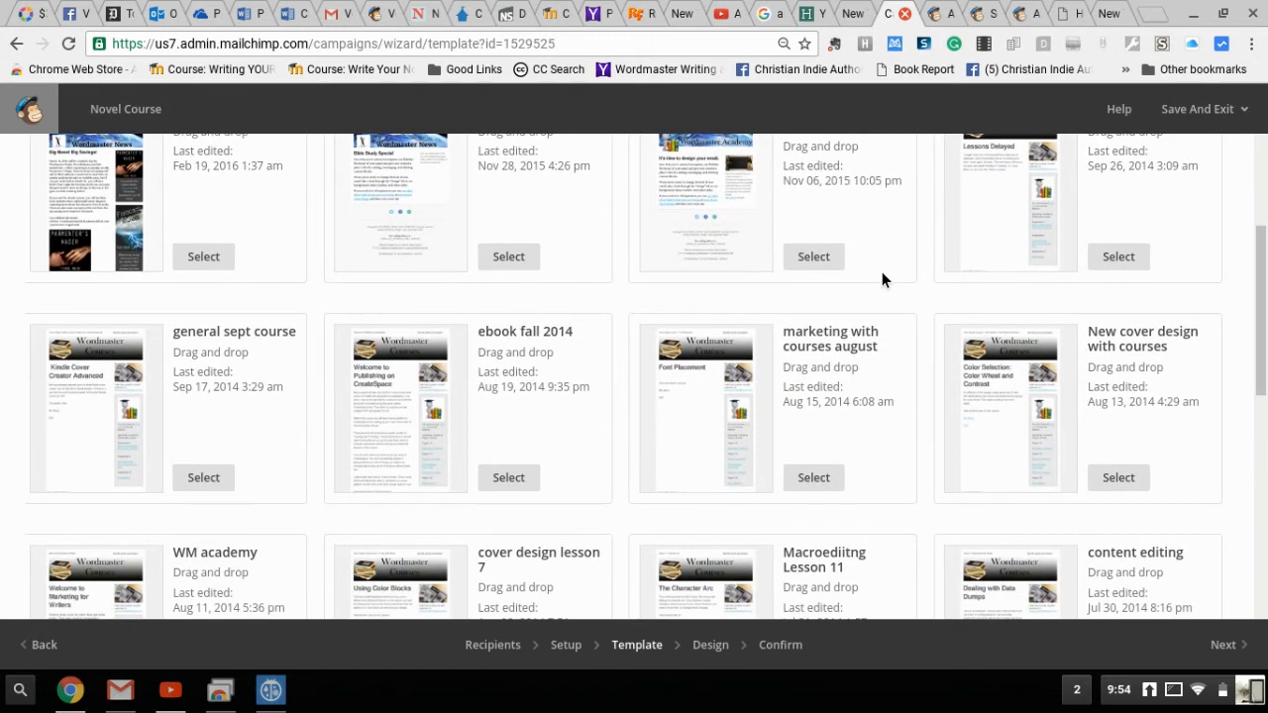
pyautogui.scroll(-3)
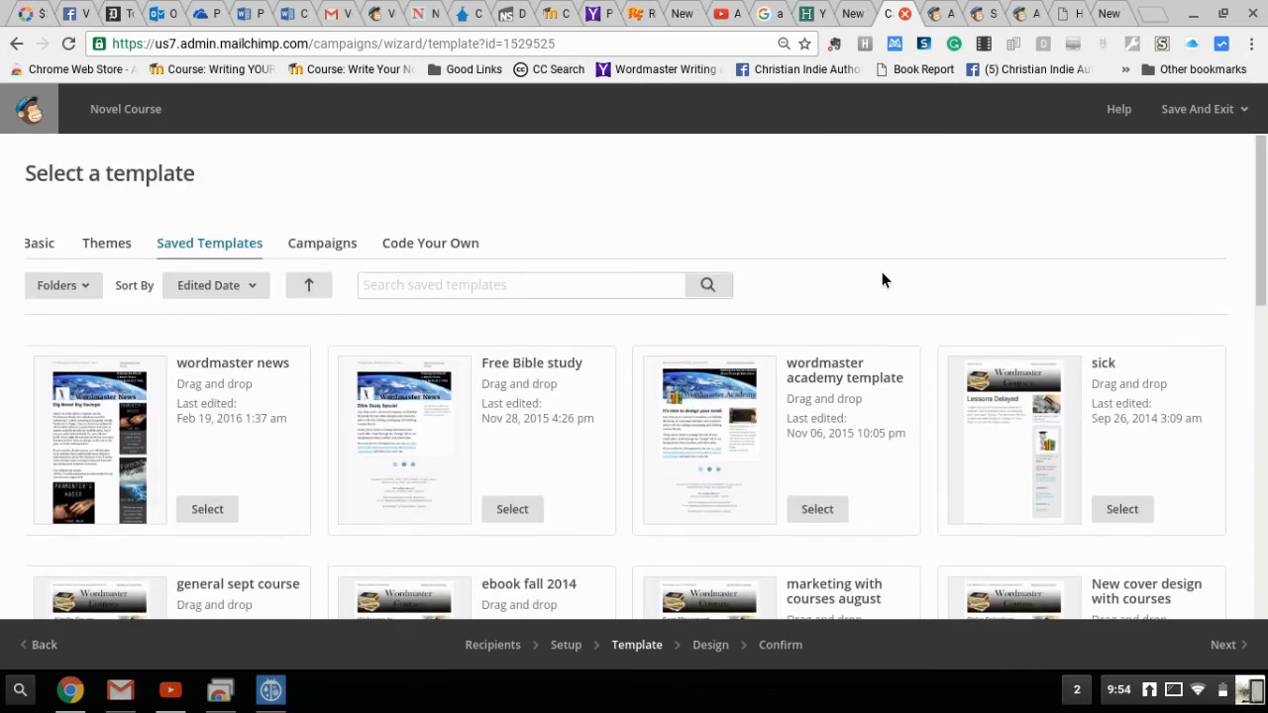
pyautogui.moveTo(884, 281)
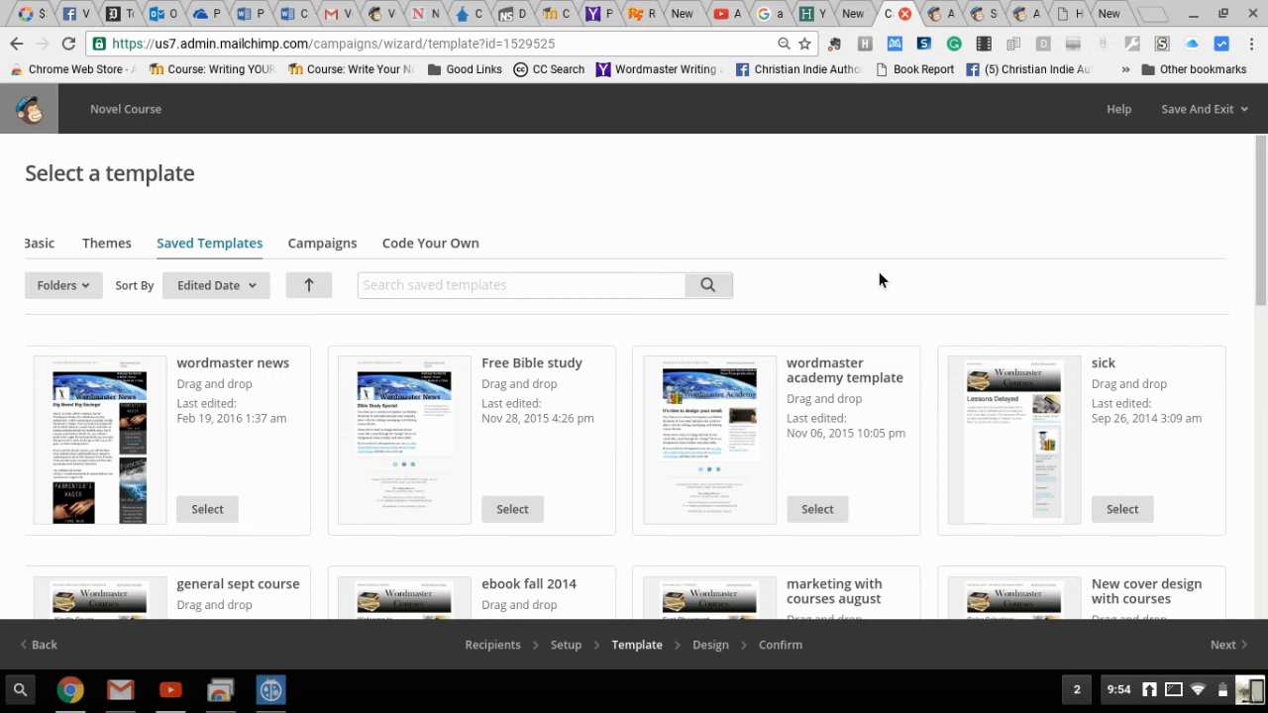
pyautogui.moveTo(366, 224)
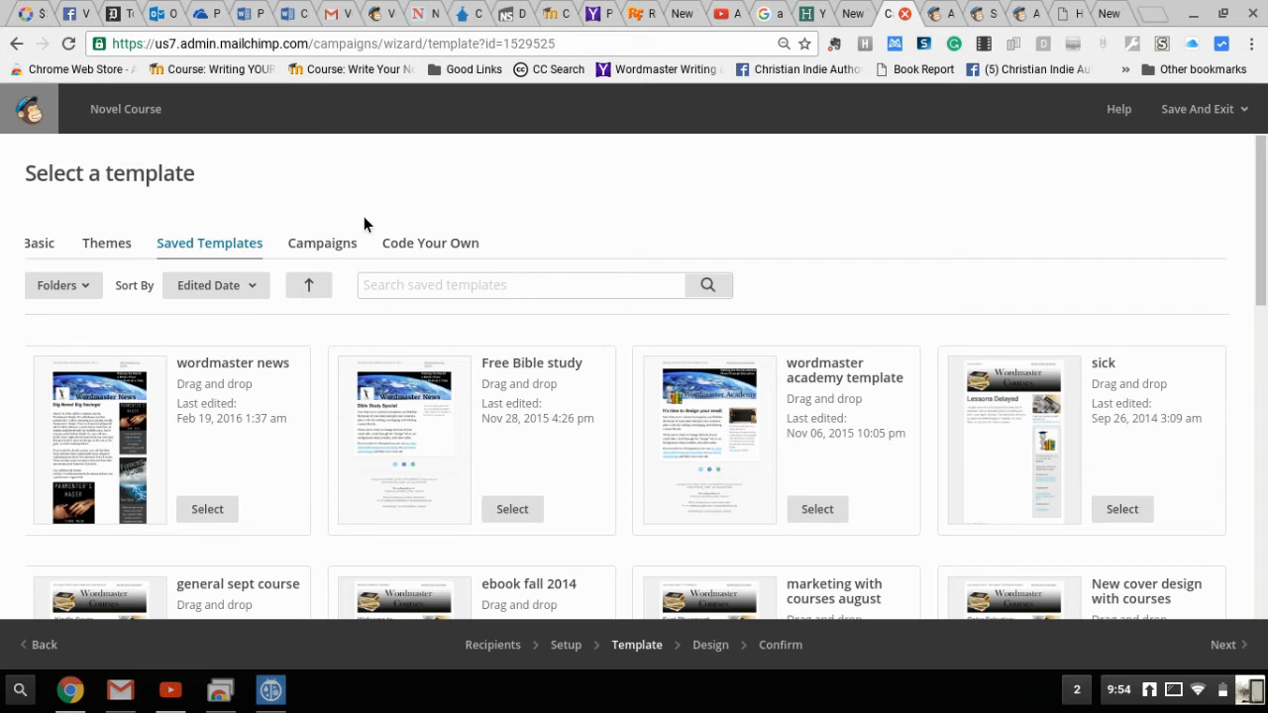
# - Show the Campaigns list and browse designs from previously sent newsletters and devotions
pyautogui.click(321, 242)
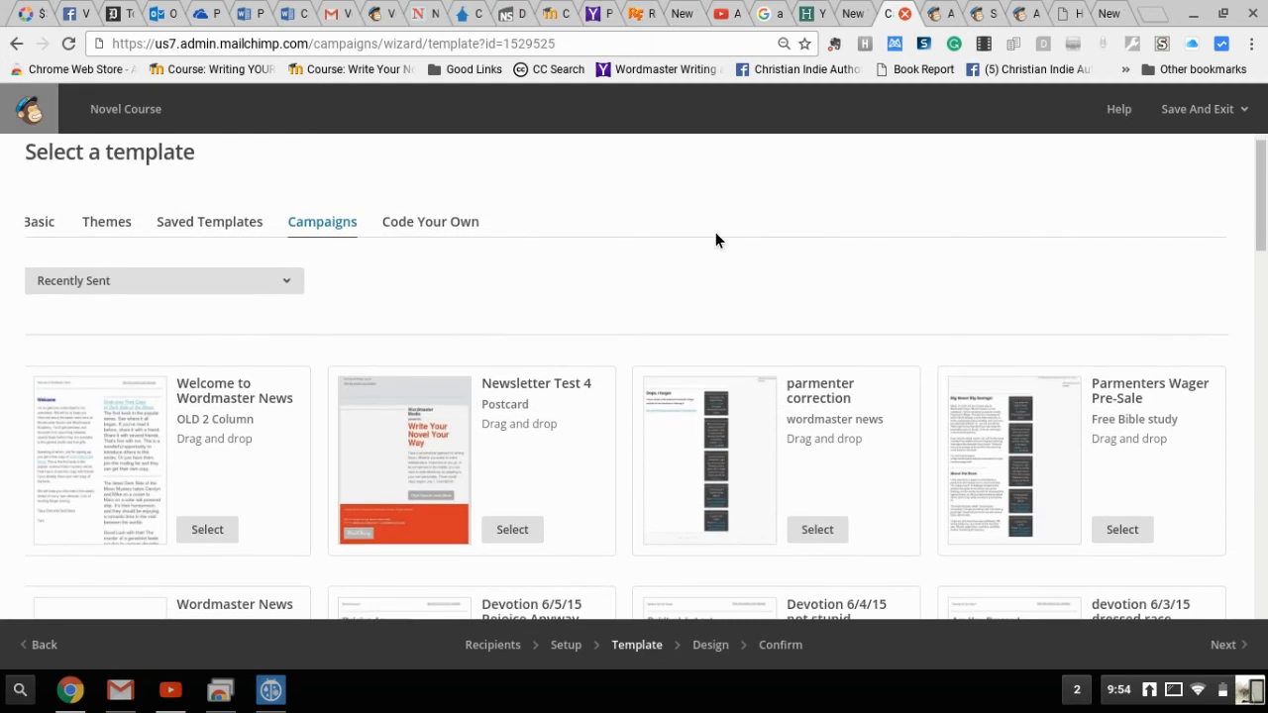
pyautogui.scroll(-3)
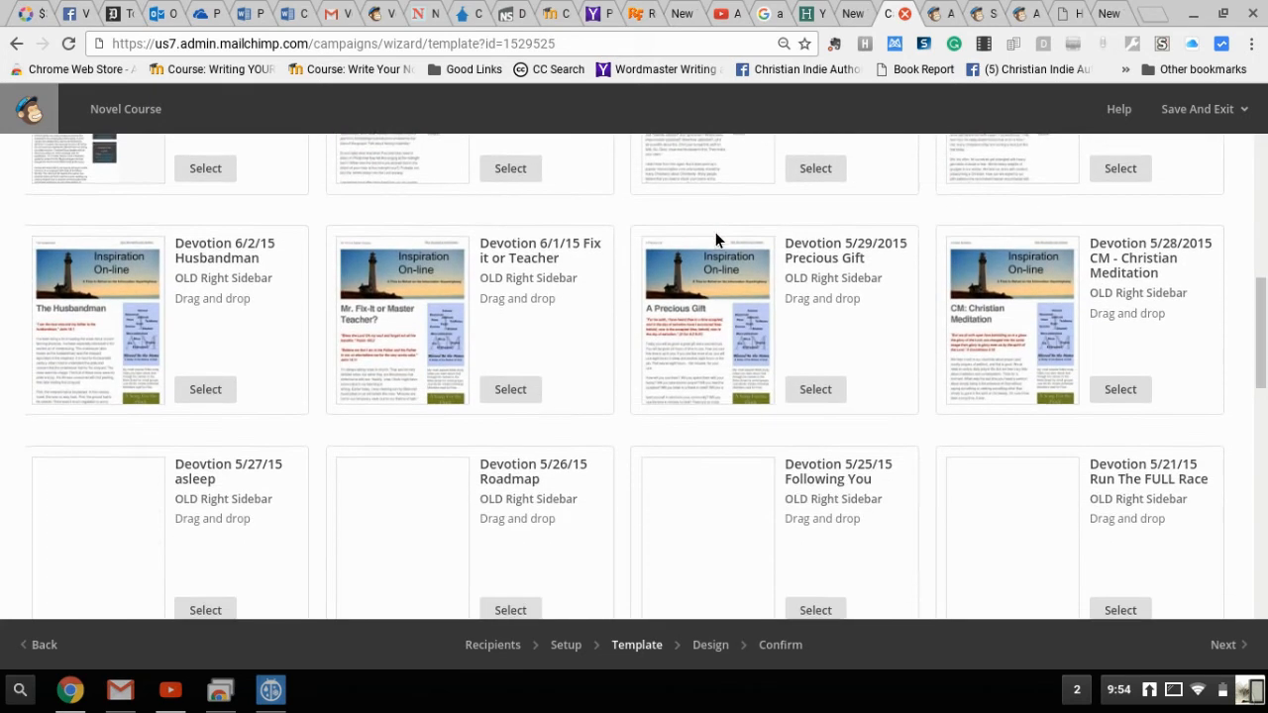
pyautogui.scroll(-3)
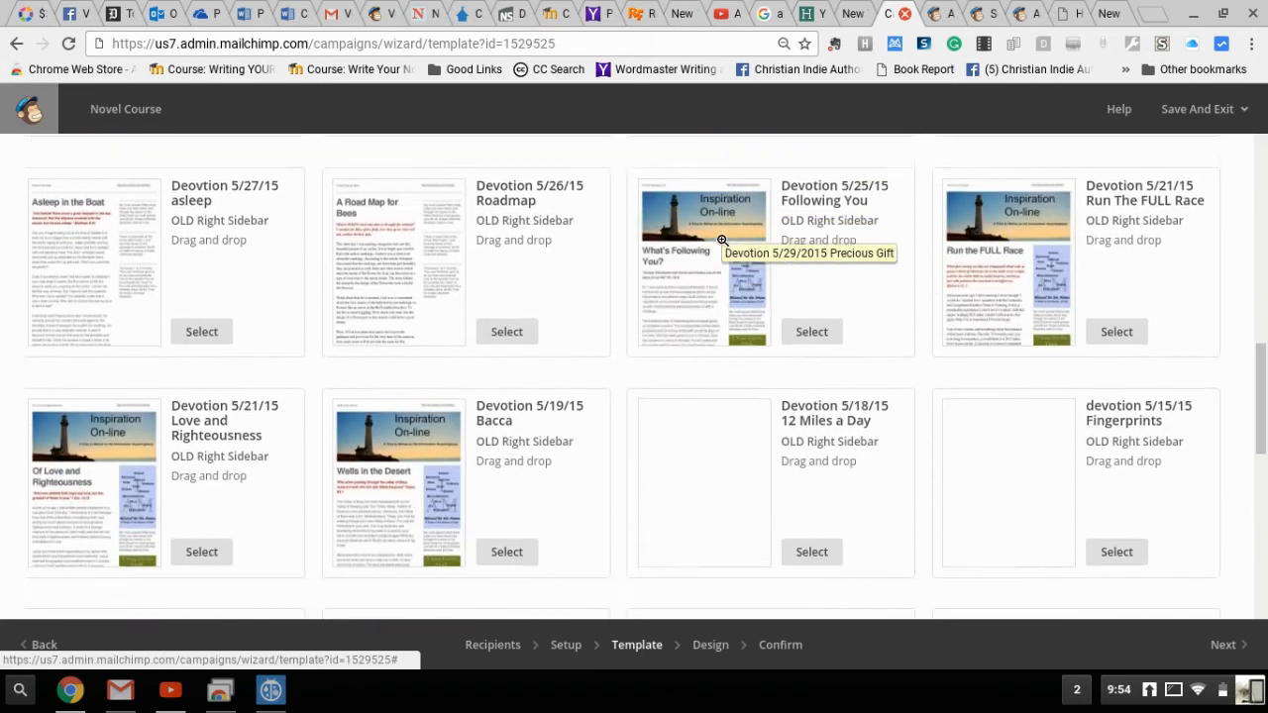
pyautogui.scroll(-3)
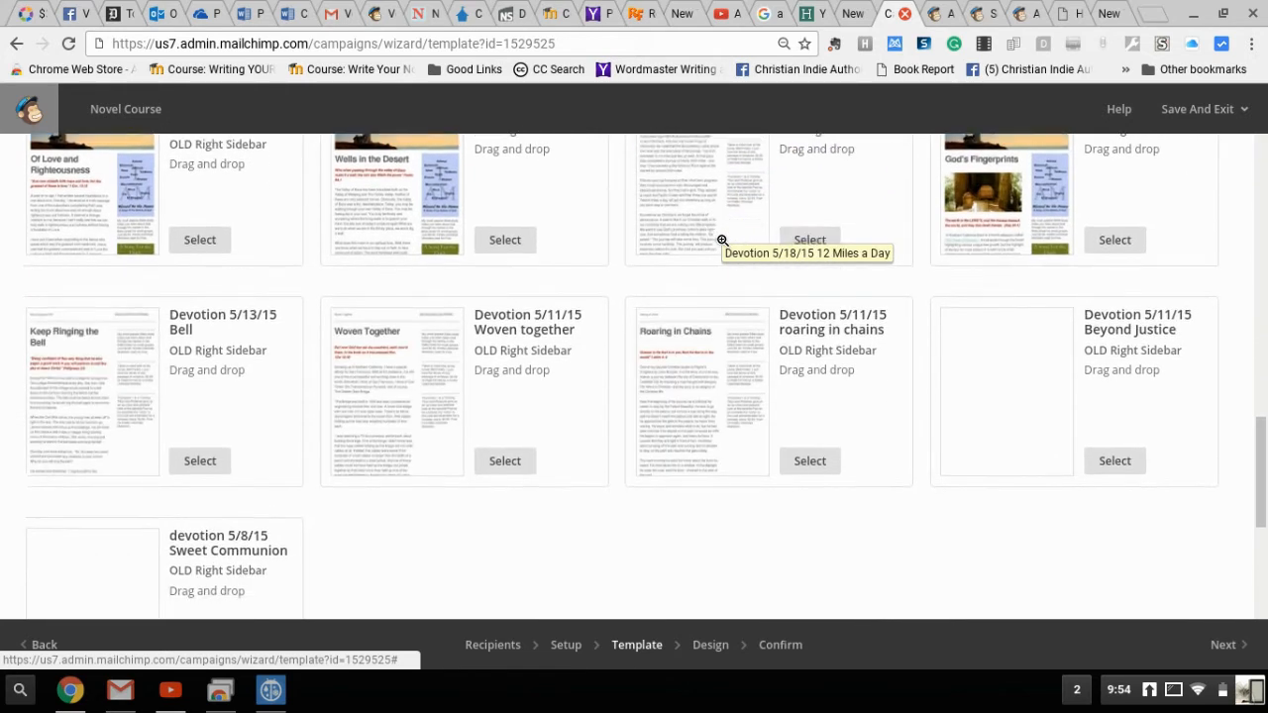
pyautogui.scroll(-3)
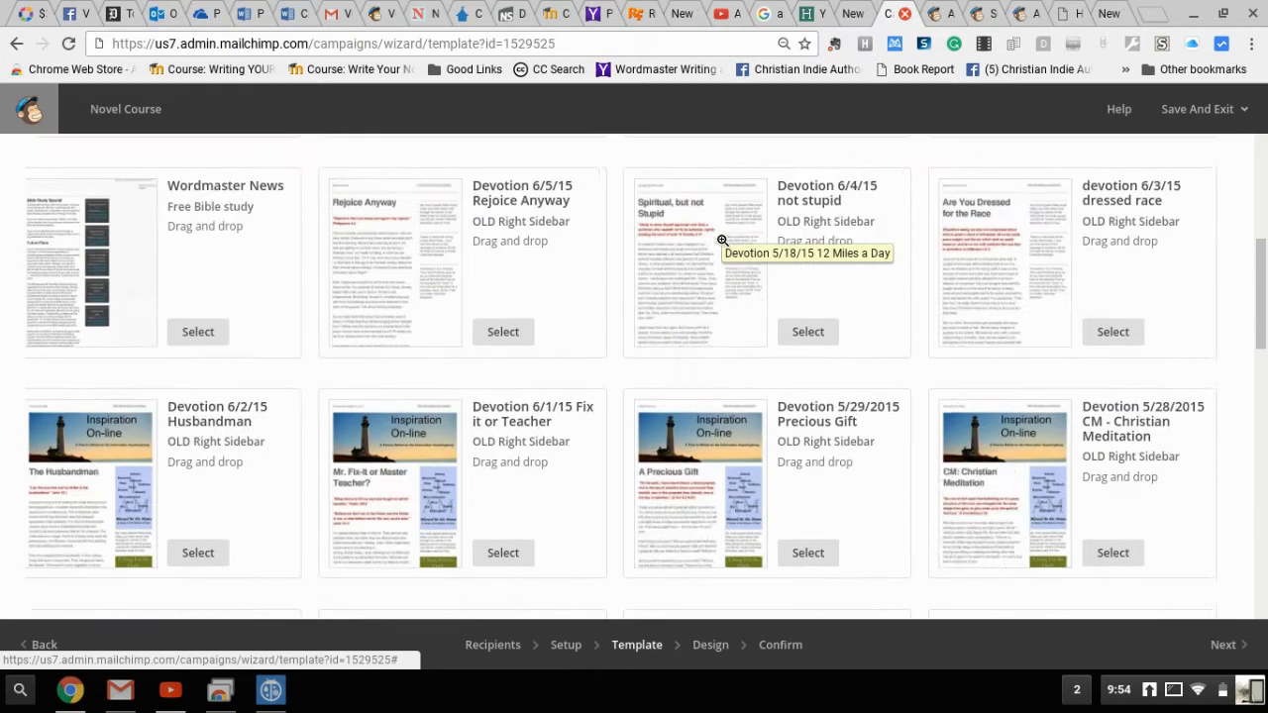
pyautogui.click(325, 242)
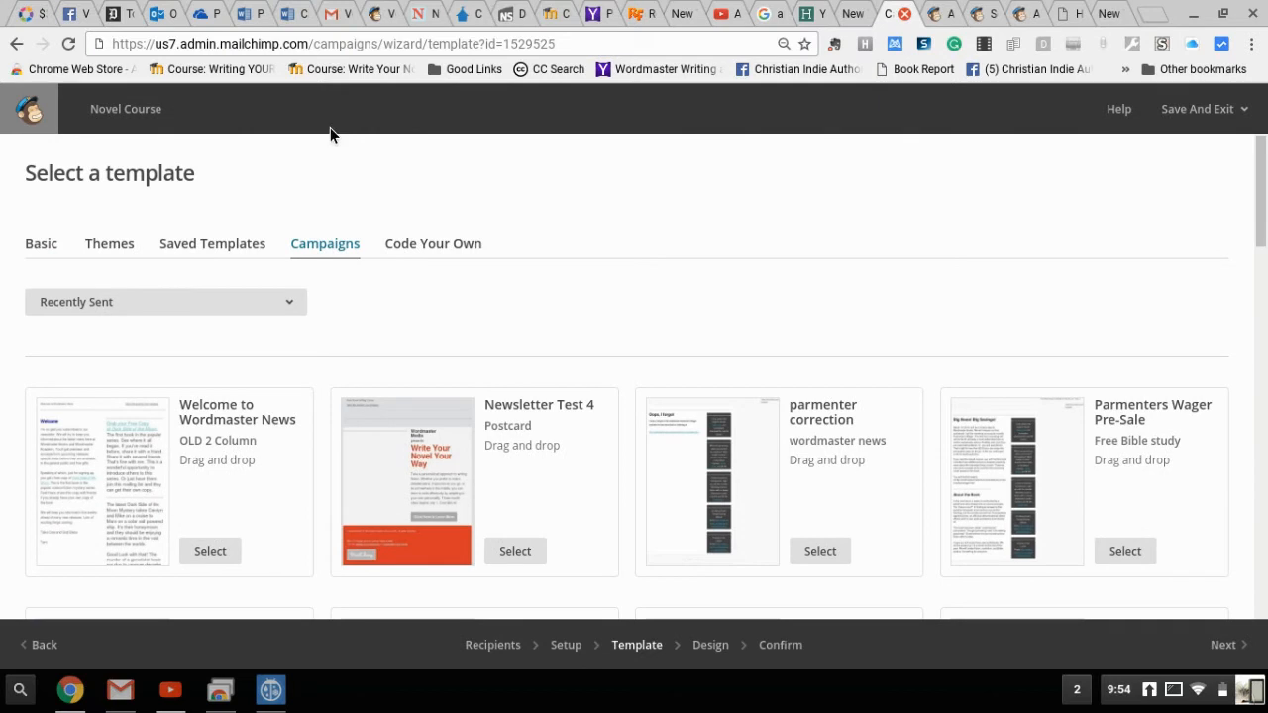
pyautogui.moveTo(119, 234)
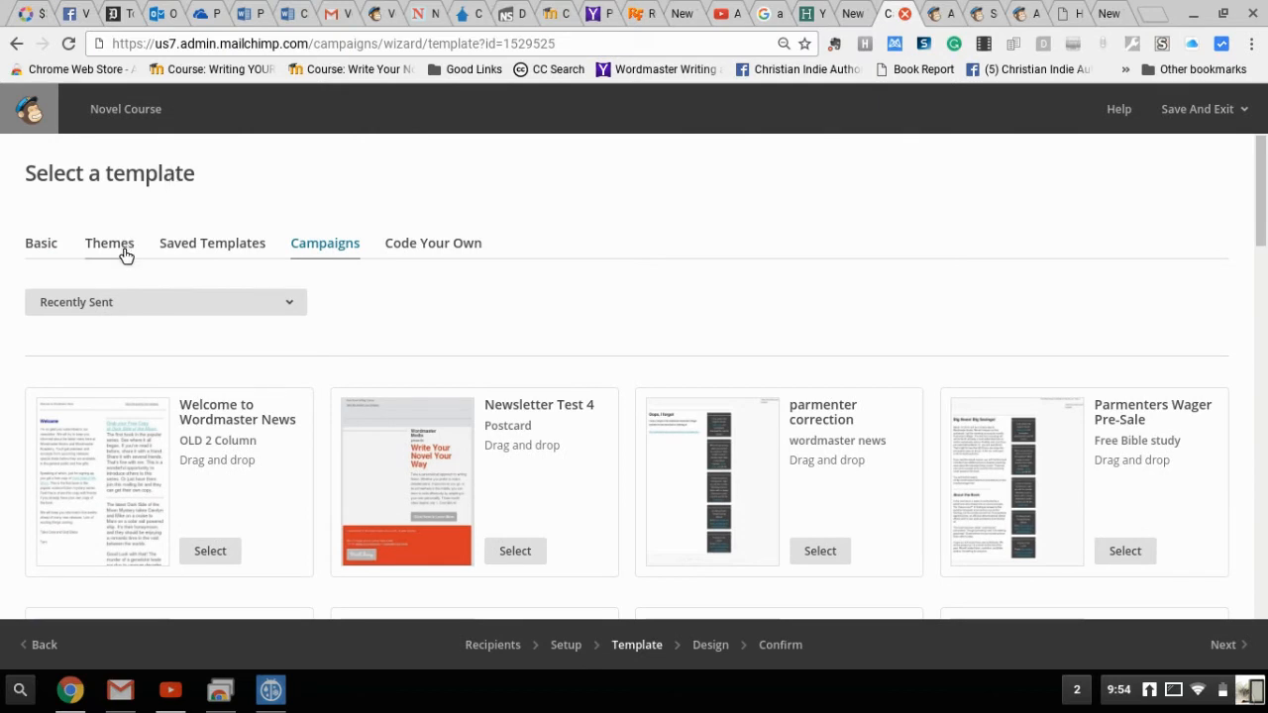
# - Browse the Themes gallery past Featured and Alerts down to the Postcard design in Art
pyautogui.click(109, 242)
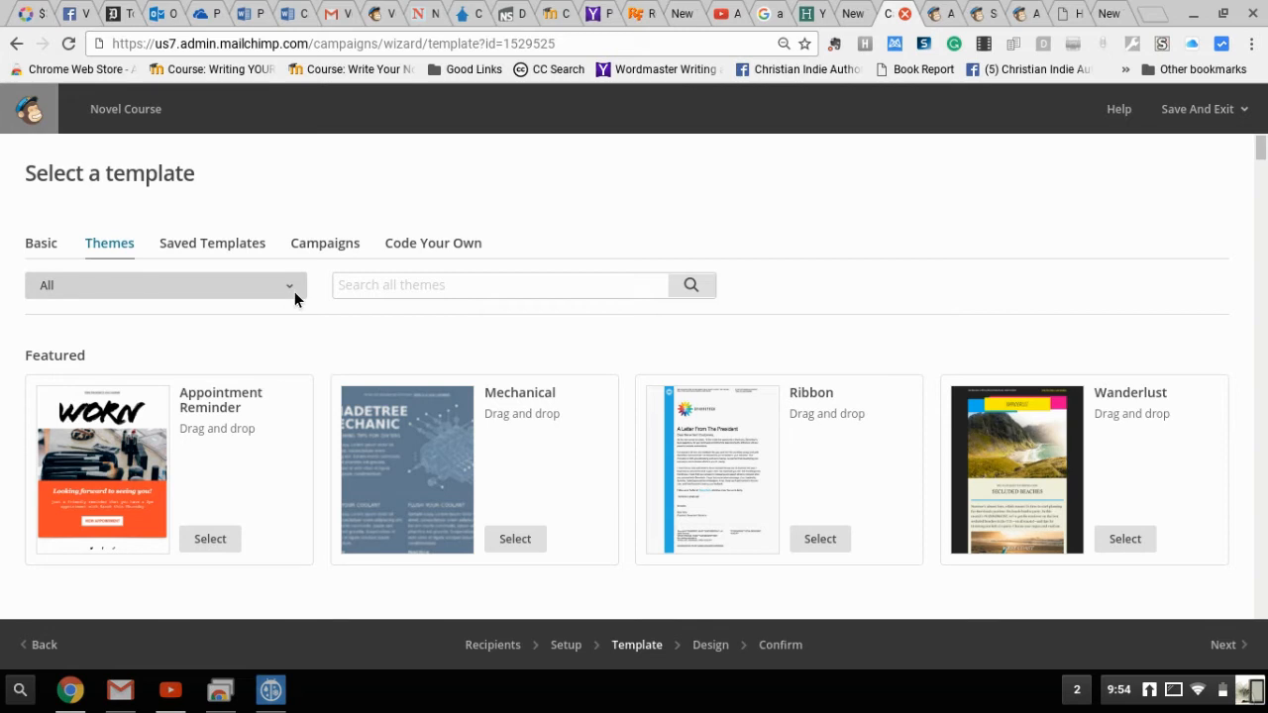
pyautogui.click(164, 285)
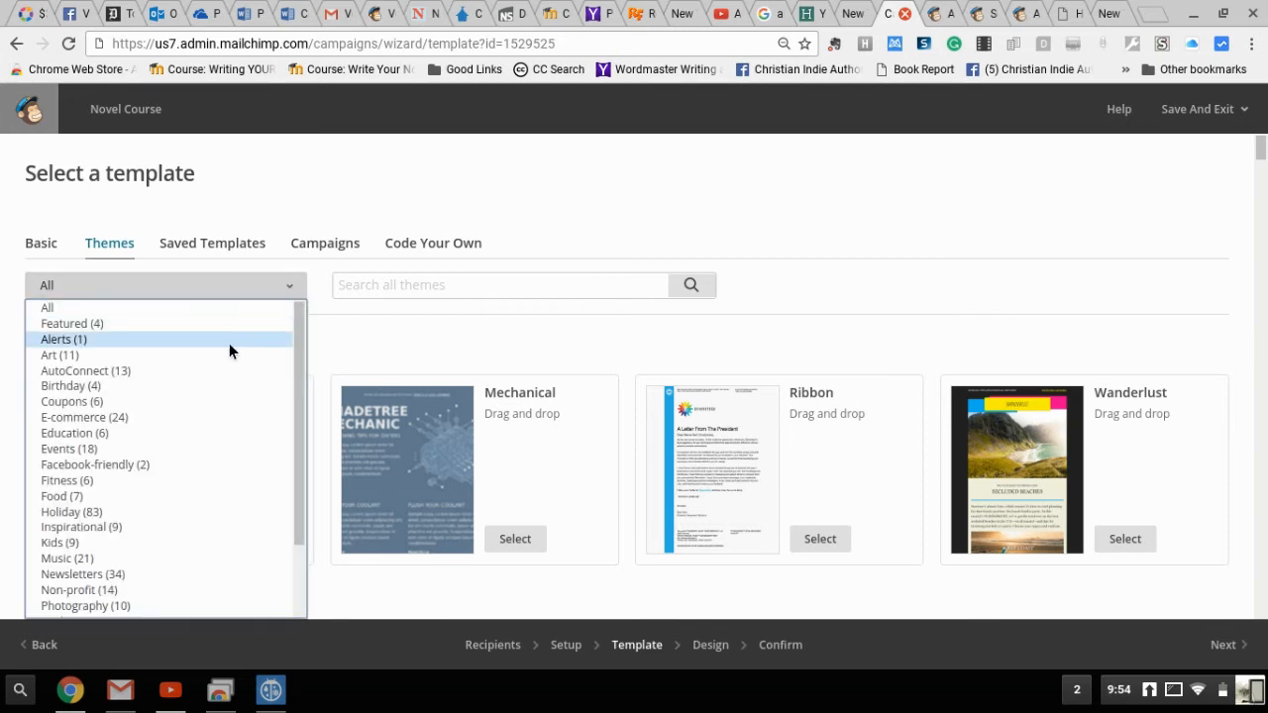
pyautogui.moveTo(182, 384)
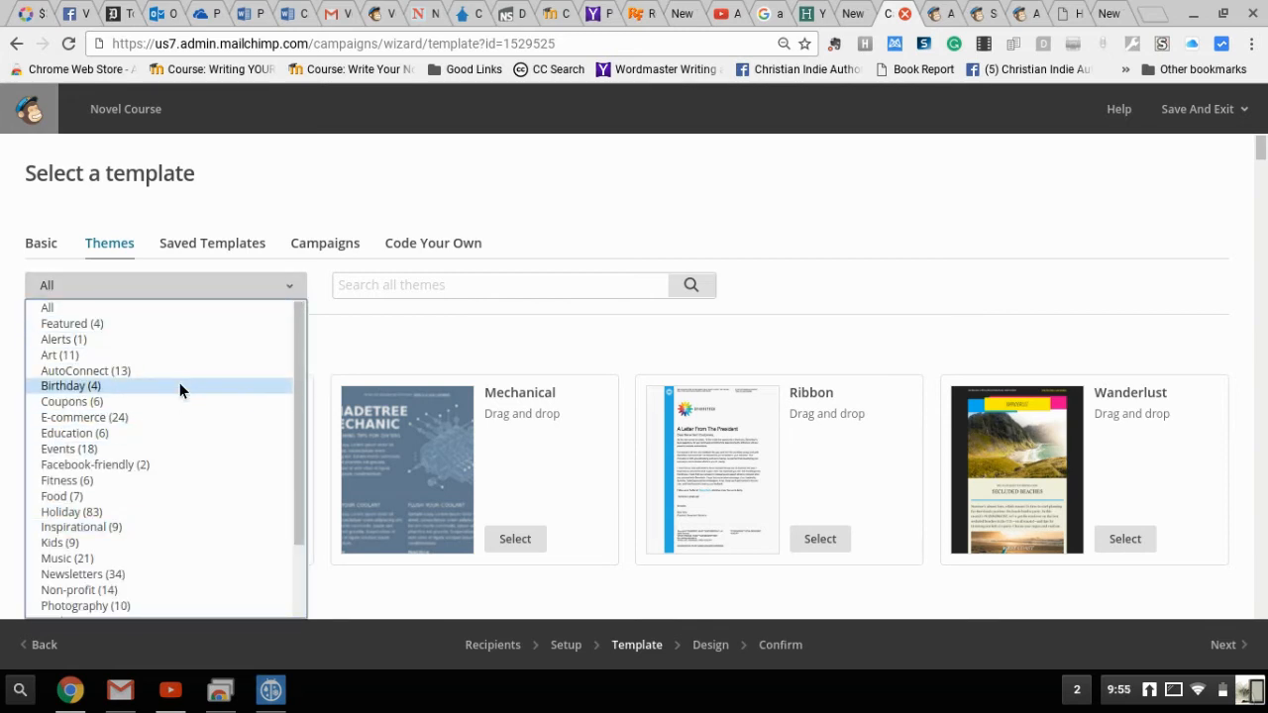
pyautogui.moveTo(170, 527)
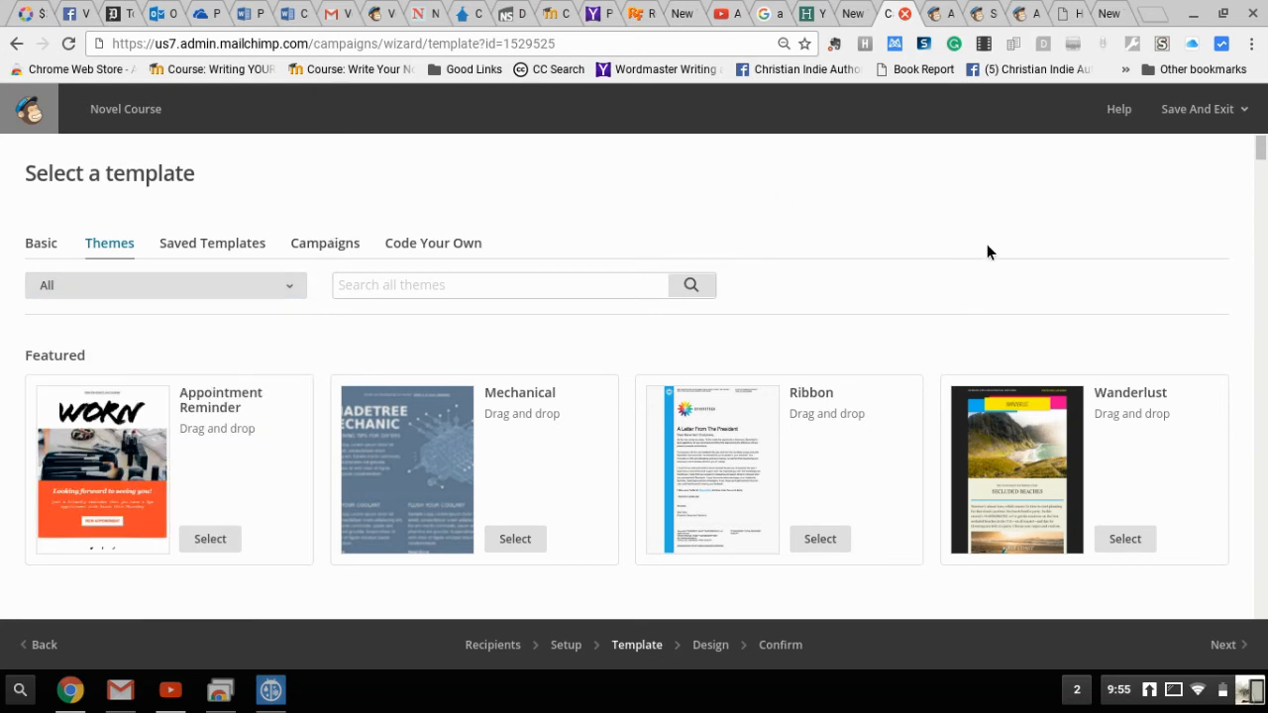
pyautogui.moveTo(1246, 269)
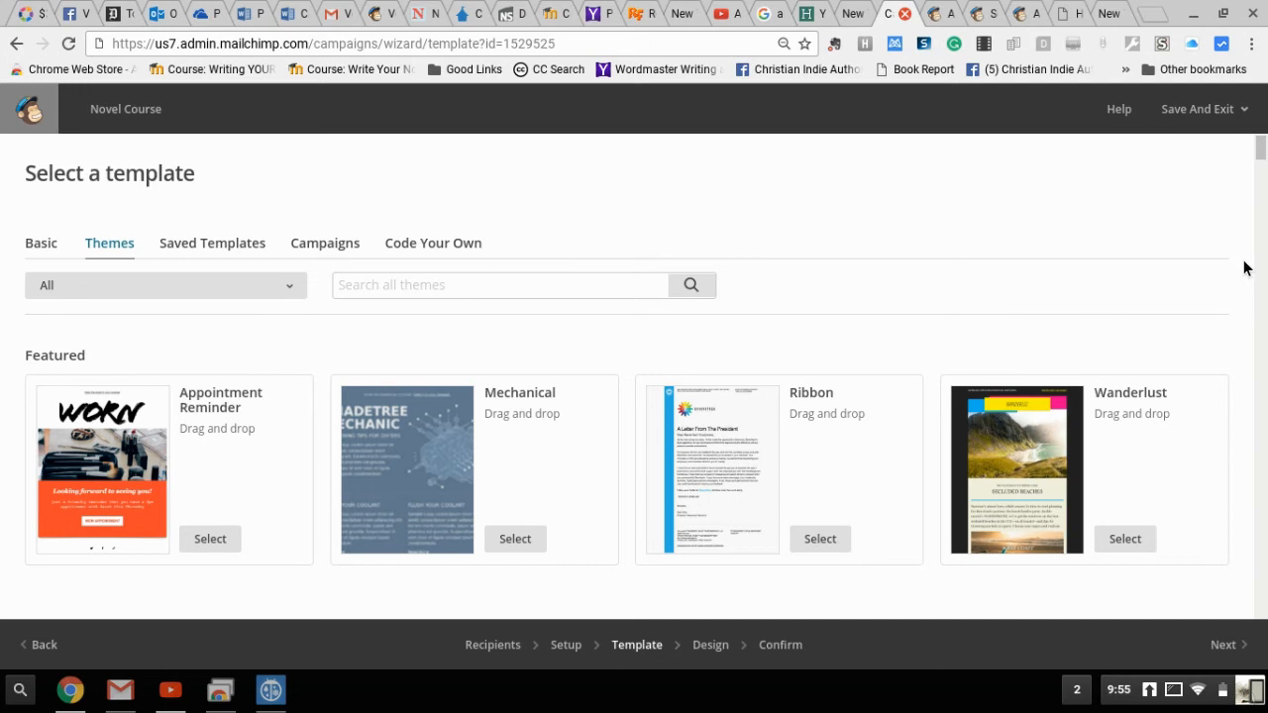
pyautogui.scroll(-3)
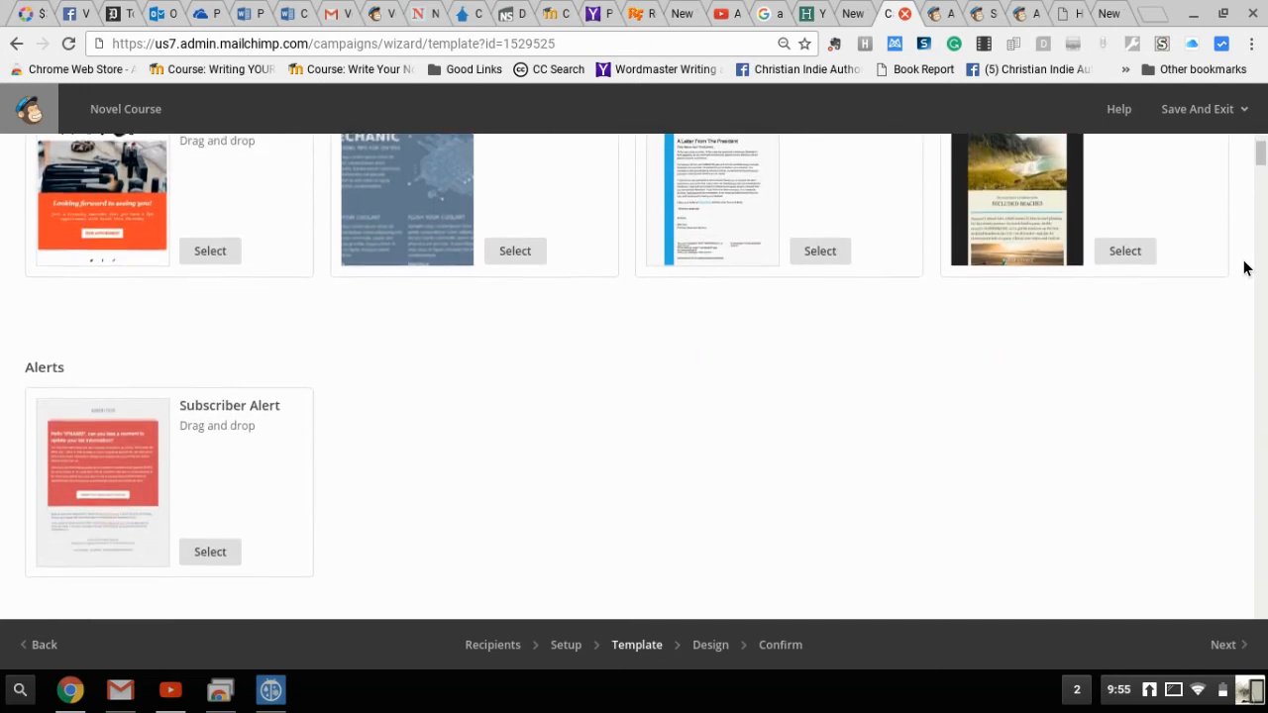
pyautogui.scroll(-3)
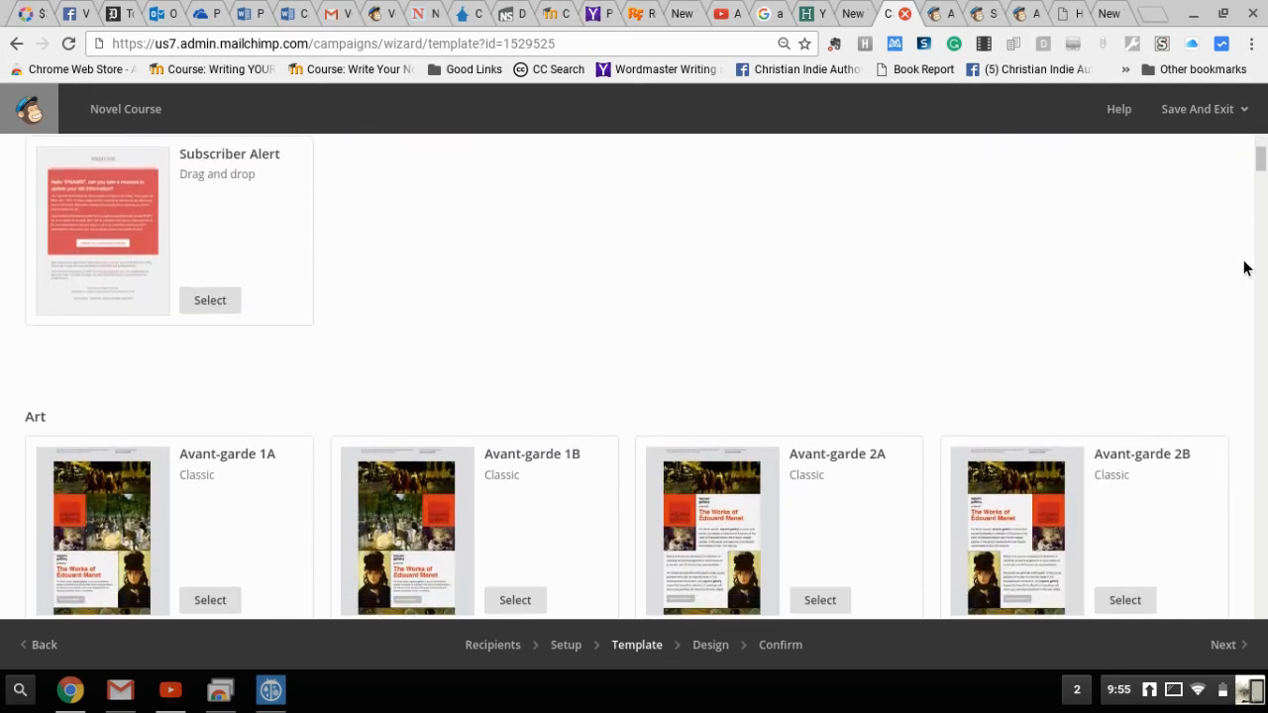
pyautogui.scroll(-3)
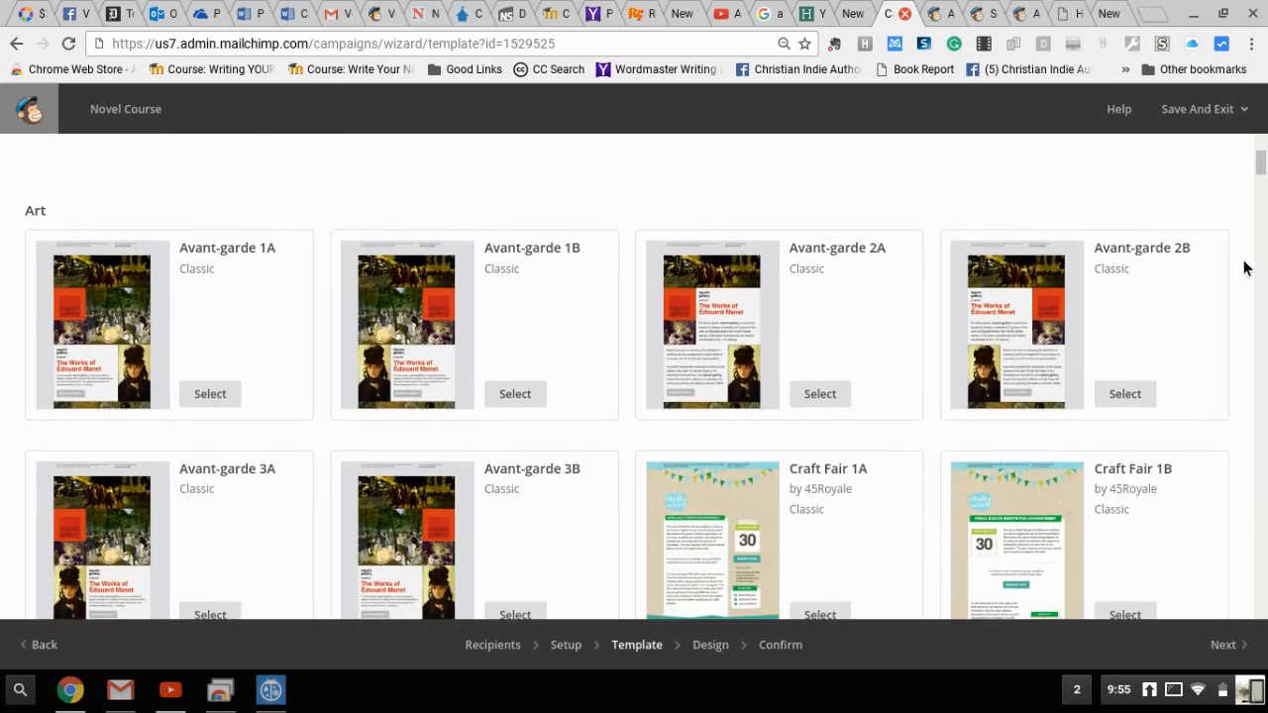
pyautogui.scroll(-3)
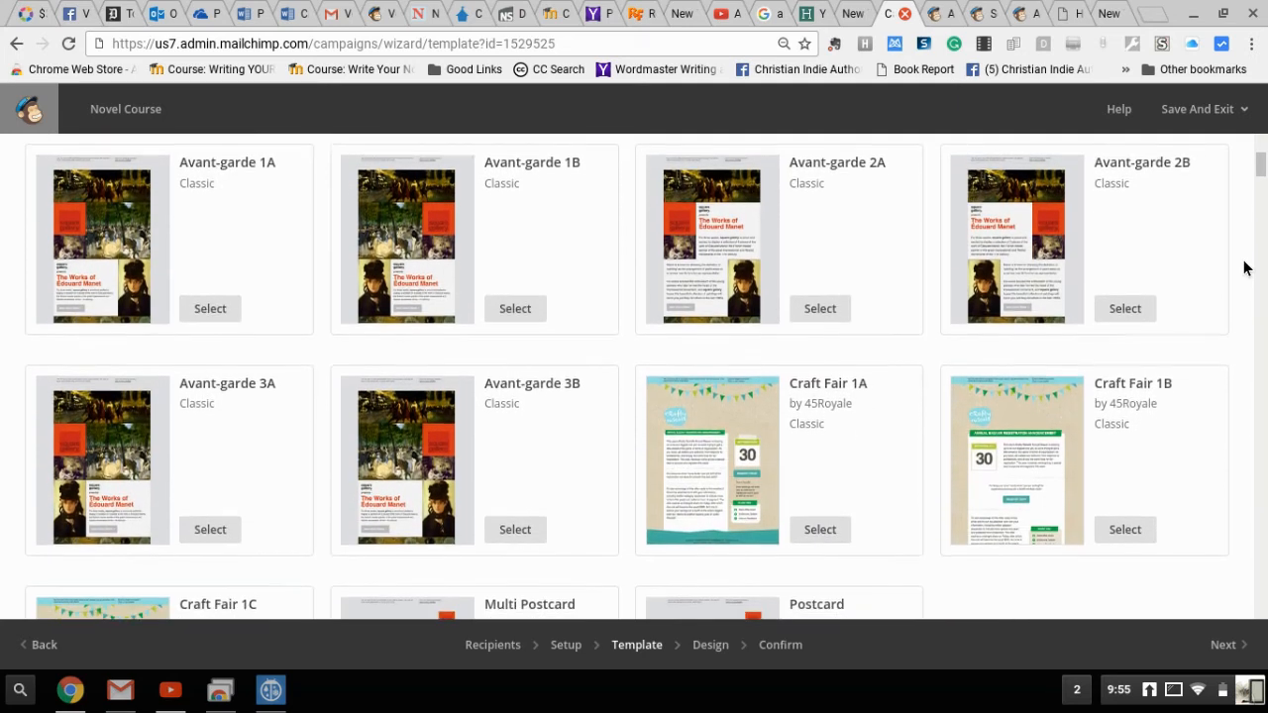
pyautogui.scroll(-3)
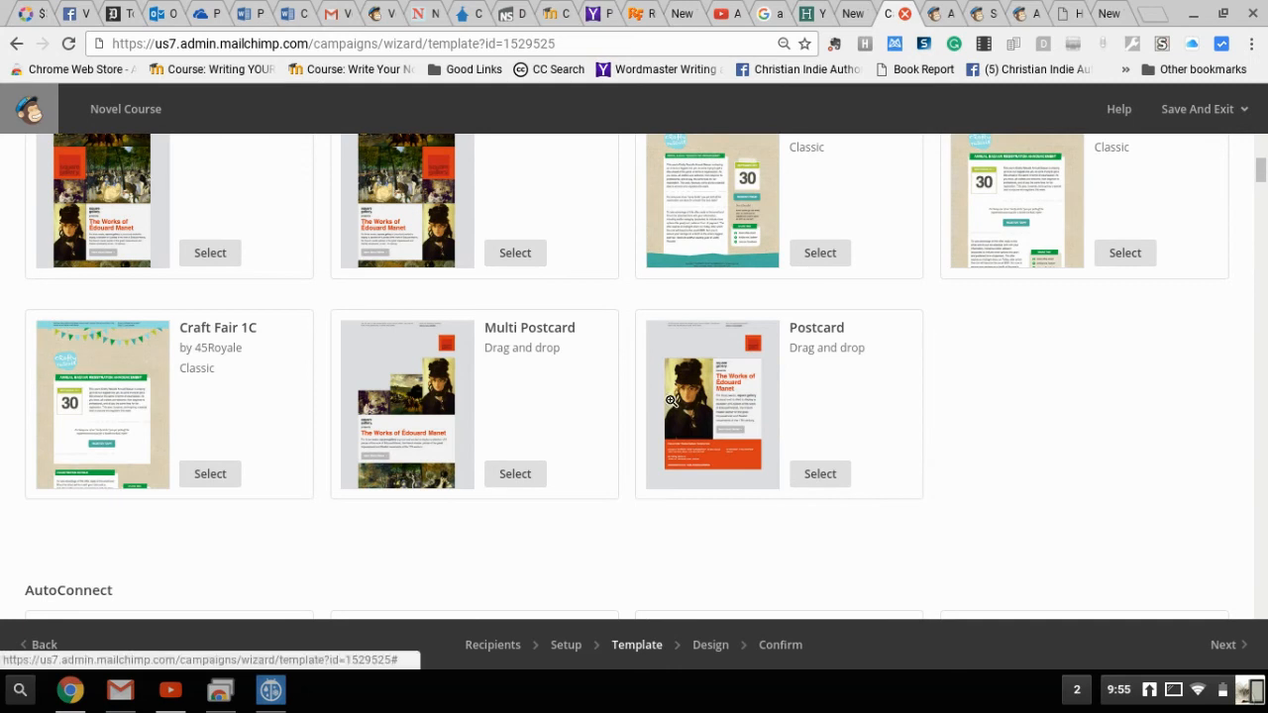
pyautogui.moveTo(733, 414)
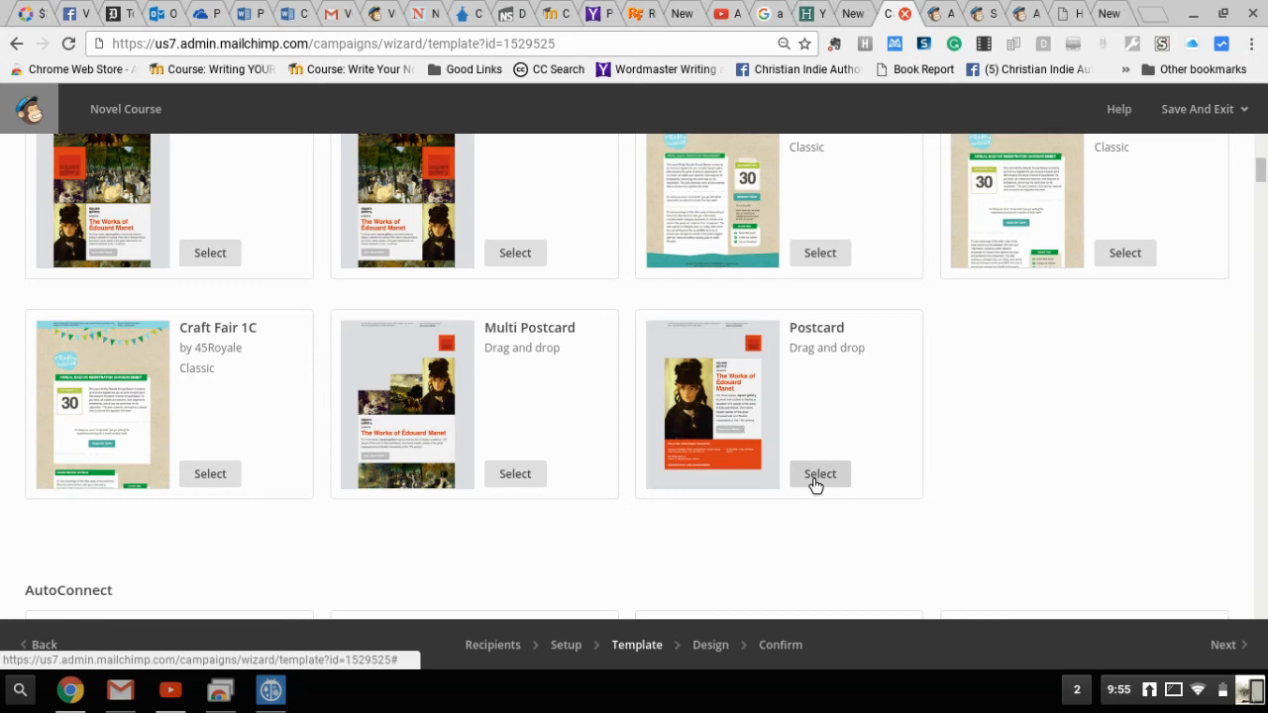
# - Select the Postcard template so the design editor loads its Édouard Manet gallery layout
pyautogui.click(820, 474)
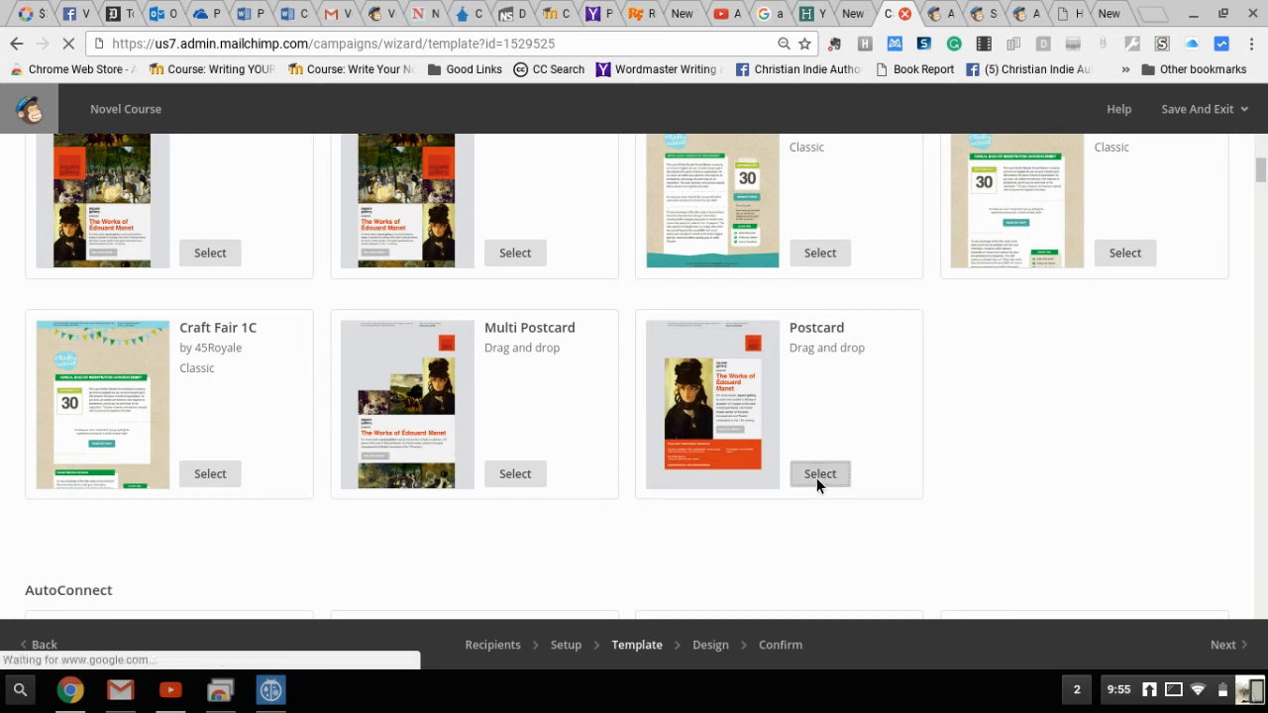
pyautogui.click(820, 473)
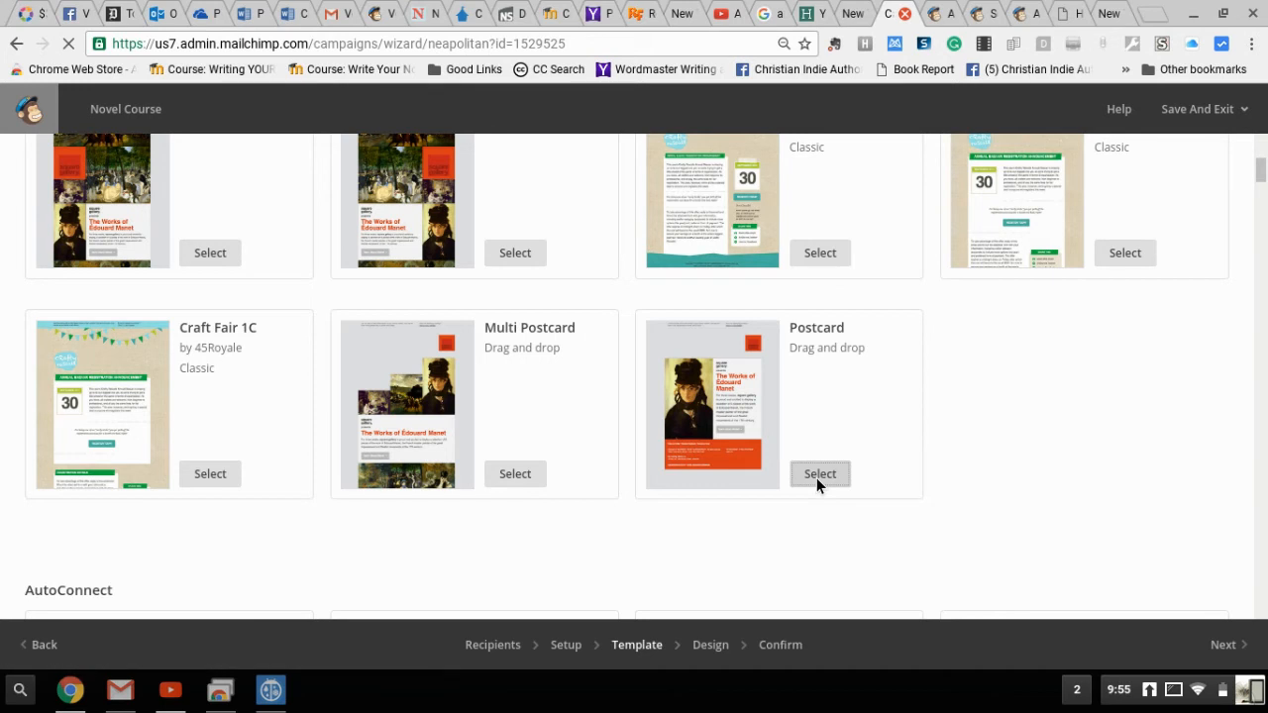
pyautogui.click(821, 474)
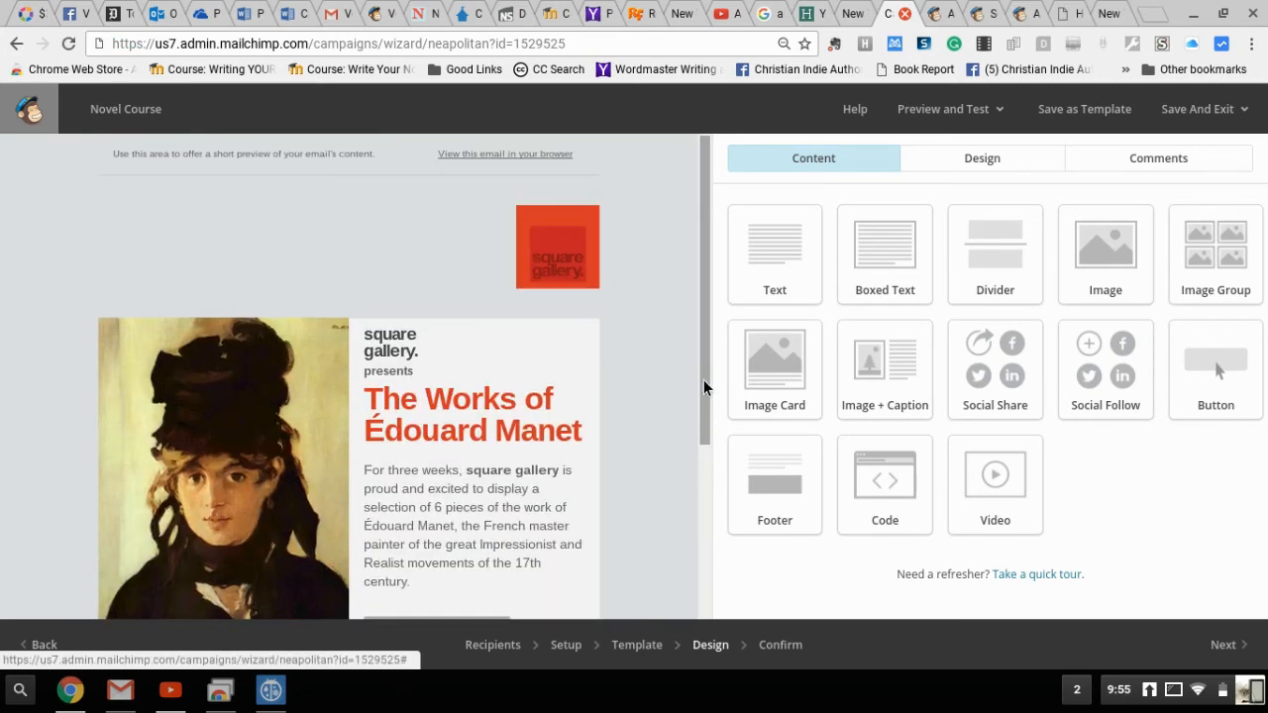
pyautogui.moveTo(686, 269)
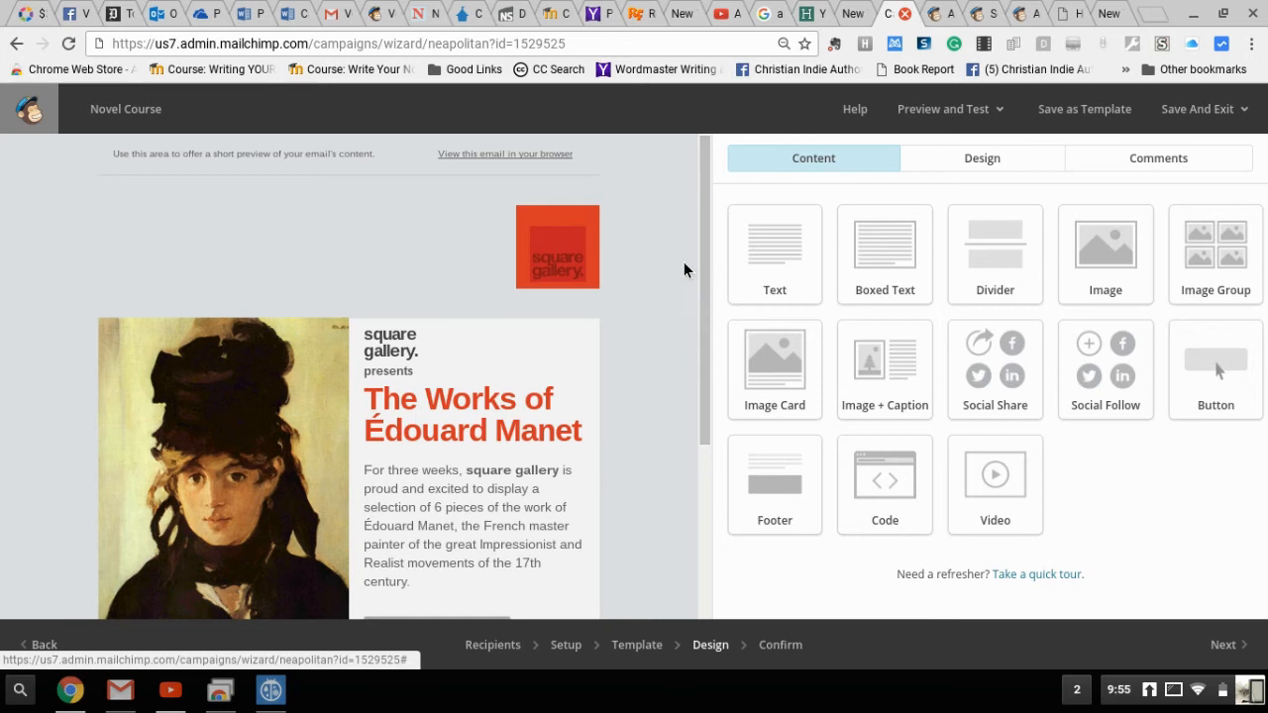
pyautogui.scroll(-3)
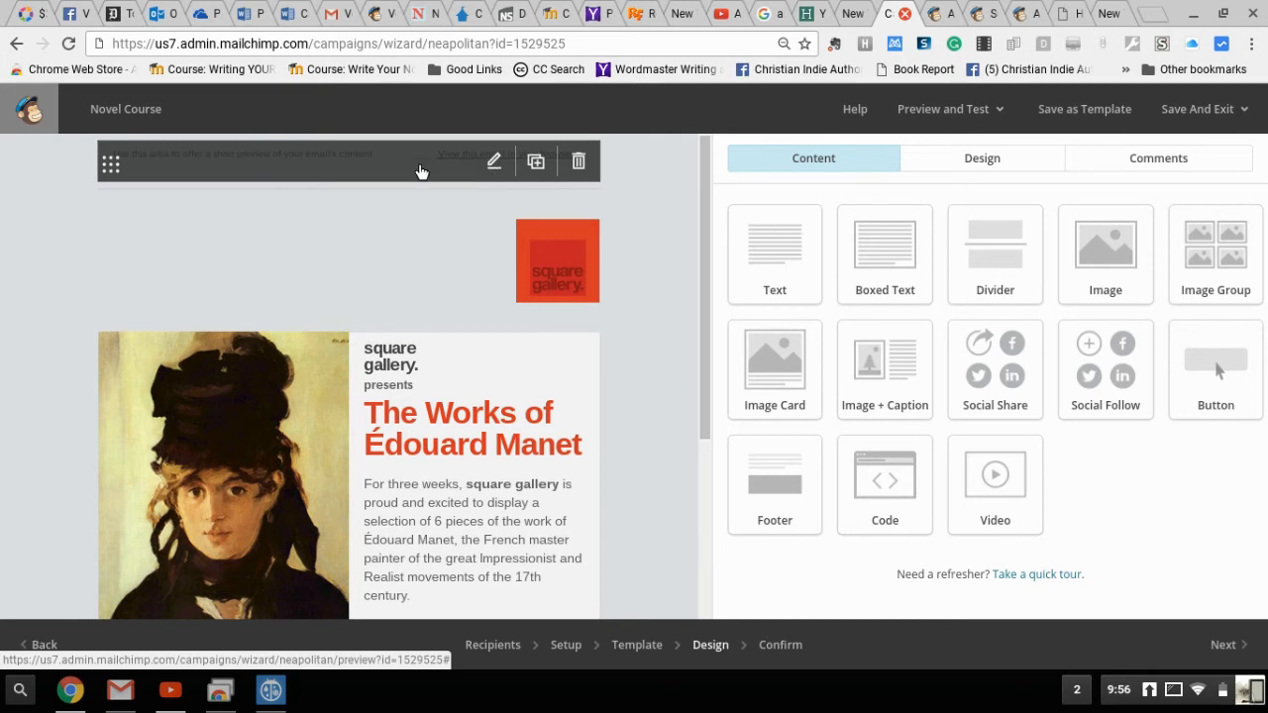
# - Replace the preheader preview text with 'Novel Course Begins July 15' and save it
pyautogui.click(495, 160)
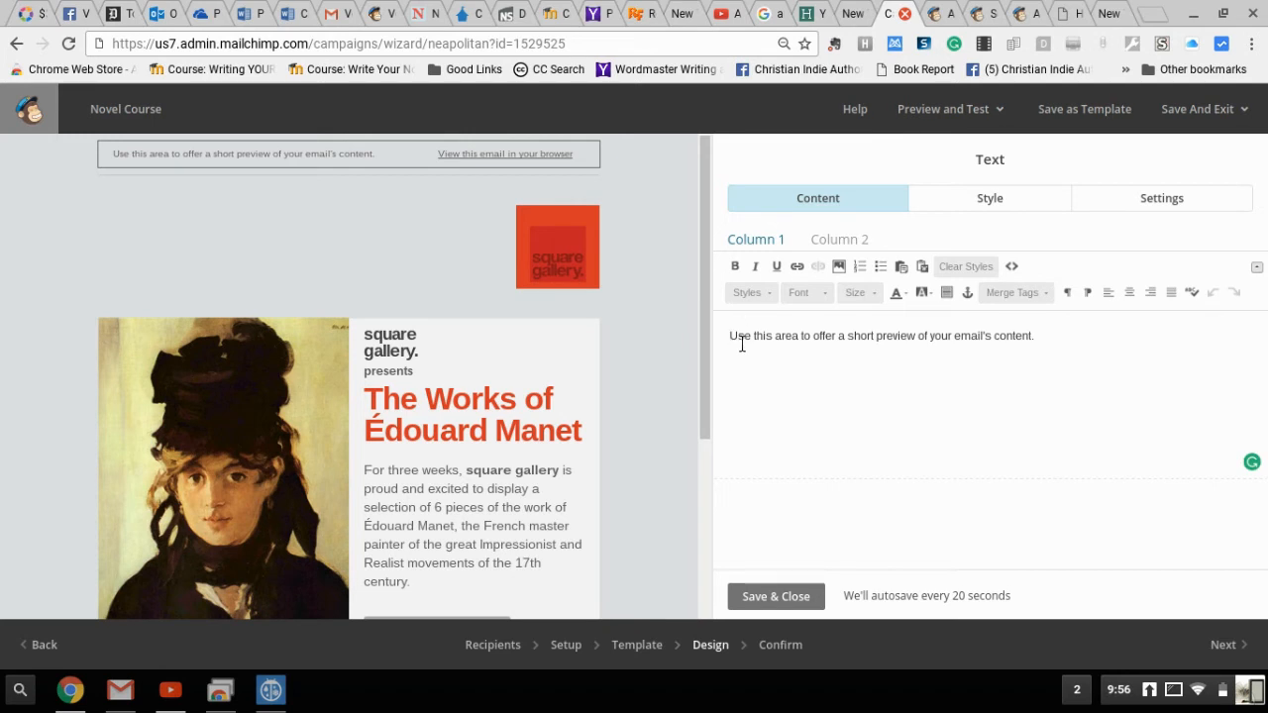
pyautogui.write('Novel')
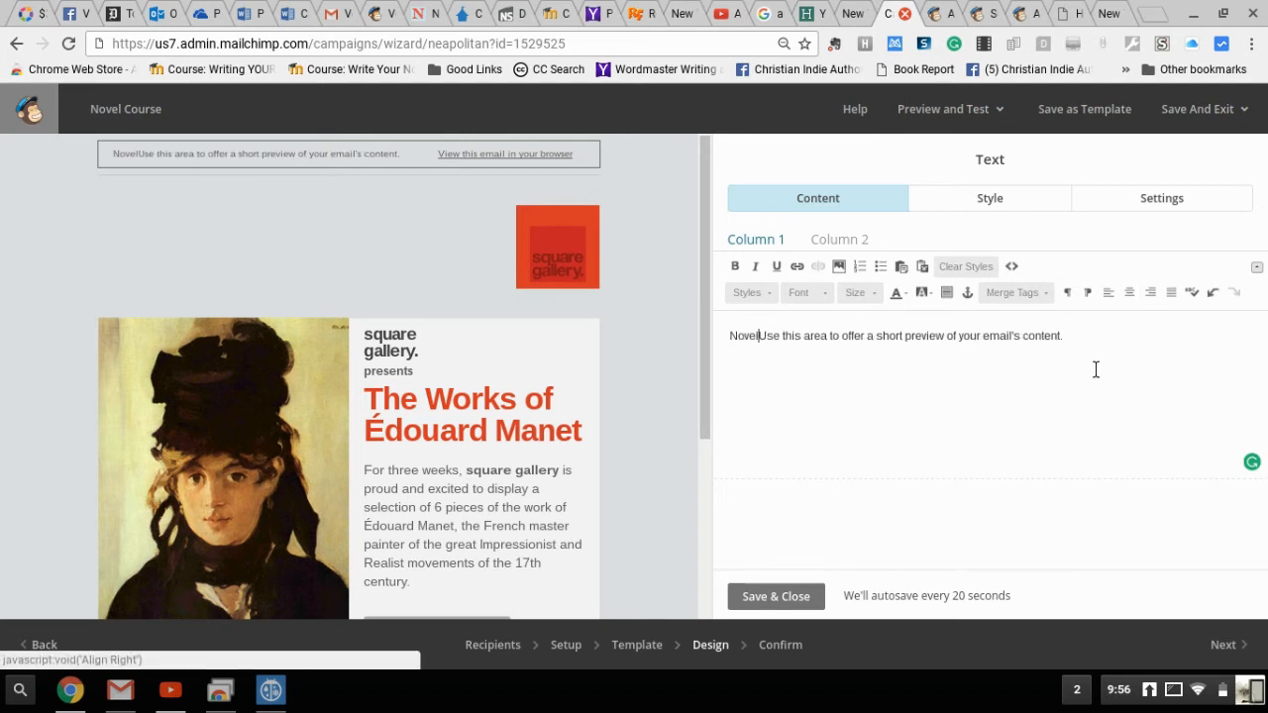
pyautogui.tripleClick(895, 335)
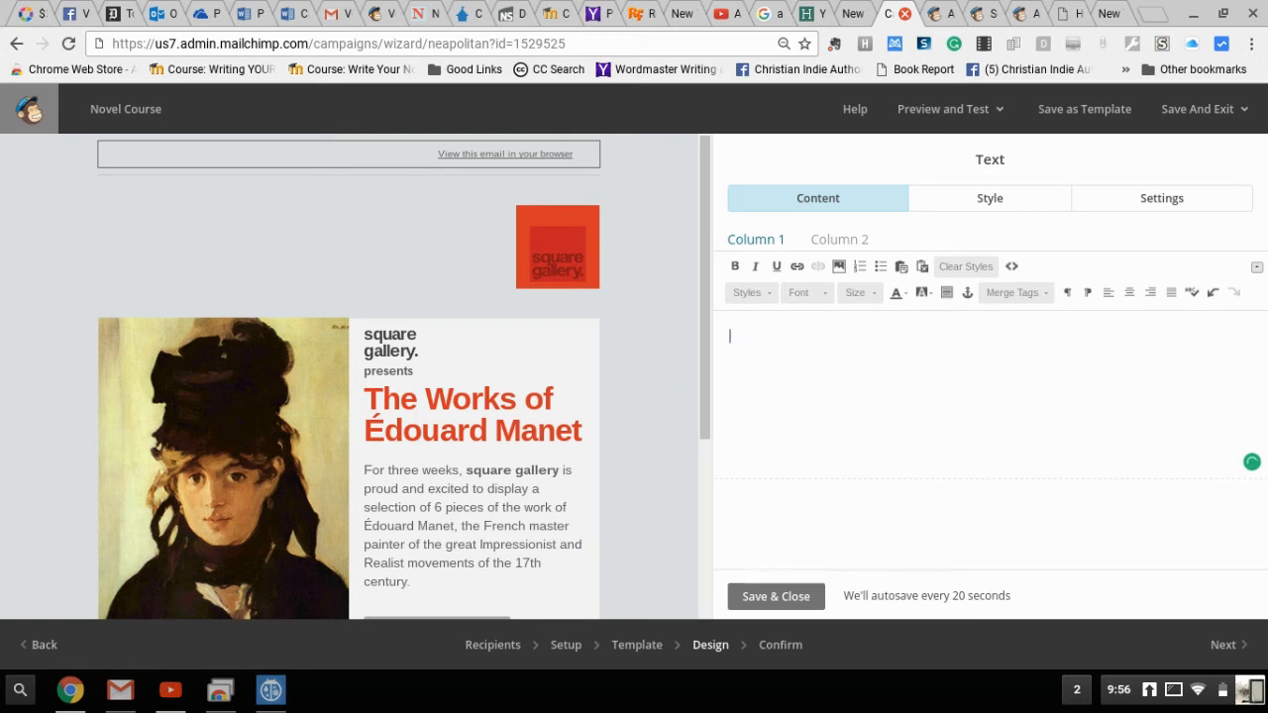
pyautogui.write('Nov')
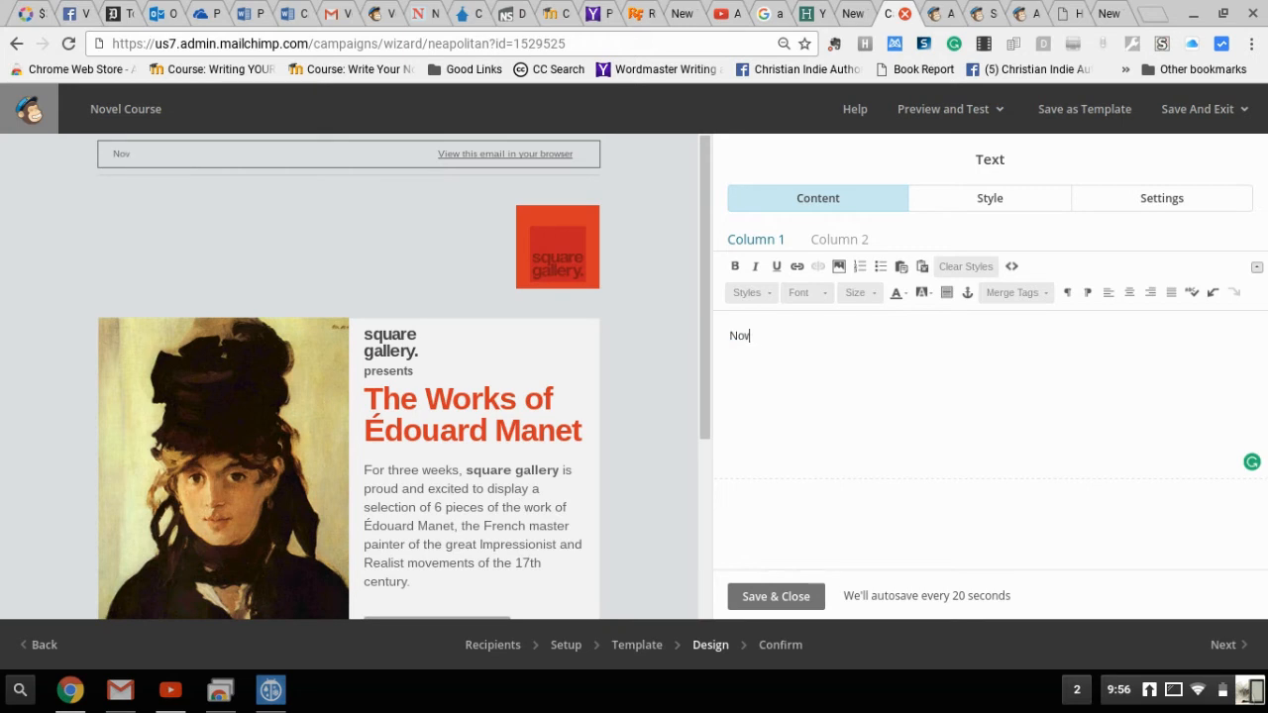
pyautogui.write('Novel Course Begin')
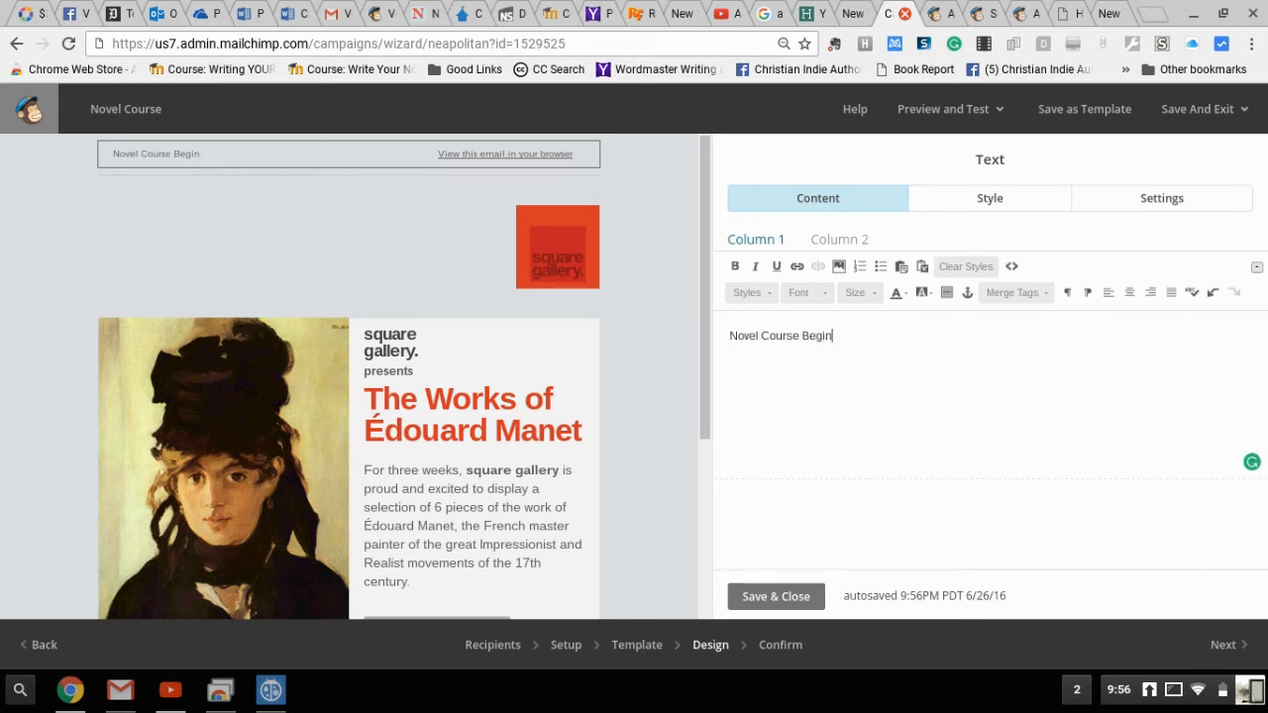
pyautogui.write('s July')
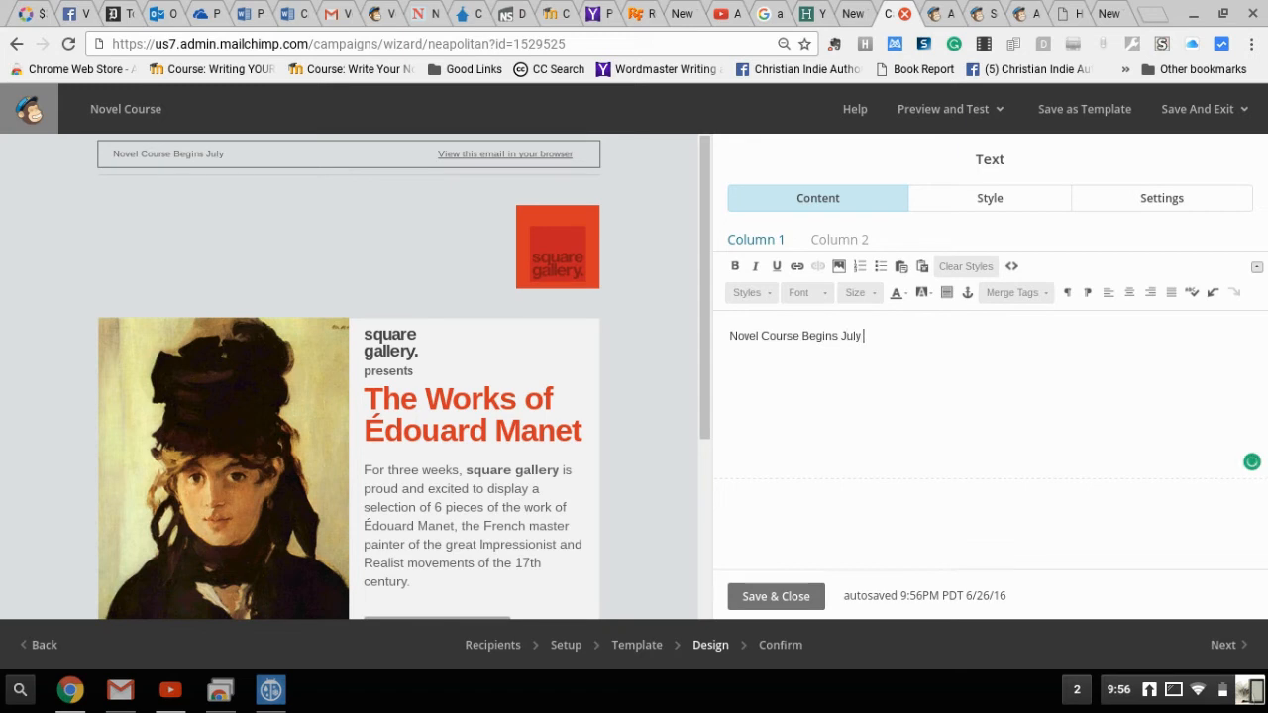
pyautogui.write('15')
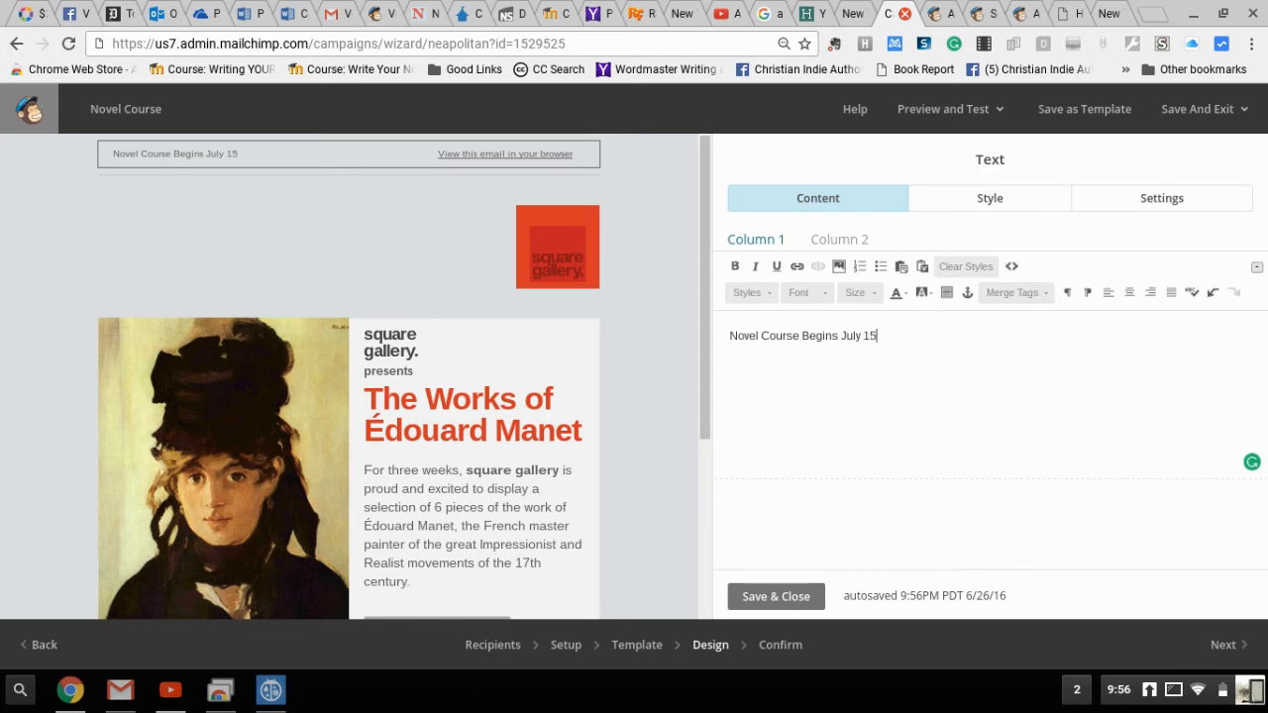
pyautogui.moveTo(685, 251)
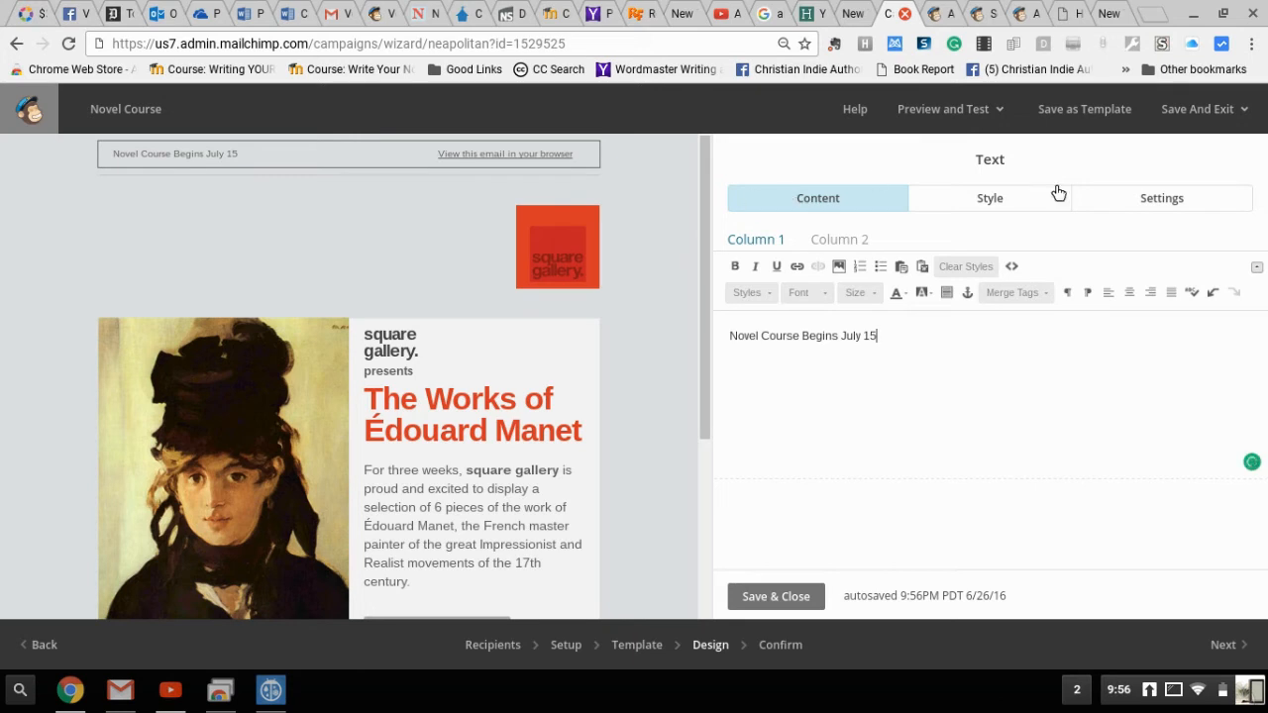
pyautogui.moveTo(836, 408)
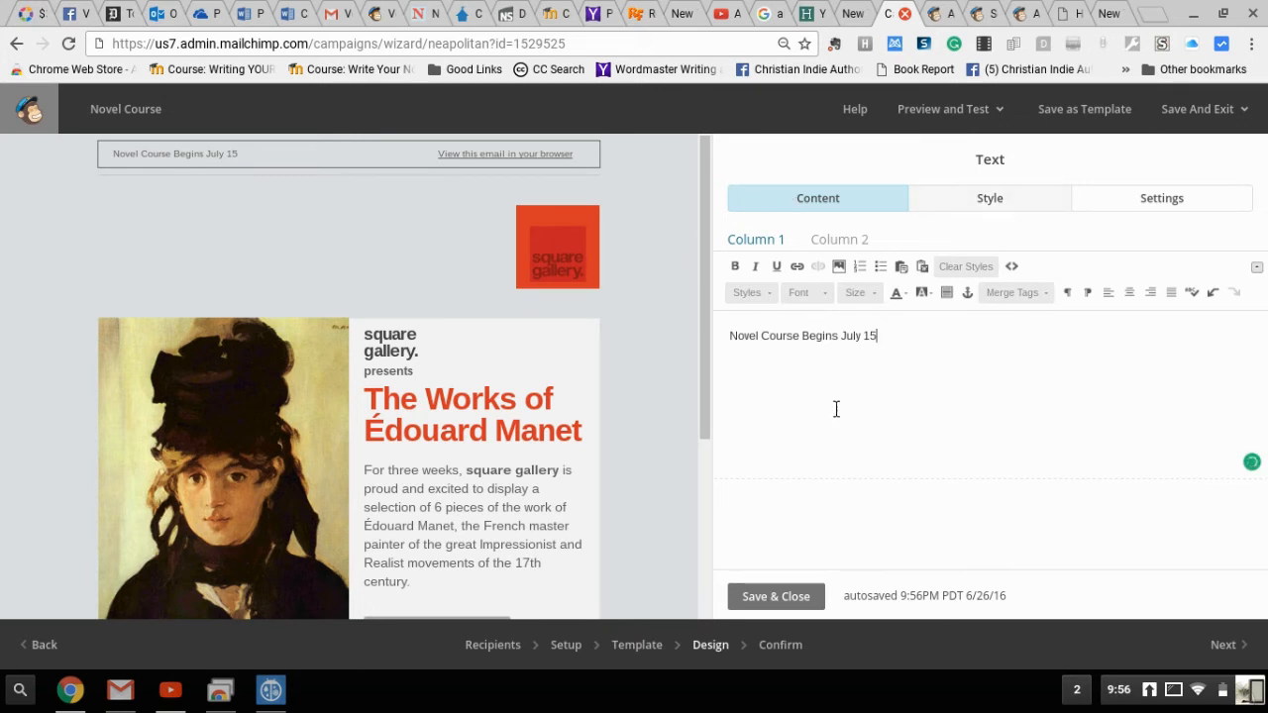
pyautogui.moveTo(796, 594)
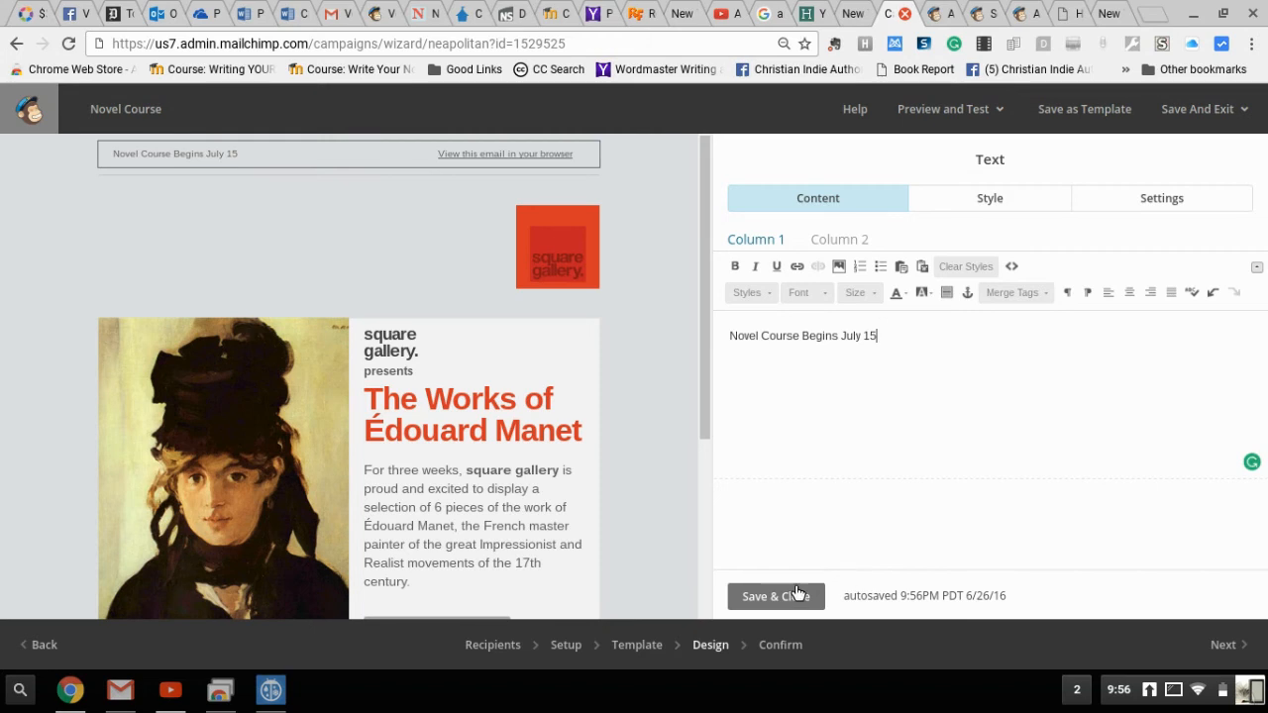
pyautogui.click(765, 595)
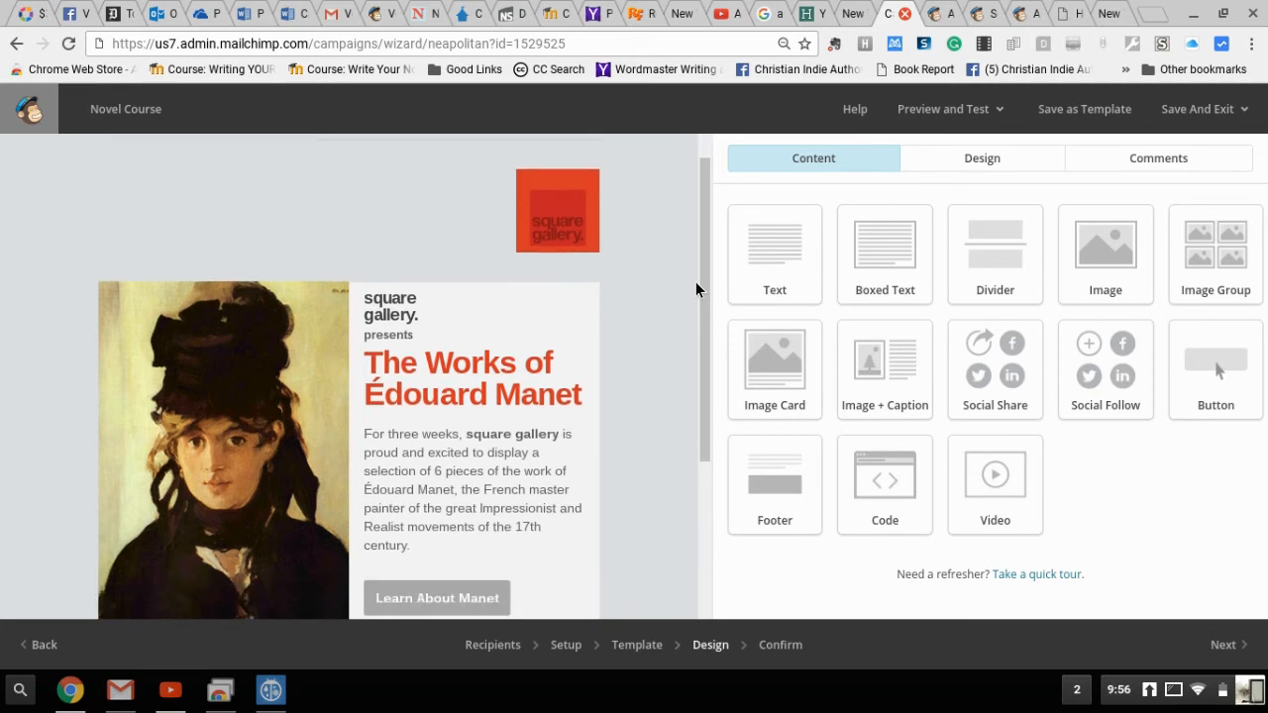
pyautogui.moveTo(632, 248)
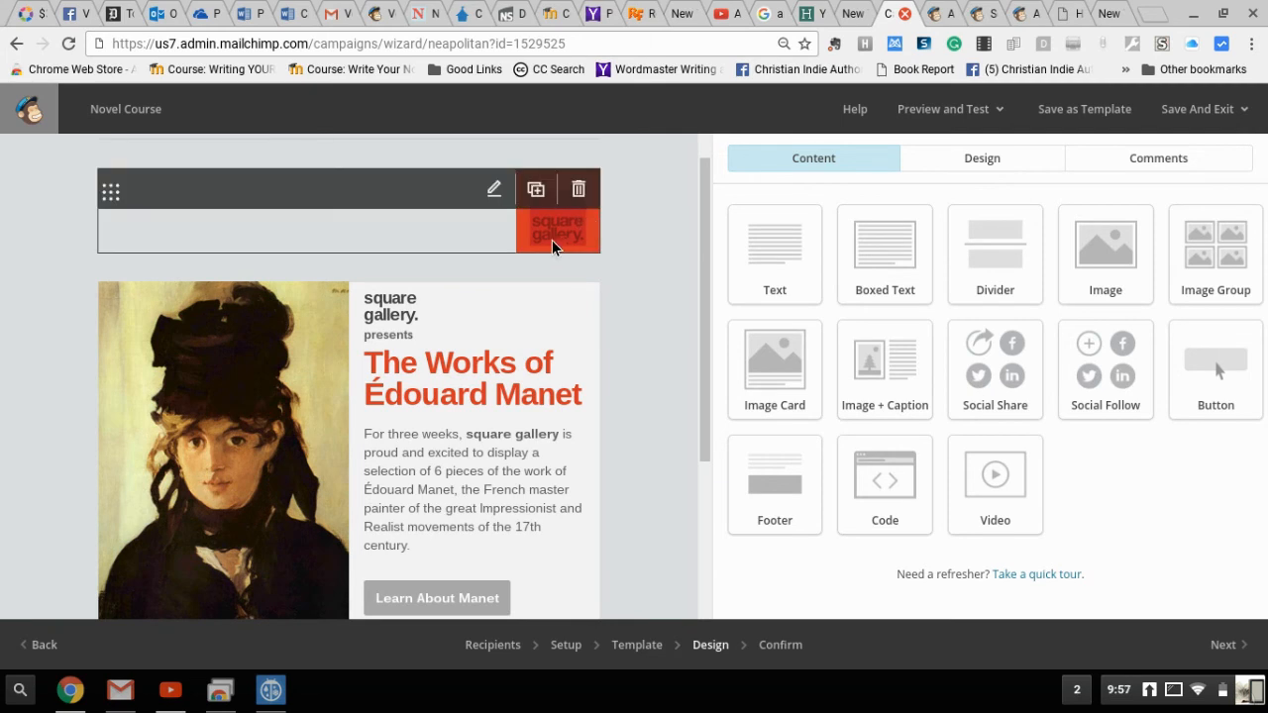
pyautogui.moveTo(563, 248)
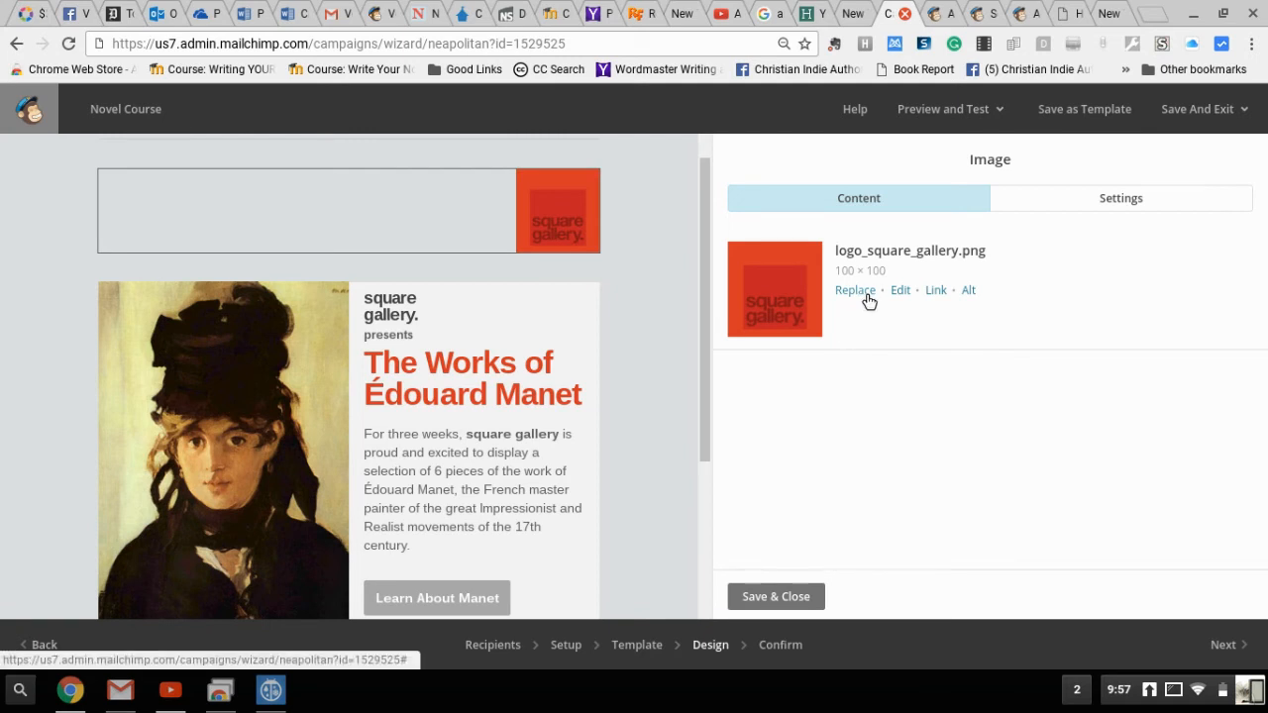
# - Replace the square gallery logo by ticking the bannerfinal image in the file manager
pyautogui.click(854, 289)
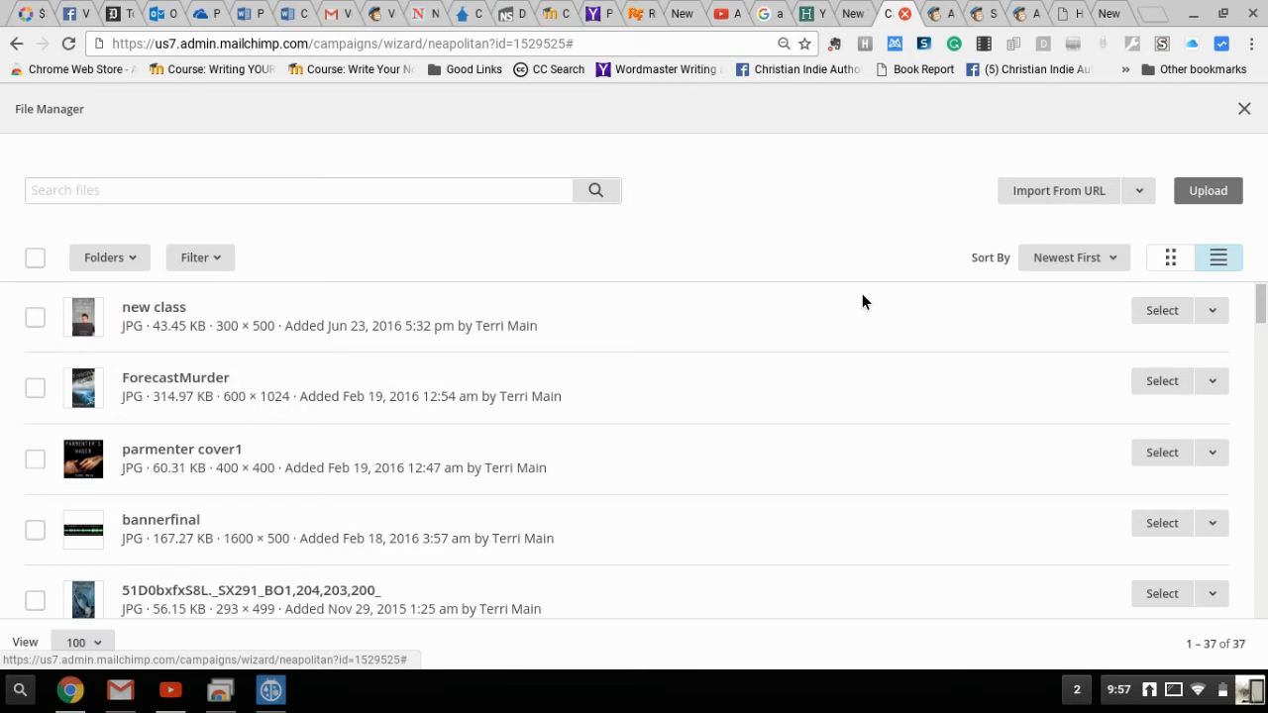
pyautogui.moveTo(761, 329)
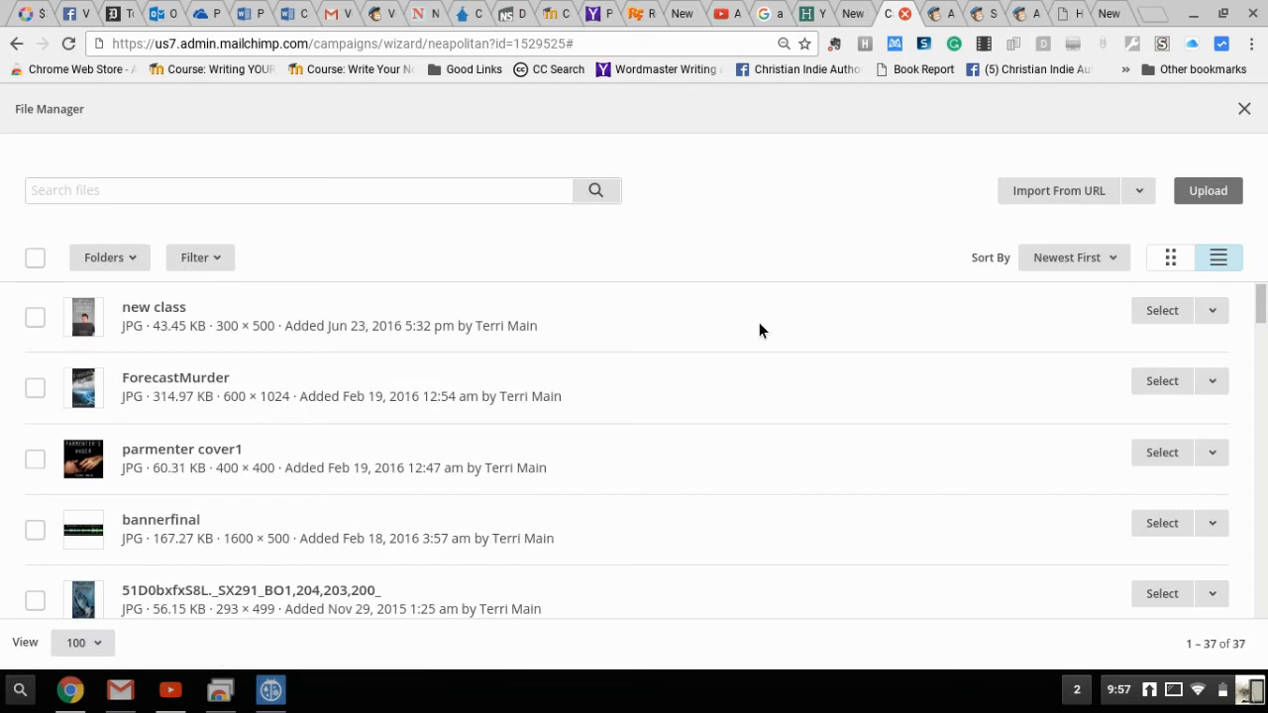
pyautogui.scroll(-3)
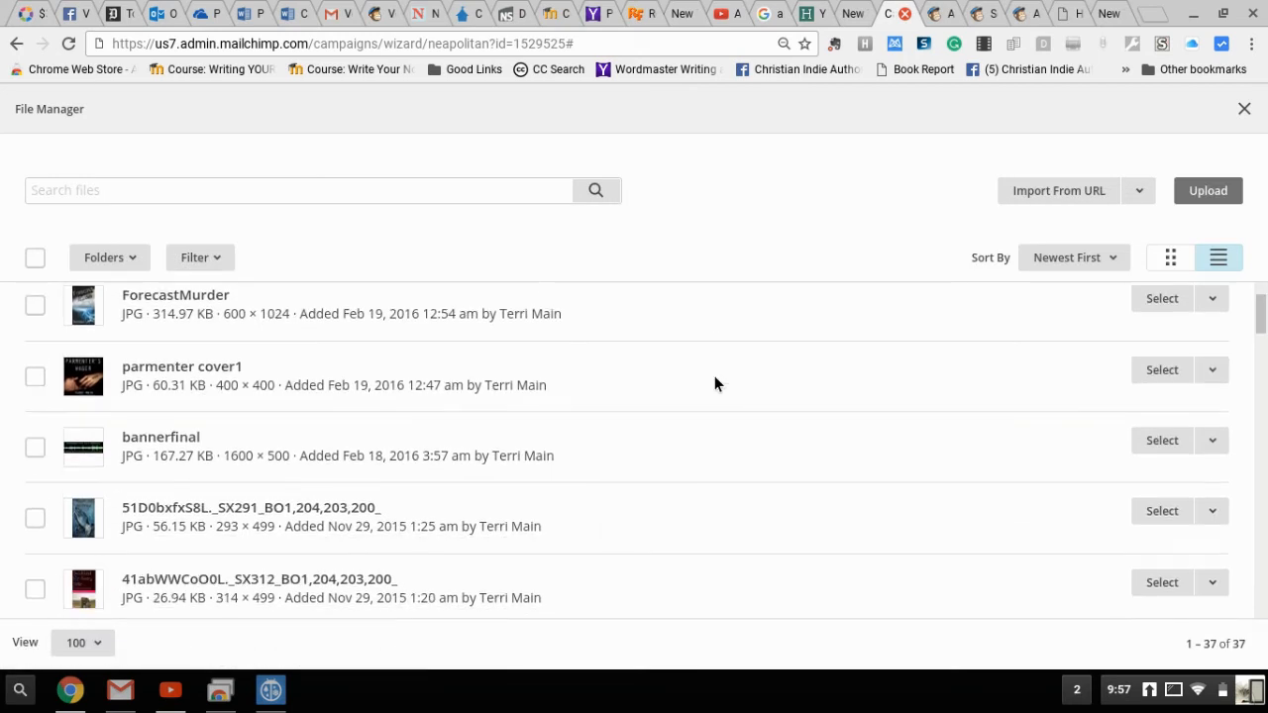
pyautogui.moveTo(365, 456)
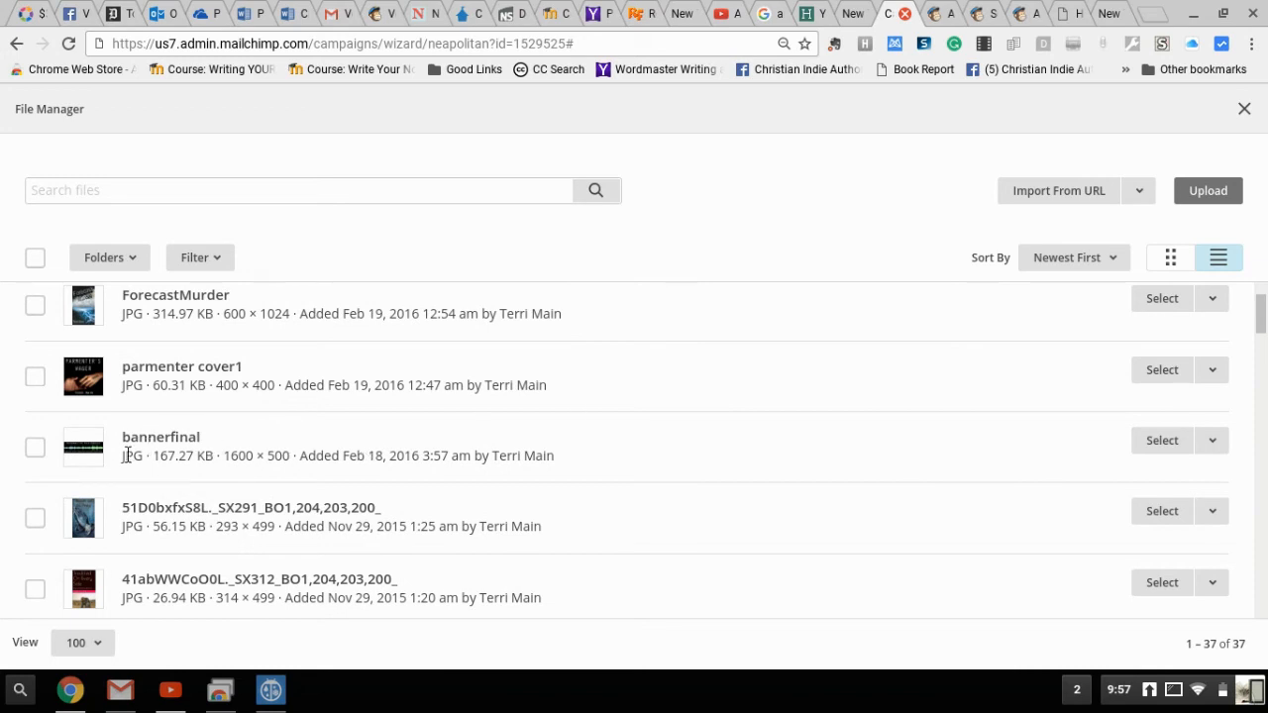
pyautogui.moveTo(389, 448)
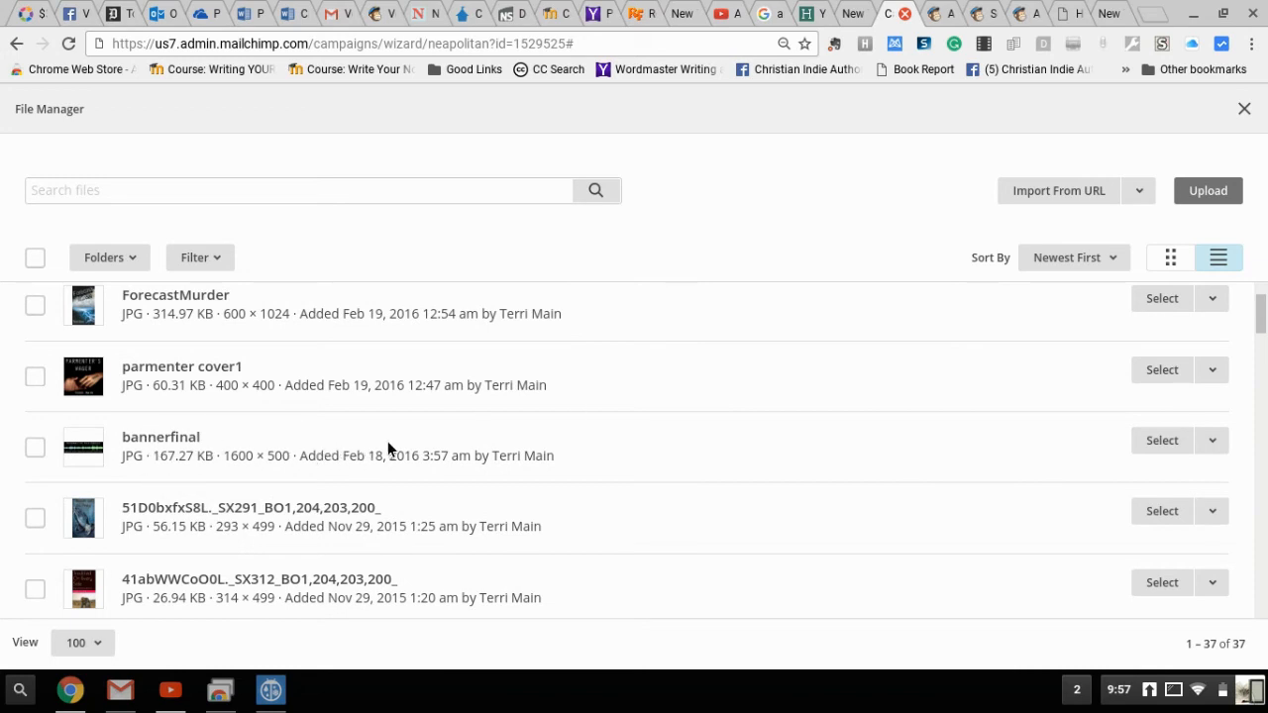
pyautogui.moveTo(1153, 468)
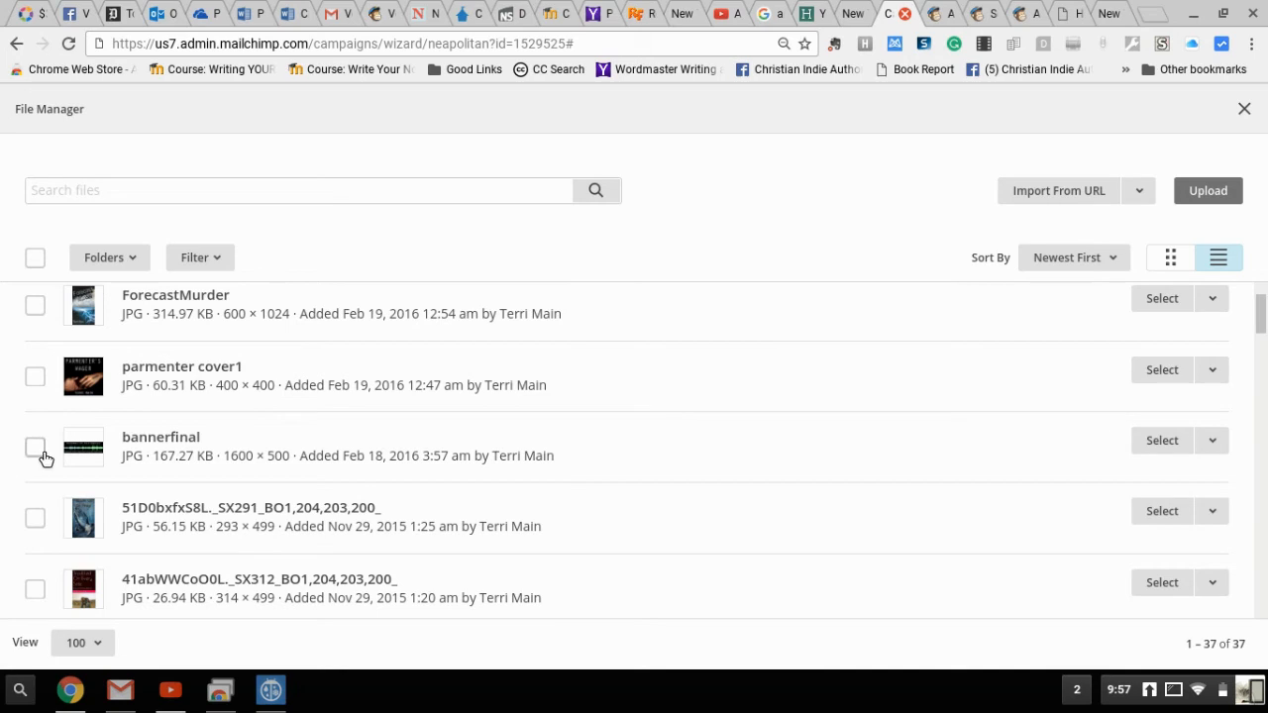
pyautogui.click(35, 448)
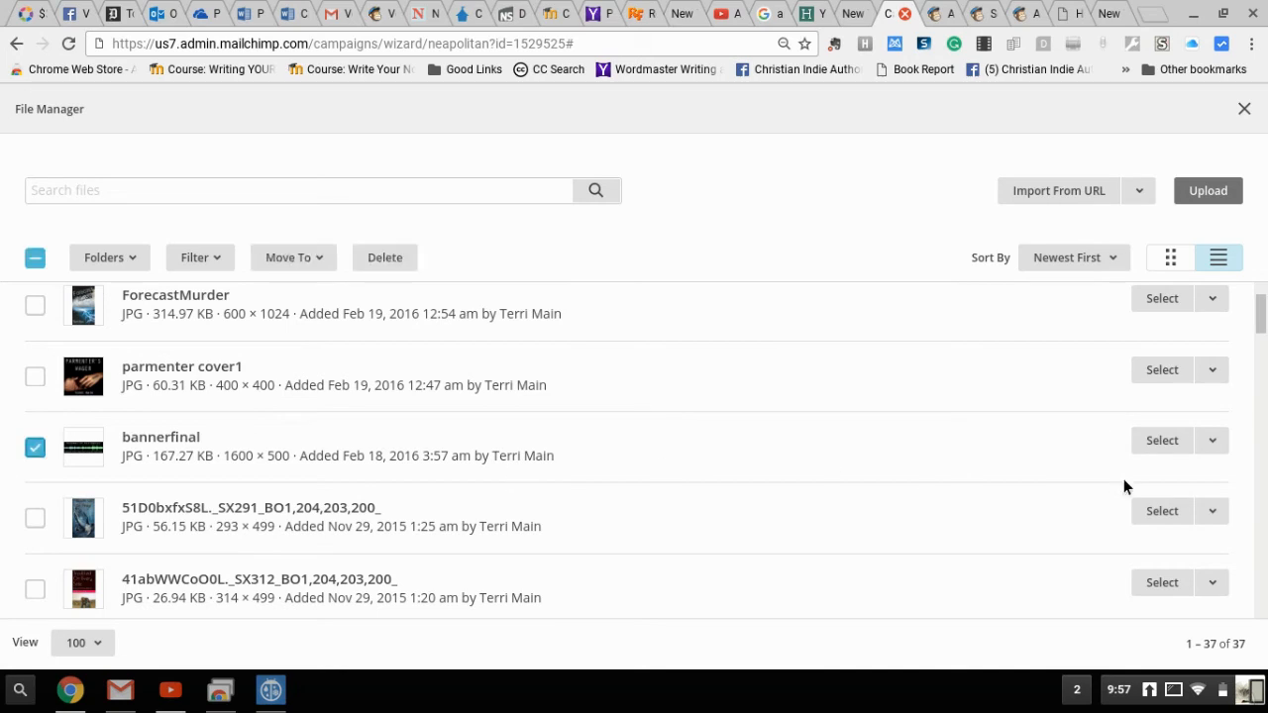
pyautogui.moveTo(1161, 440)
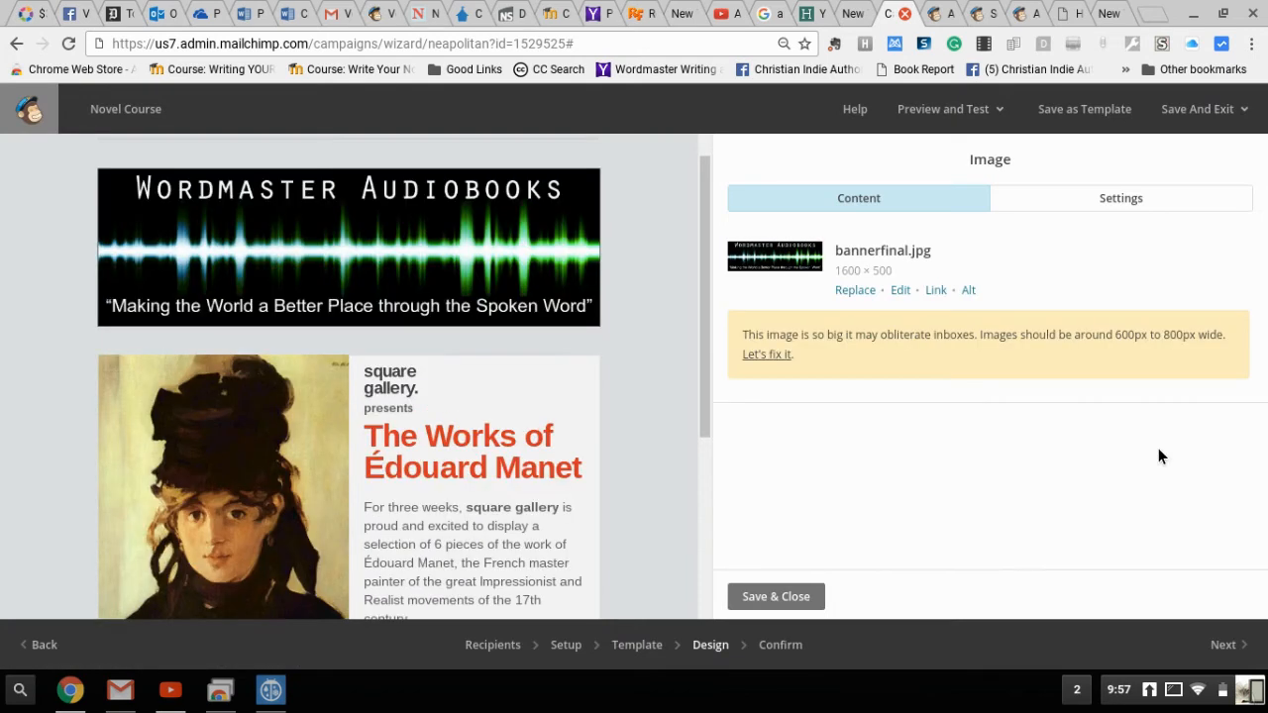
pyautogui.moveTo(804, 360)
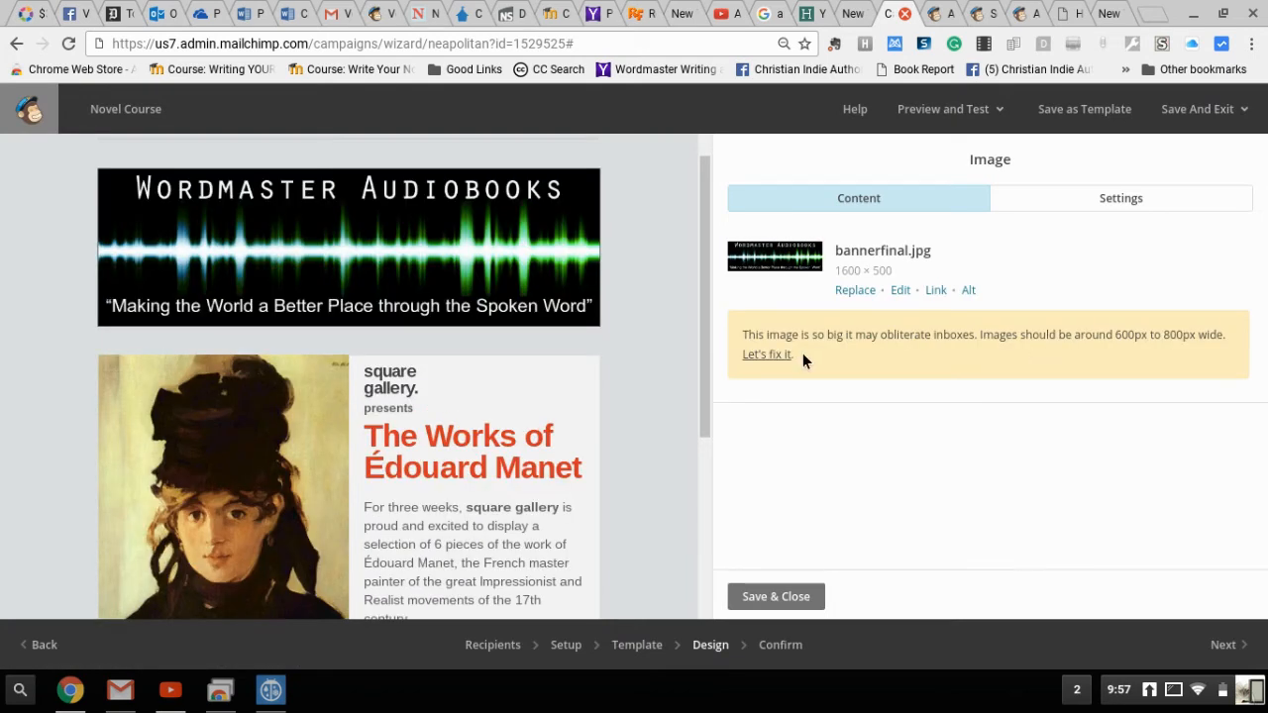
pyautogui.moveTo(903, 353)
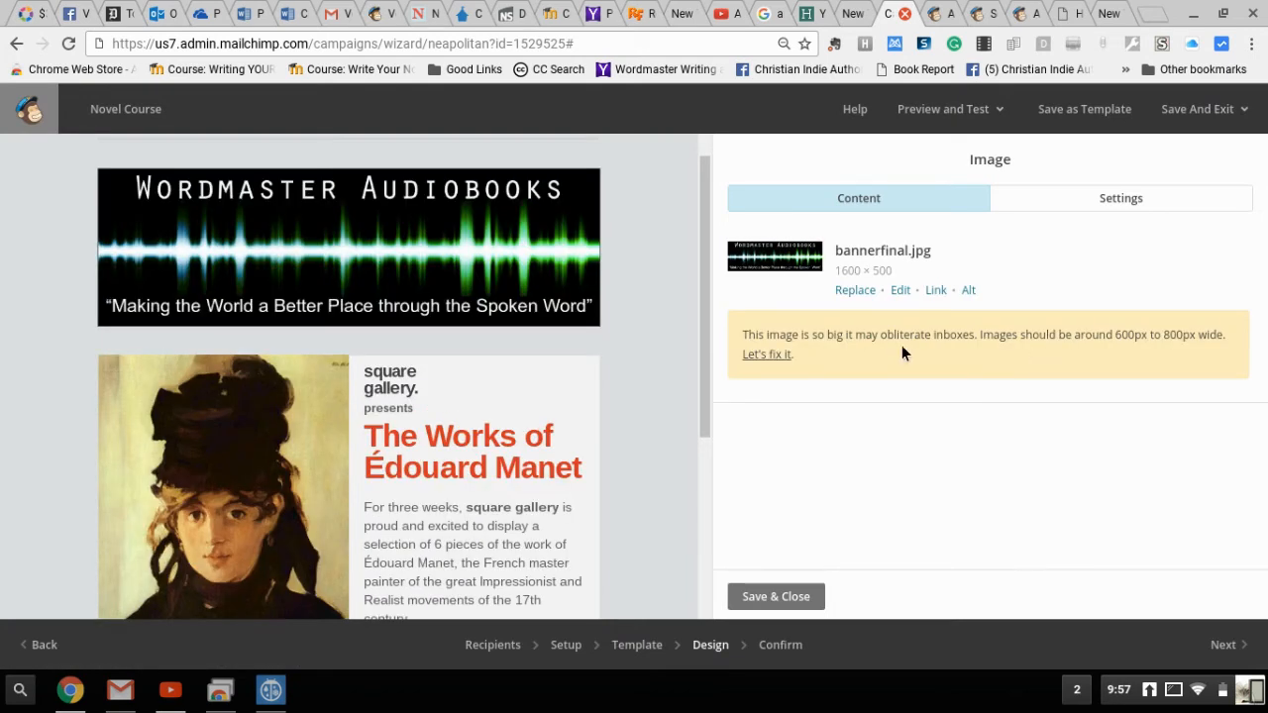
pyautogui.moveTo(1023, 356)
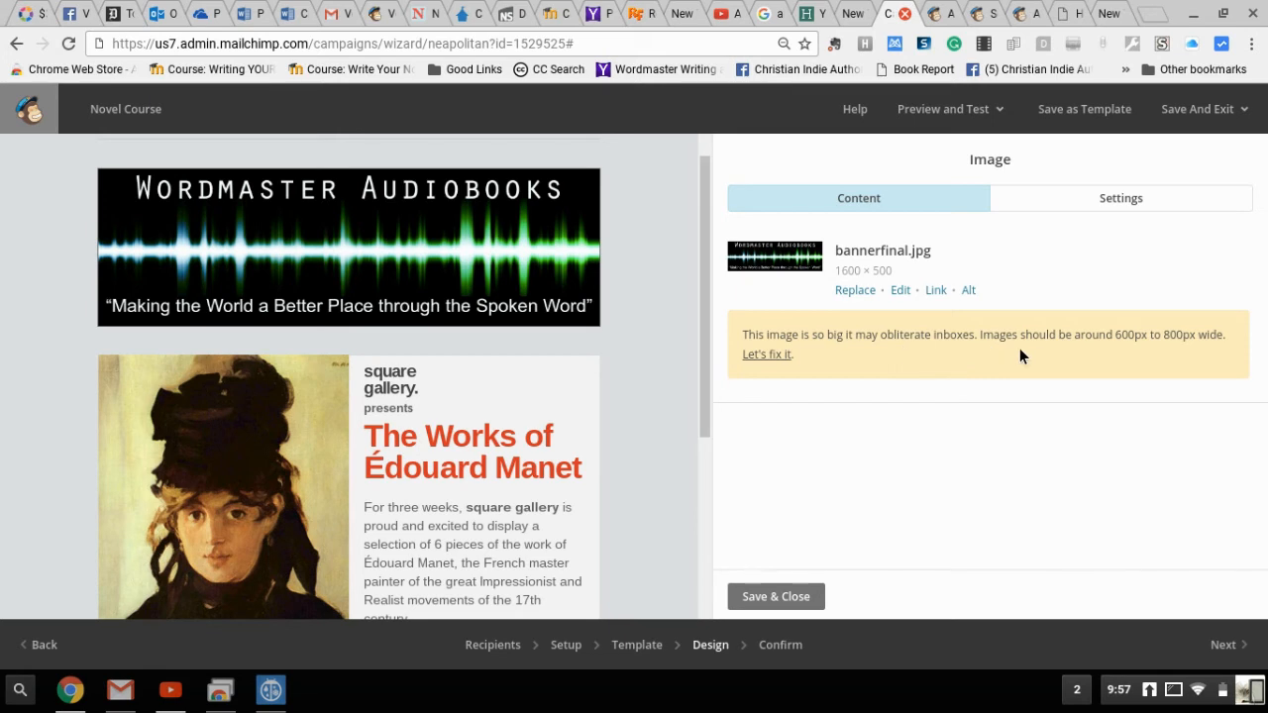
pyautogui.moveTo(1112, 356)
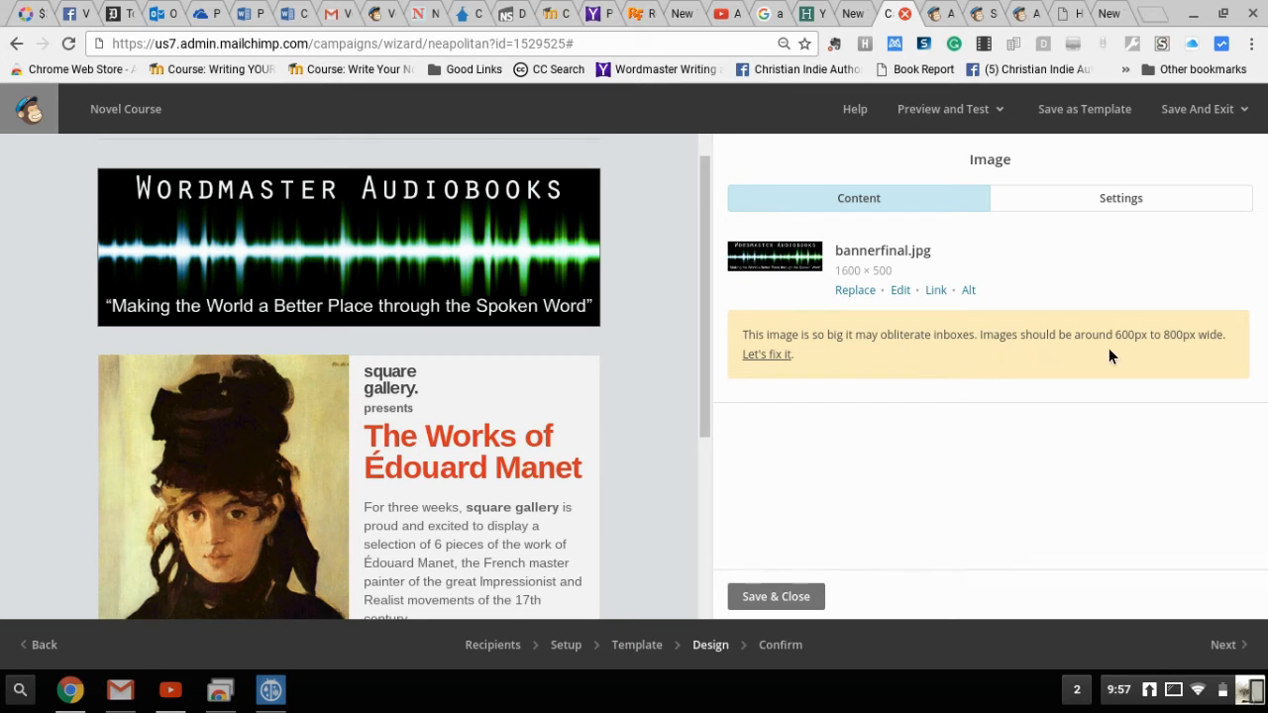
pyautogui.moveTo(1133, 361)
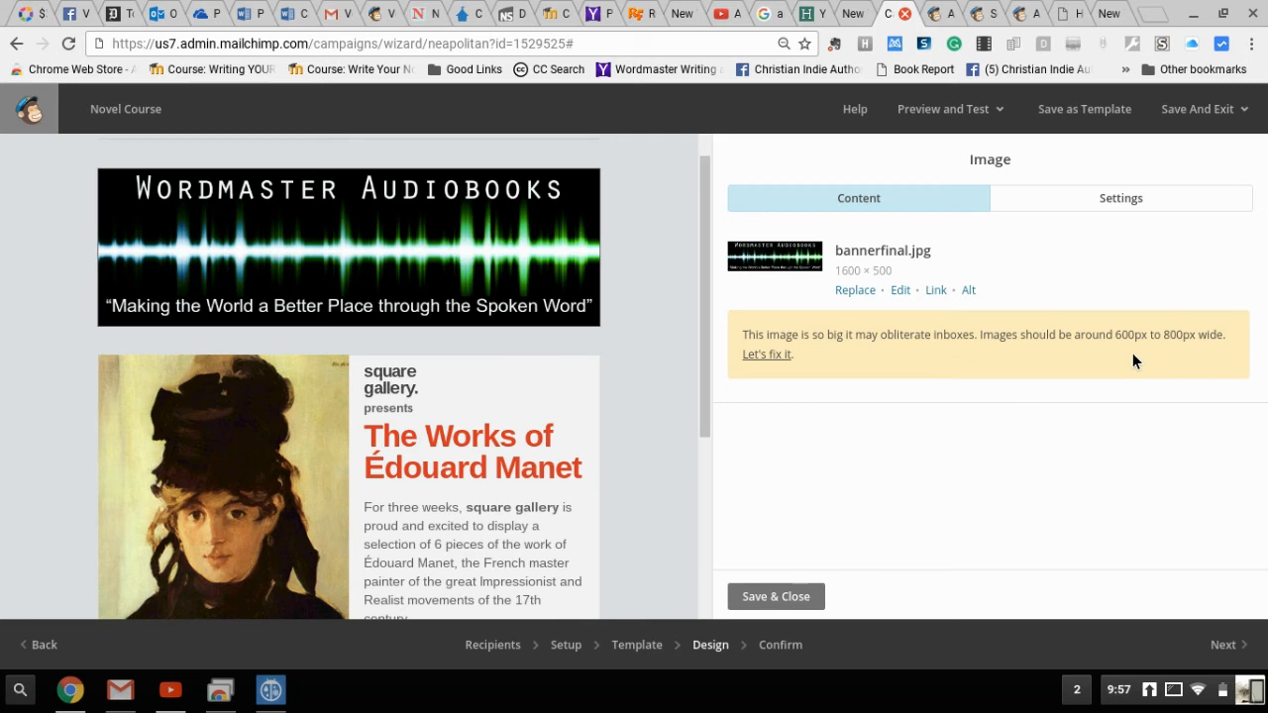
pyautogui.moveTo(1151, 361)
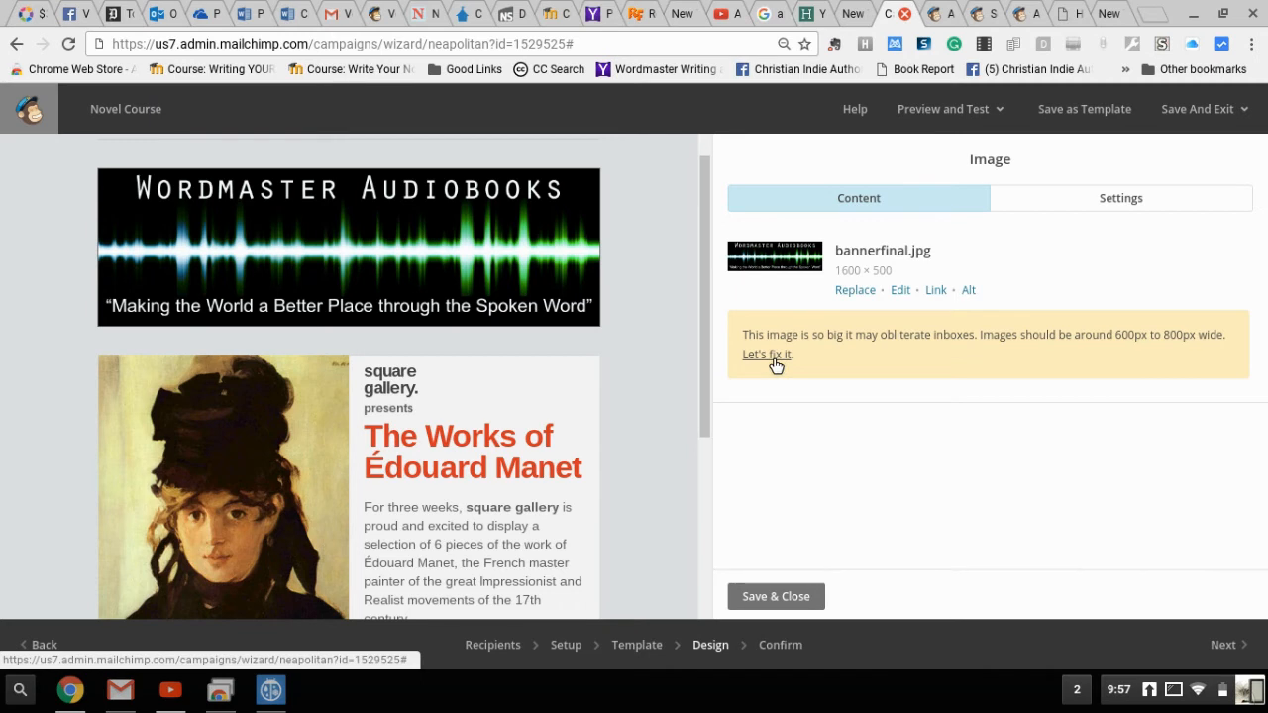
# - Resize the oversized banner to 600 by 187 pixels, apply it and save in the photo editor
pyautogui.click(767, 354)
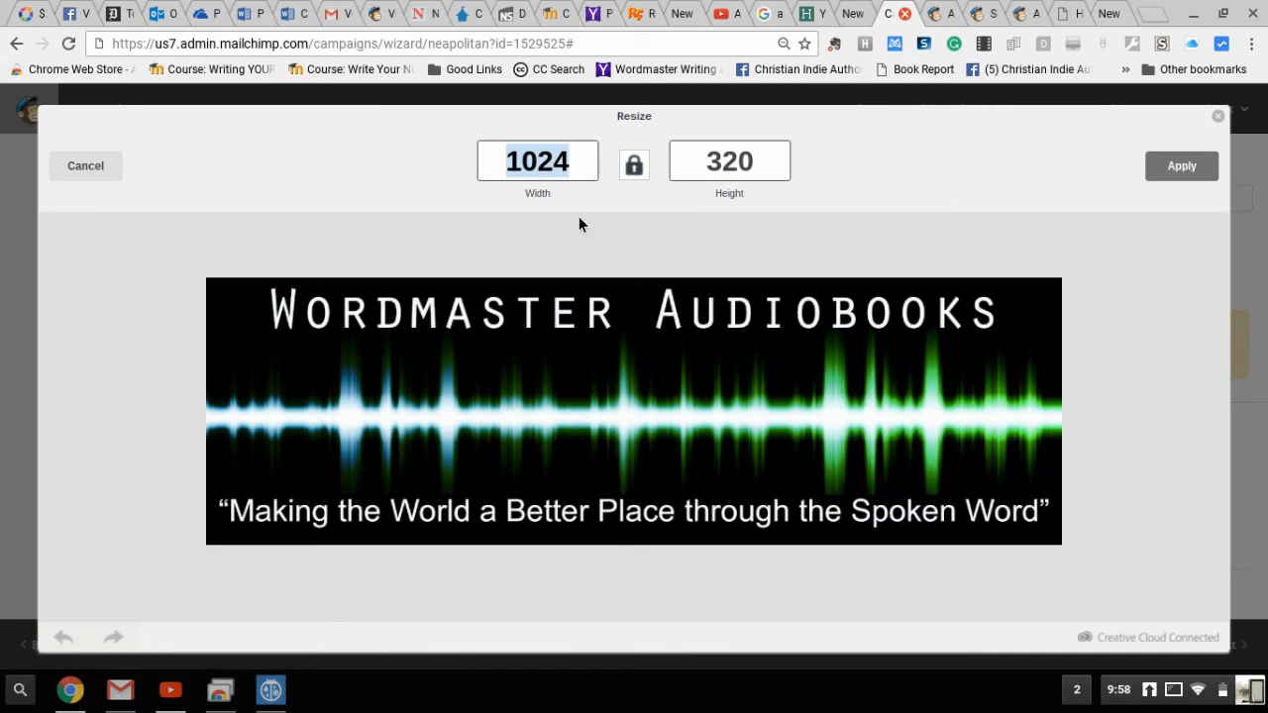
pyautogui.write('6')
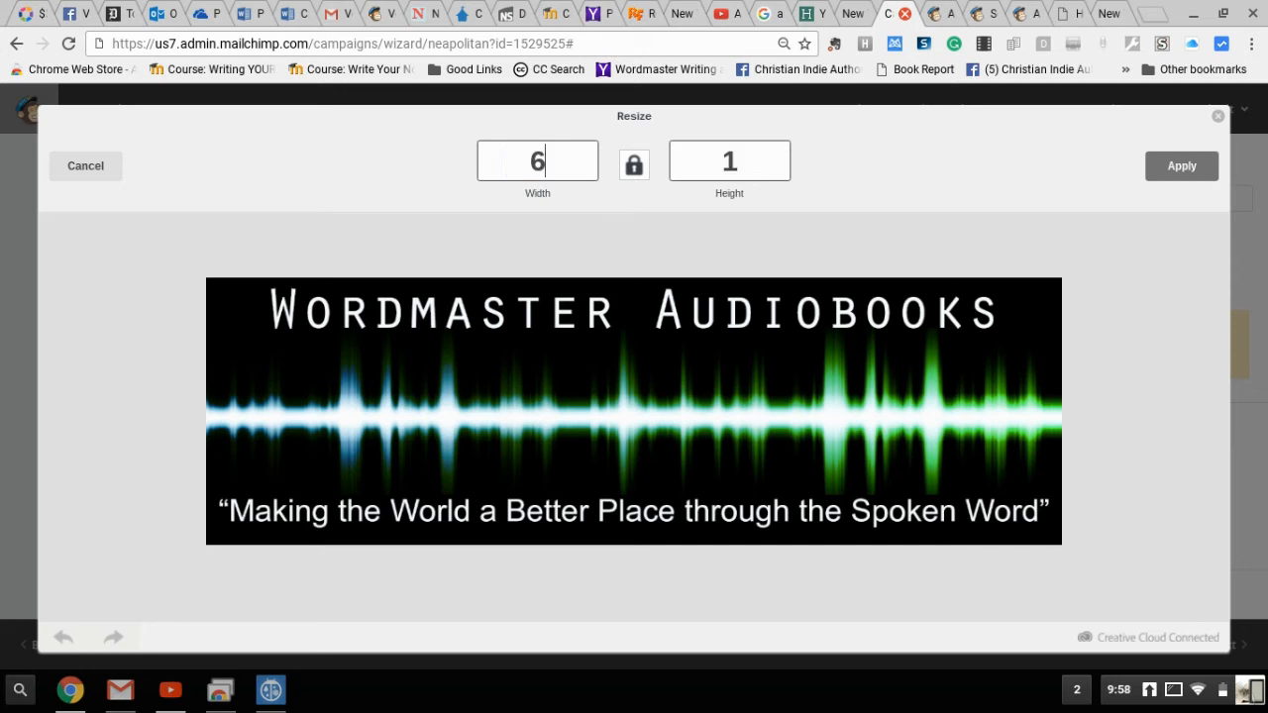
pyautogui.write('00')
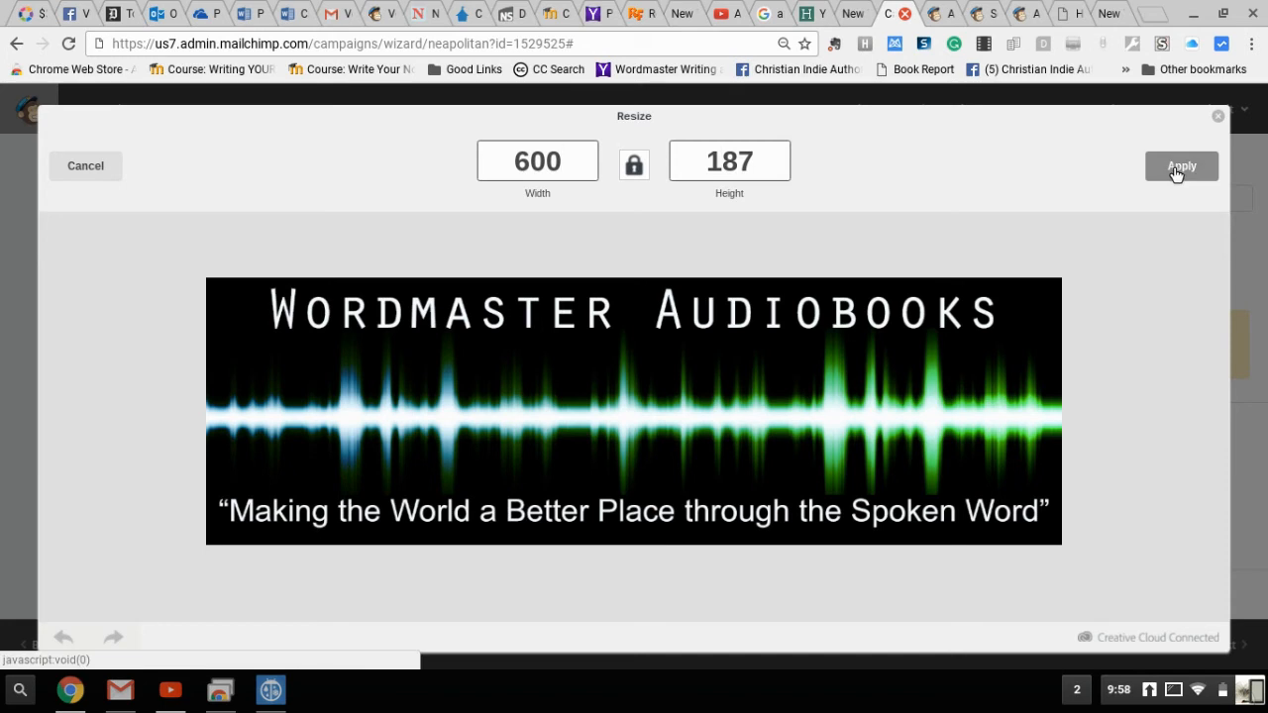
pyautogui.click(1181, 166)
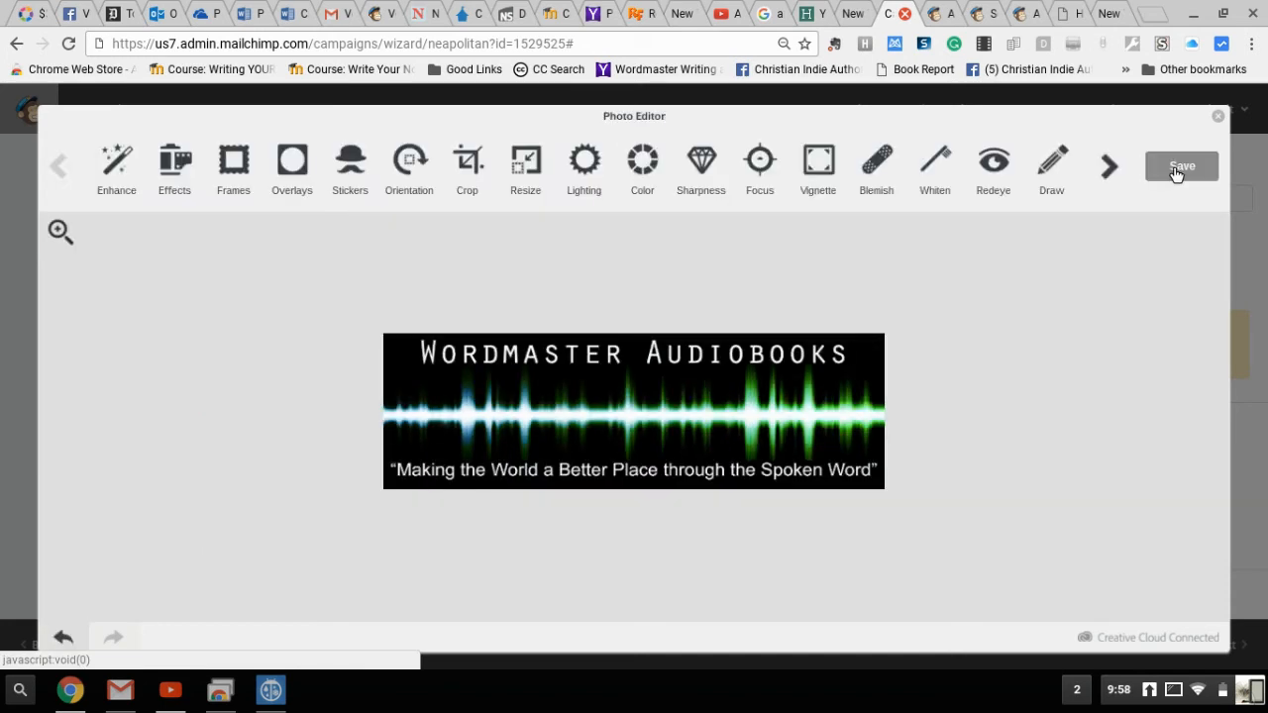
pyautogui.click(1181, 167)
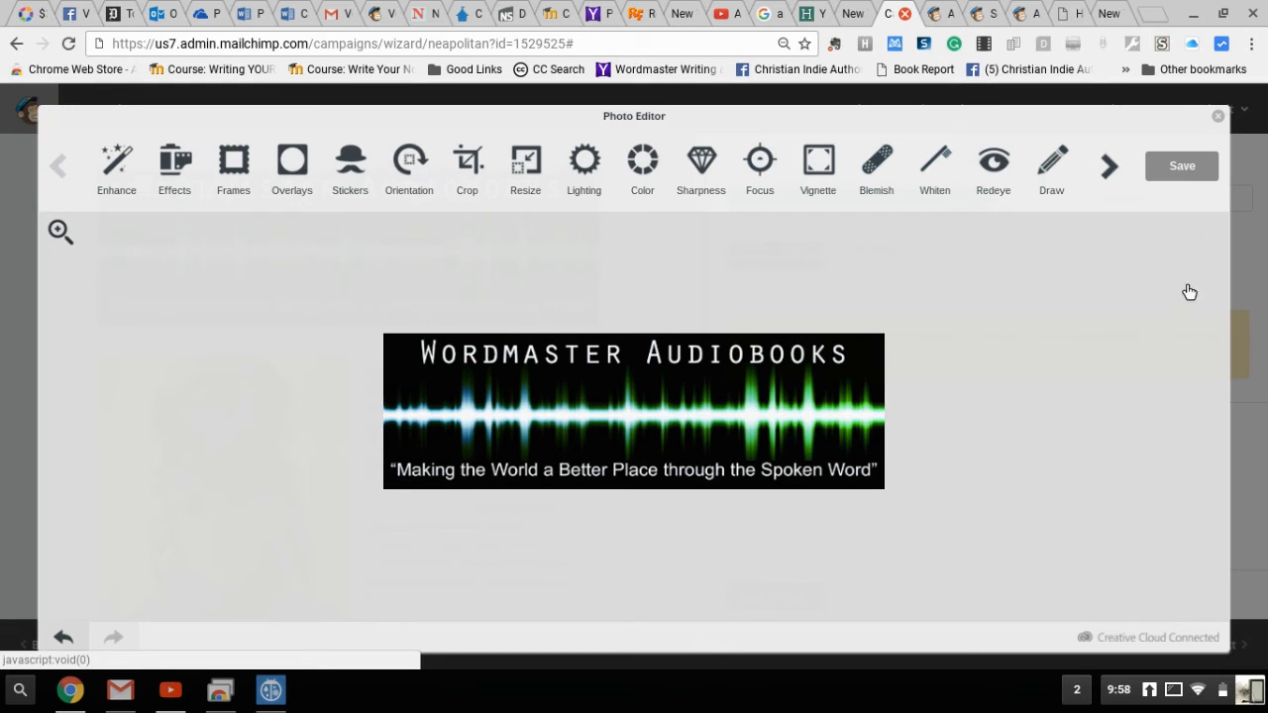
pyautogui.moveTo(1250, 396)
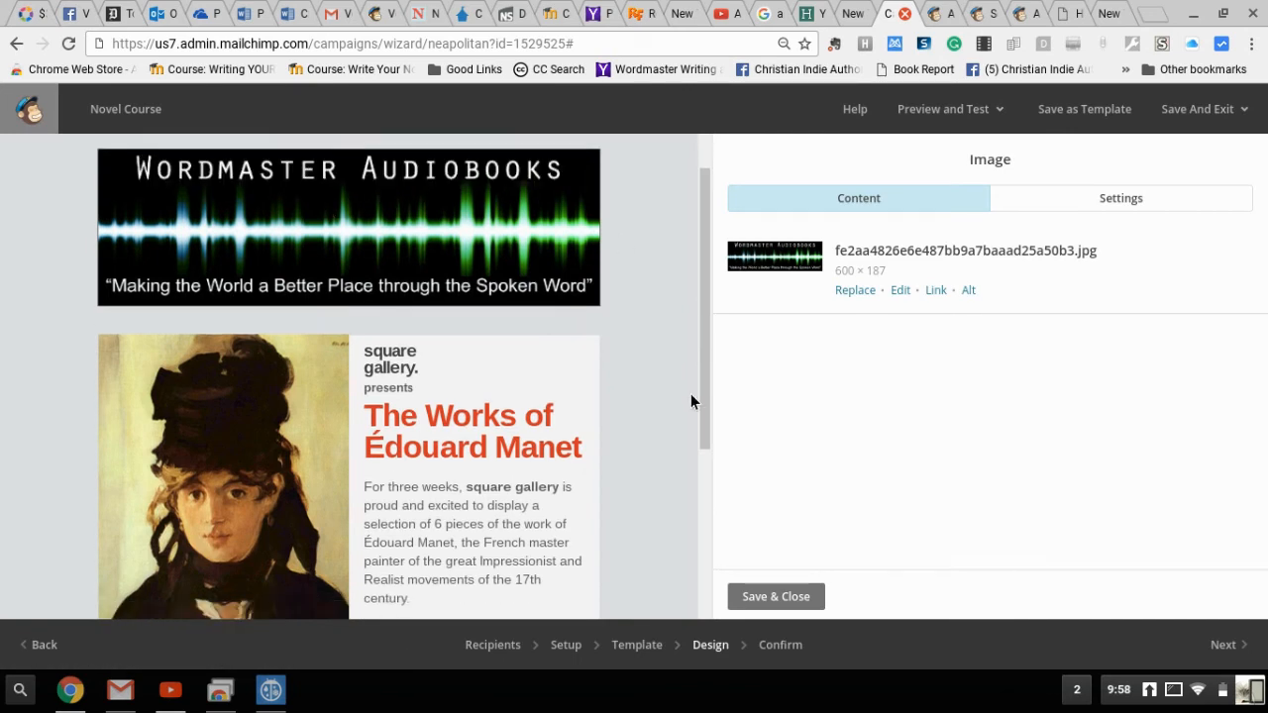
# - Scroll down the preview to leave the banner image settings and return to the content blocks
pyautogui.scroll(-3)
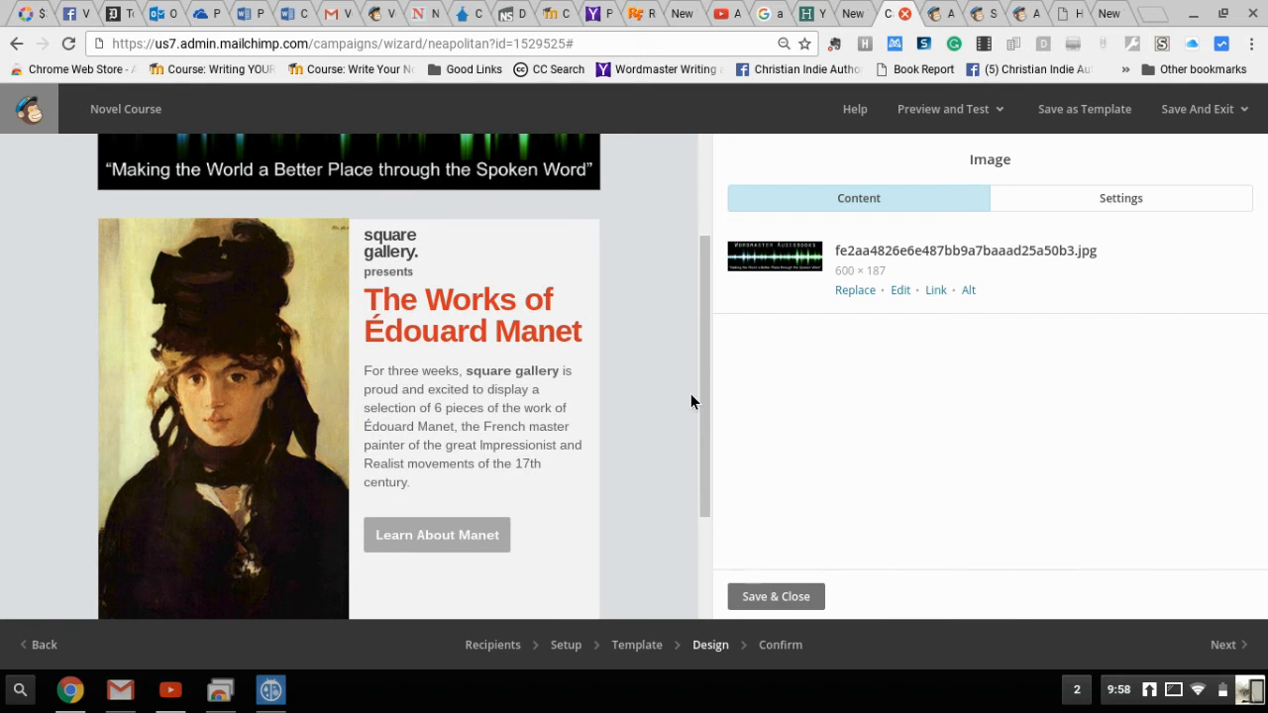
pyautogui.moveTo(584, 276)
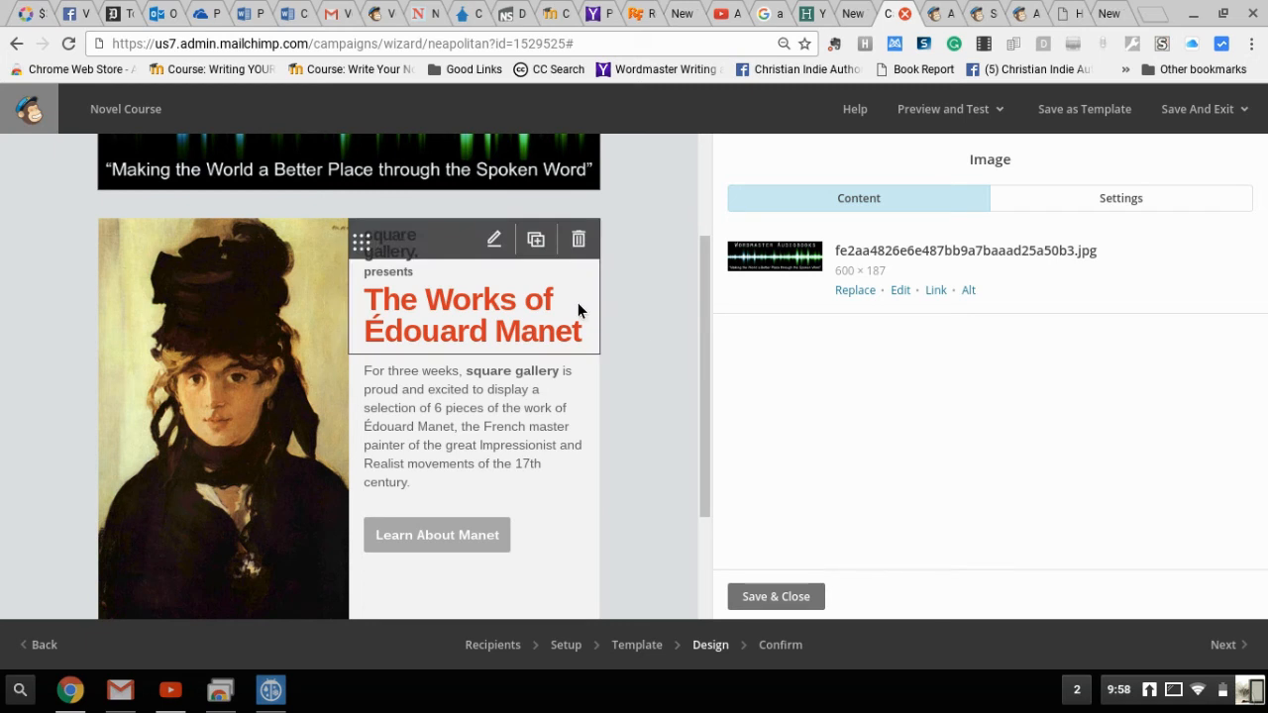
pyautogui.moveTo(579, 245)
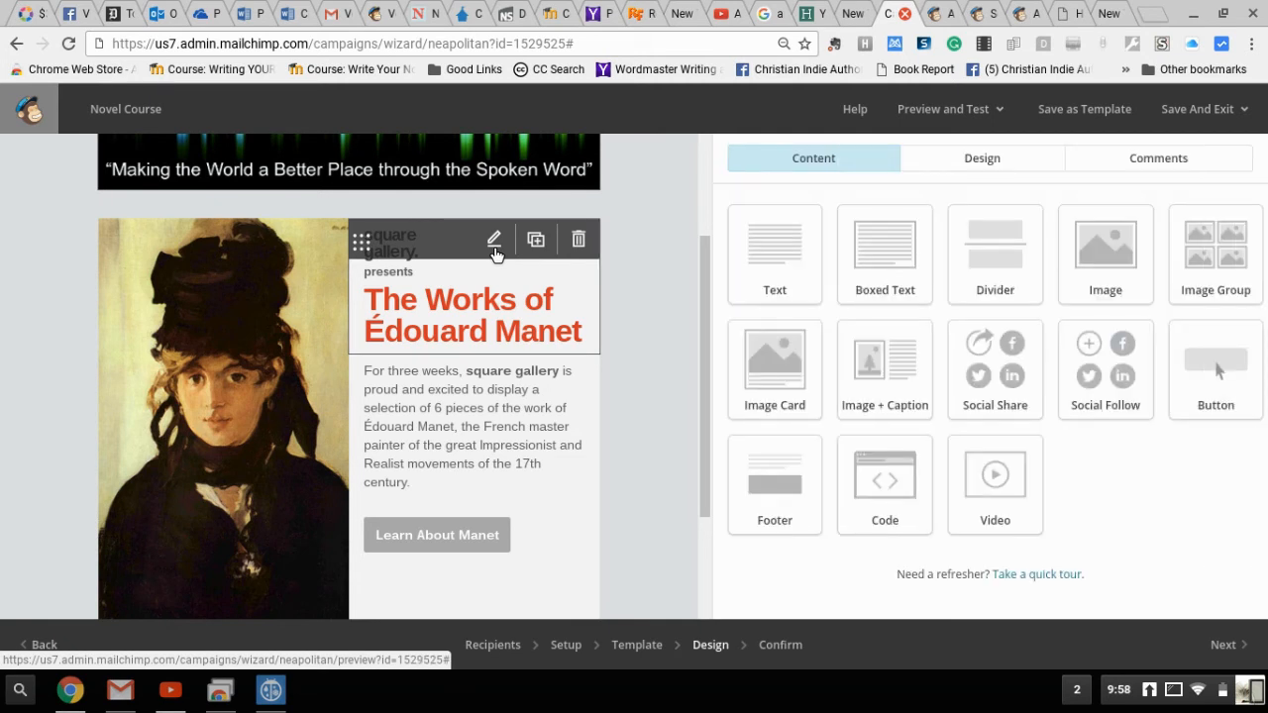
# - Edit the text block, replacing 'square gallery.' with 'Wordmaster Media'
pyautogui.click(493, 238)
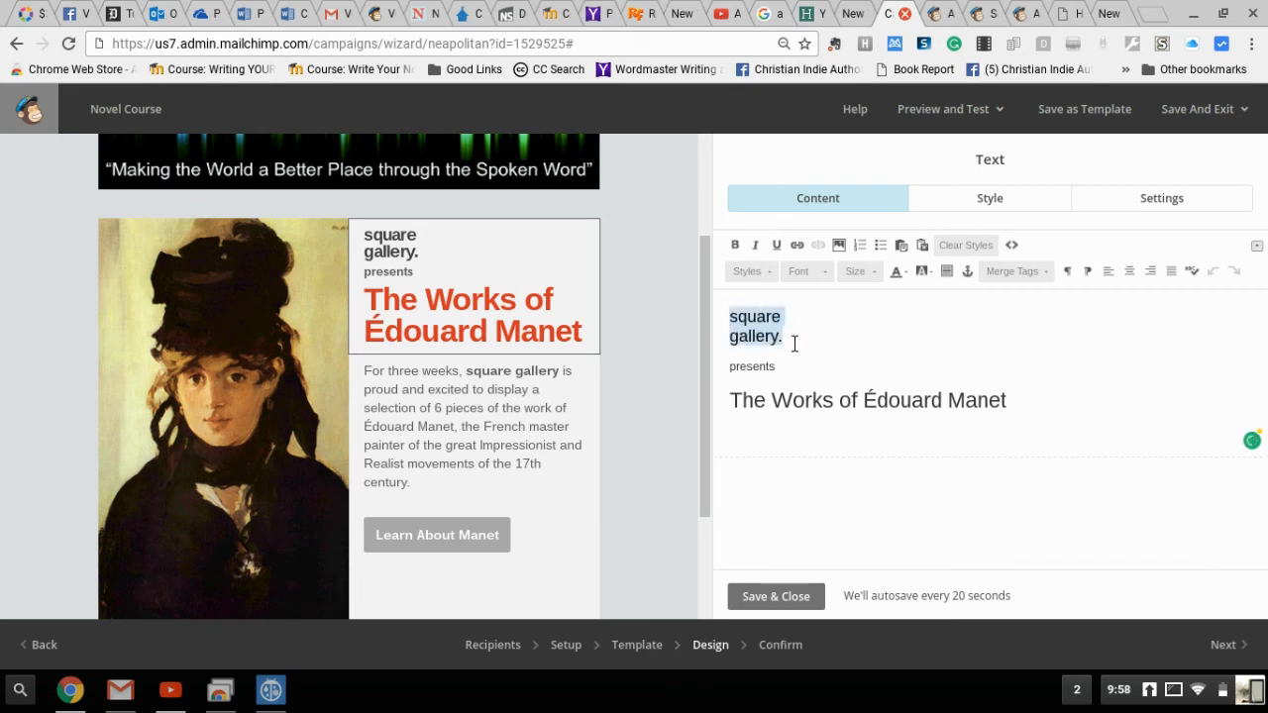
pyautogui.write('W')
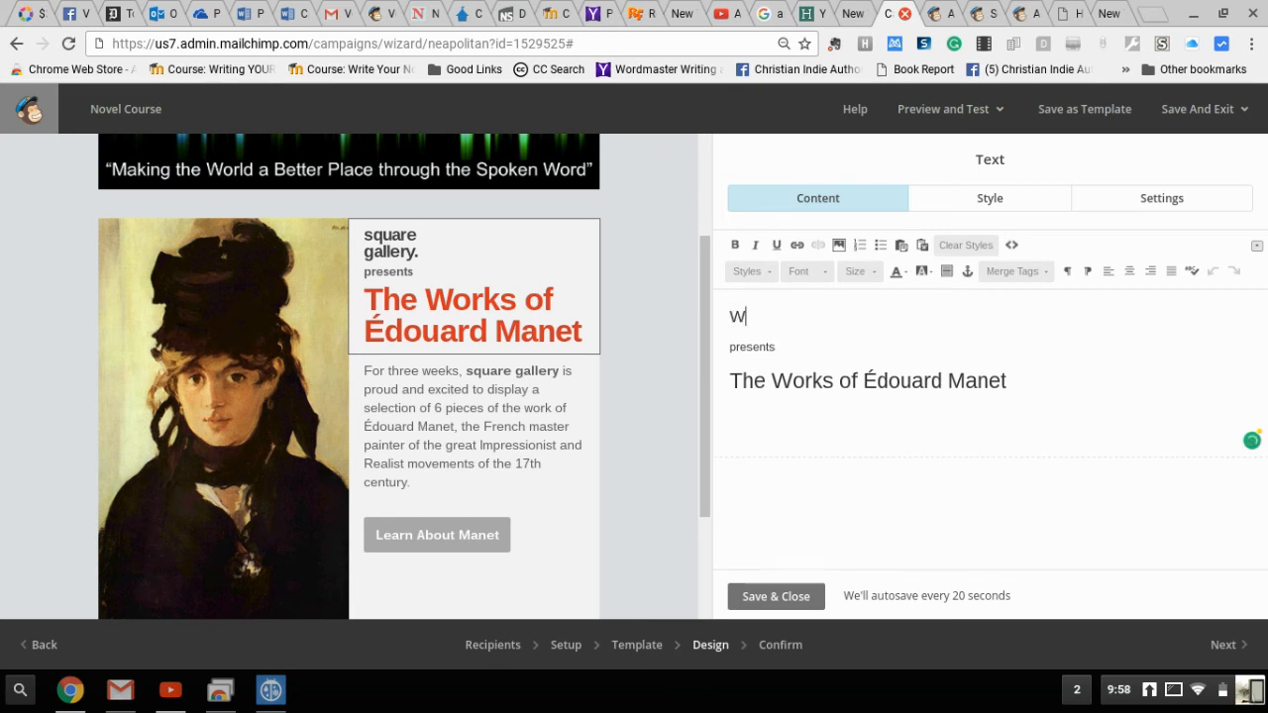
pyautogui.write('ormas')
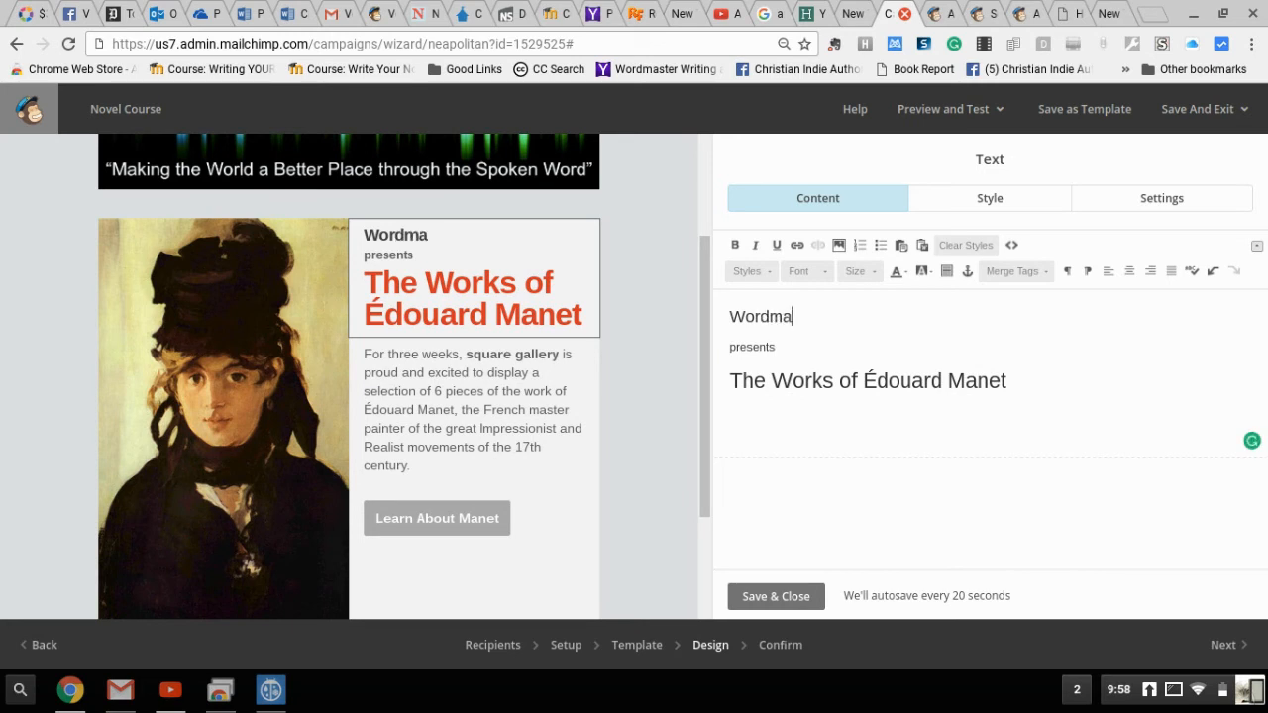
pyautogui.write('ster')
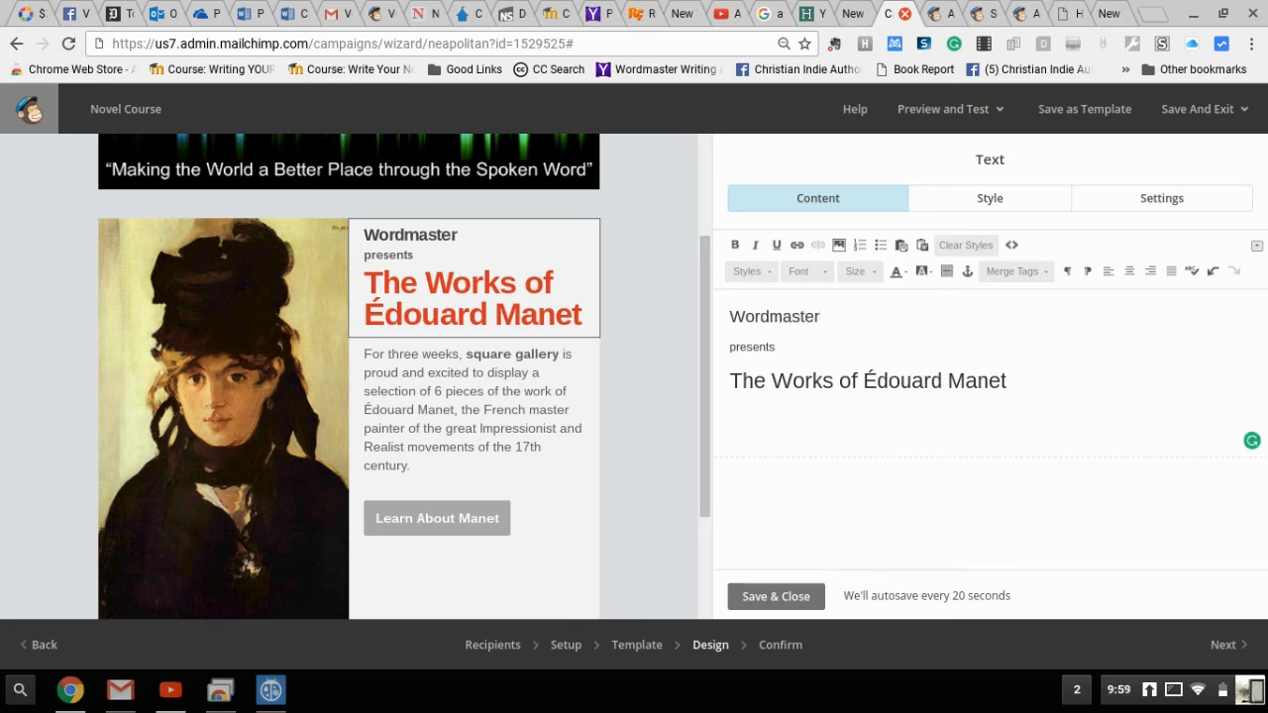
pyautogui.write('\\')
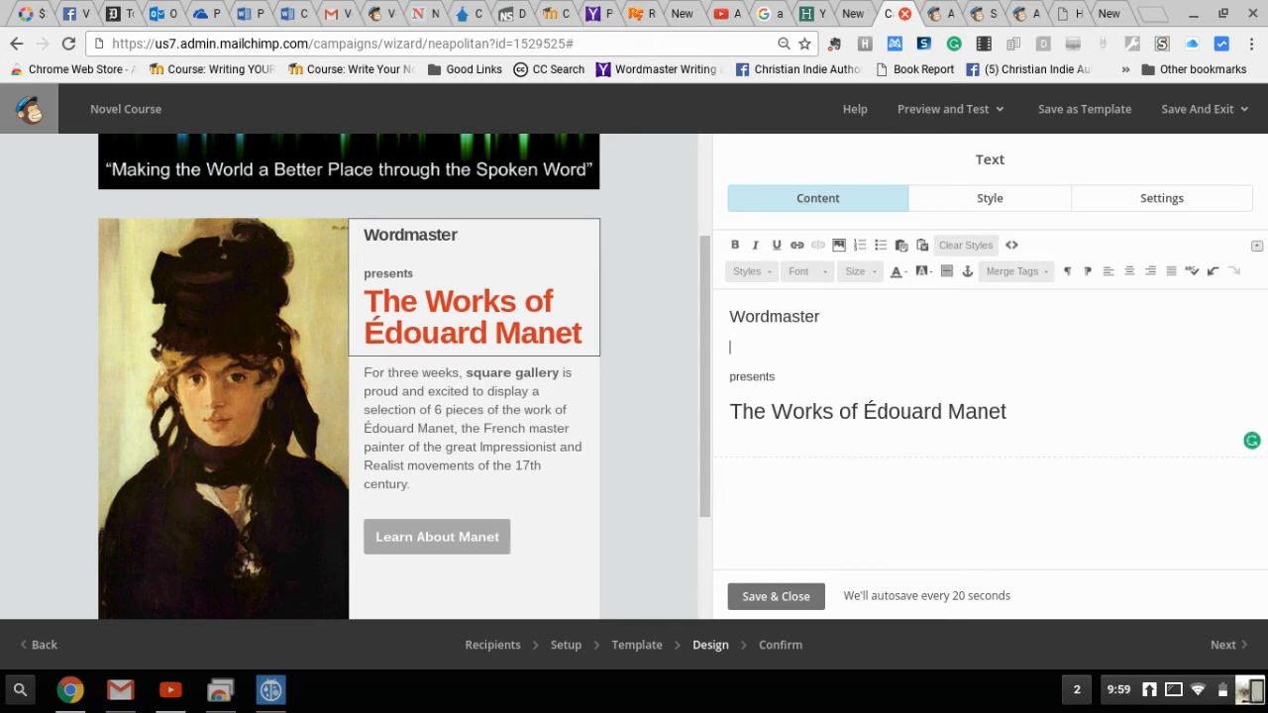
pyautogui.write('Mei')
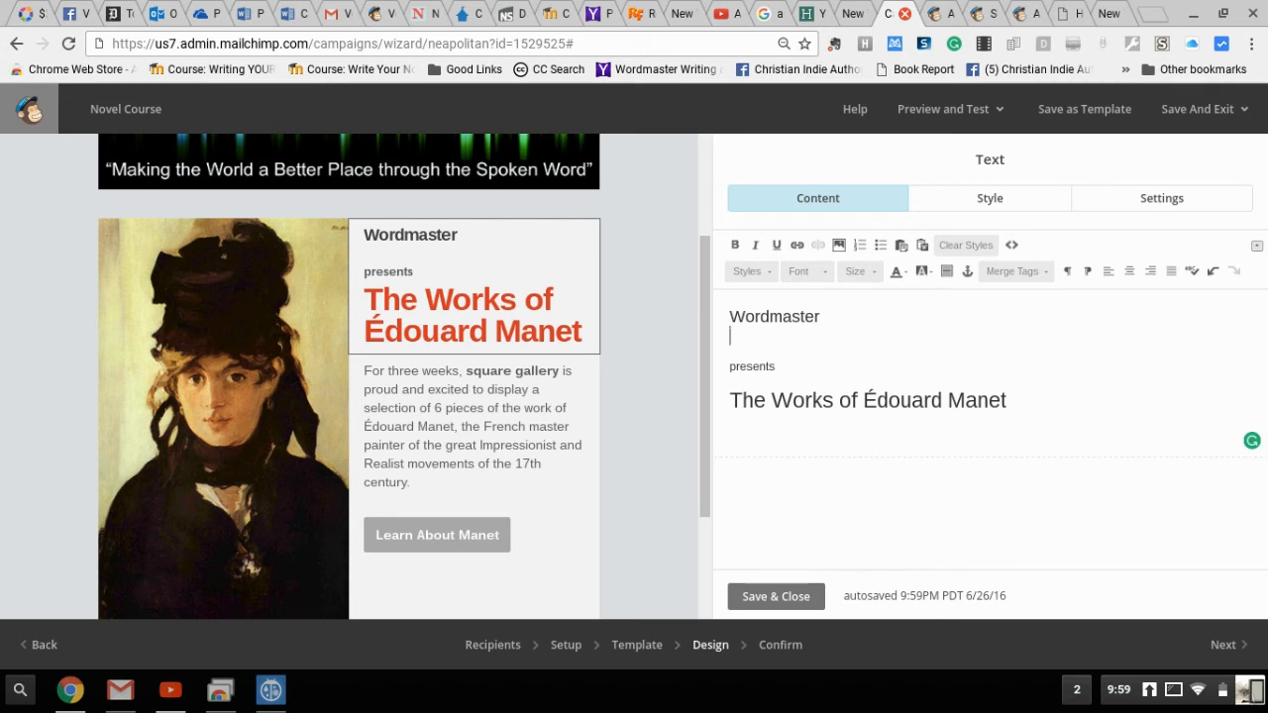
pyautogui.write('Medi')
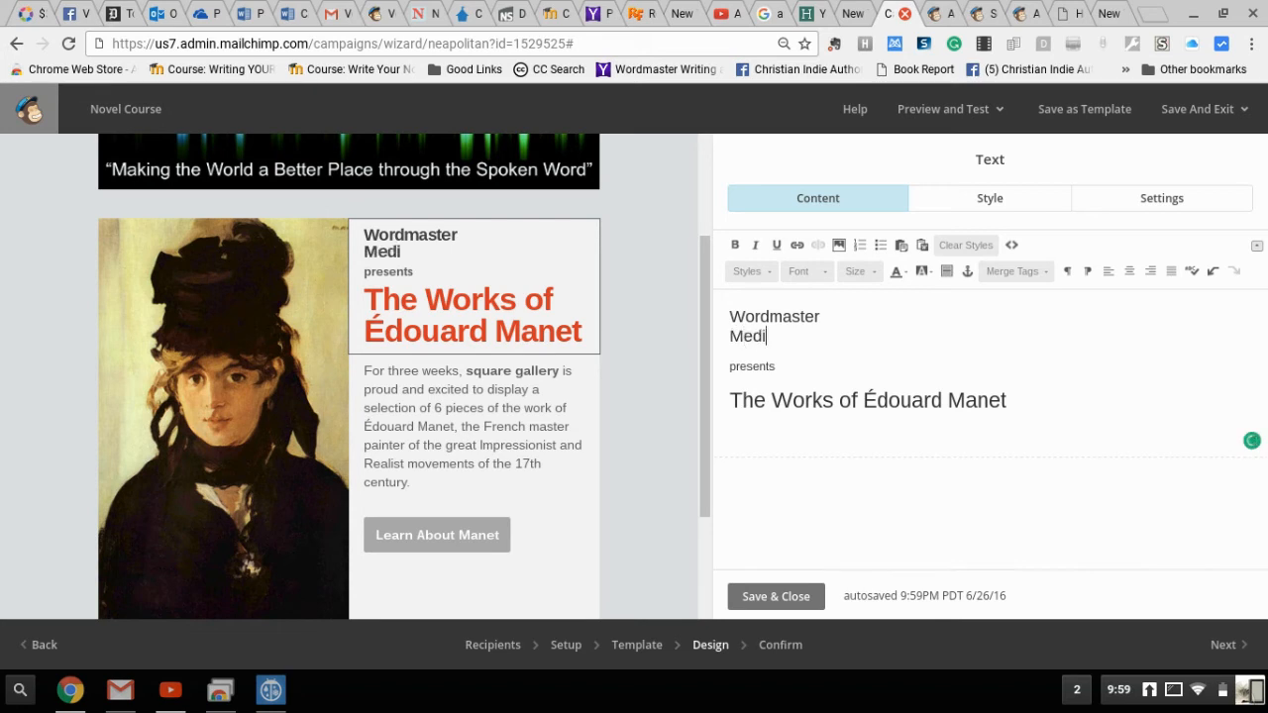
pyautogui.write('a')
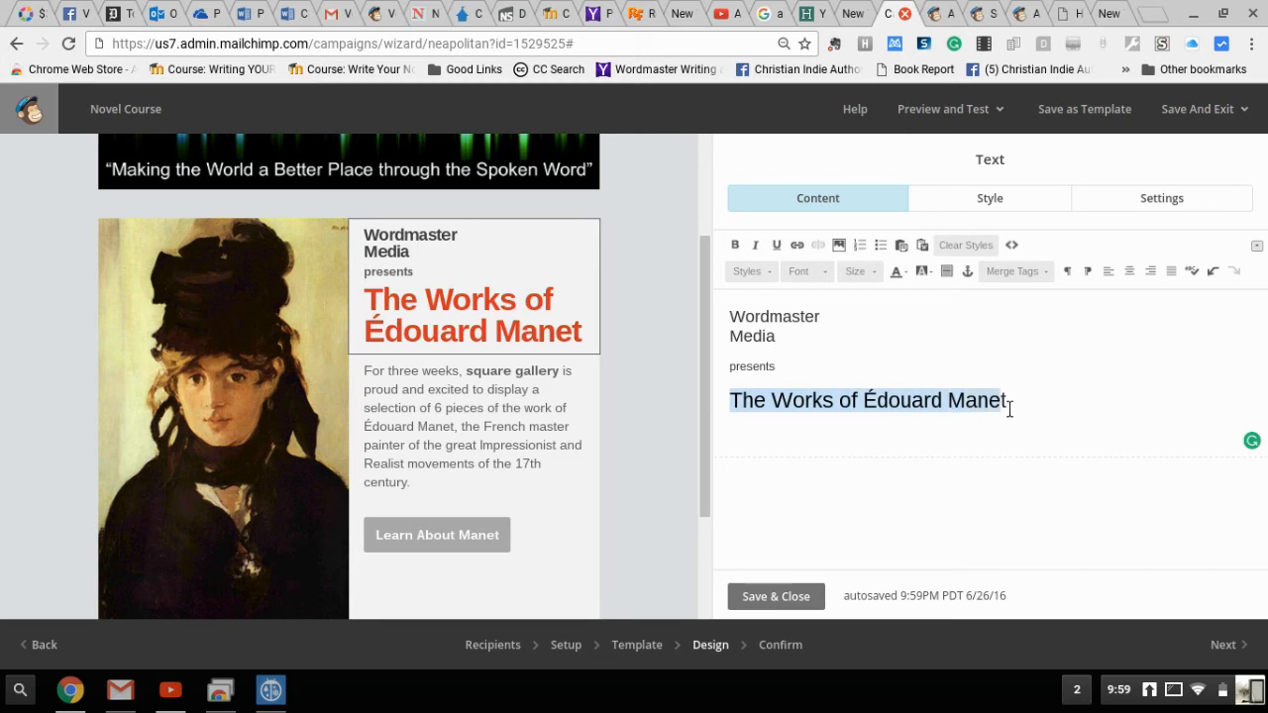
pyautogui.moveTo(1018, 406)
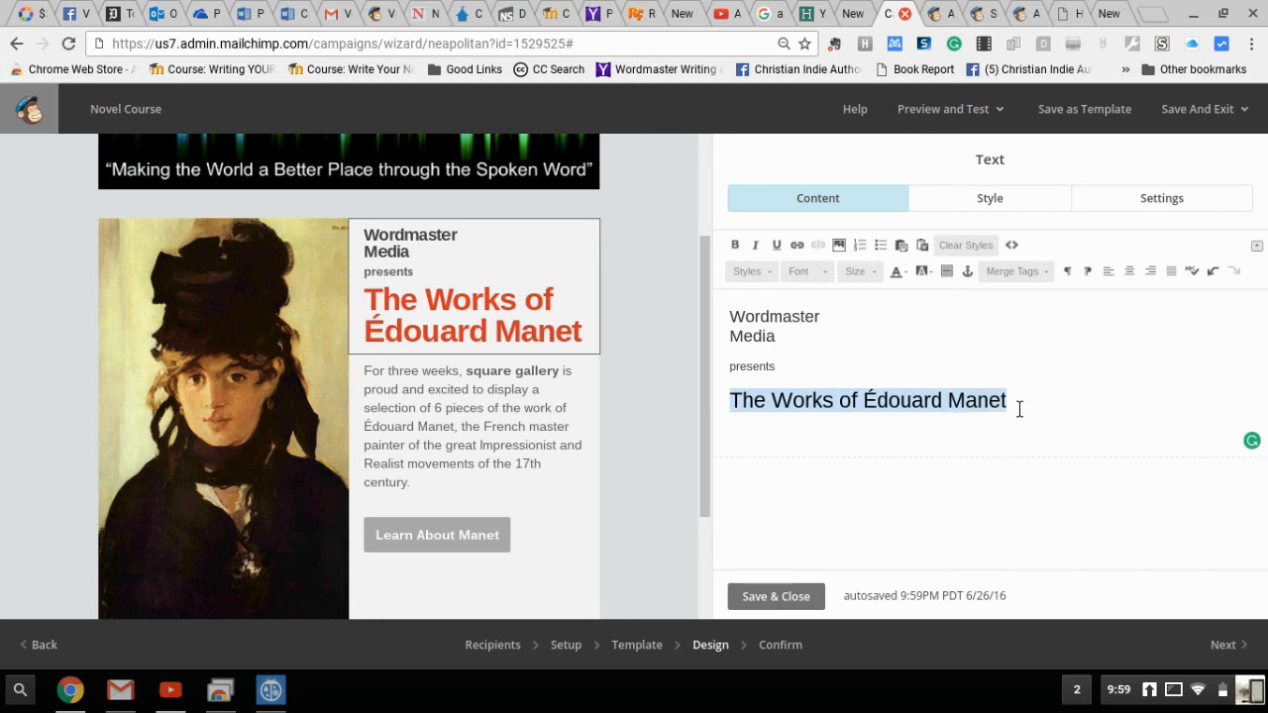
# - Replace the heading with 'Write Your Novel YOUR Way Course'
pyautogui.write('Write Your')
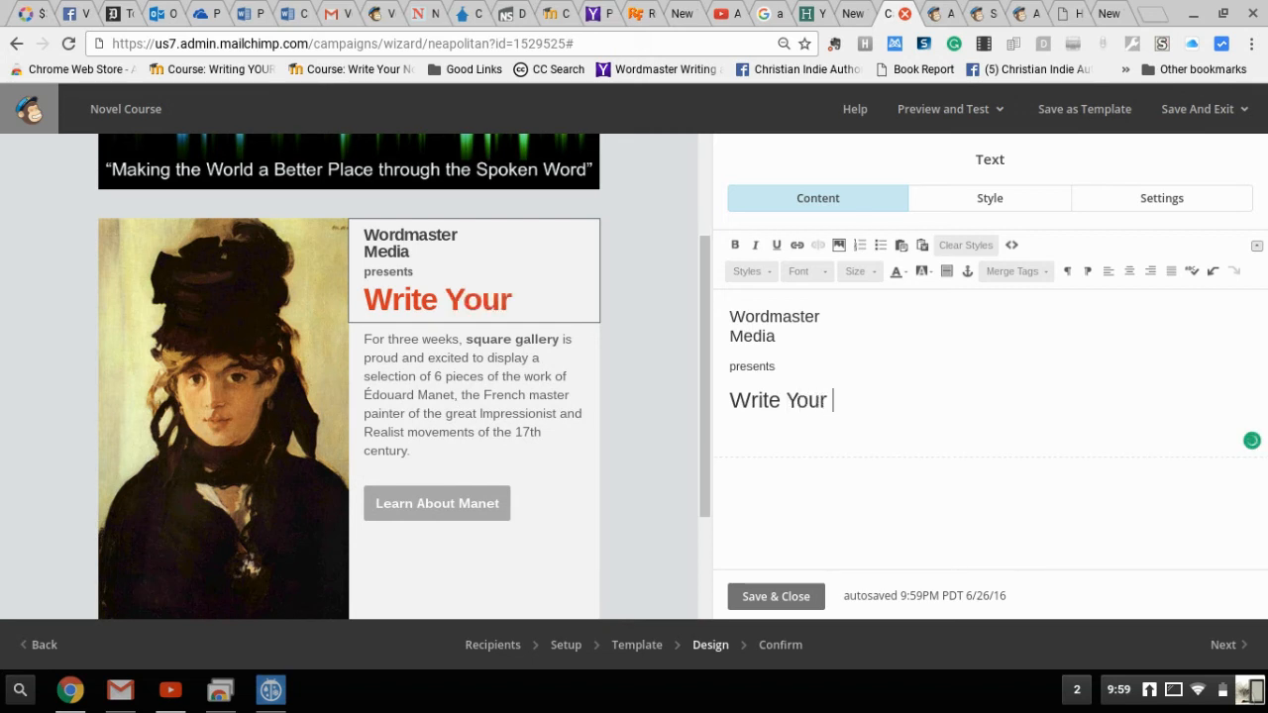
pyautogui.write('Novel')
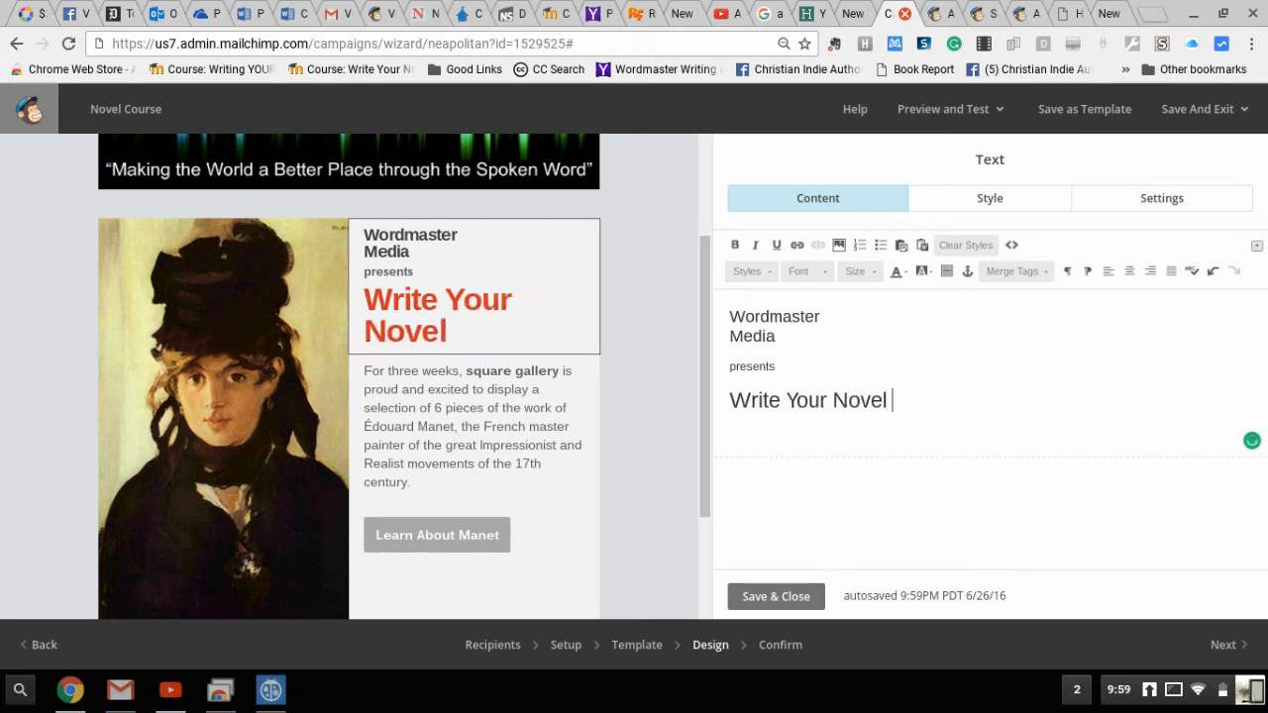
pyautogui.write('Your')
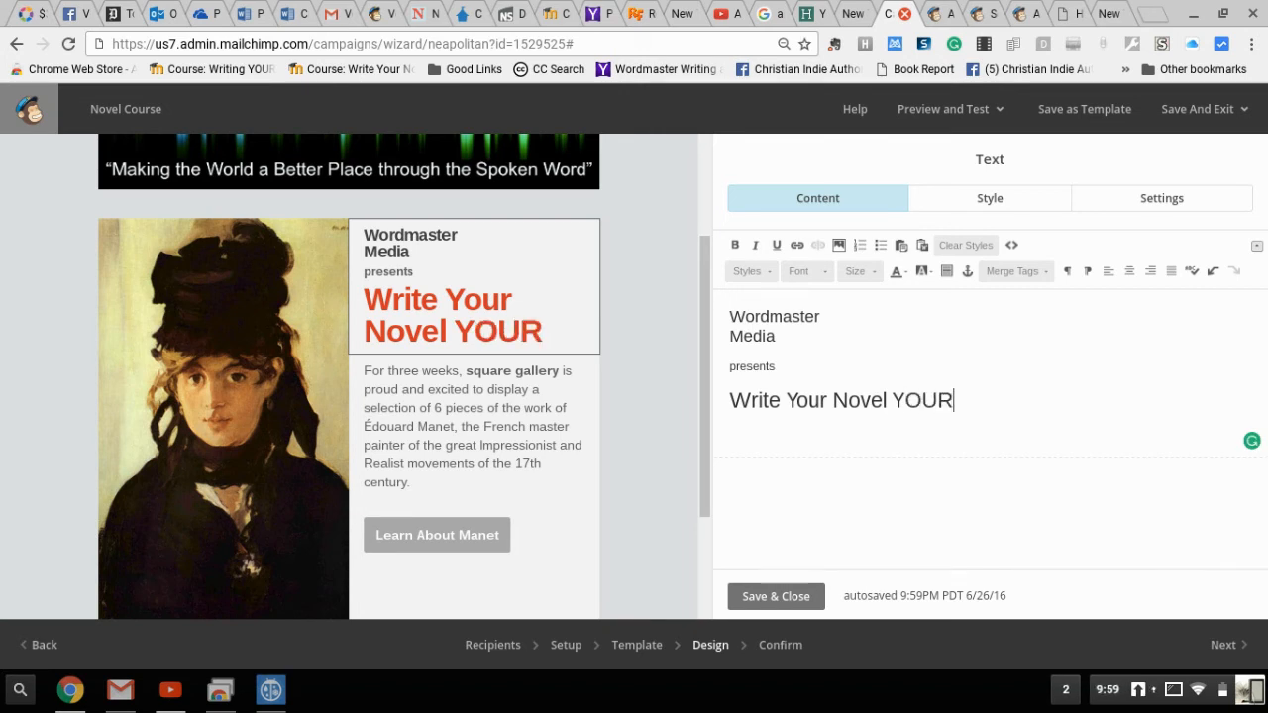
pyautogui.write('Way Course')
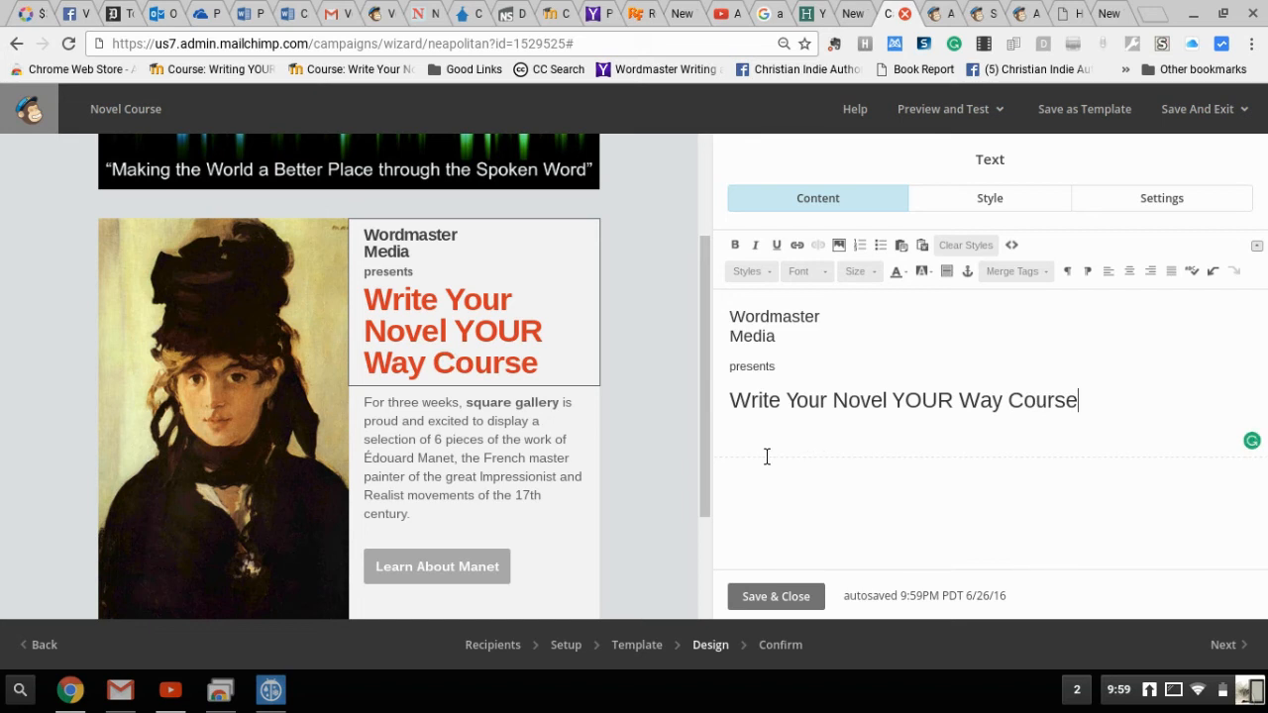
pyautogui.moveTo(572, 301)
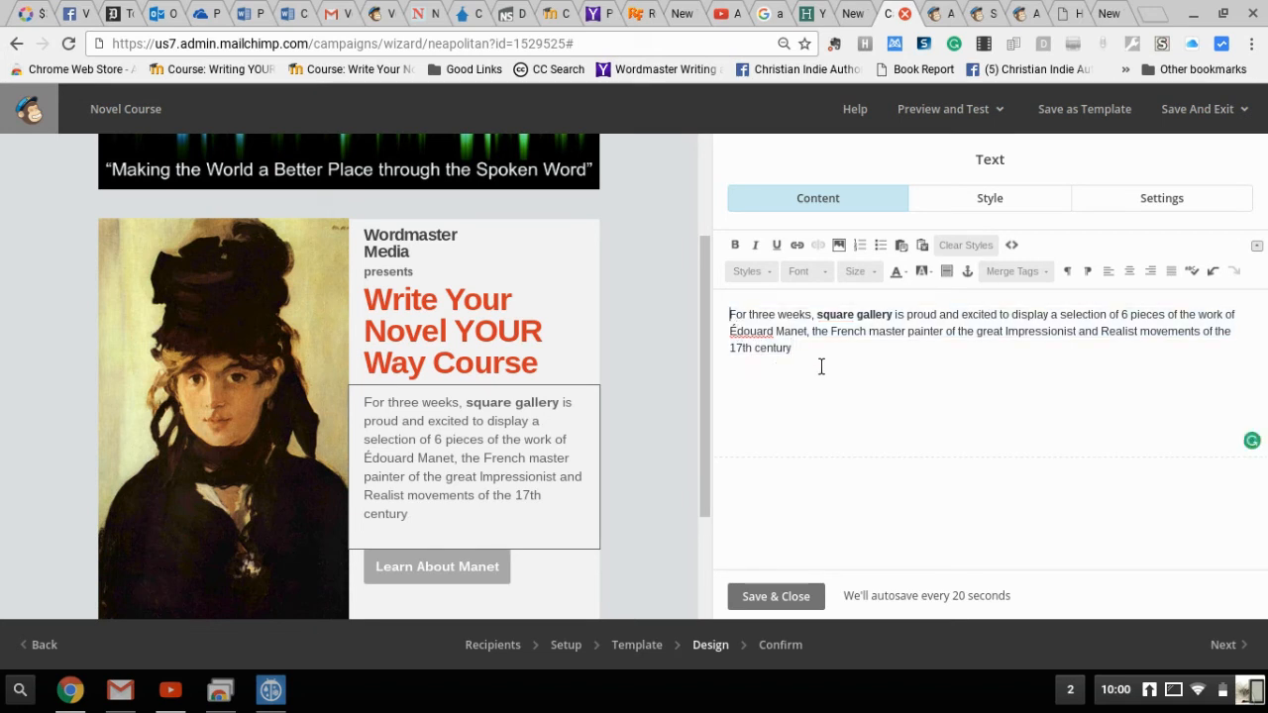
# - Replace the gallery description with 'Learn how to write a novel in 100 days or less by adapting to your own personal writing style.'
pyautogui.moveTo(729, 313); pyautogui.dragTo(790, 349)
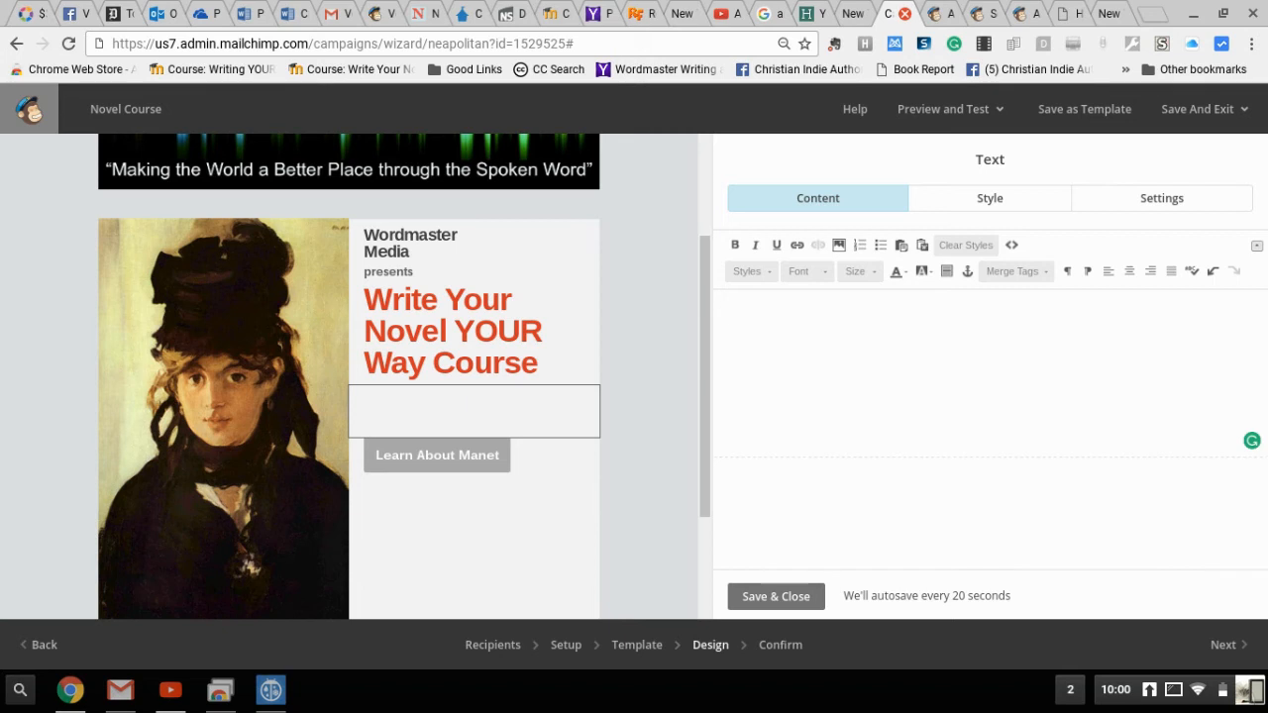
pyautogui.write('Learn ho')
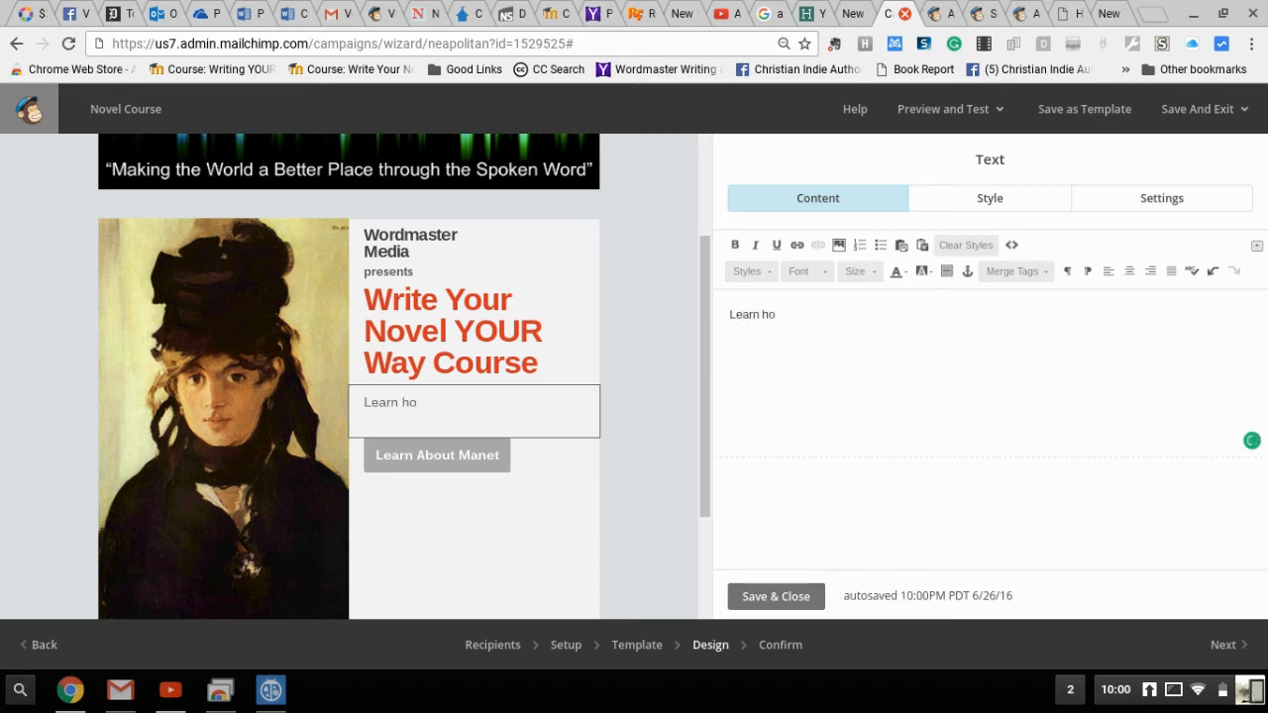
pyautogui.write('w to write a novel in')
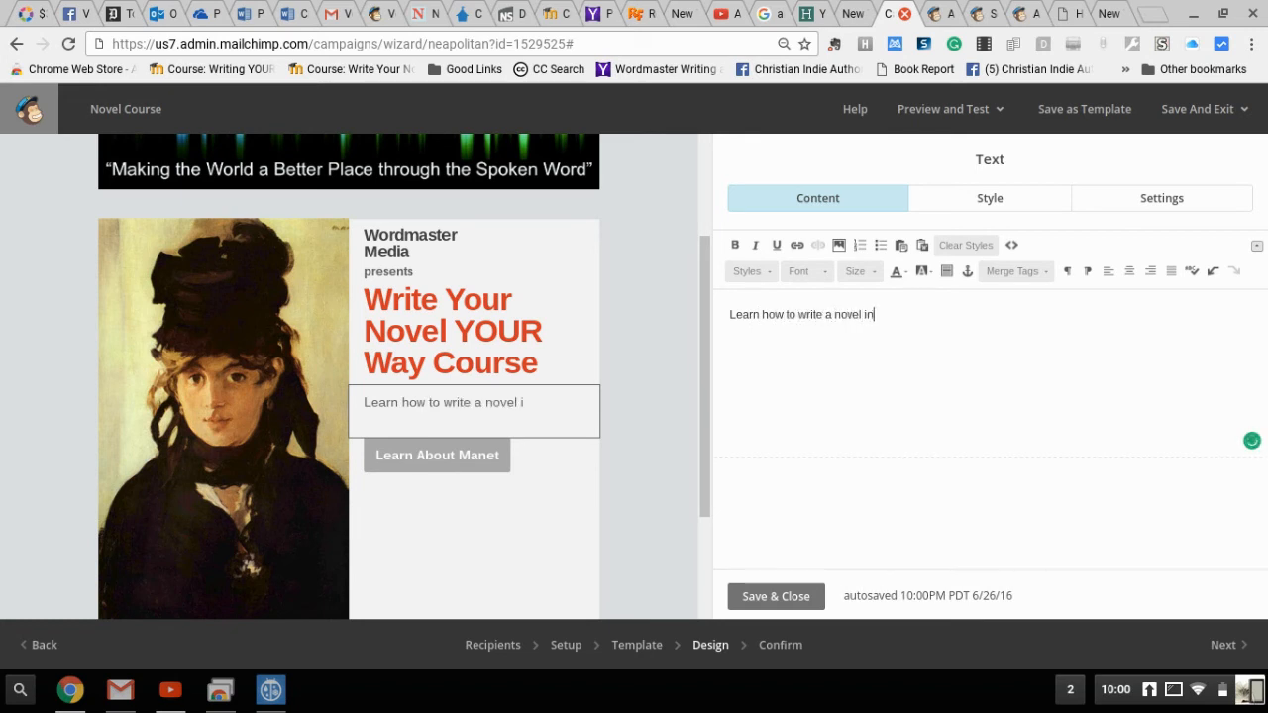
pyautogui.write('100')
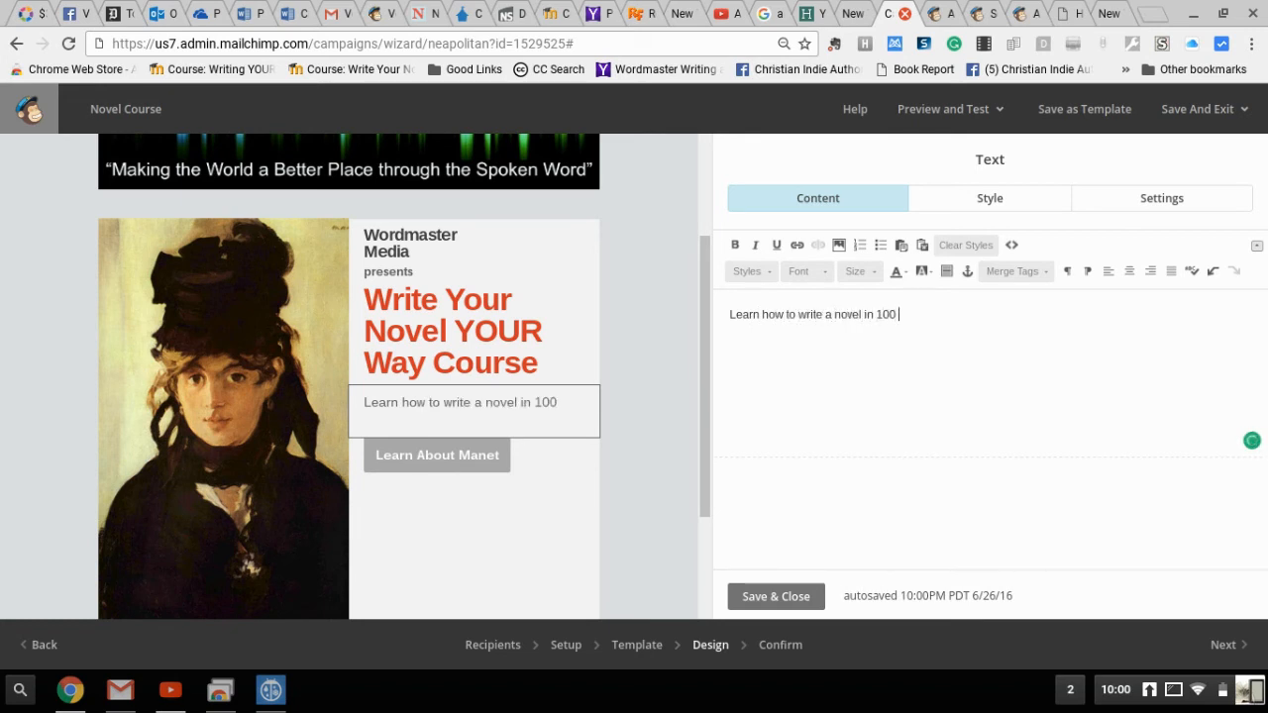
pyautogui.write('days or')
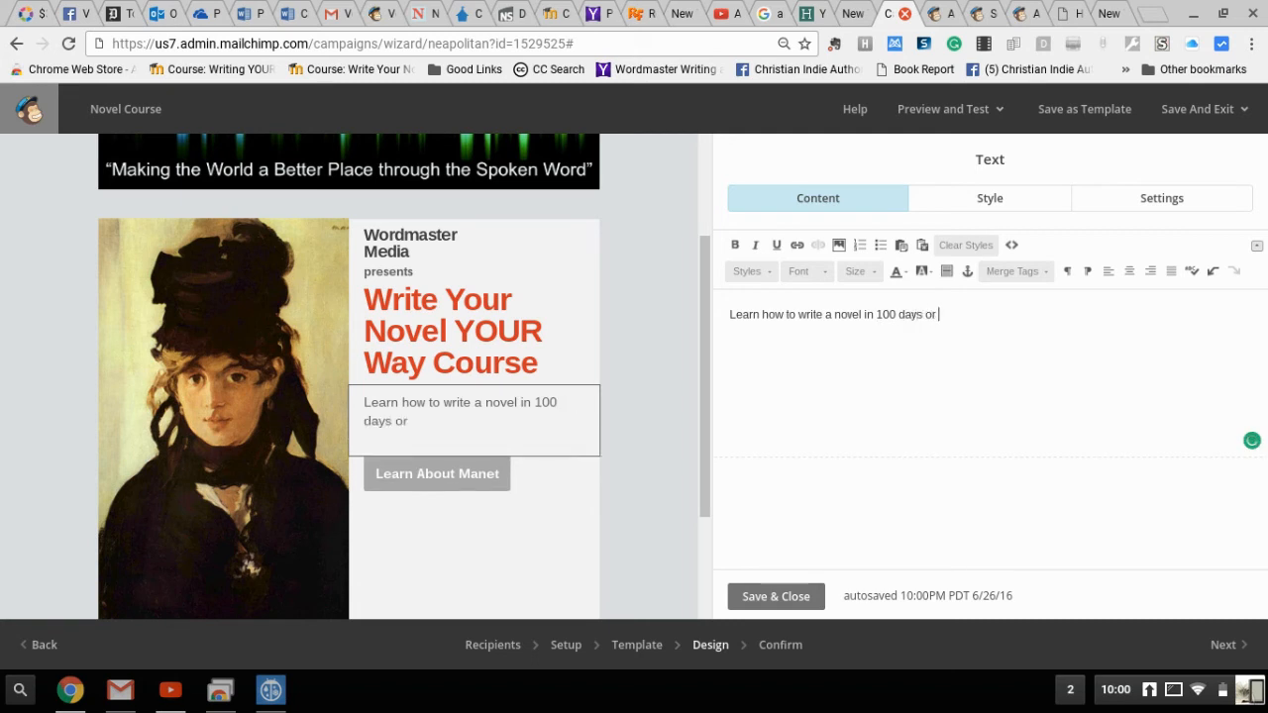
pyautogui.write('les')
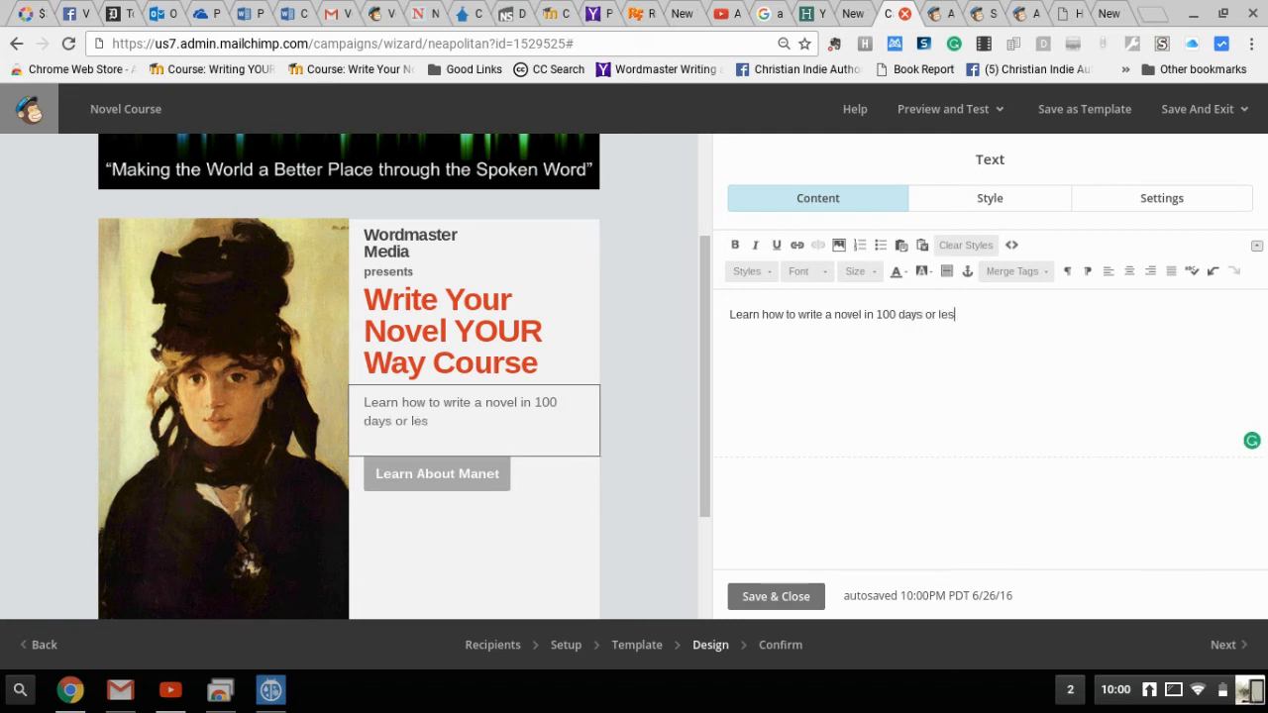
pyautogui.write('s by')
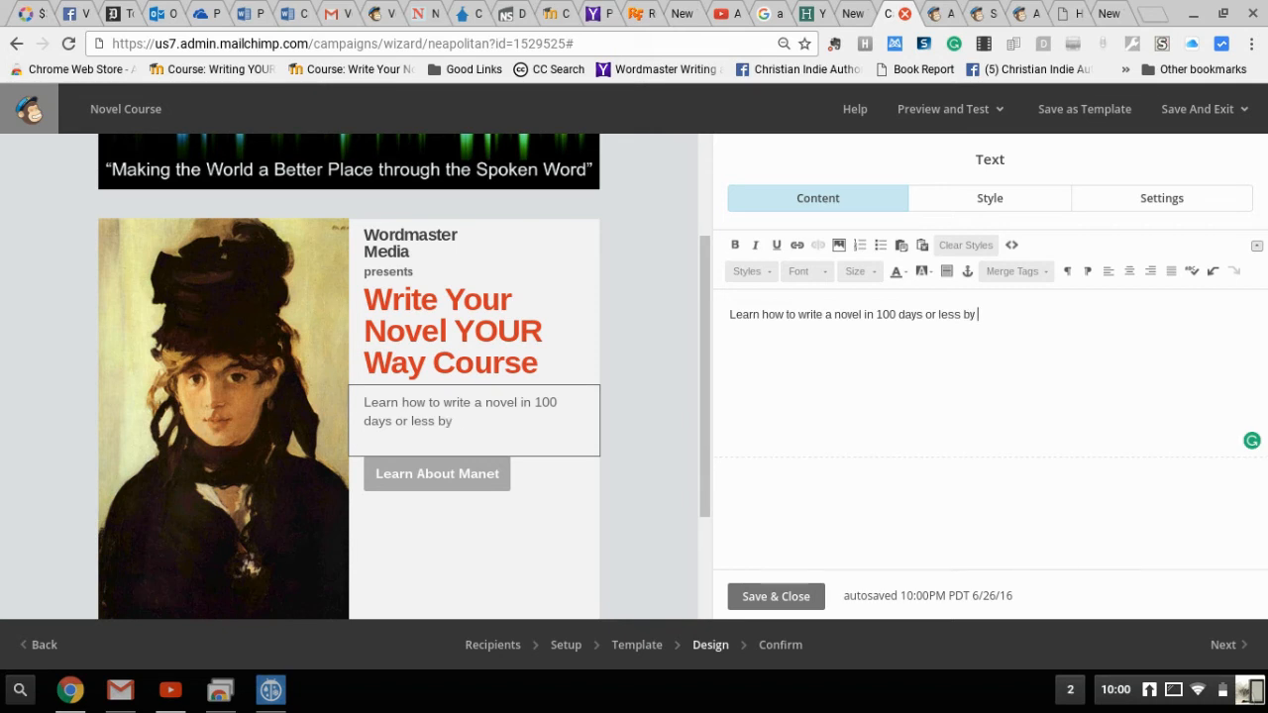
pyautogui.write('addapting')
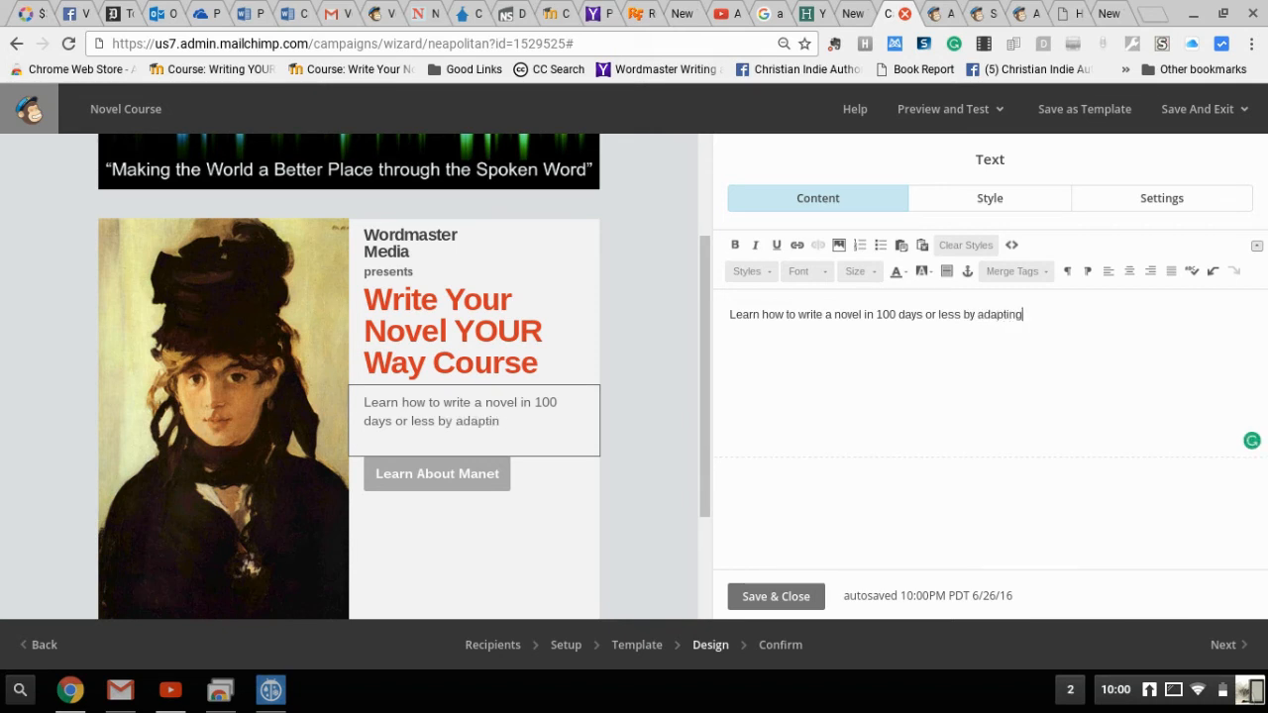
pyautogui.write('to your o')
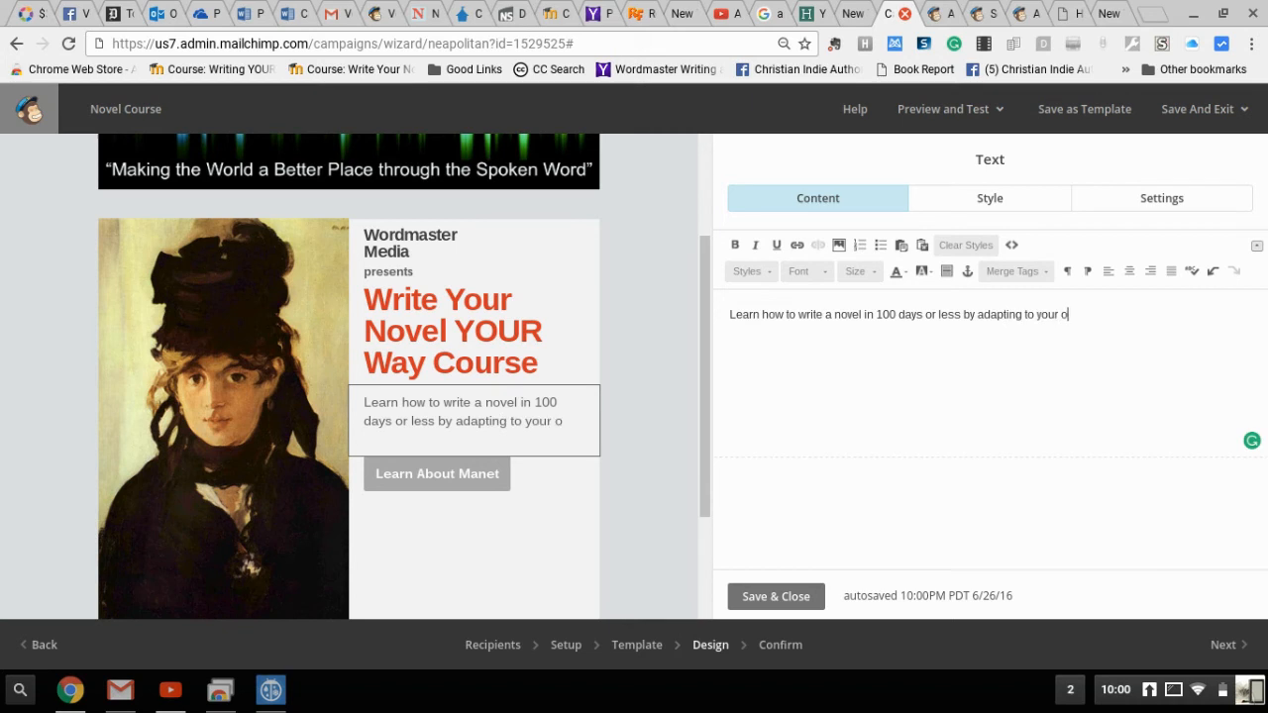
pyautogui.write('own personal')
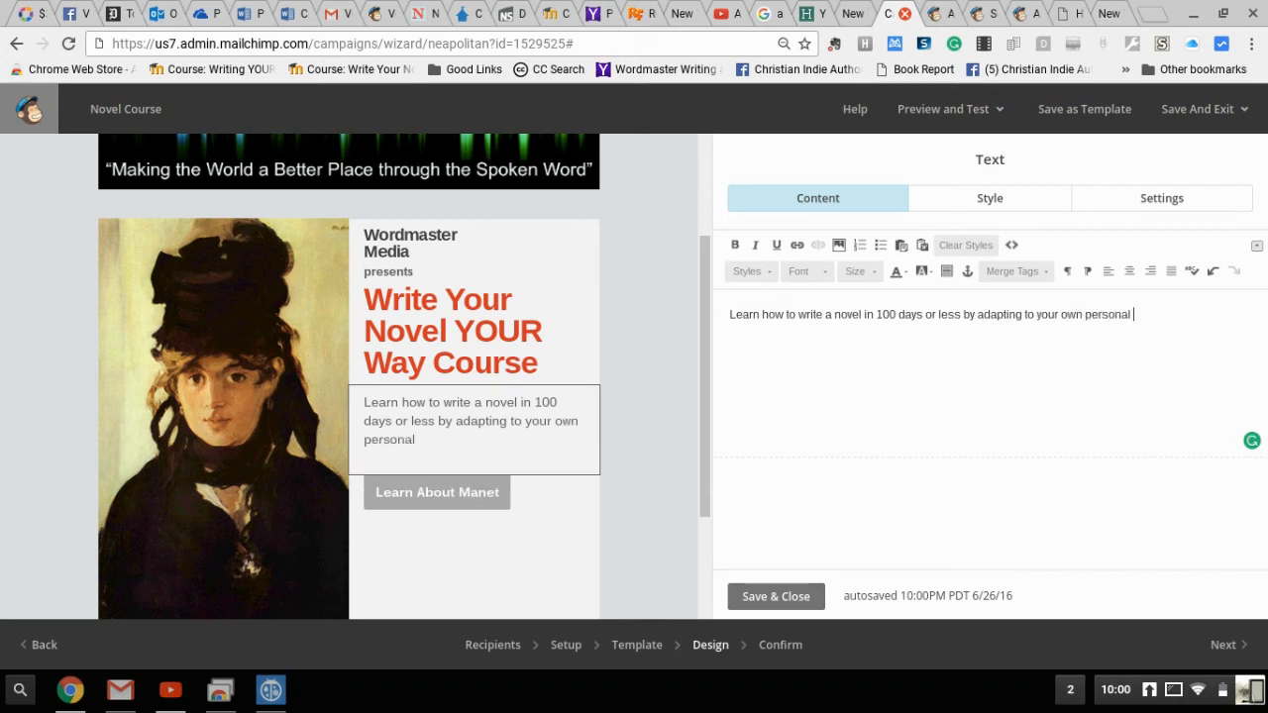
pyautogui.write('writing style.')
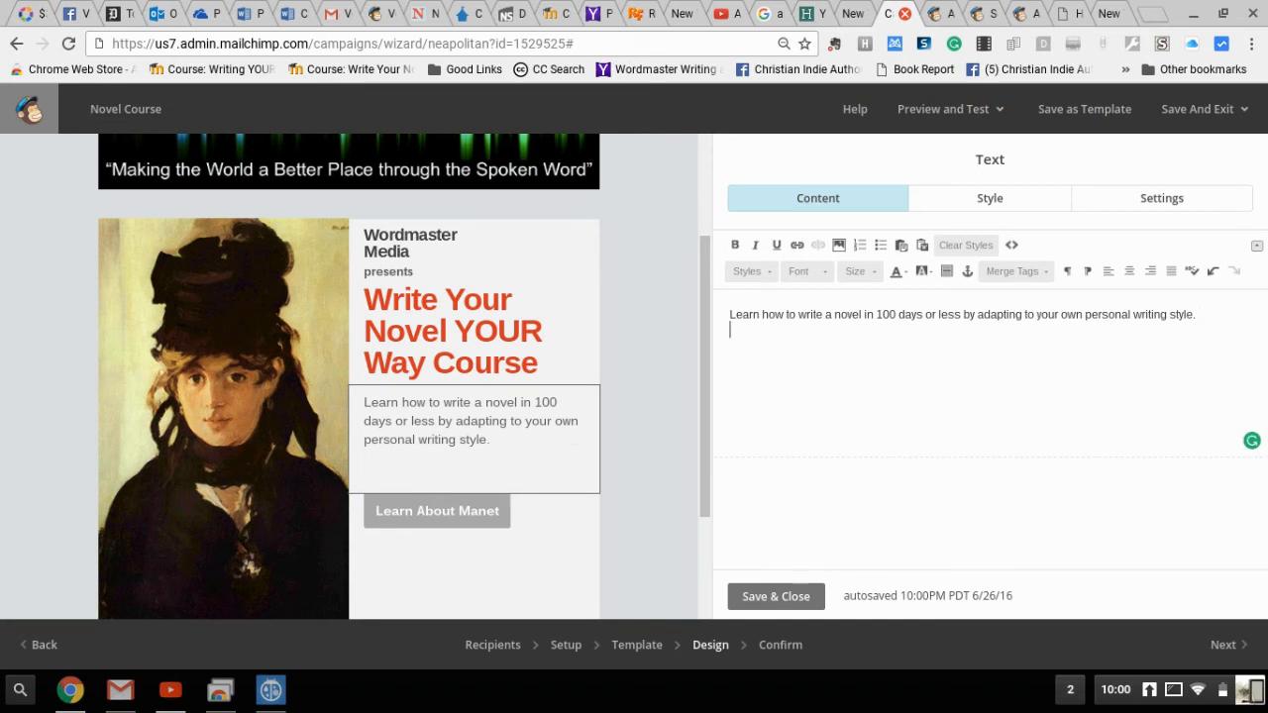
# - Add the line 'Course Begins July 15, 2016' beneath the course description
pyautogui.write('For m')
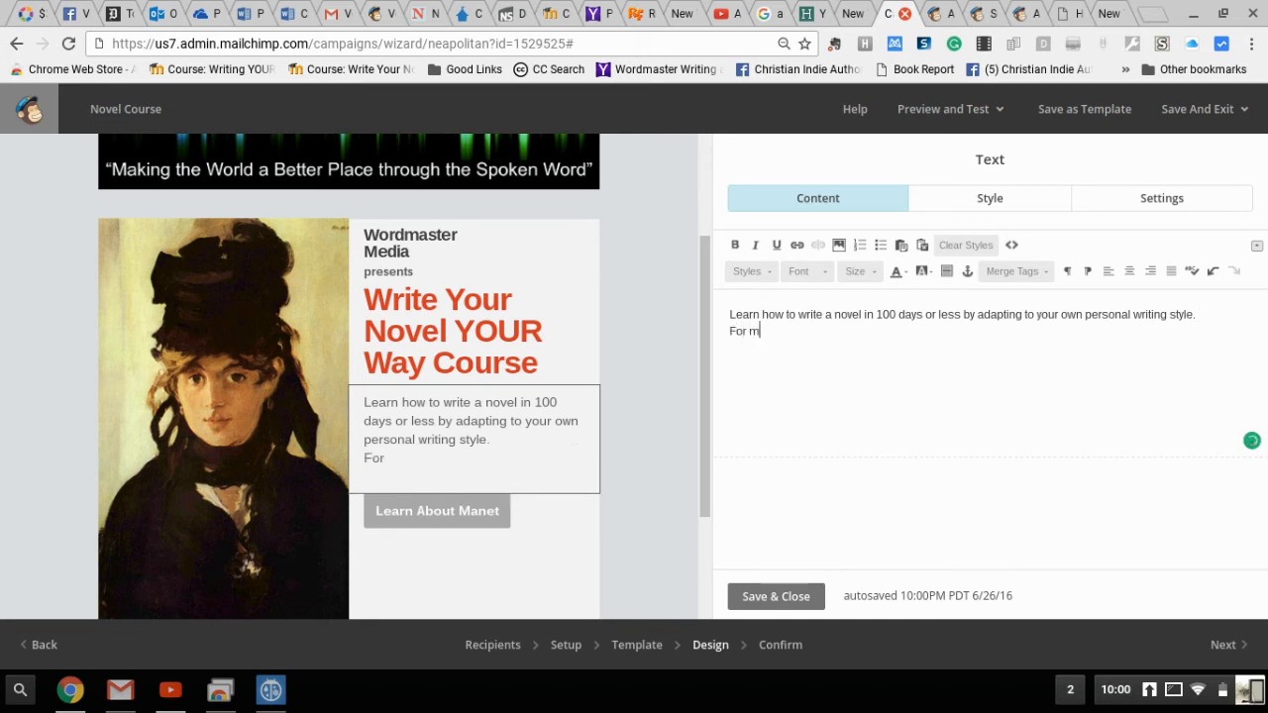
pyautogui.write('ore informat')
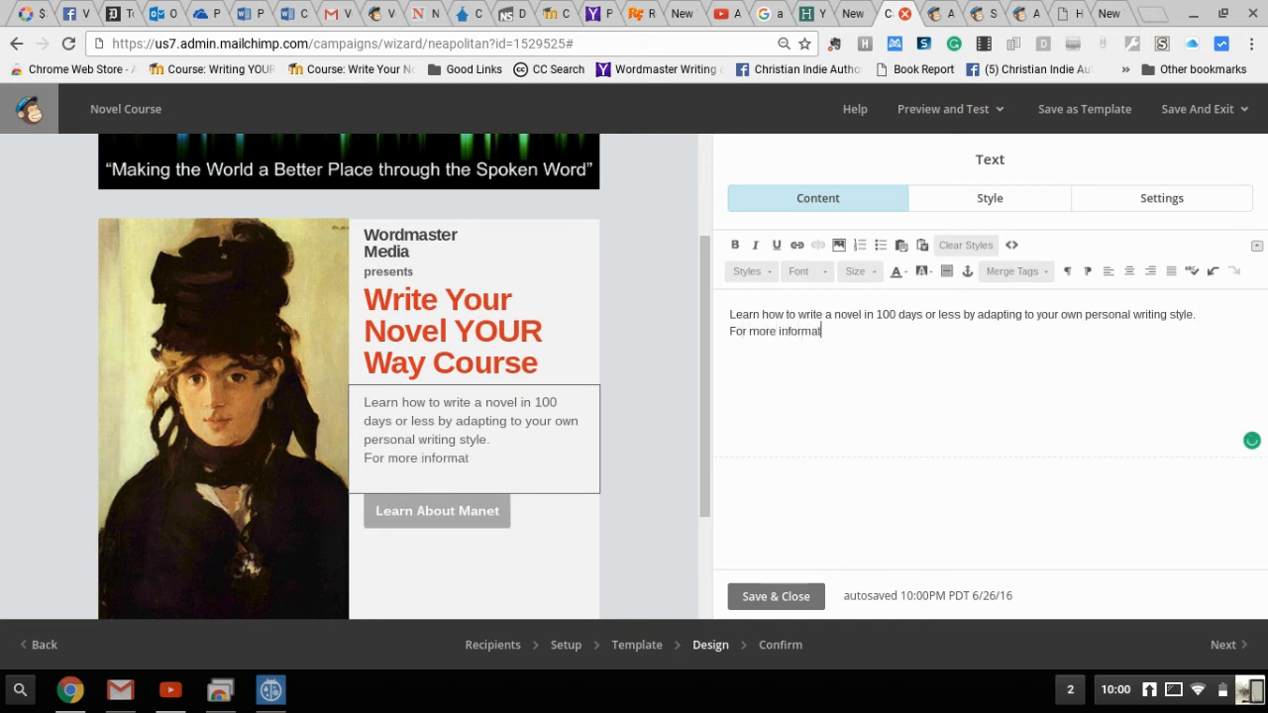
pyautogui.write('n')
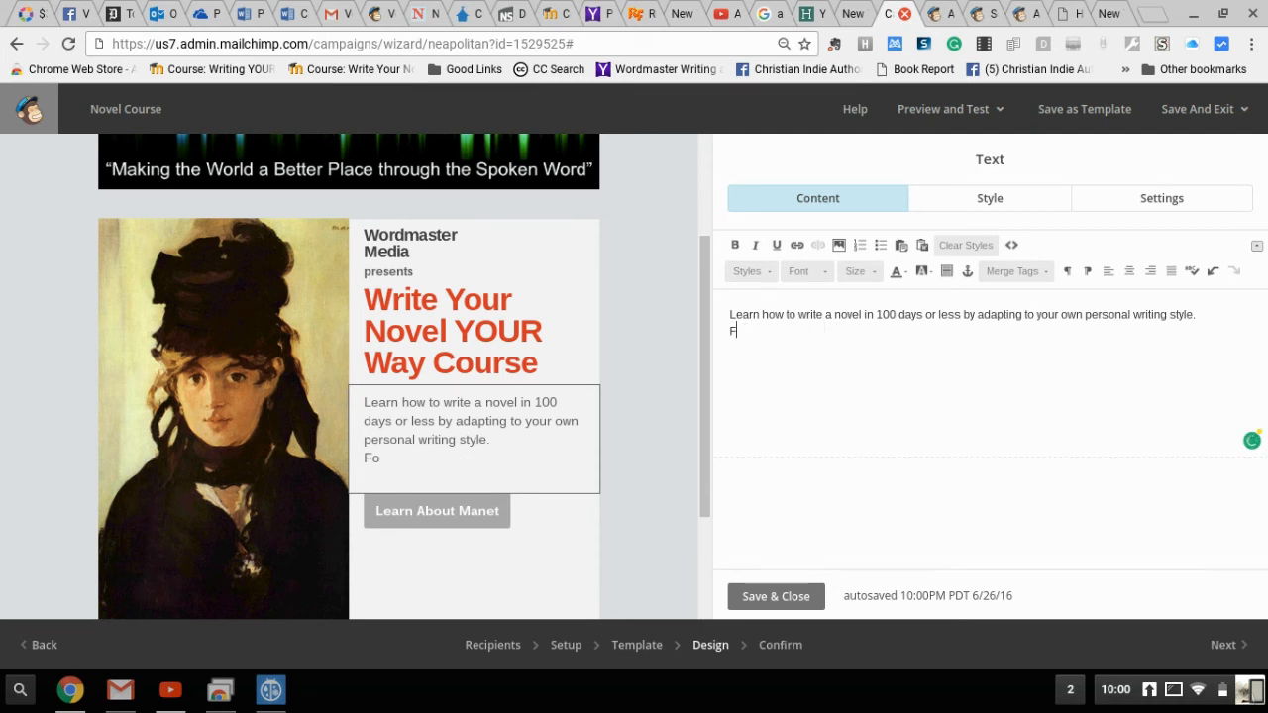
pyautogui.write('Cour')
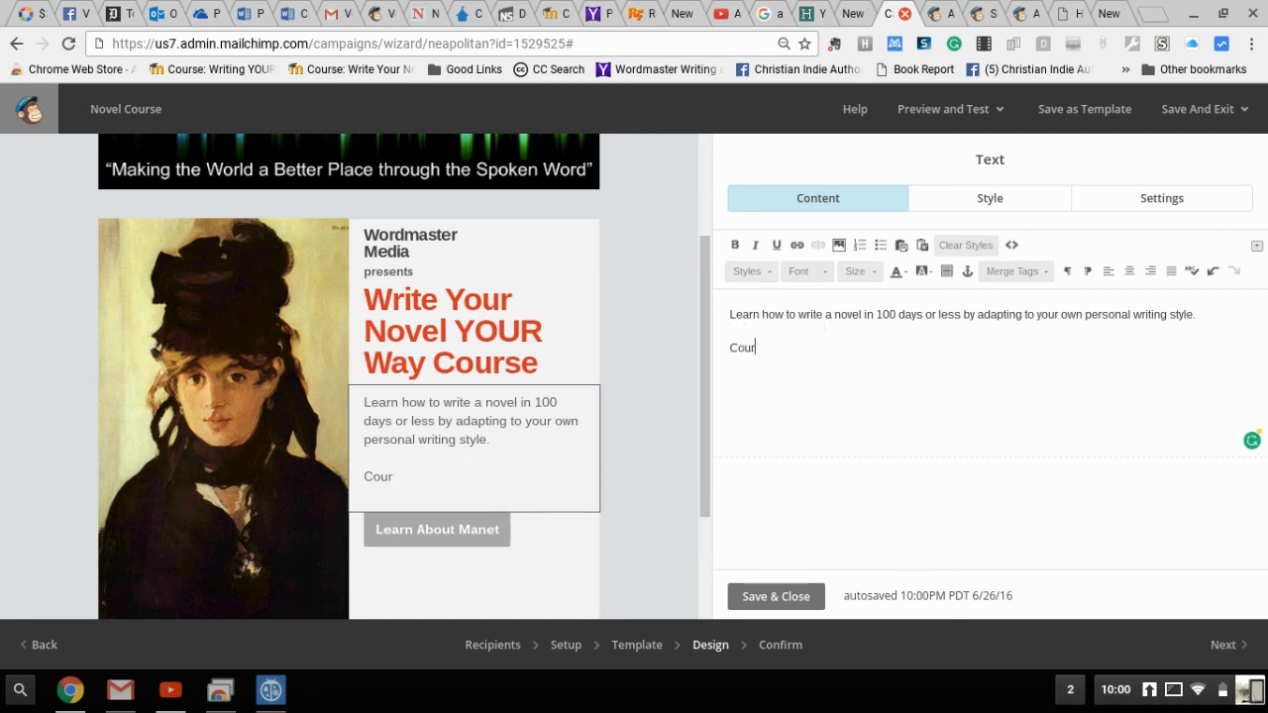
pyautogui.write('se')
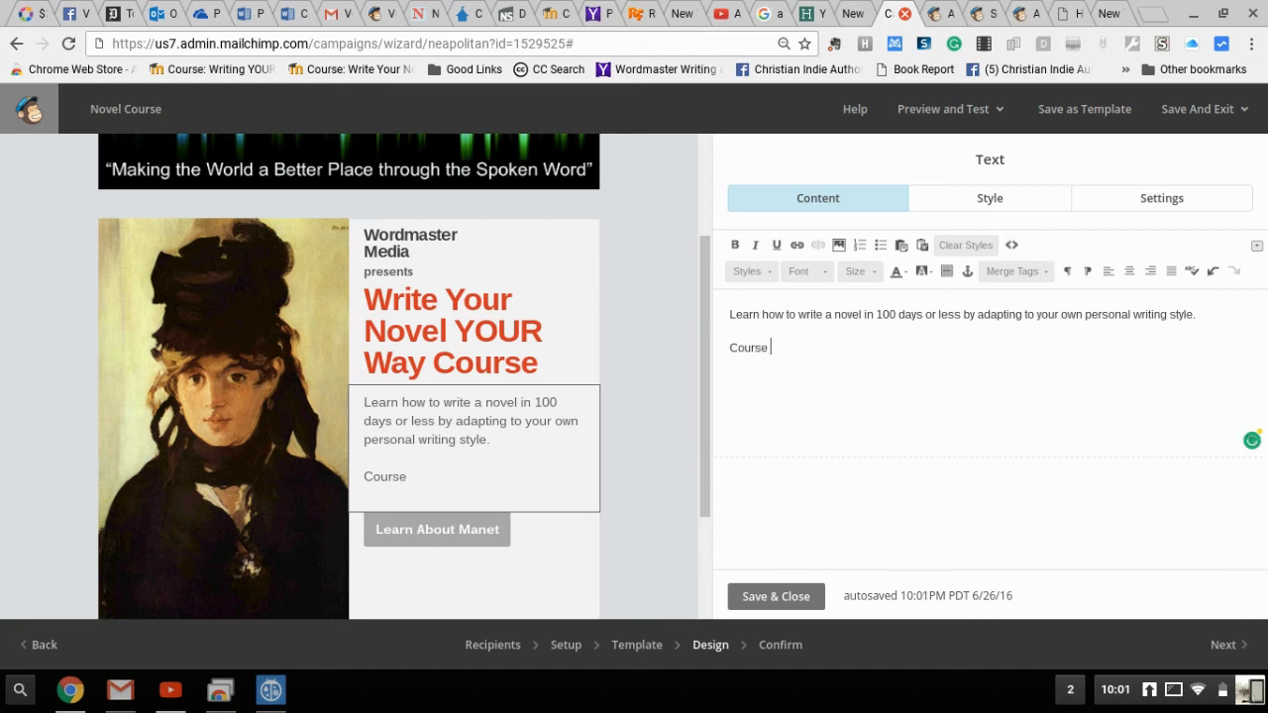
pyautogui.write('Begin')
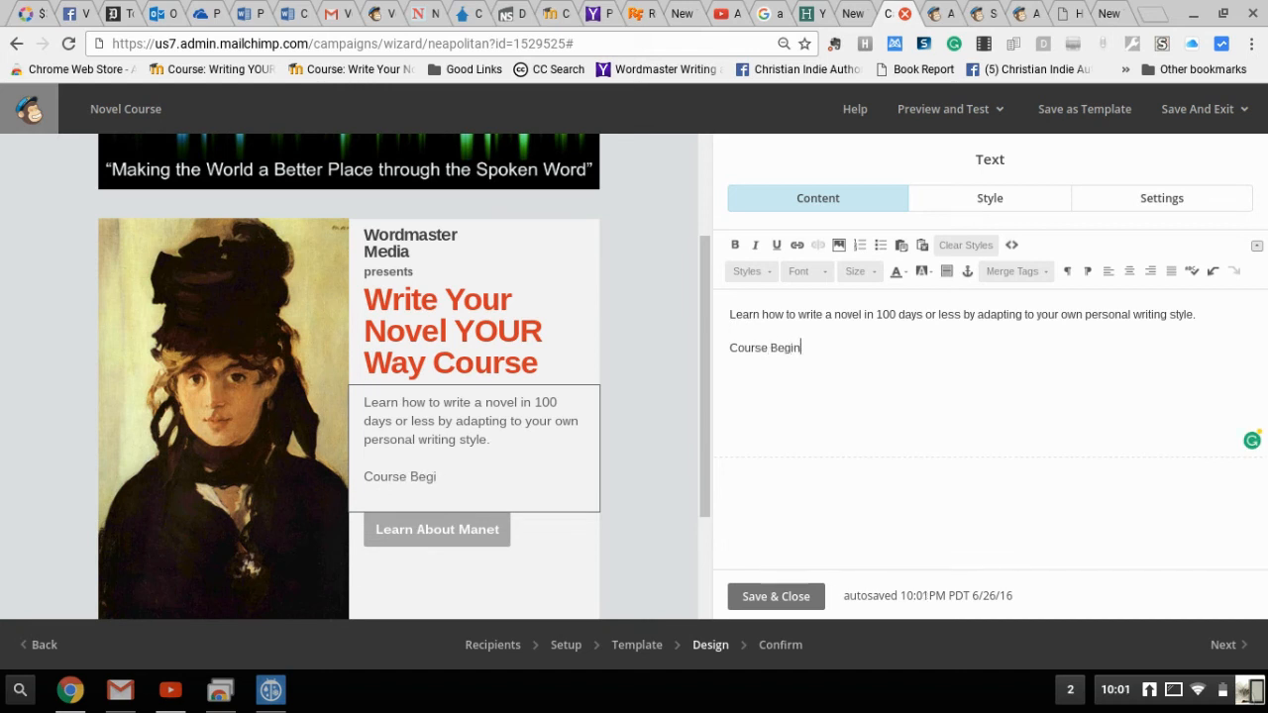
pyautogui.write('s July 15')
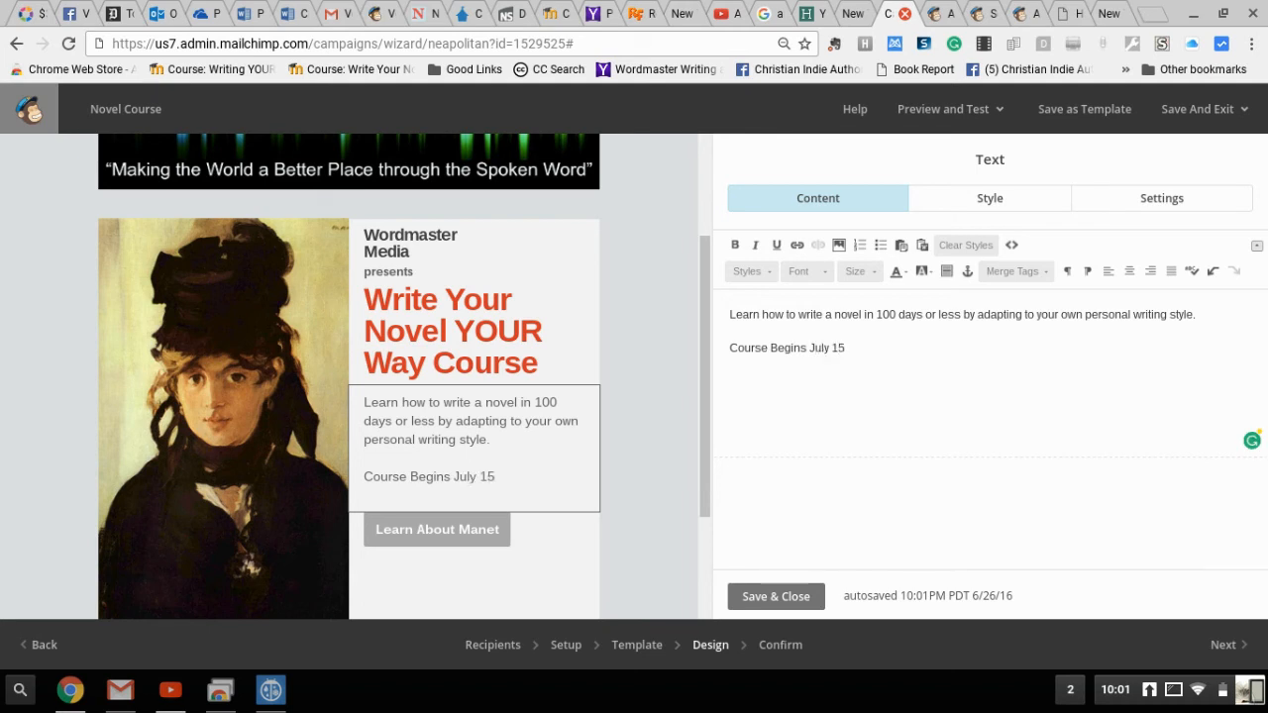
pyautogui.write(', 201')
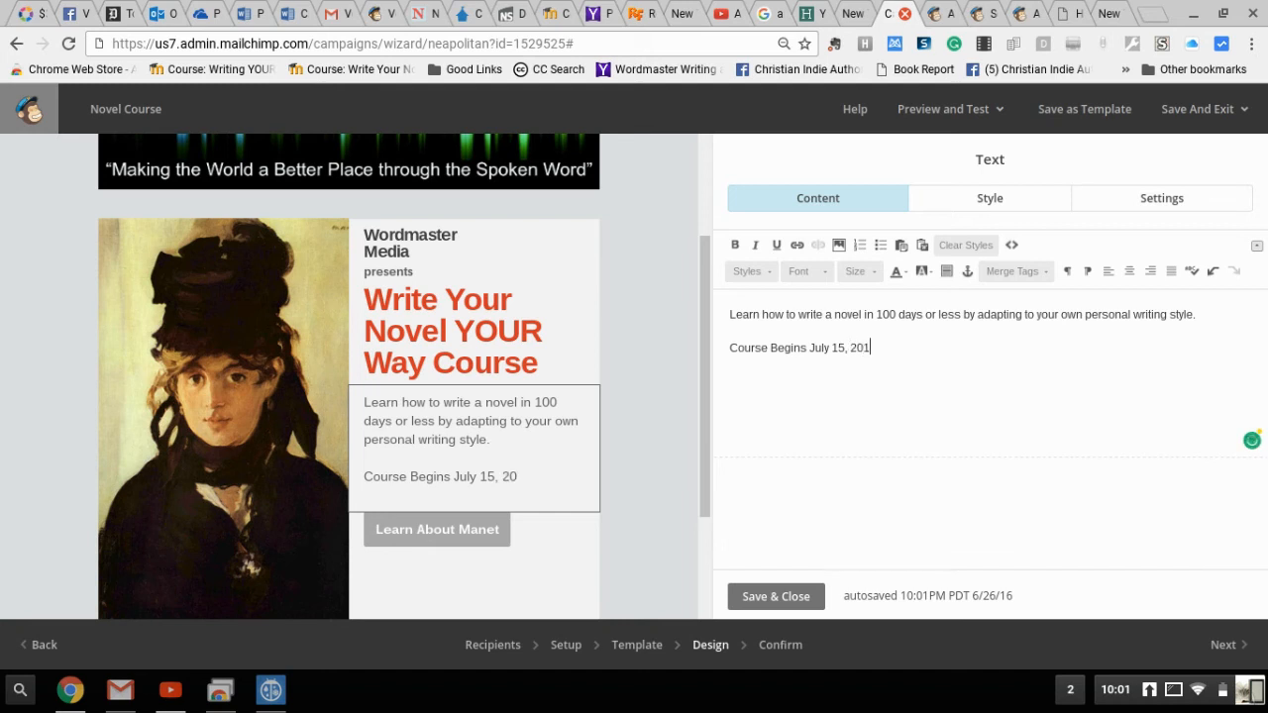
pyautogui.write('6')
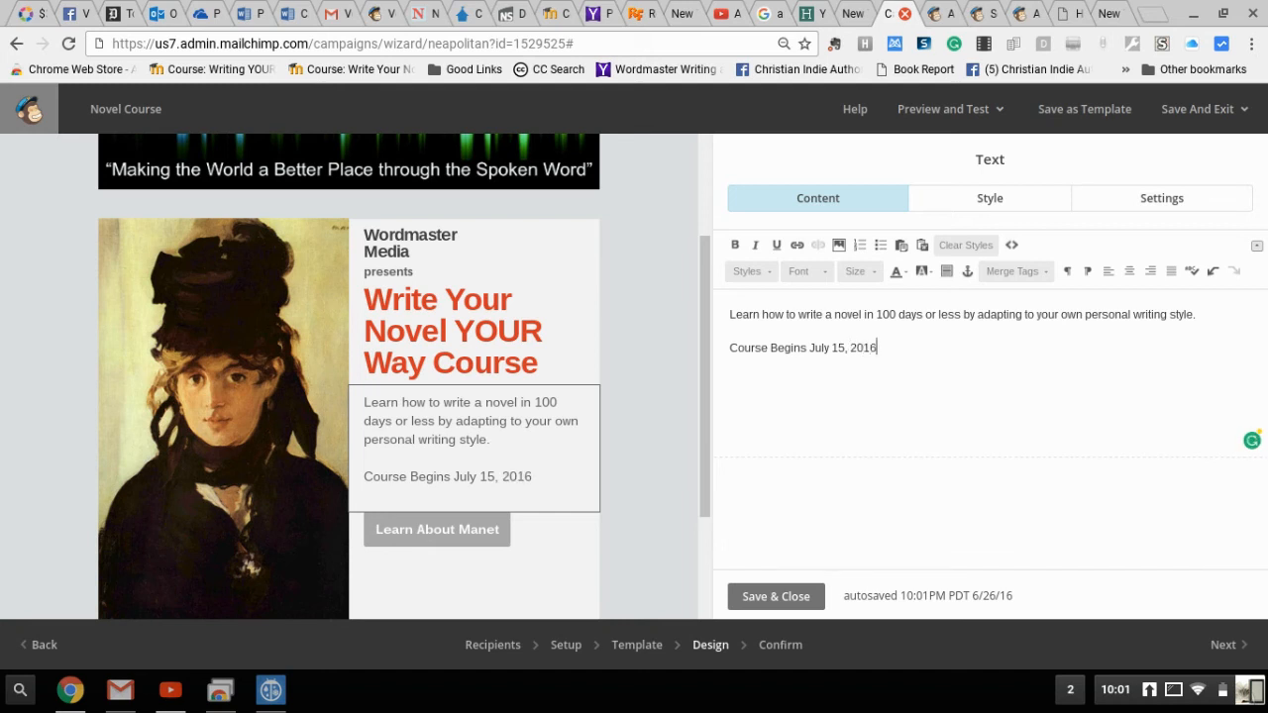
# - Clear the garbled 'For For Information' line and write 'Click Here for more information.' instead
pyautogui.write('For')
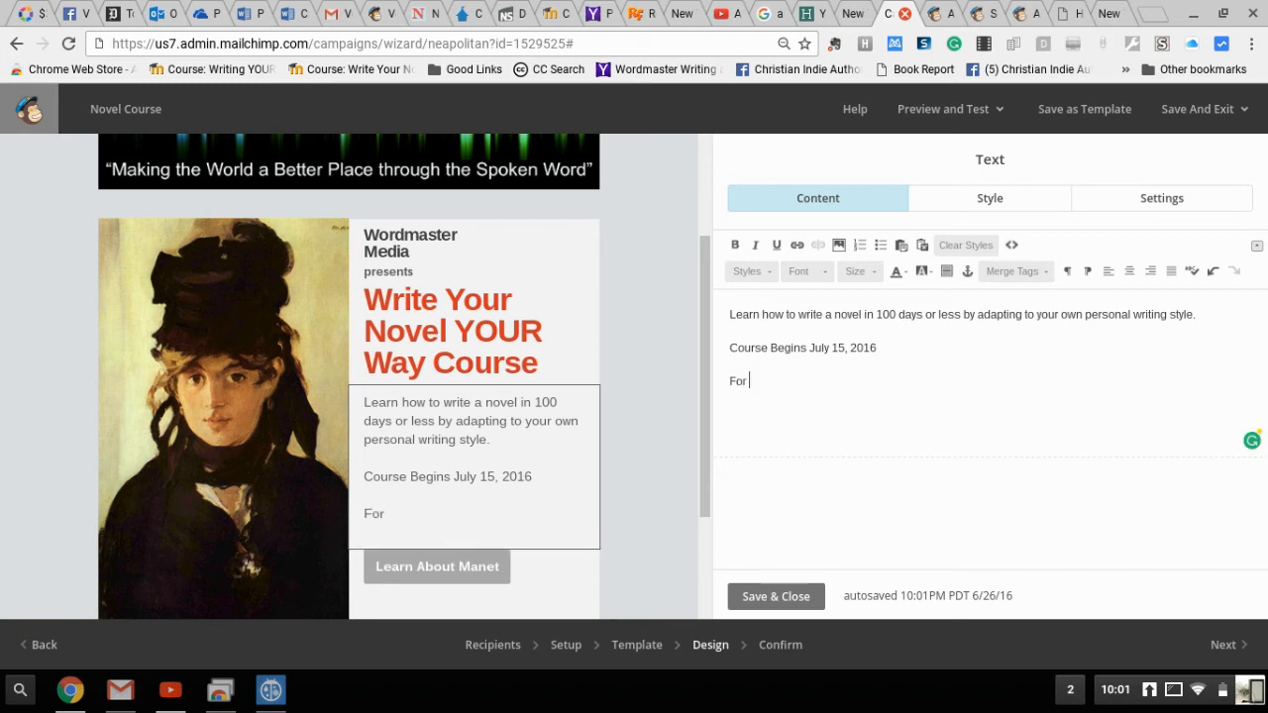
pyautogui.write('For Info')
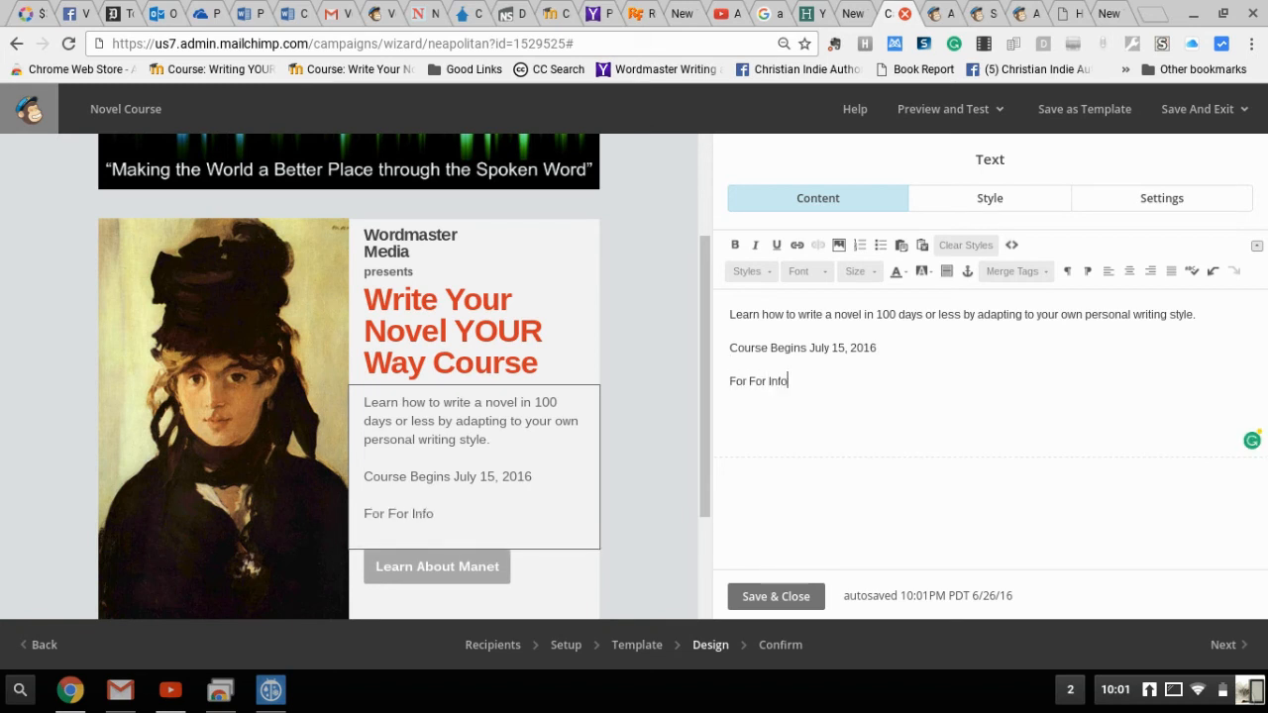
pyautogui.write('rmation')
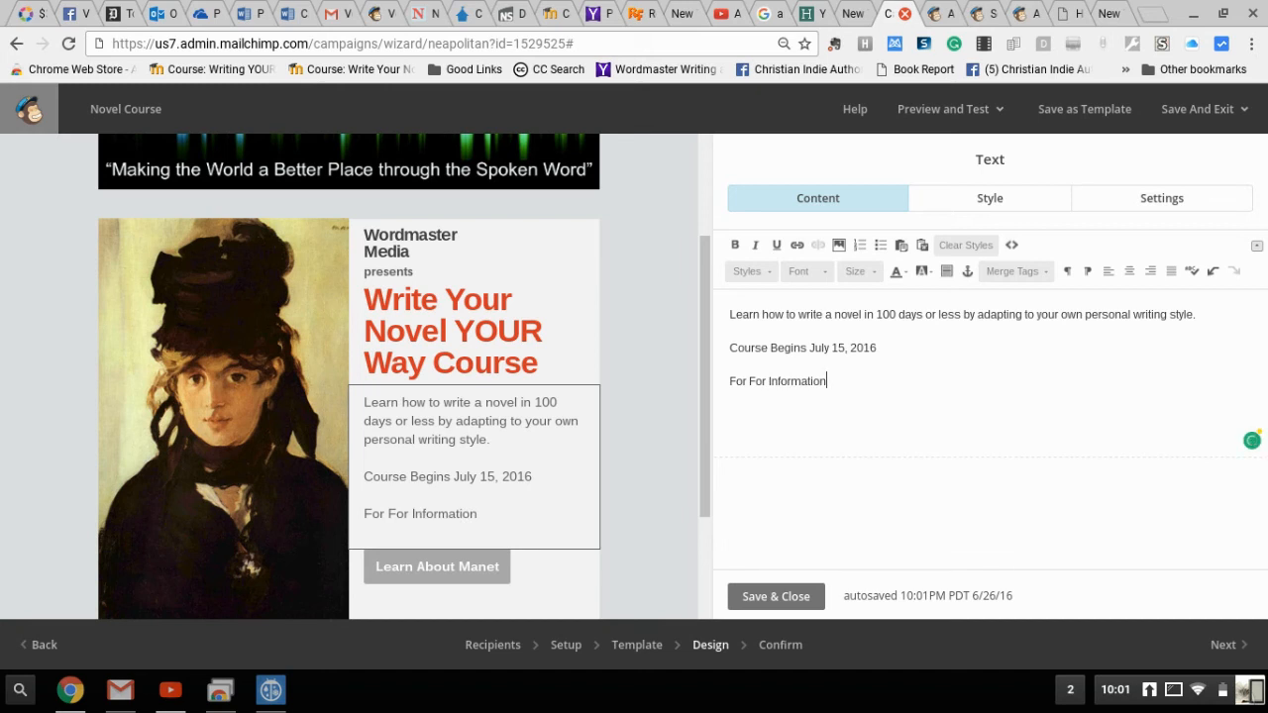
pyautogui.press('Backspace')
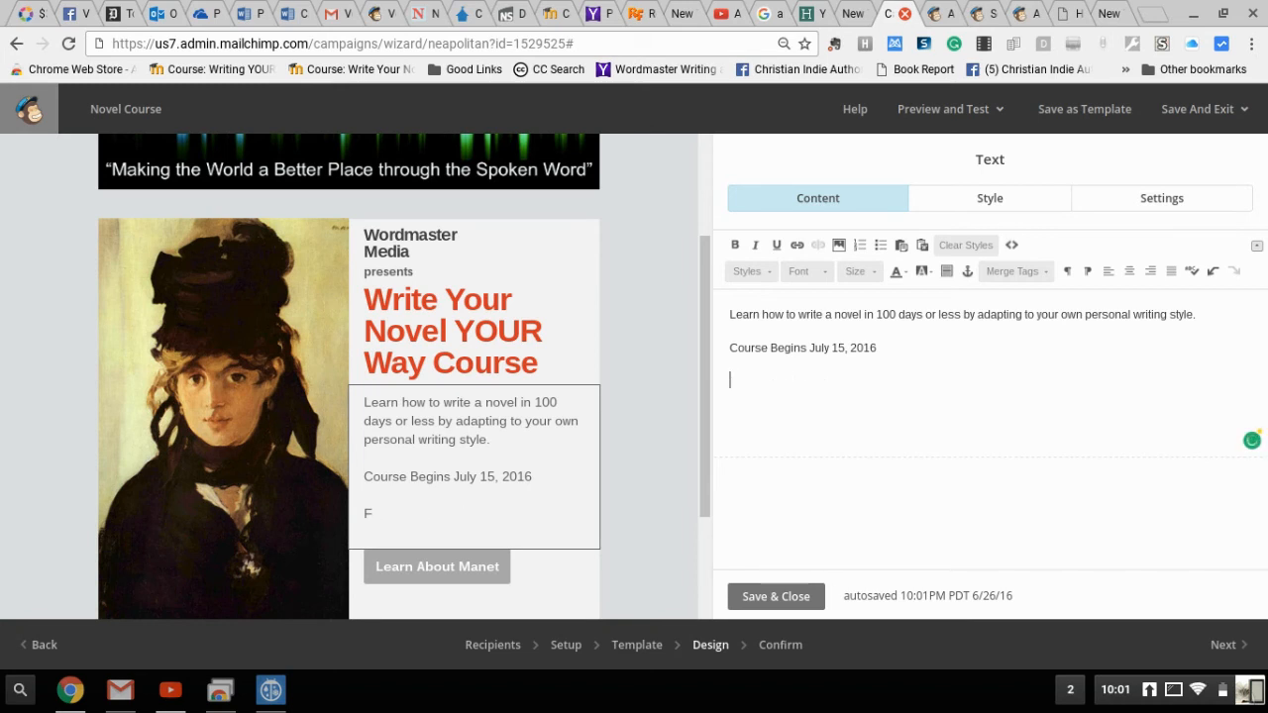
pyautogui.write('Click Here for more informatio')
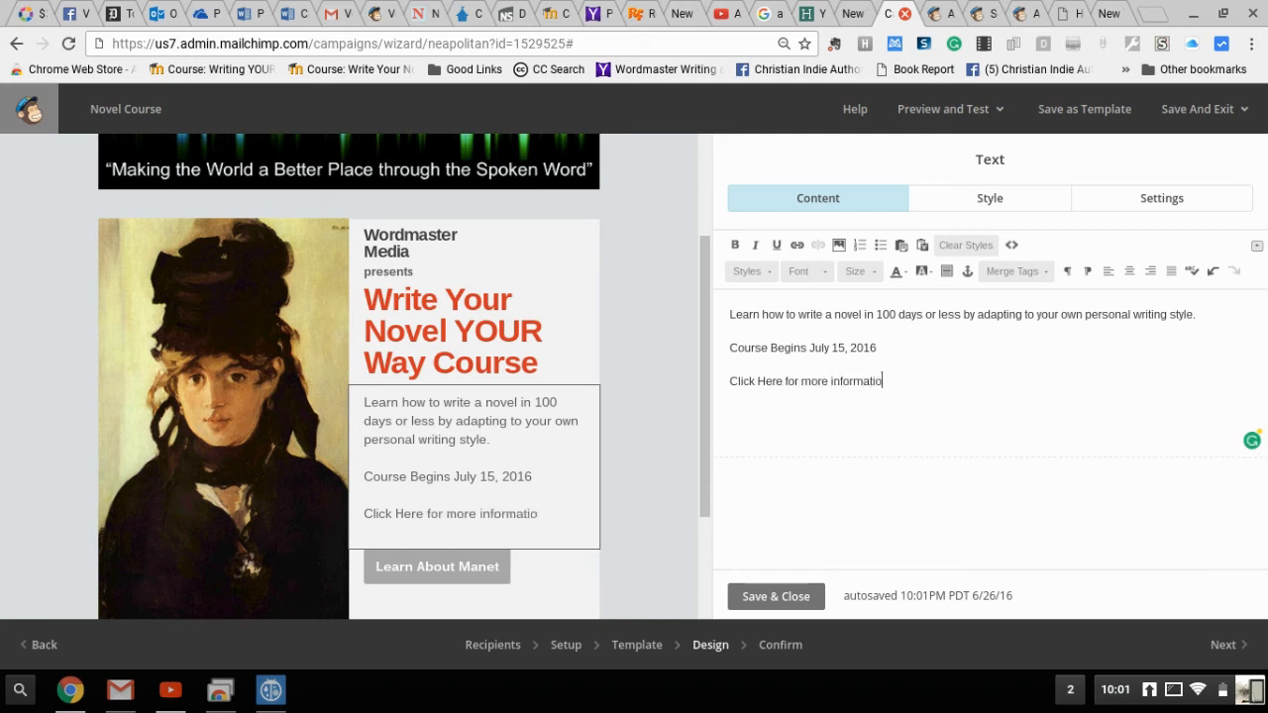
pyautogui.write('n.')
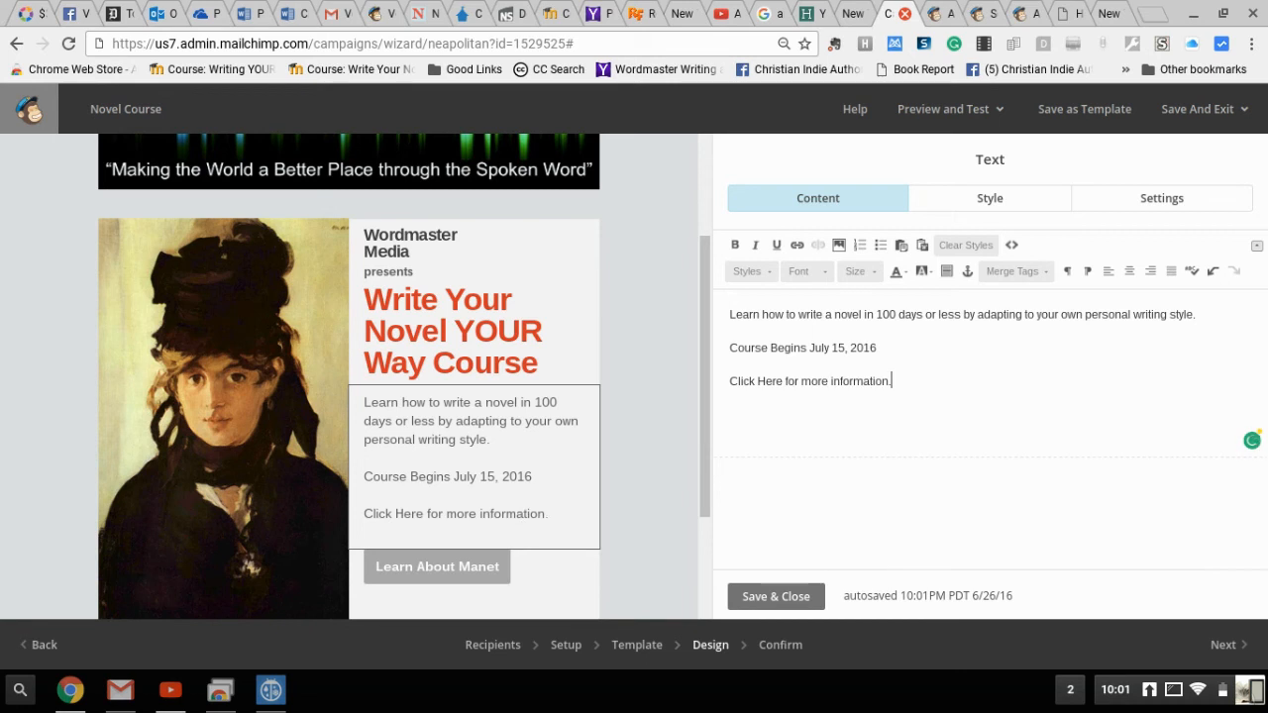
# - Select the words 'Click Here' and bring up the Insert or Edit Link dialog for them
pyautogui.doubleClick(764, 381)
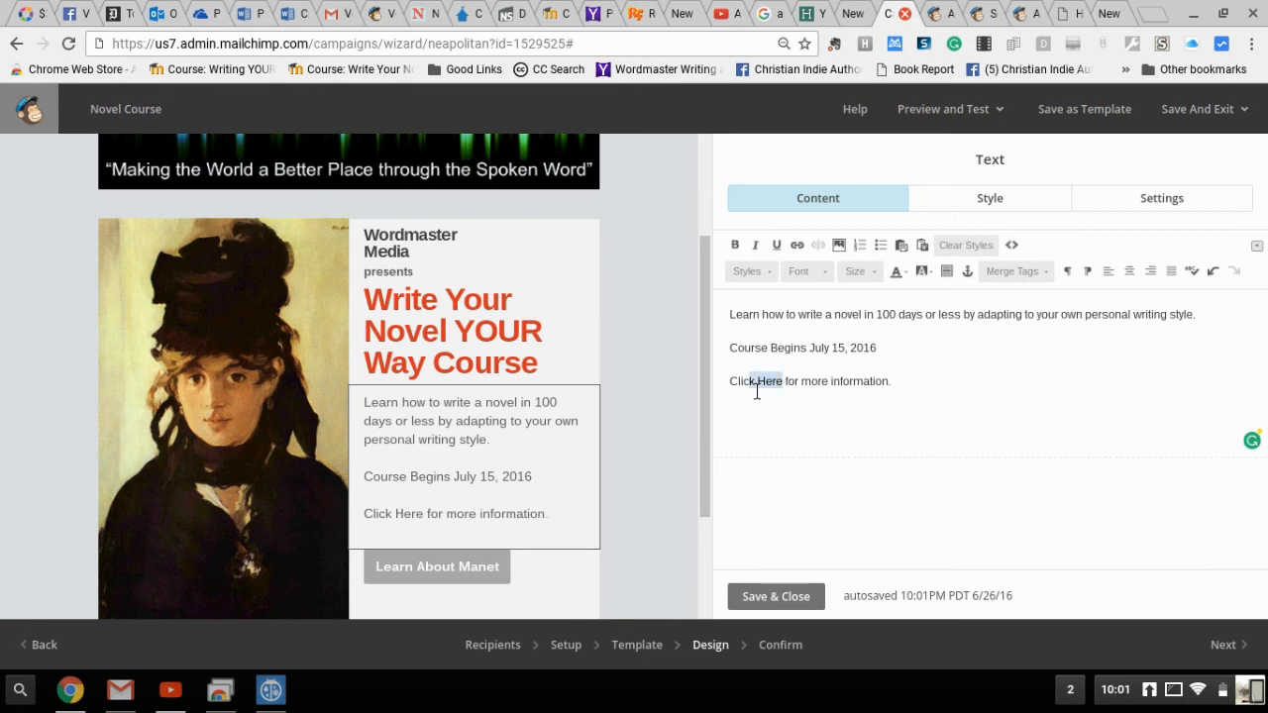
pyautogui.doubleClick(755, 380)
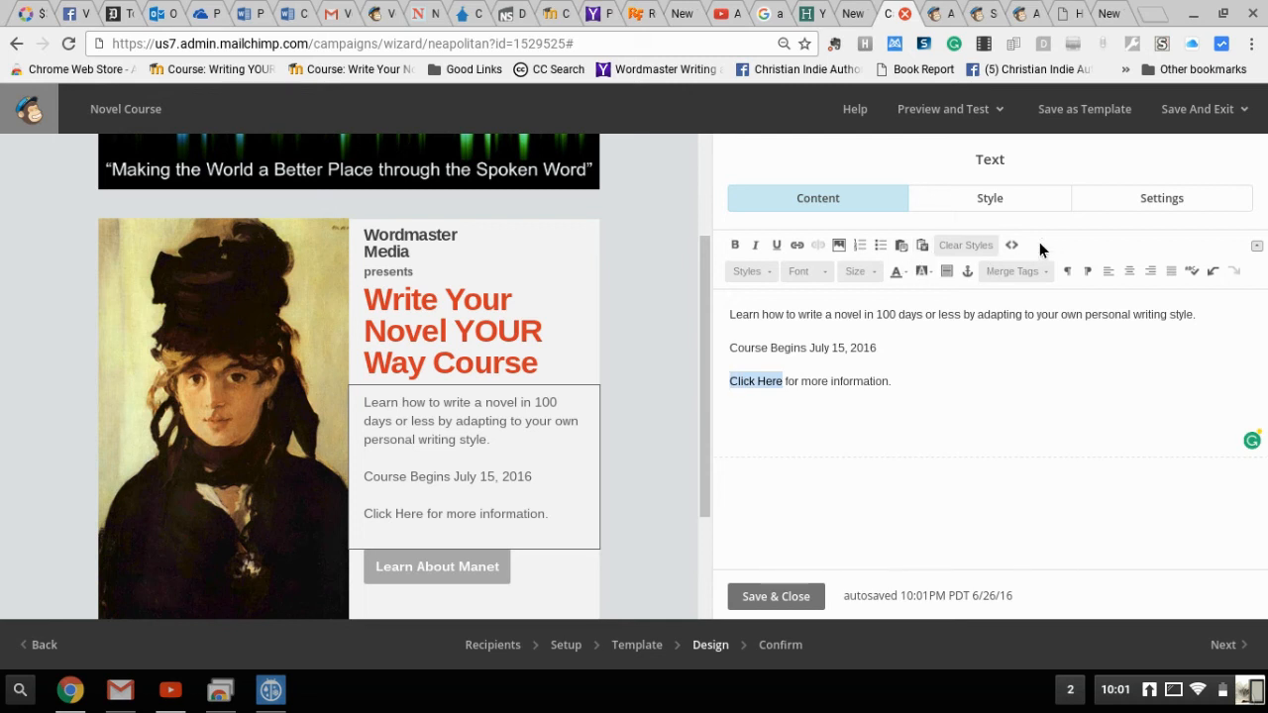
pyautogui.moveTo(1026, 261)
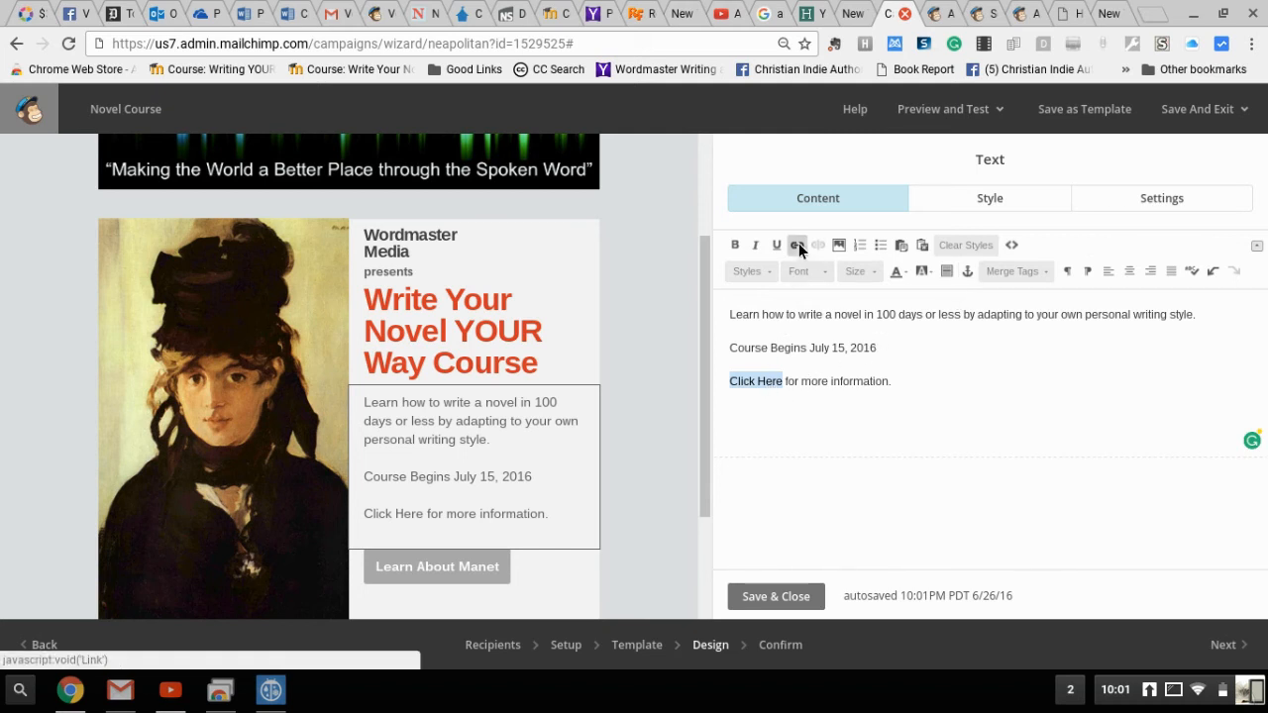
pyautogui.click(796, 246)
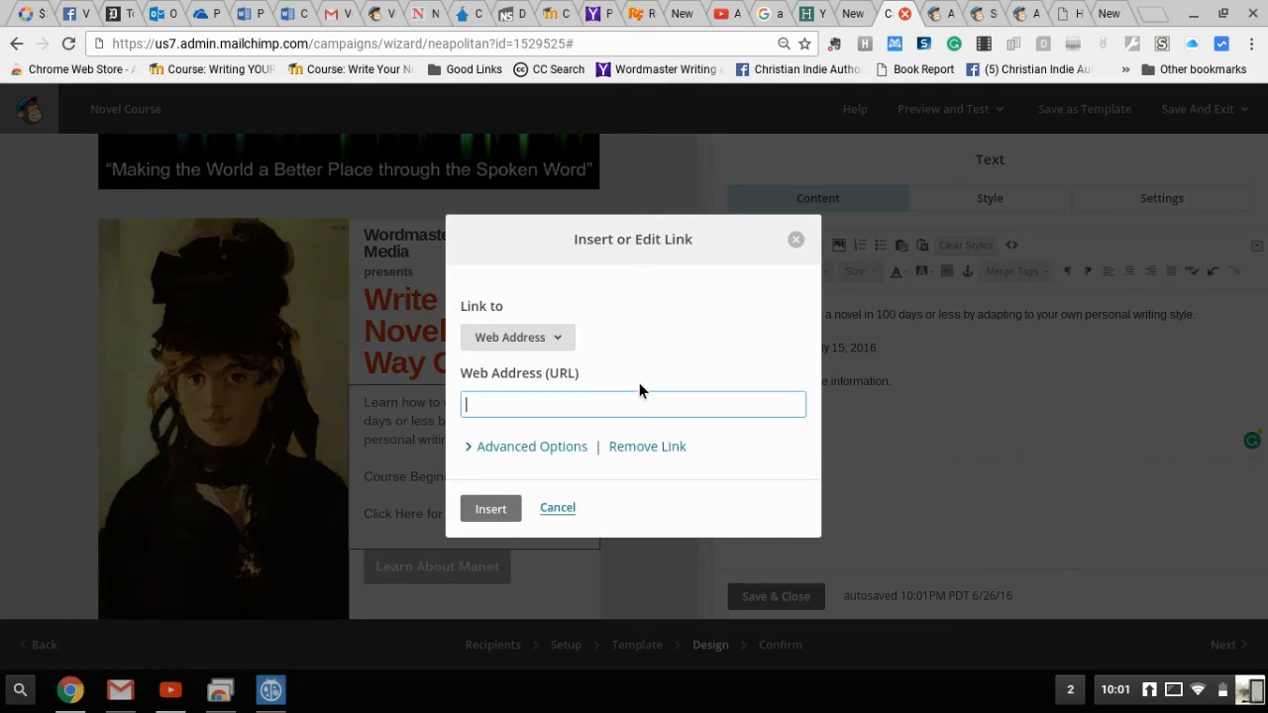
pyautogui.write('http://w')
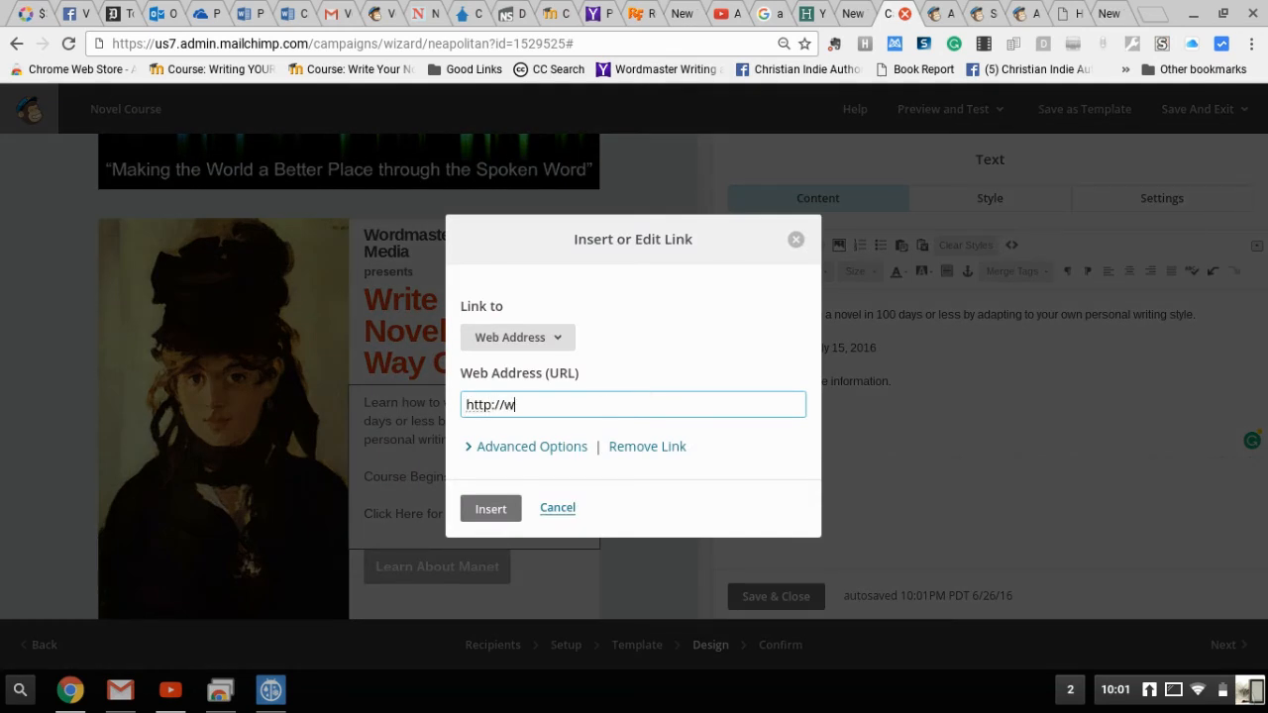
pyautogui.write('ordmastermedia')
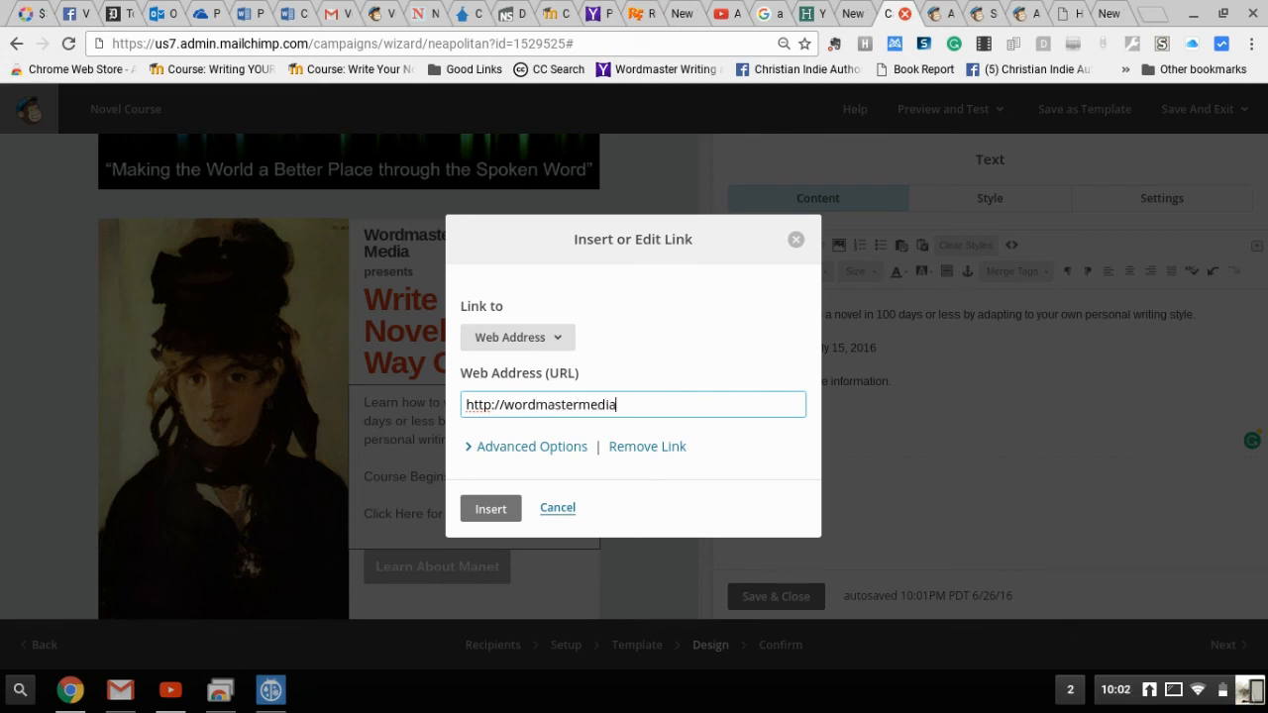
pyautogui.write('.')
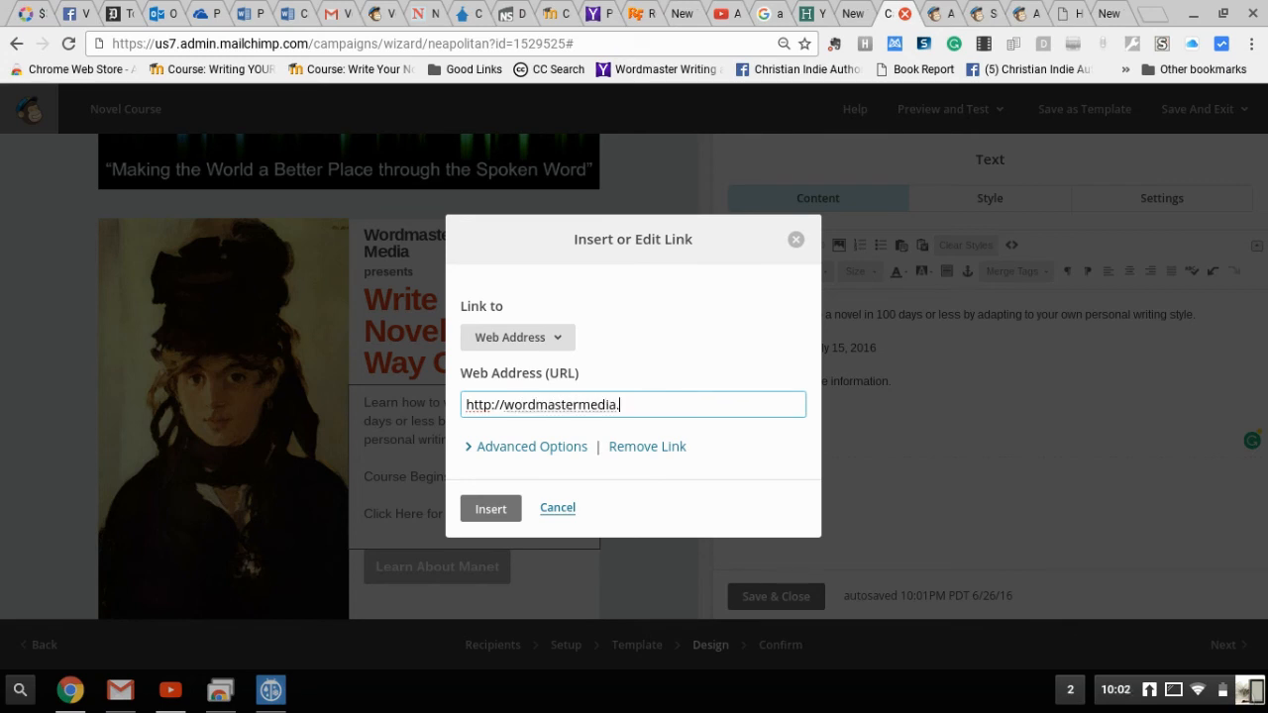
pyautogui.write('business')
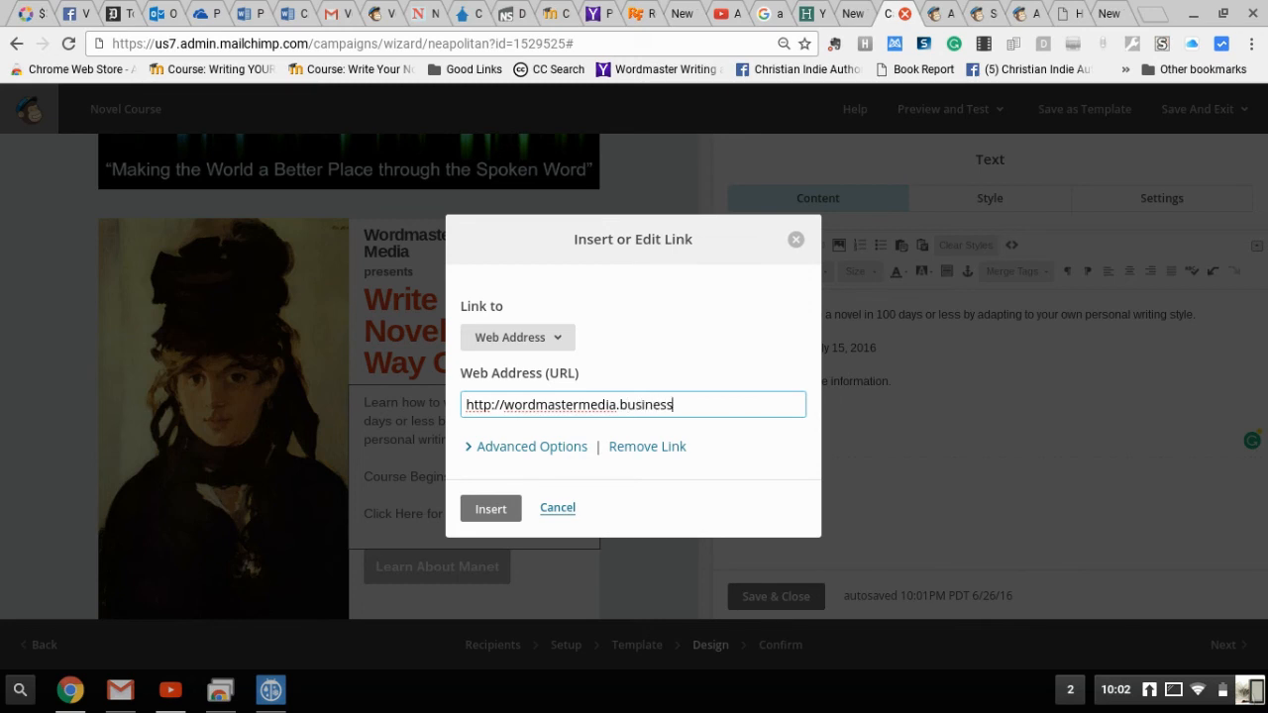
pyautogui.write('catalyst.ne')
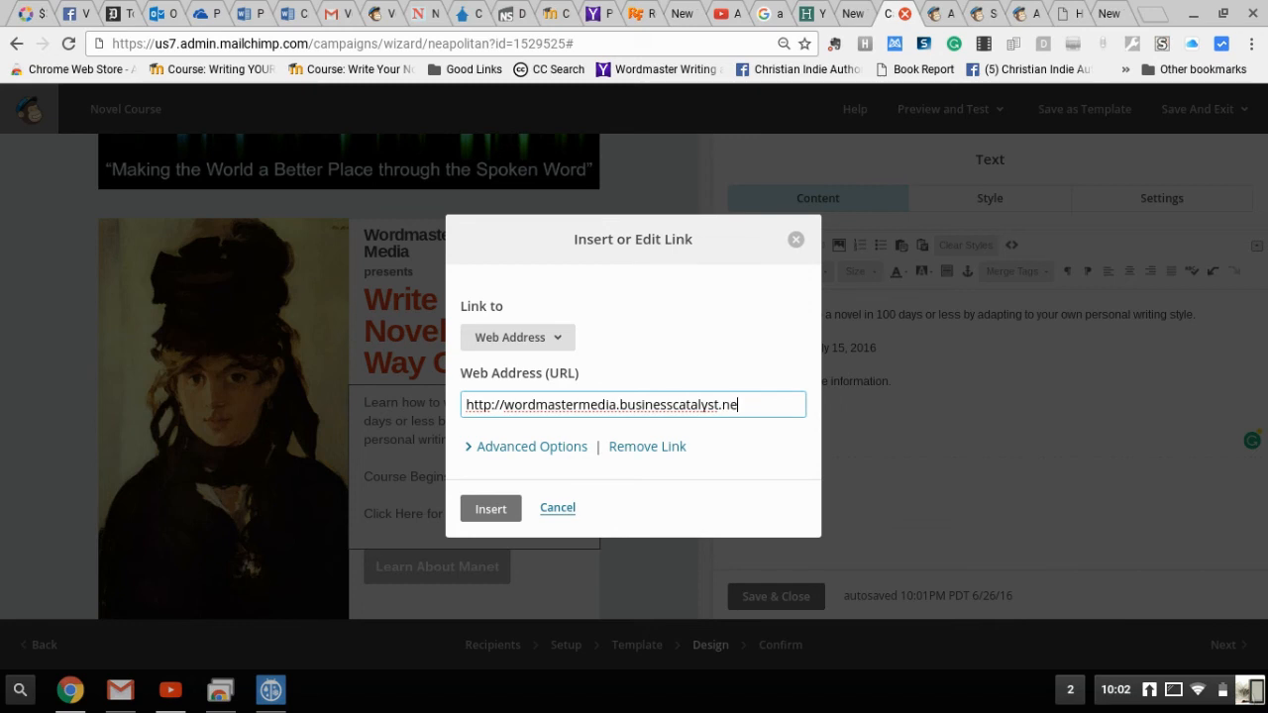
pyautogui.write('t/wor')
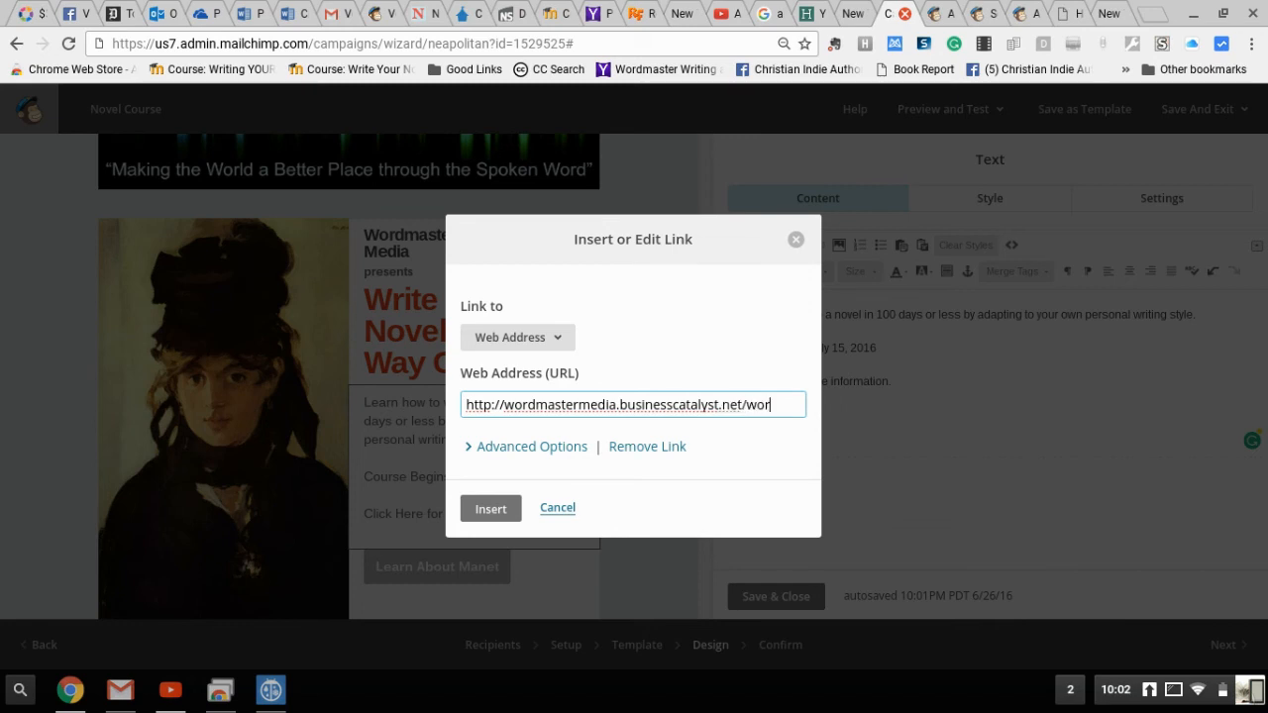
pyautogui.write('courses')
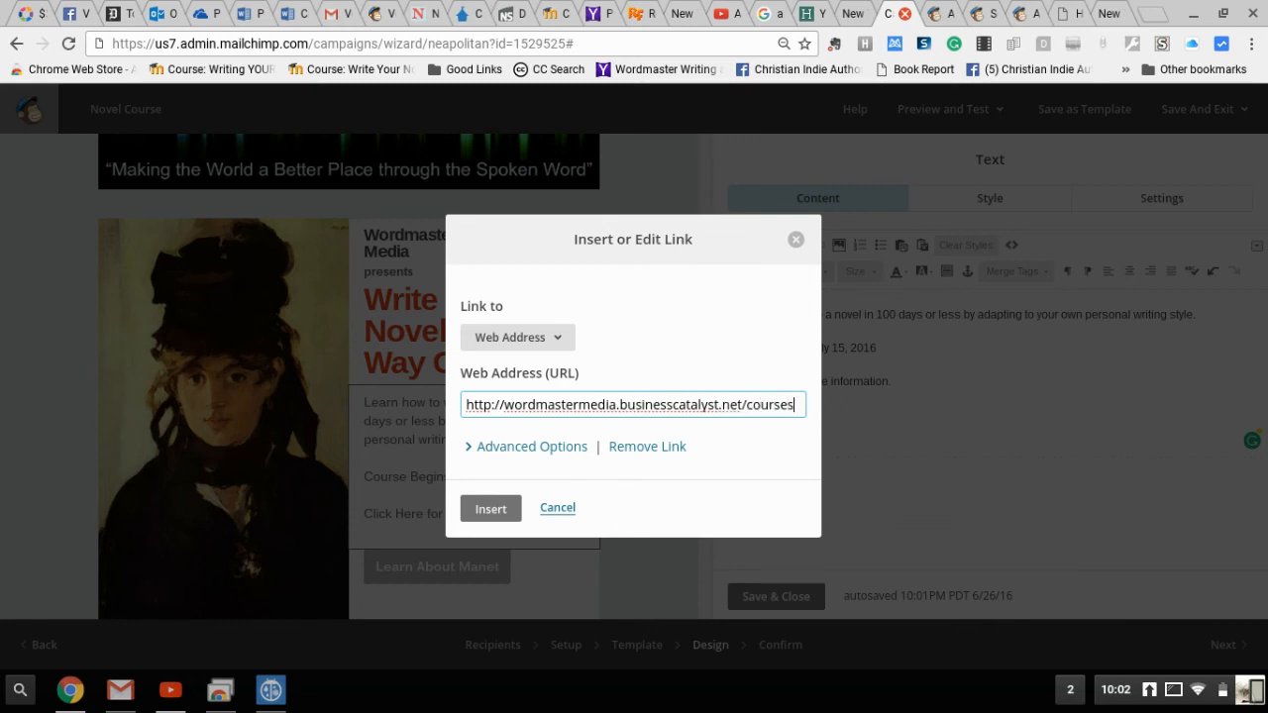
pyautogui.write('.html')
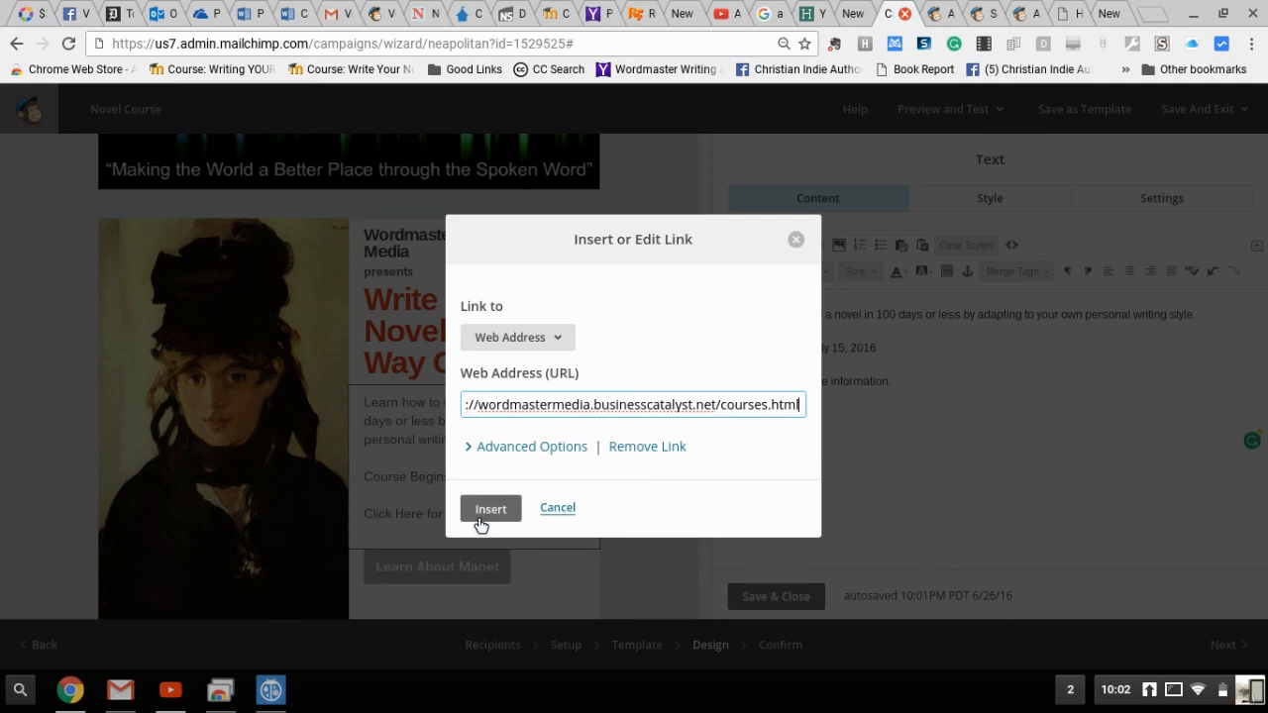
pyautogui.click(489, 507)
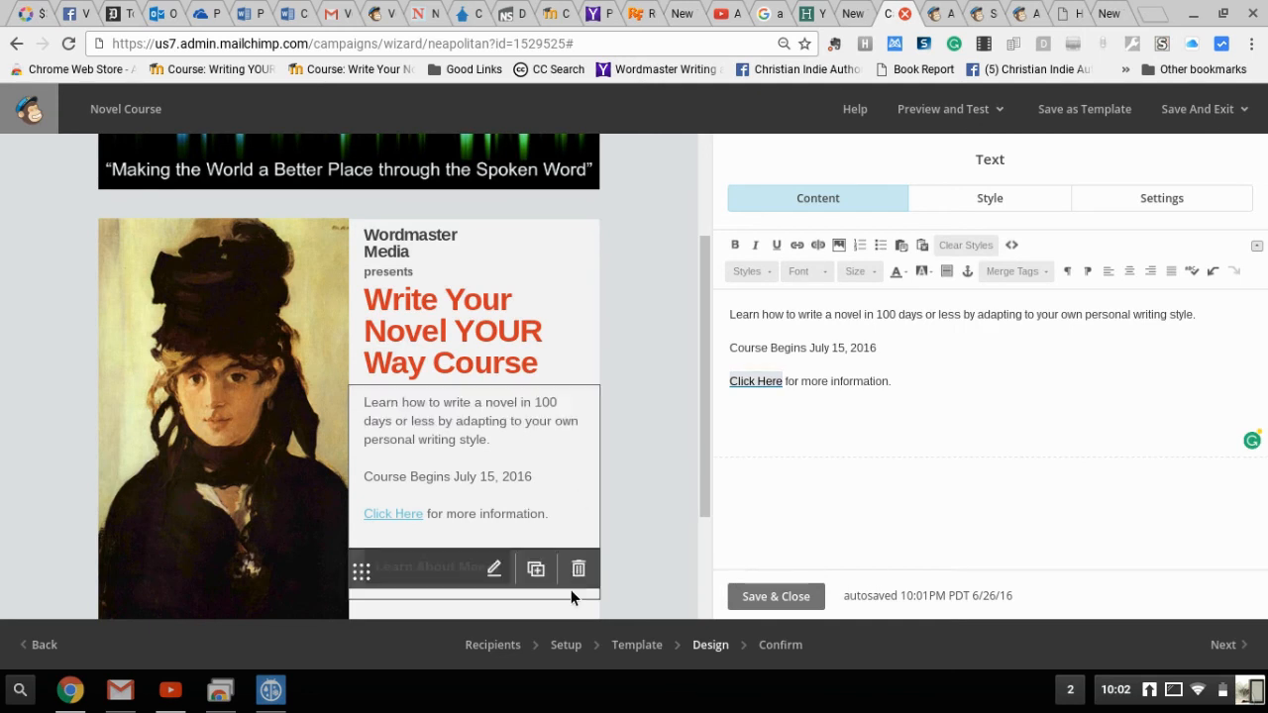
pyautogui.moveTo(626, 408)
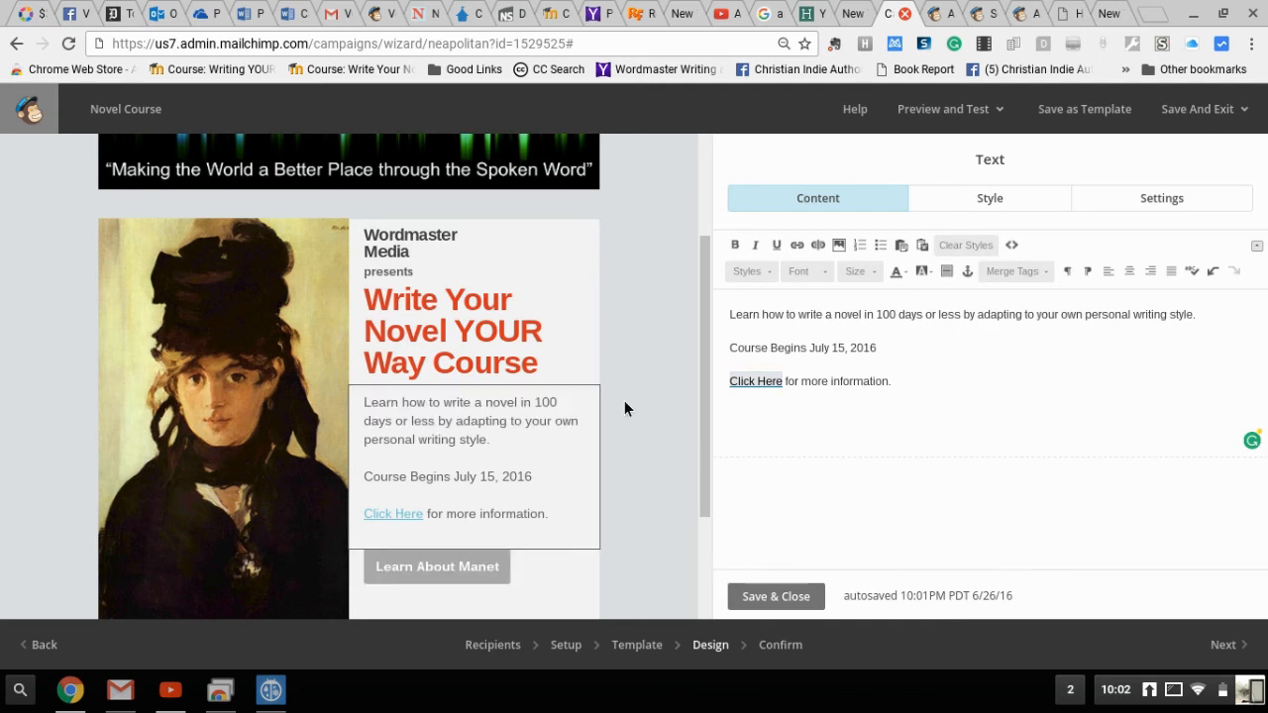
# - Bring the Learn About Manet button block into its edit view
pyautogui.scroll(-3)
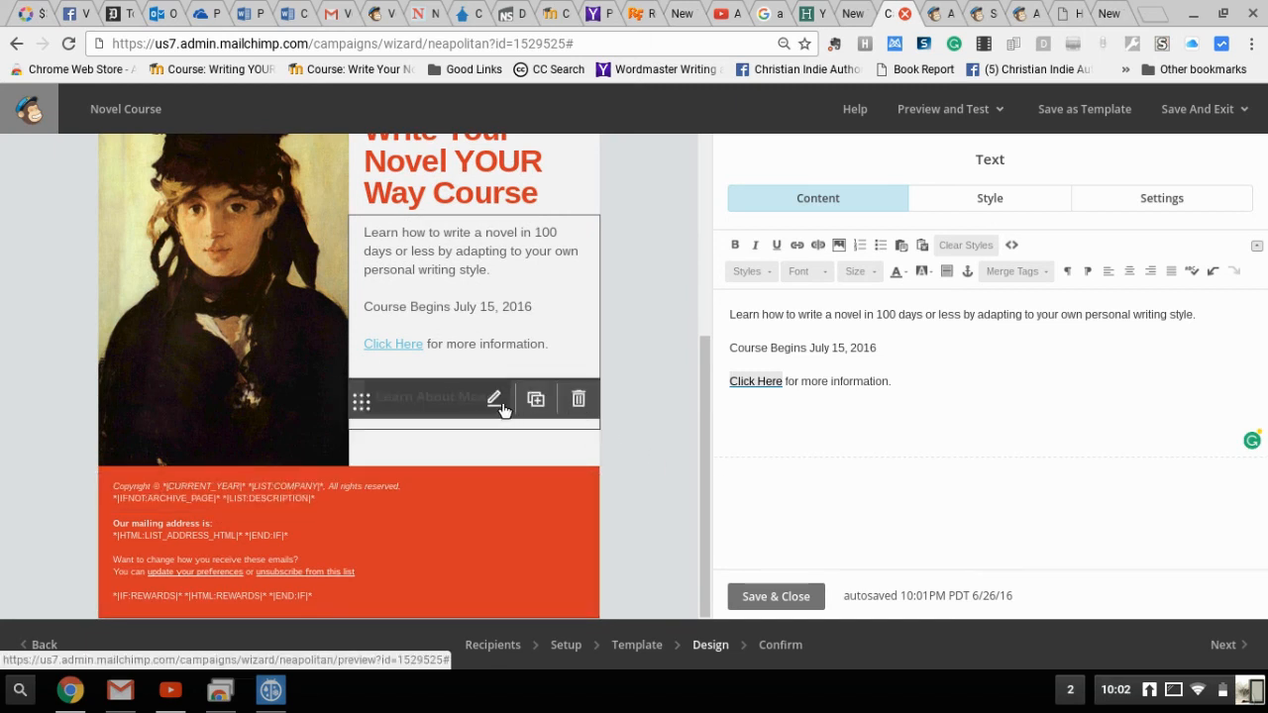
pyautogui.click(496, 398)
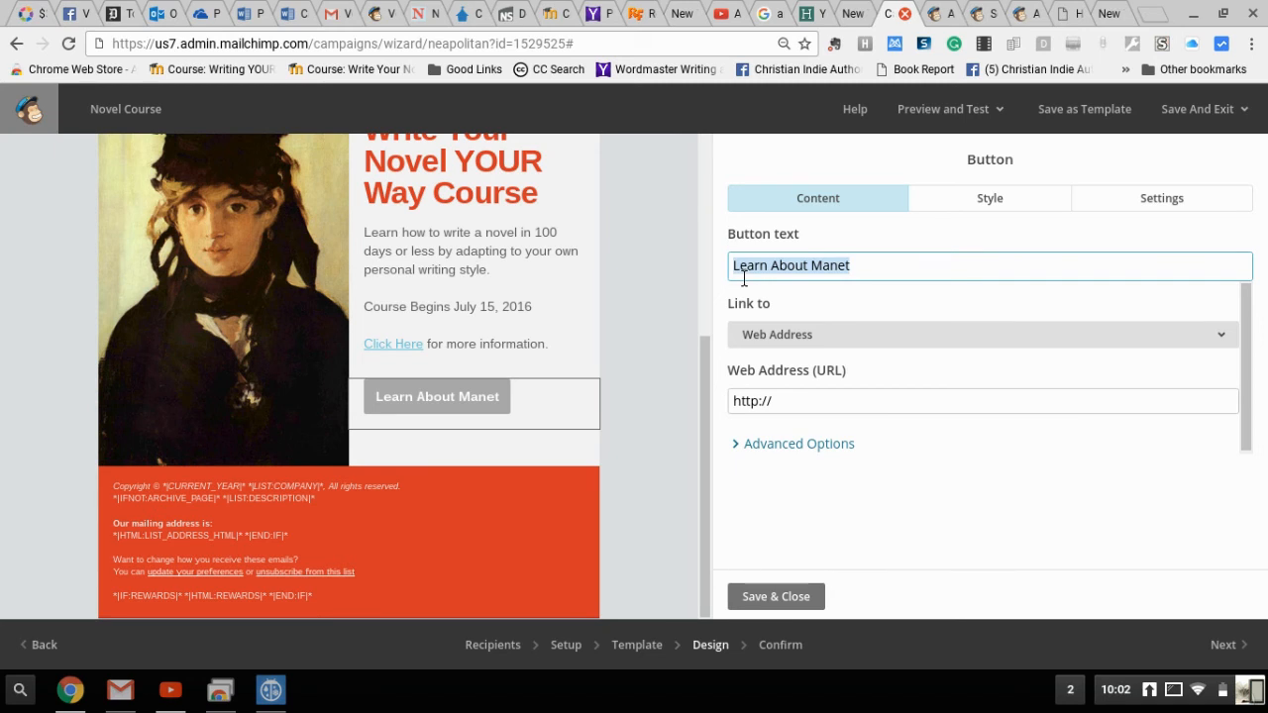
# - Rename the button 'Register Now', link it to wordmastermedia.businesscatalyst.com/courses.html, and save
pyautogui.write('C')
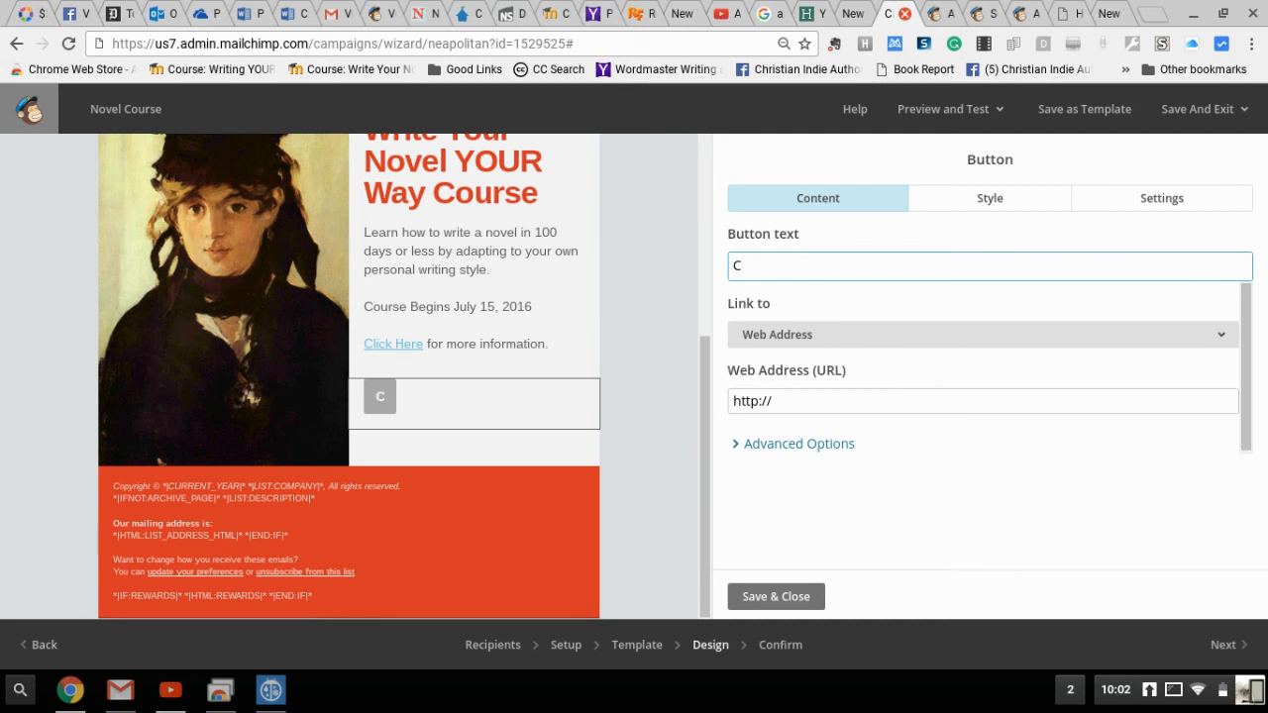
pyautogui.write('Register Now')
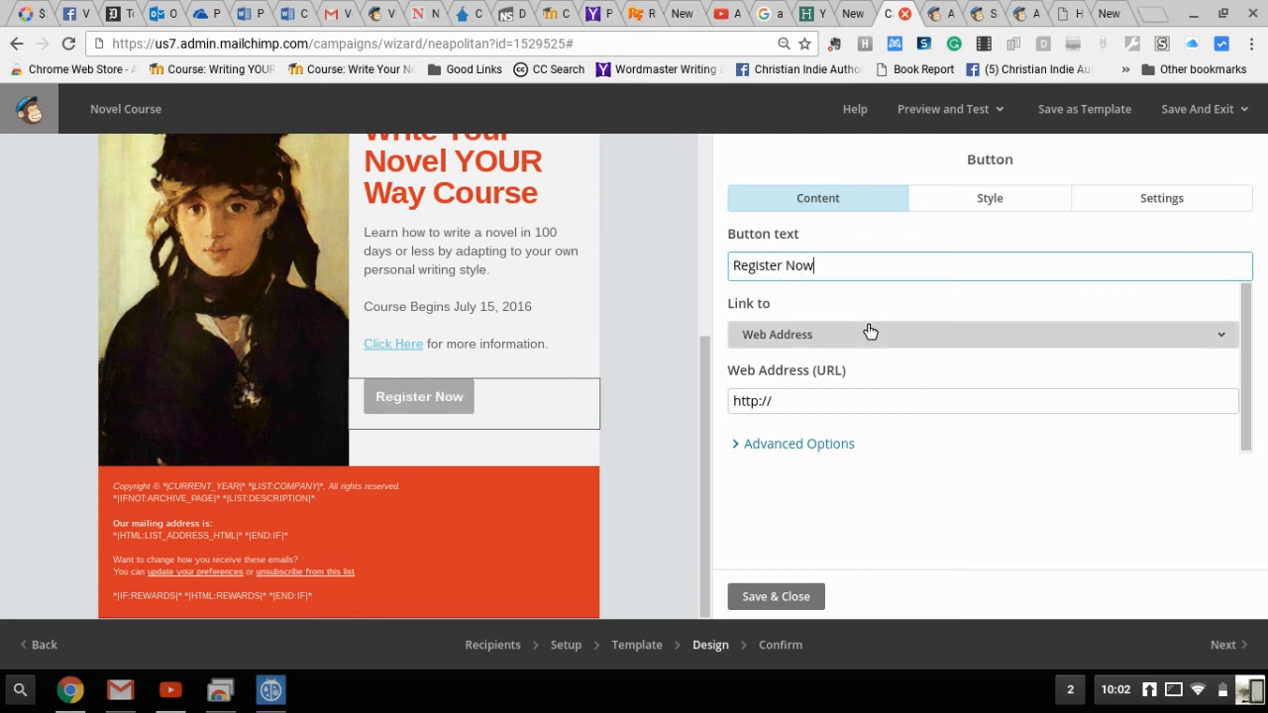
pyautogui.click(983, 400)
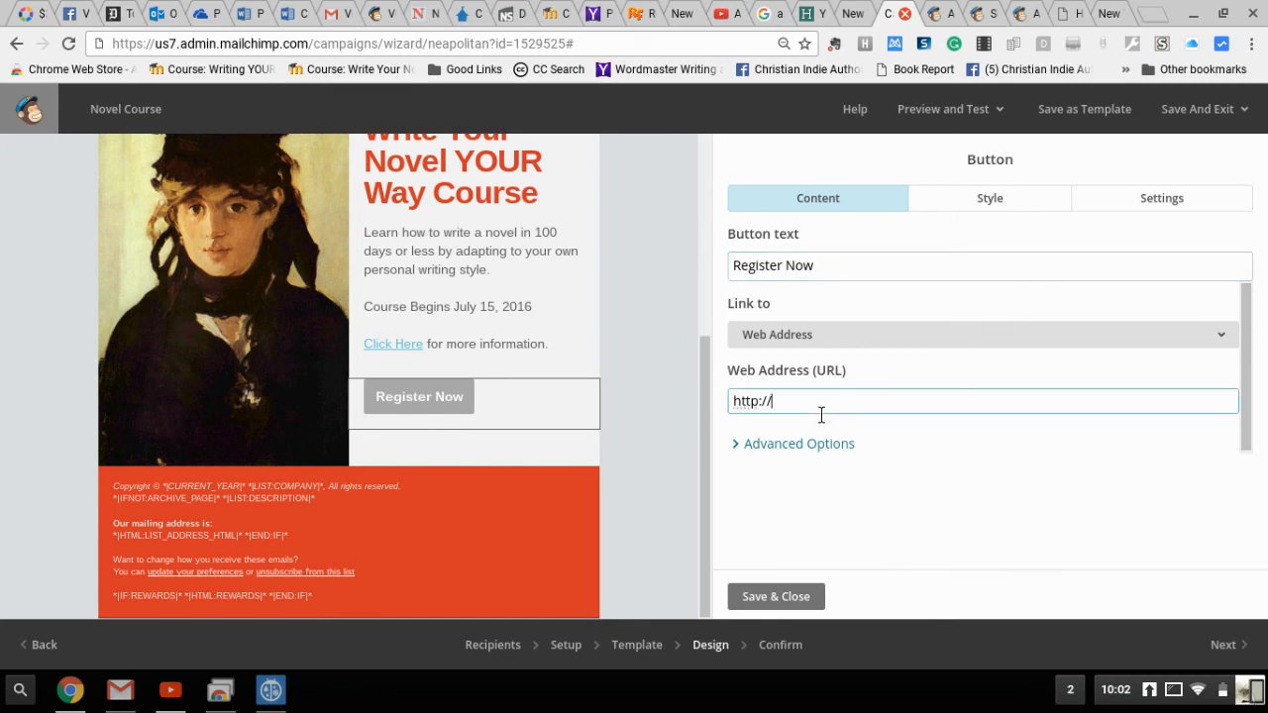
pyautogui.write('wordmastermedia')
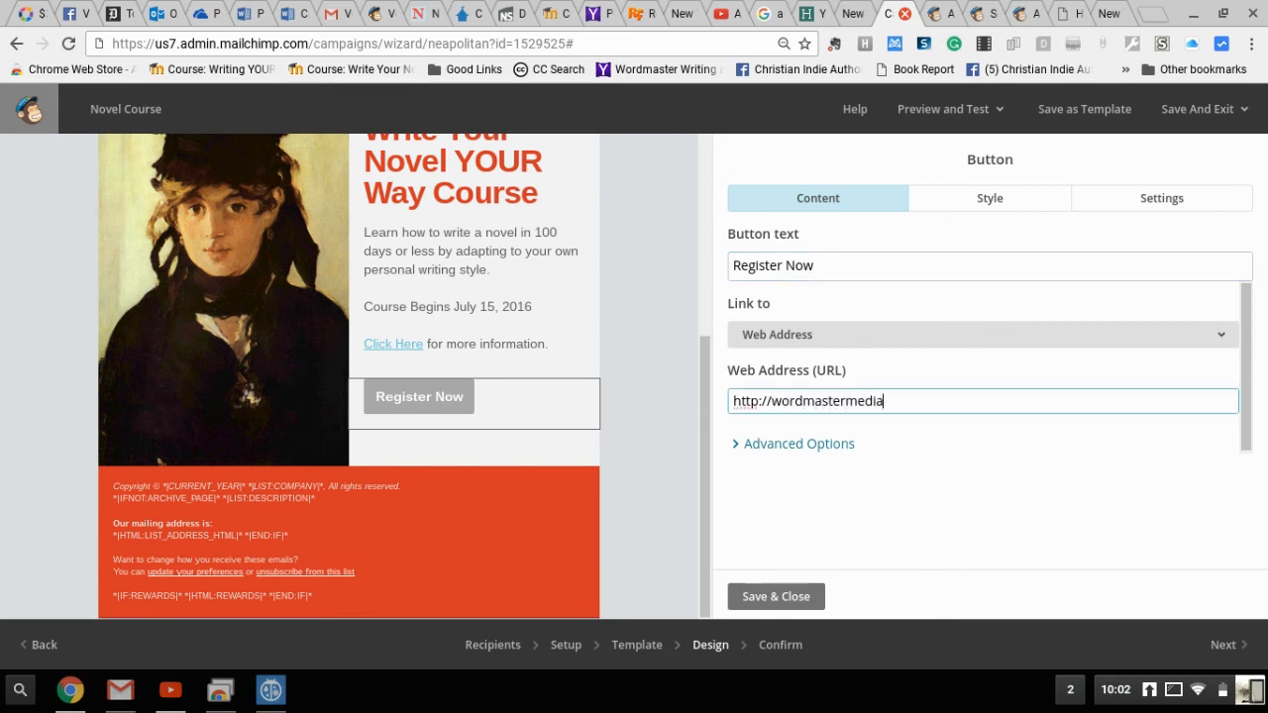
pyautogui.write('.businesscatalyst.com/')
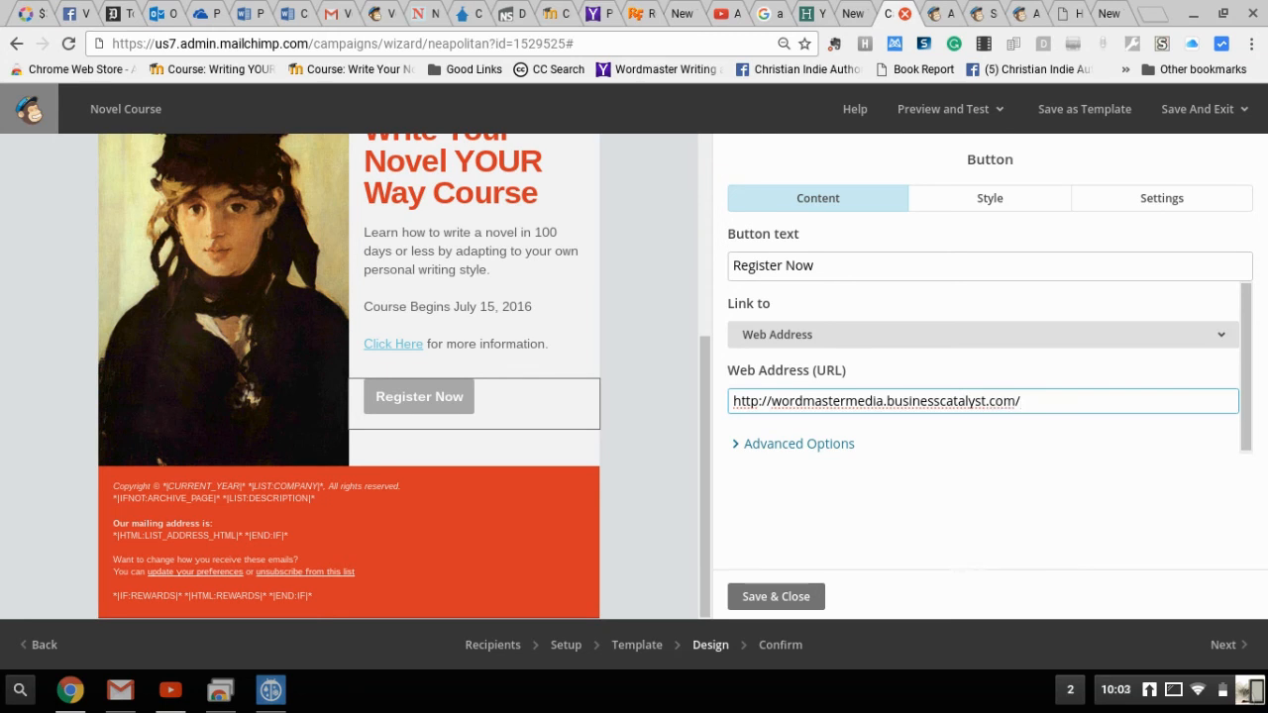
pyautogui.write('courses.html')
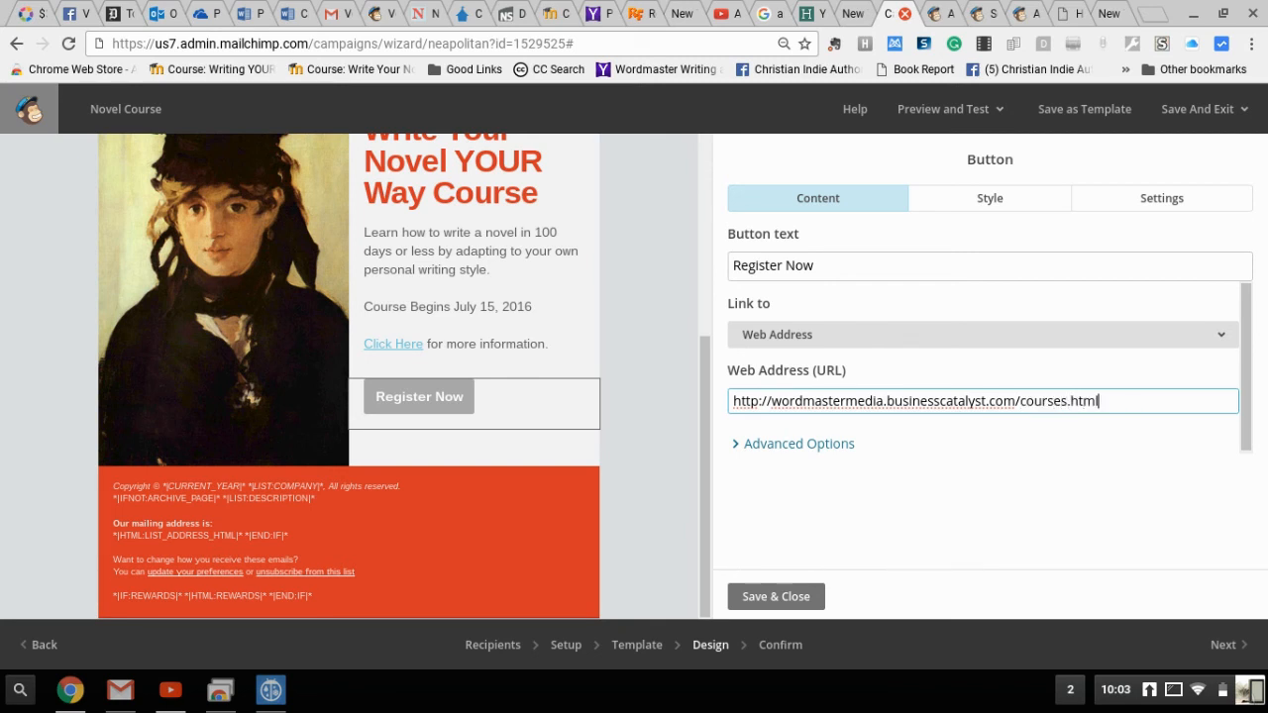
pyautogui.moveTo(769, 511)
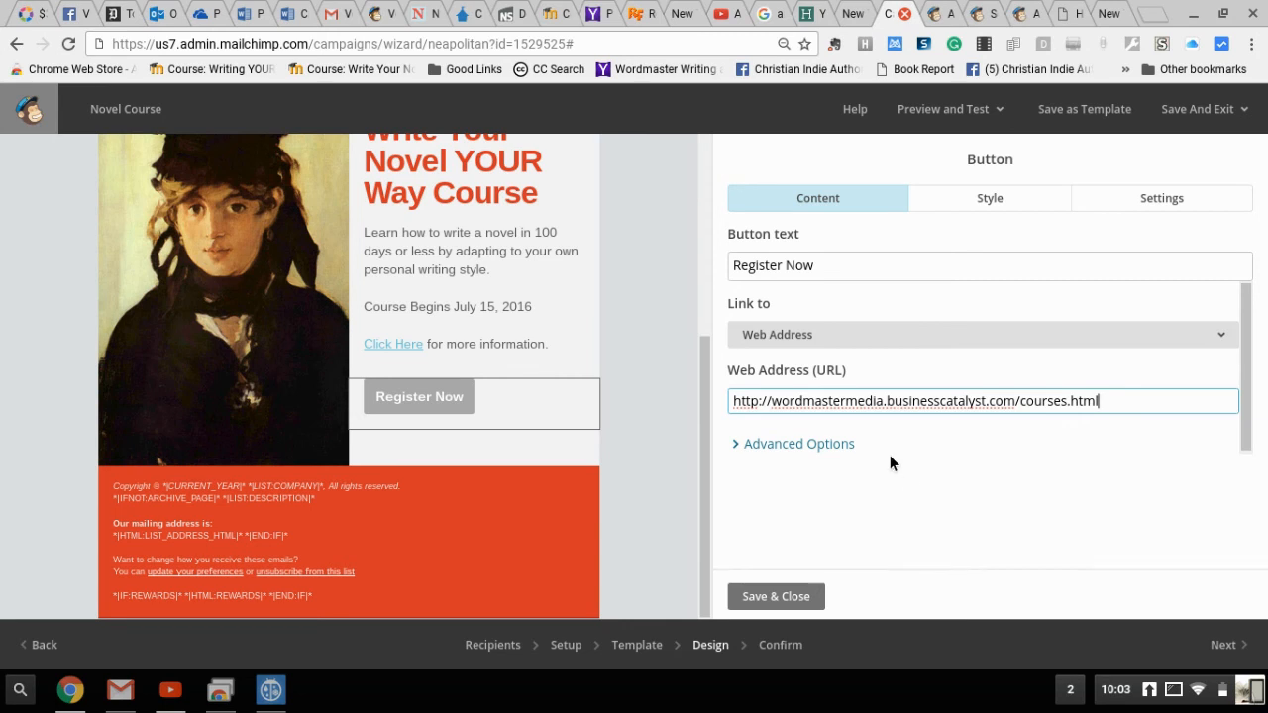
pyautogui.moveTo(808, 574)
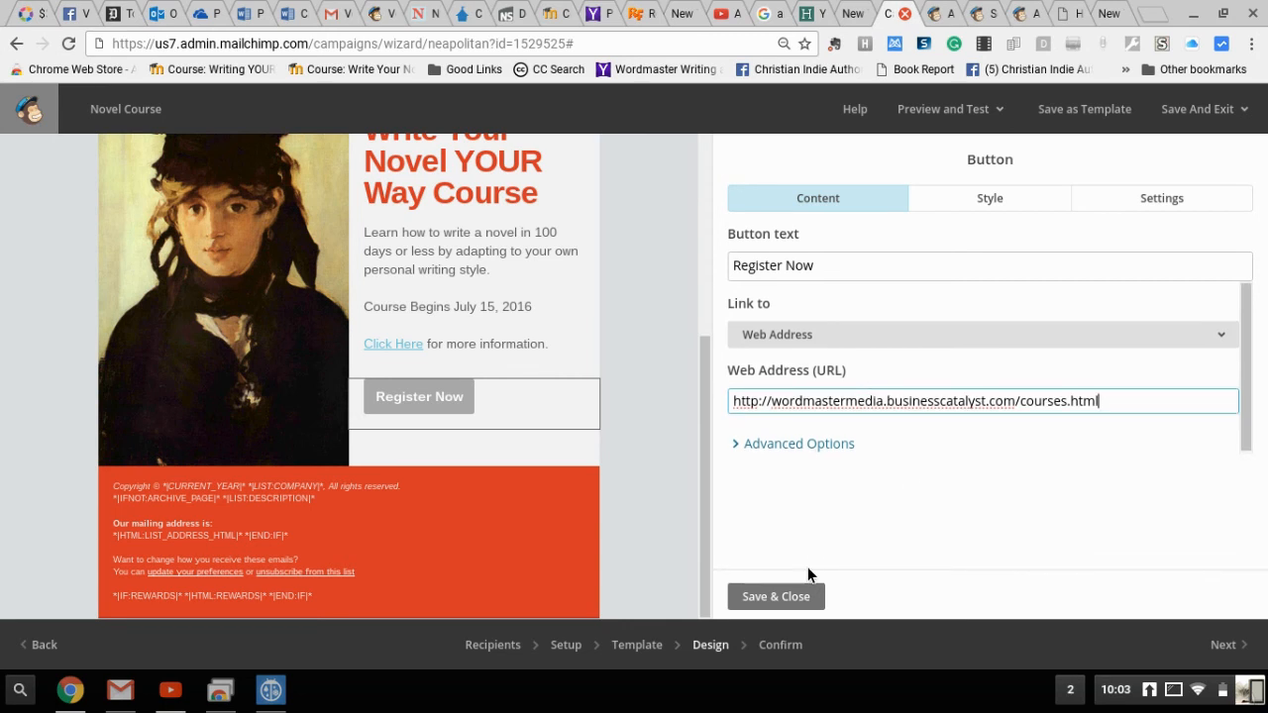
pyautogui.click(774, 596)
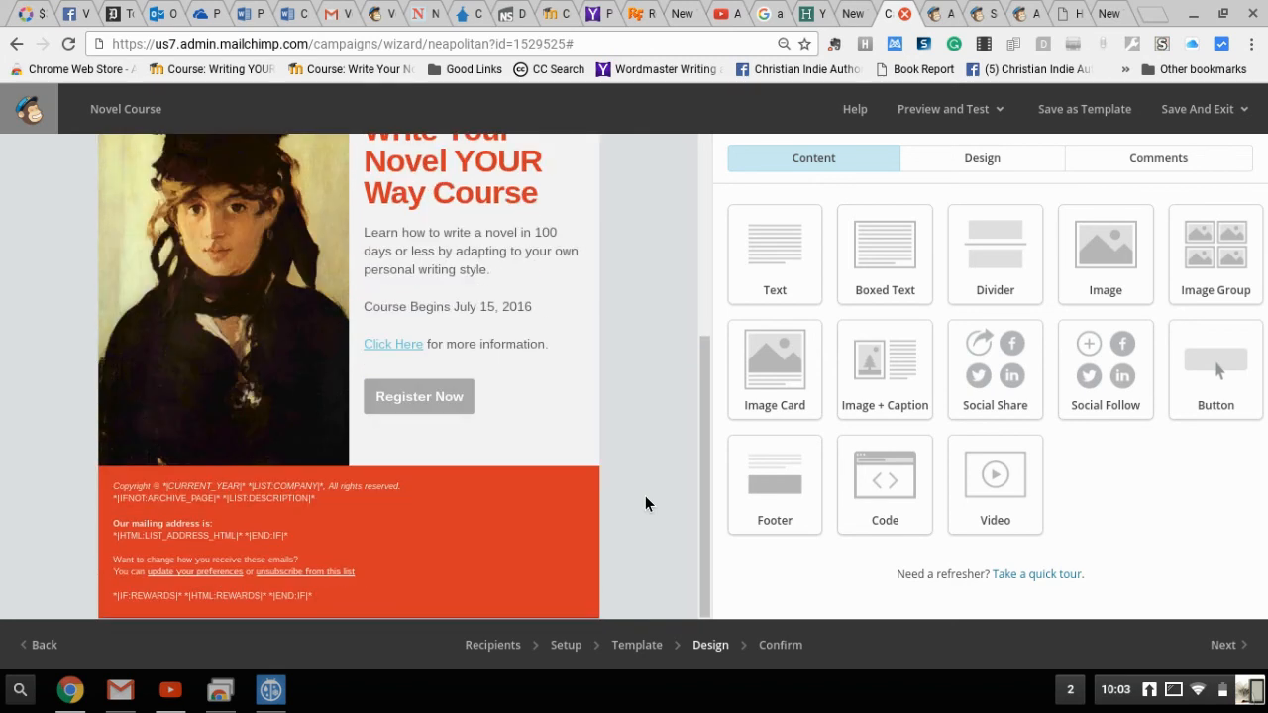
pyautogui.scroll(3)
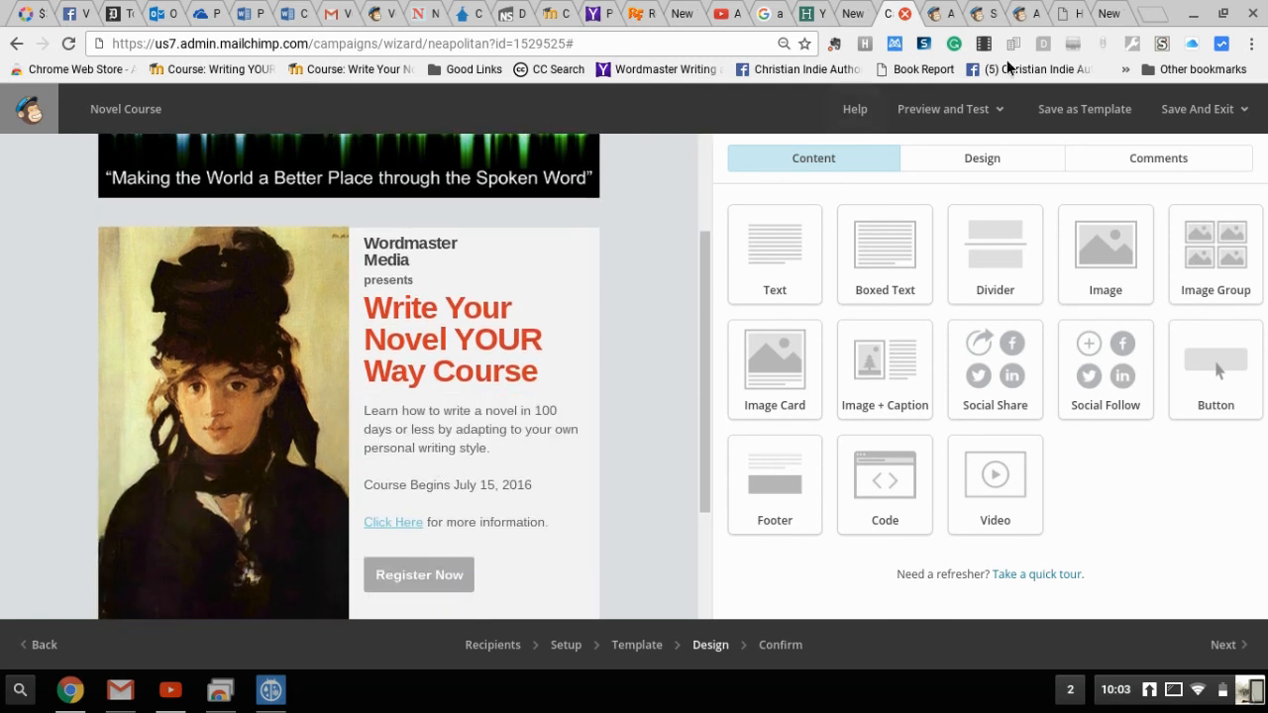
pyautogui.moveTo(983, 162)
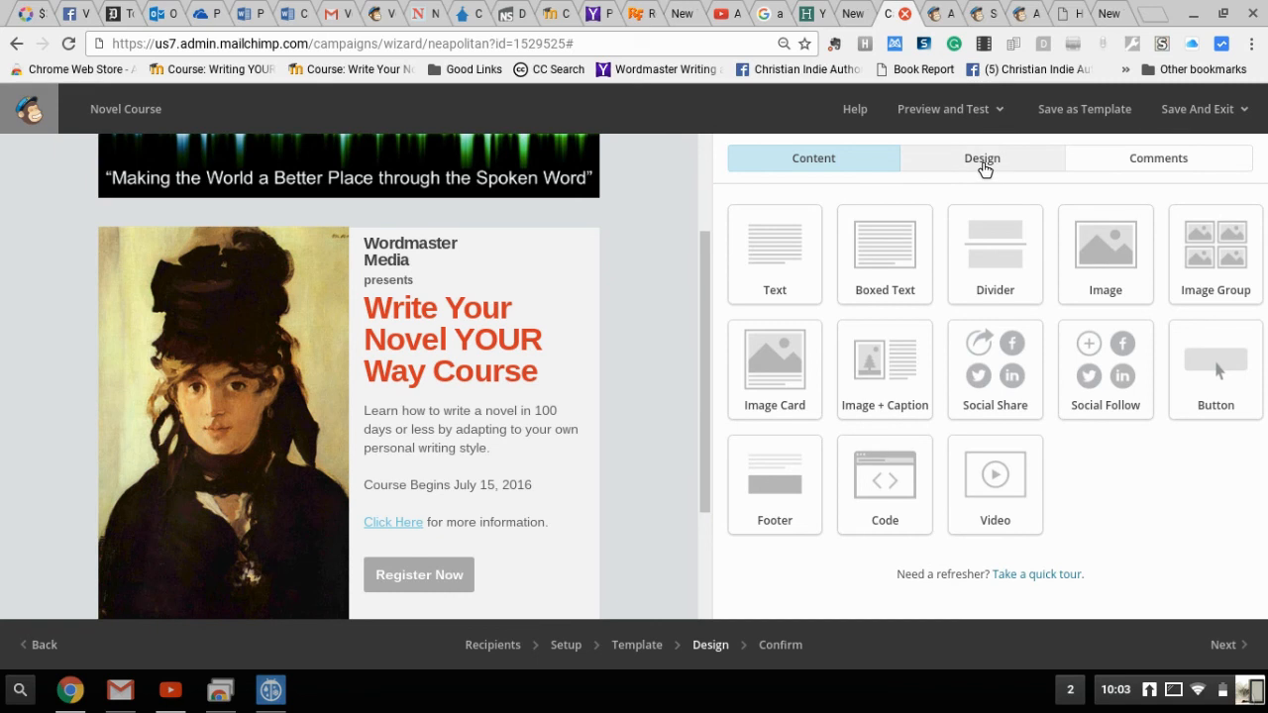
pyautogui.moveTo(991, 170)
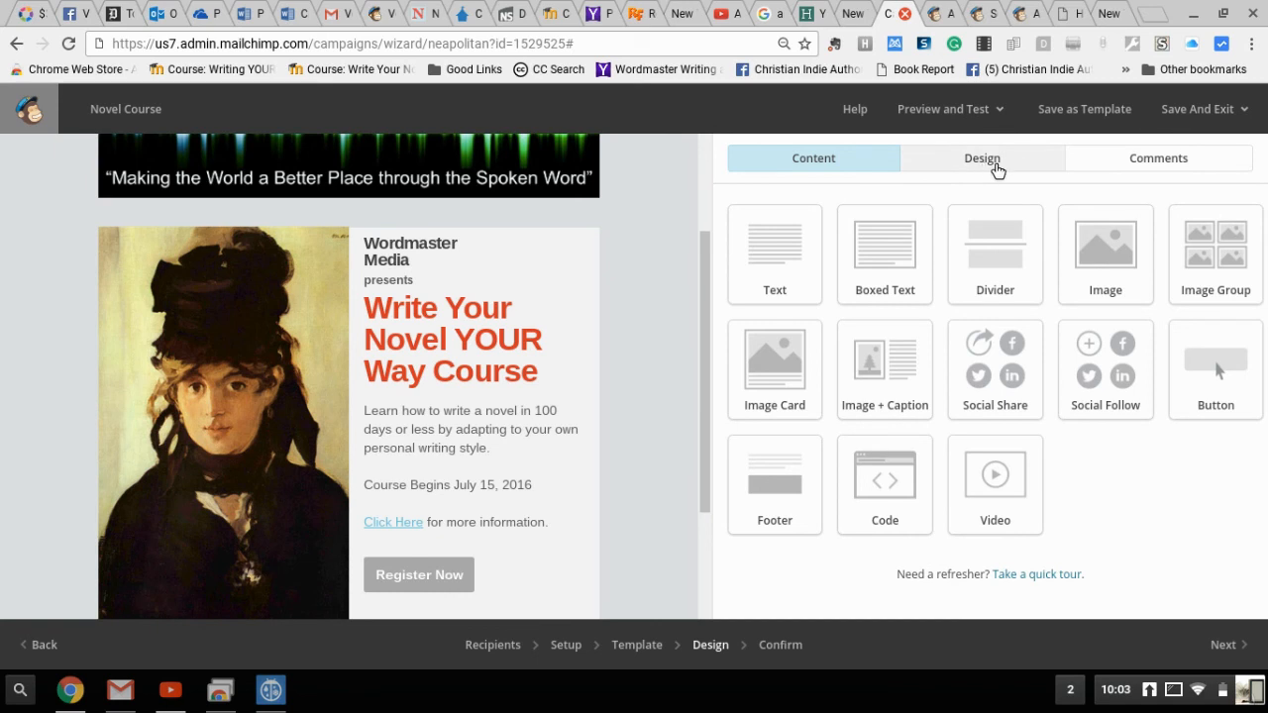
# - Review the Body section's text and link styling in the email's Design settings
pyautogui.click(983, 158)
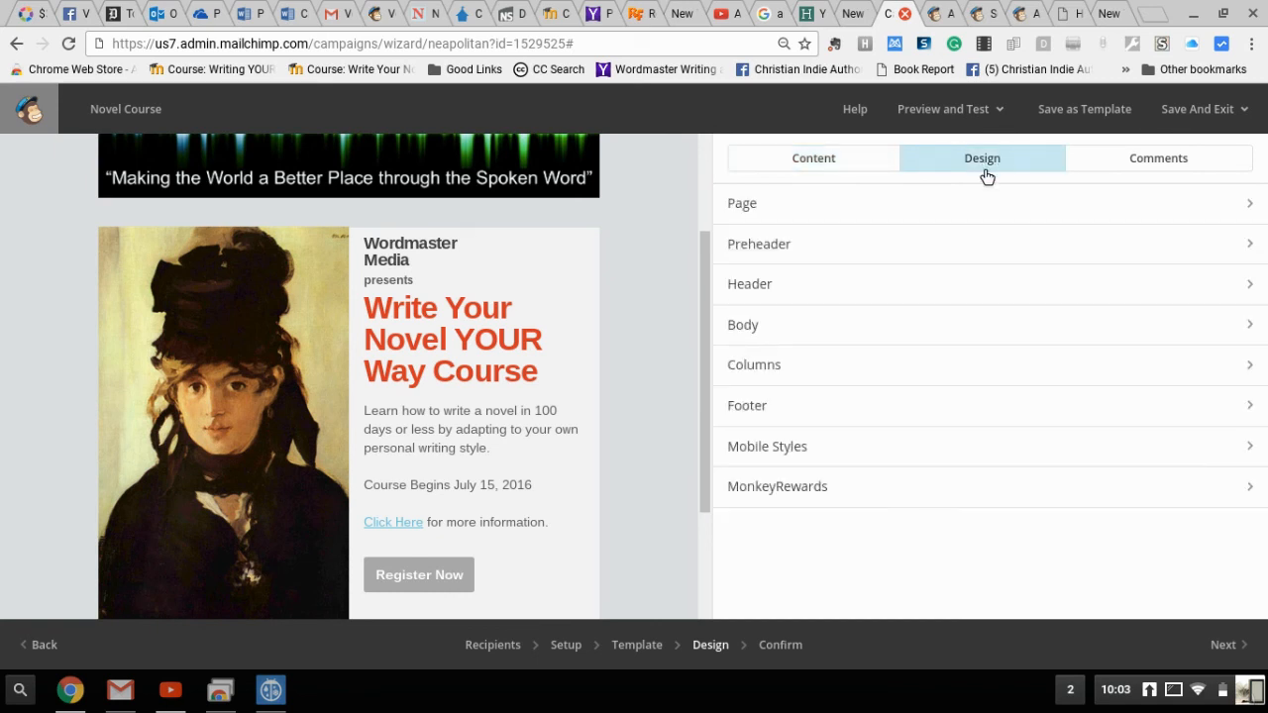
pyautogui.moveTo(911, 471)
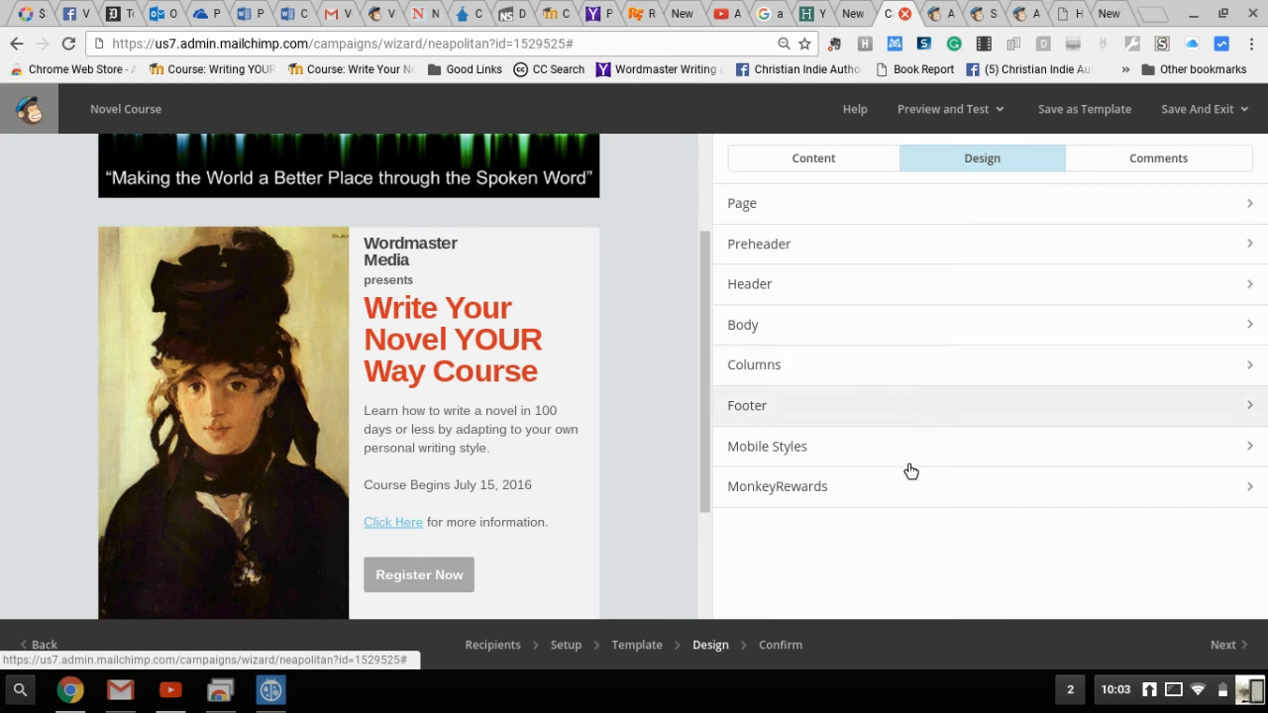
pyautogui.moveTo(892, 325)
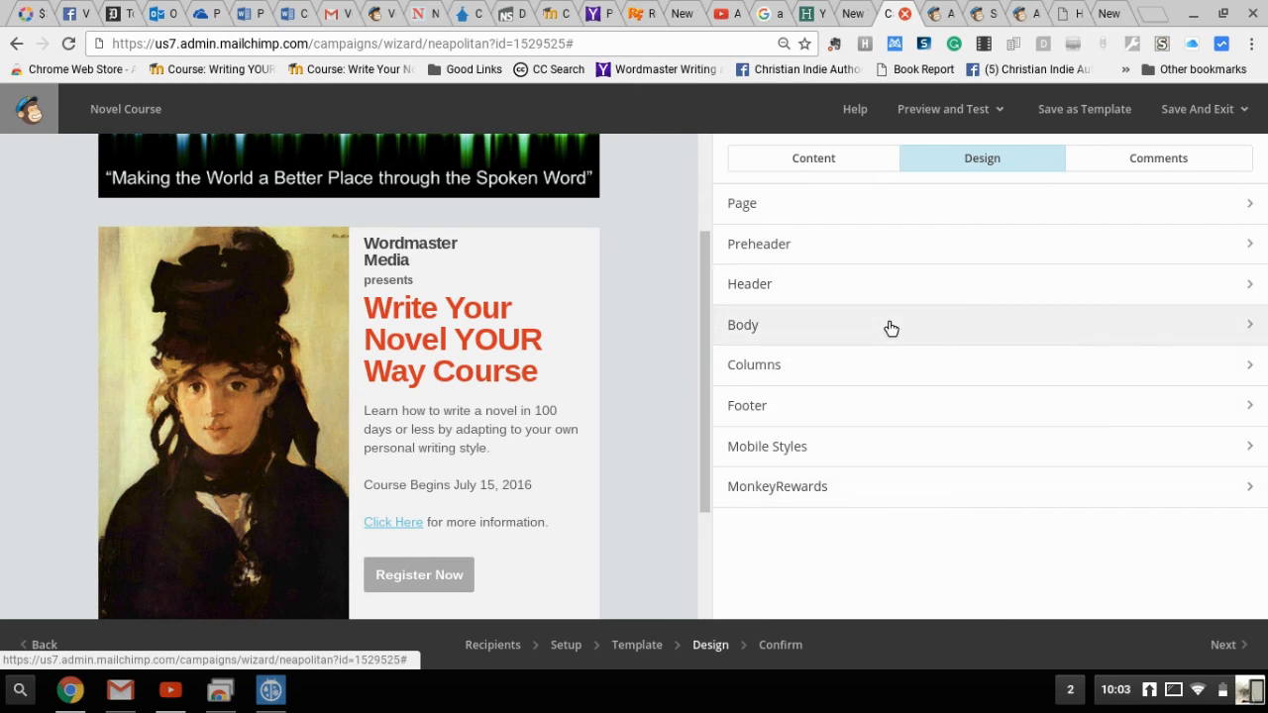
pyautogui.click(743, 324)
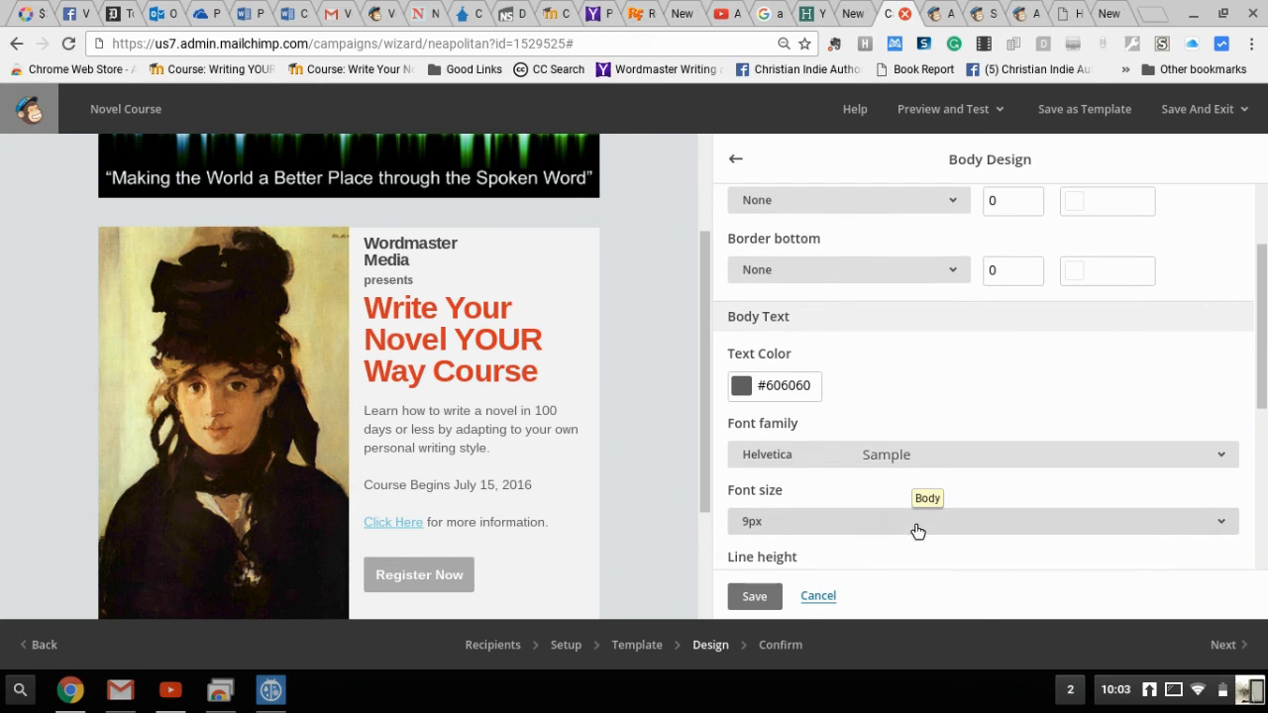
pyautogui.scroll(-3)
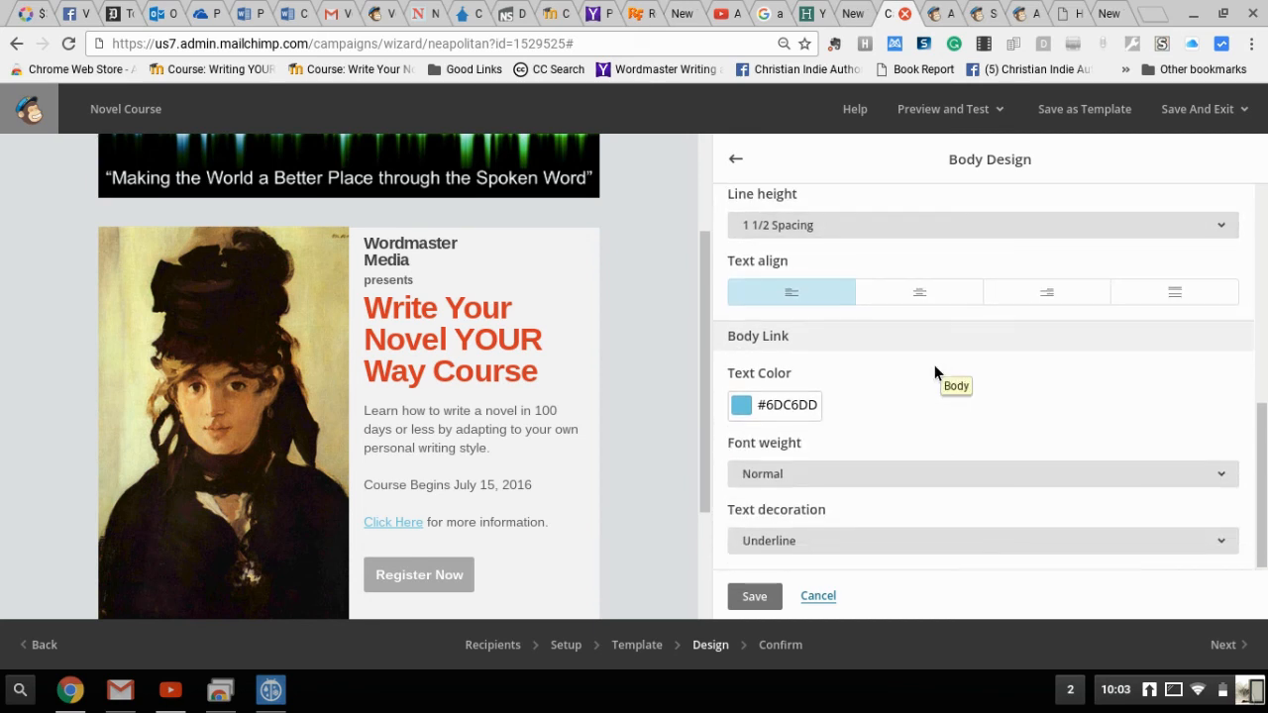
pyautogui.scroll(-3)
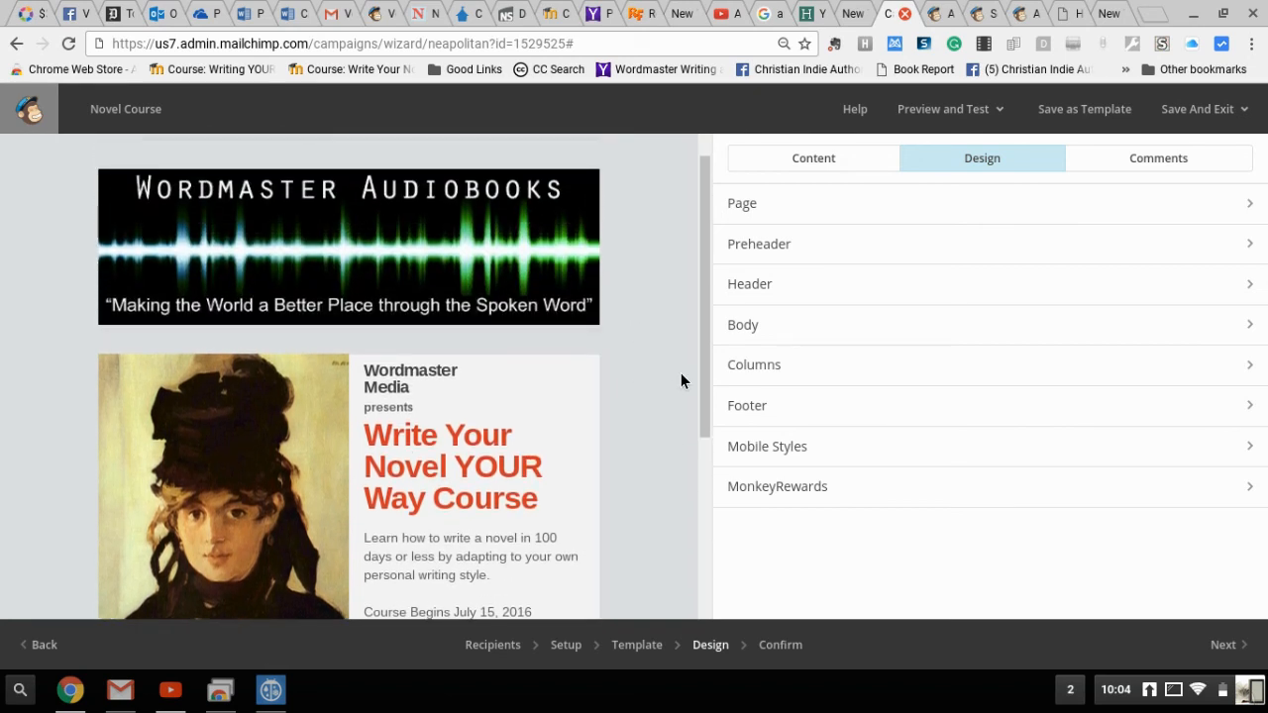
# - Return to the content blocks and bring the portrait image block into its edit view
pyautogui.scroll(-3)
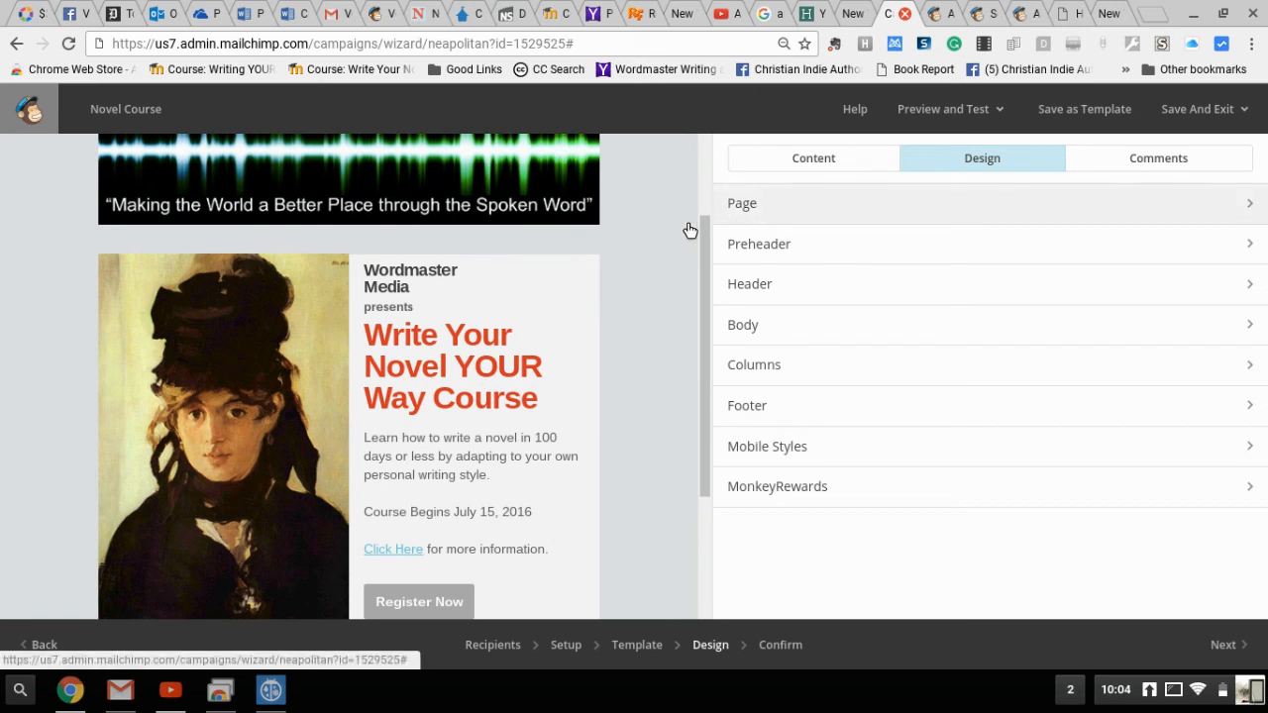
pyautogui.click(813, 158)
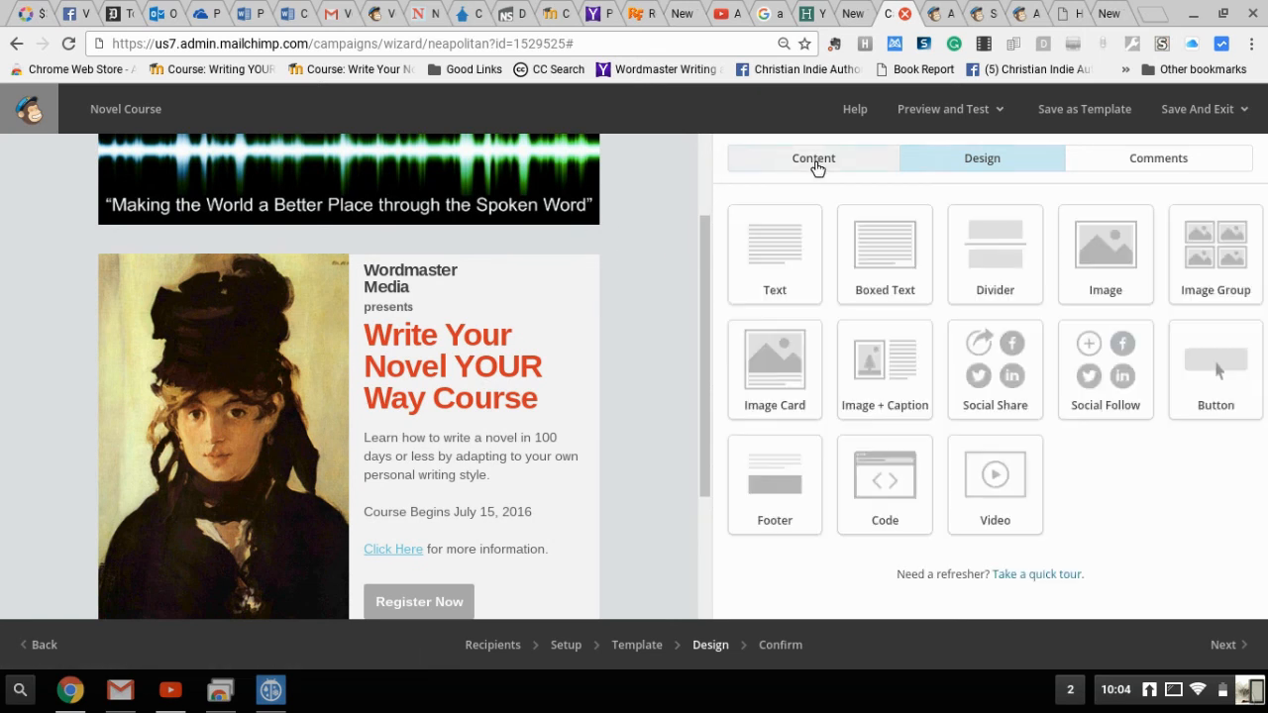
pyautogui.click(812, 159)
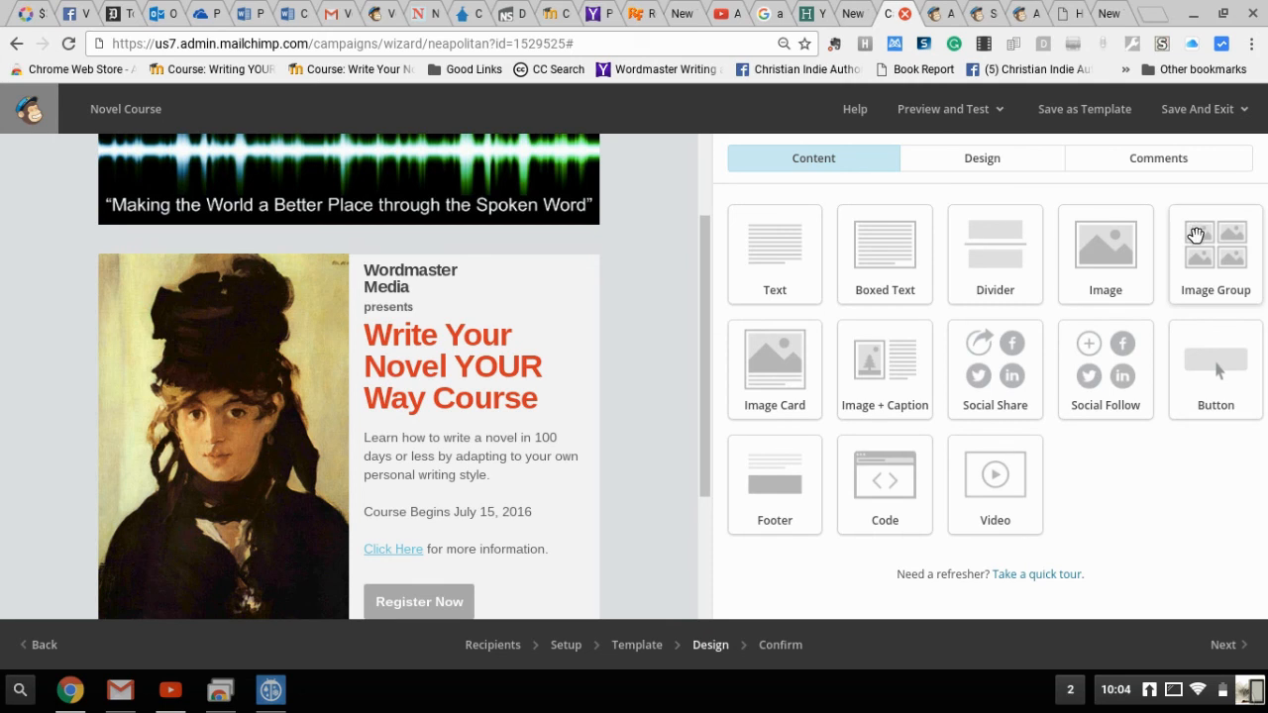
pyautogui.moveTo(836, 321)
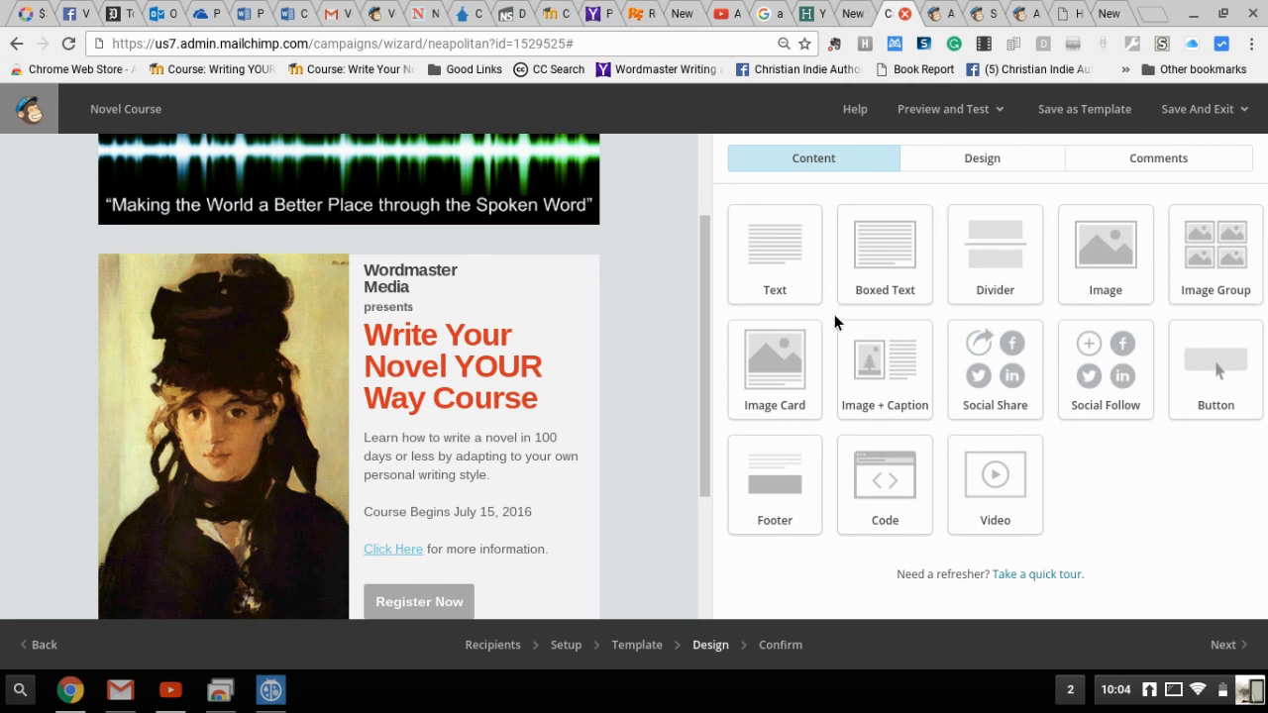
pyautogui.moveTo(709, 406)
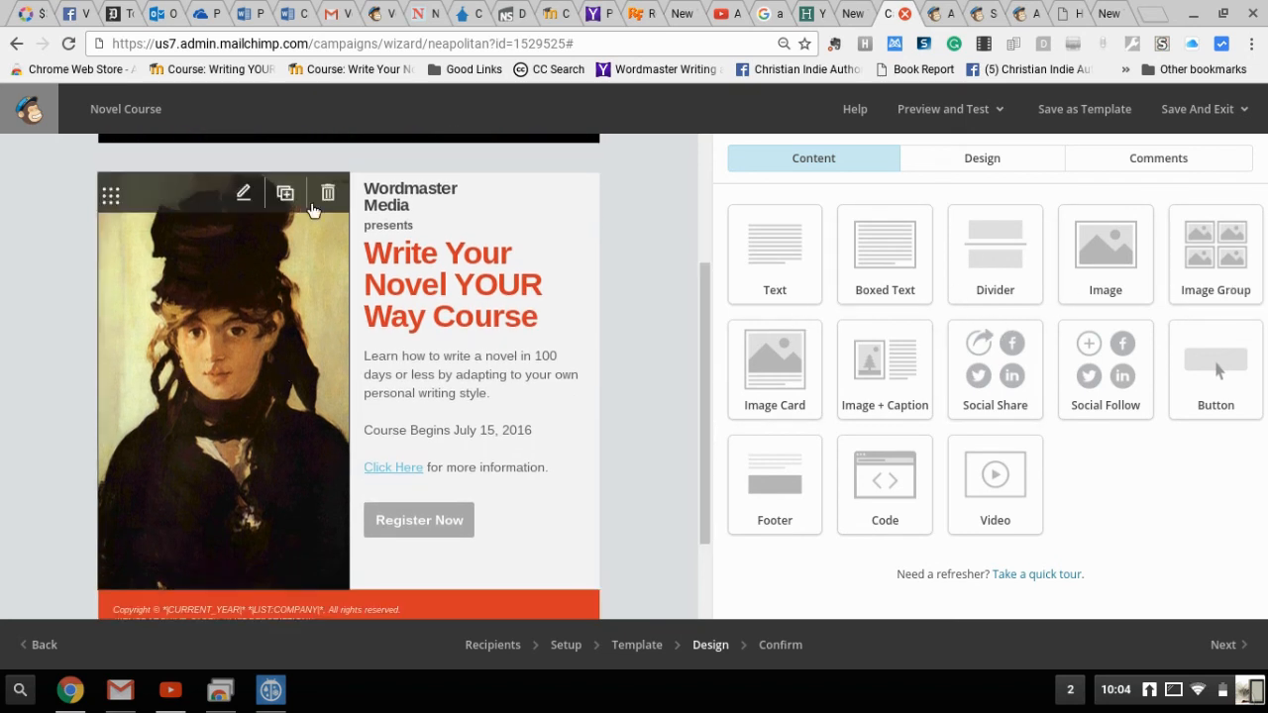
pyautogui.moveTo(170, 271)
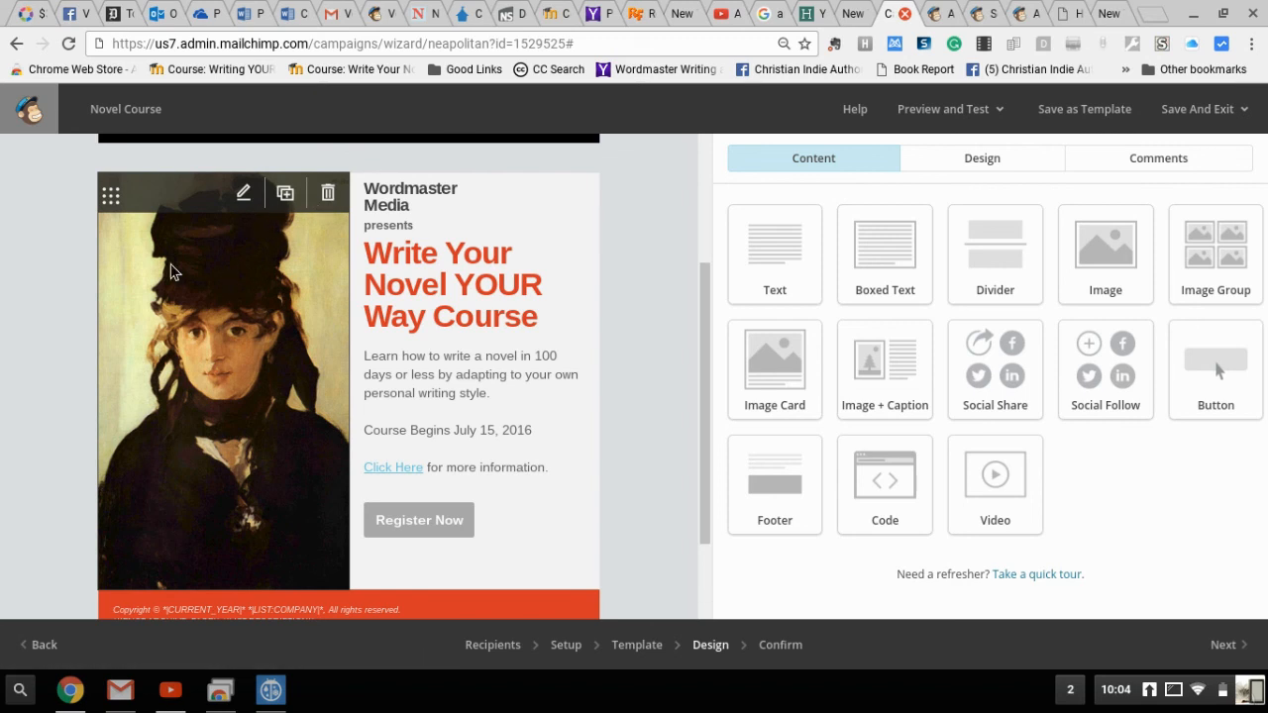
pyautogui.moveTo(195, 396)
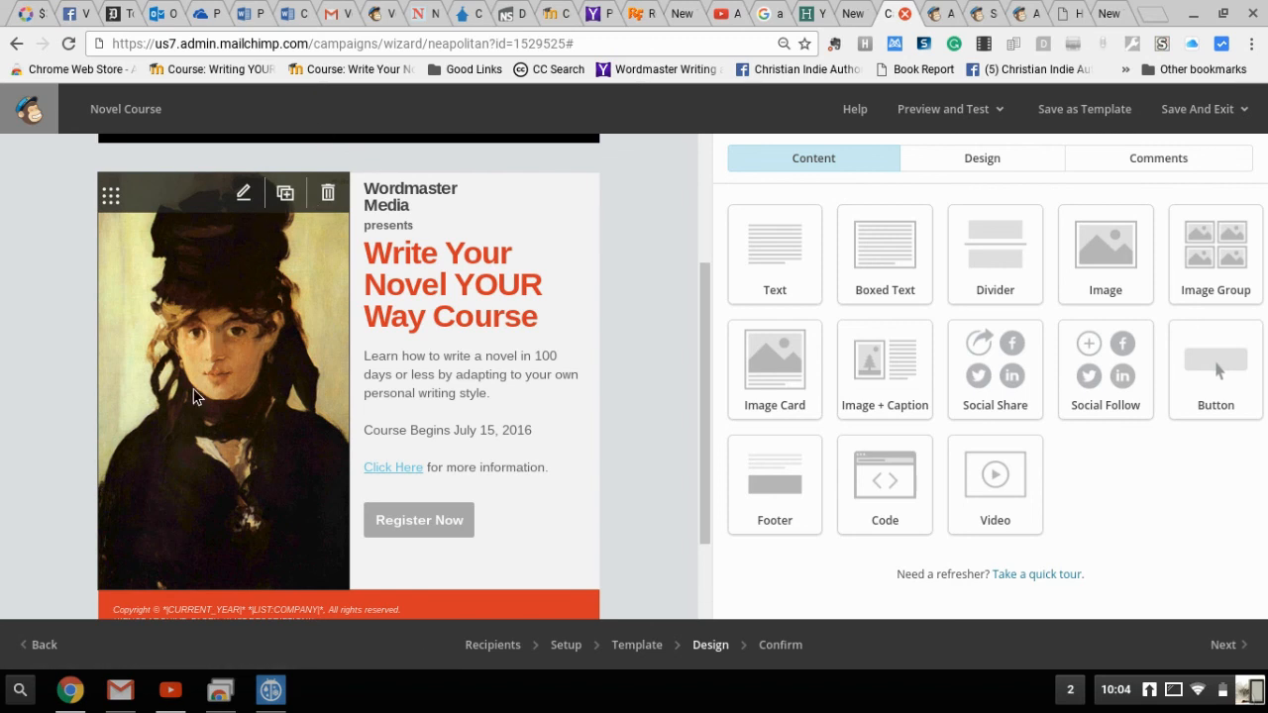
pyautogui.moveTo(236, 299)
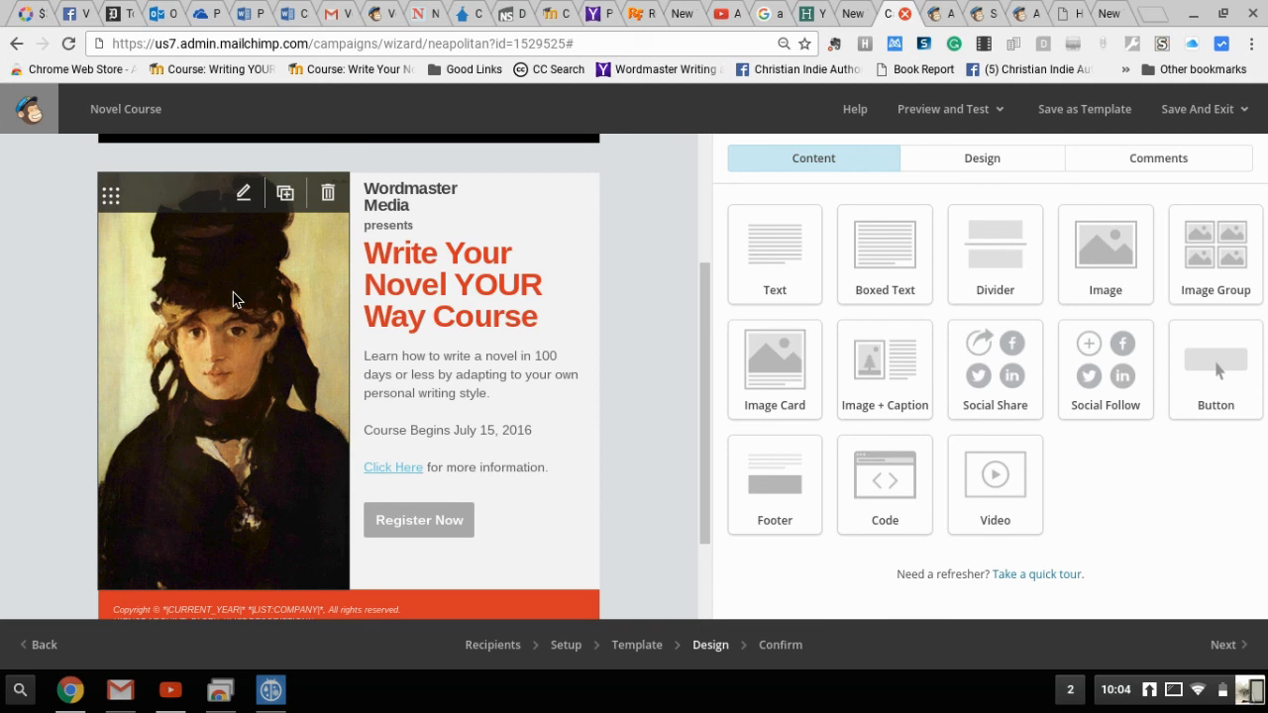
pyautogui.moveTo(243, 232)
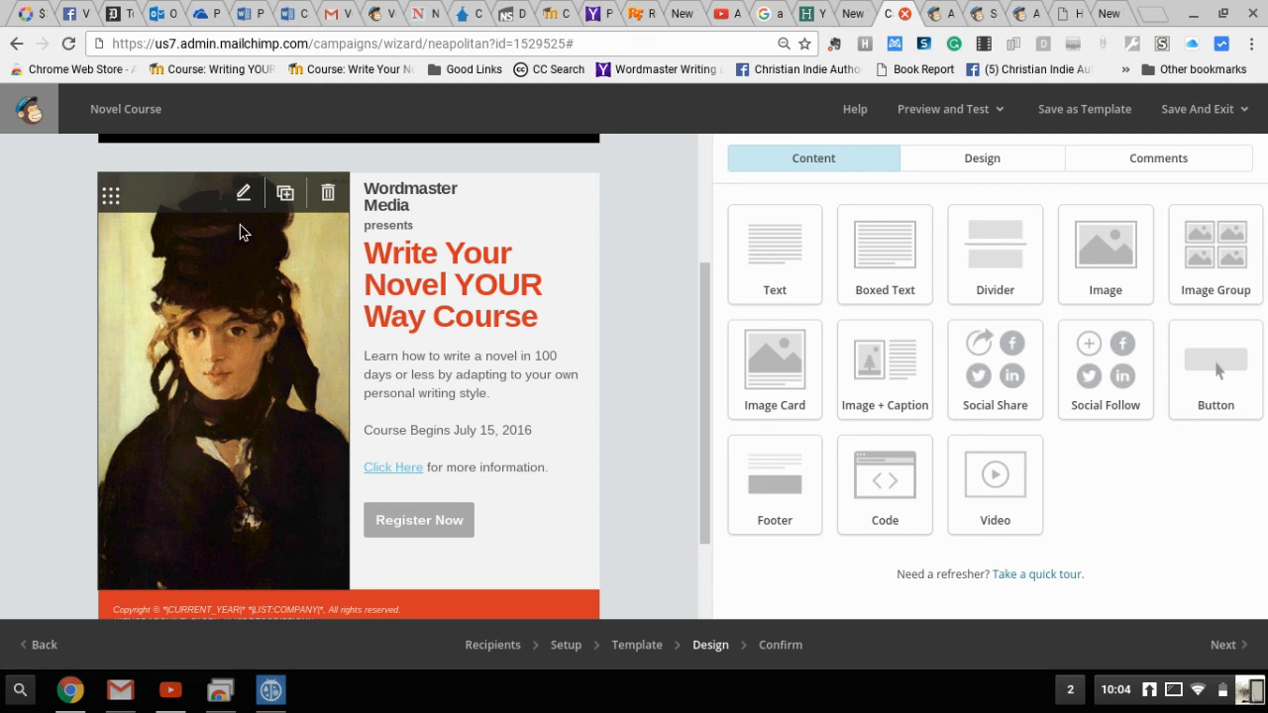
pyautogui.moveTo(265, 341)
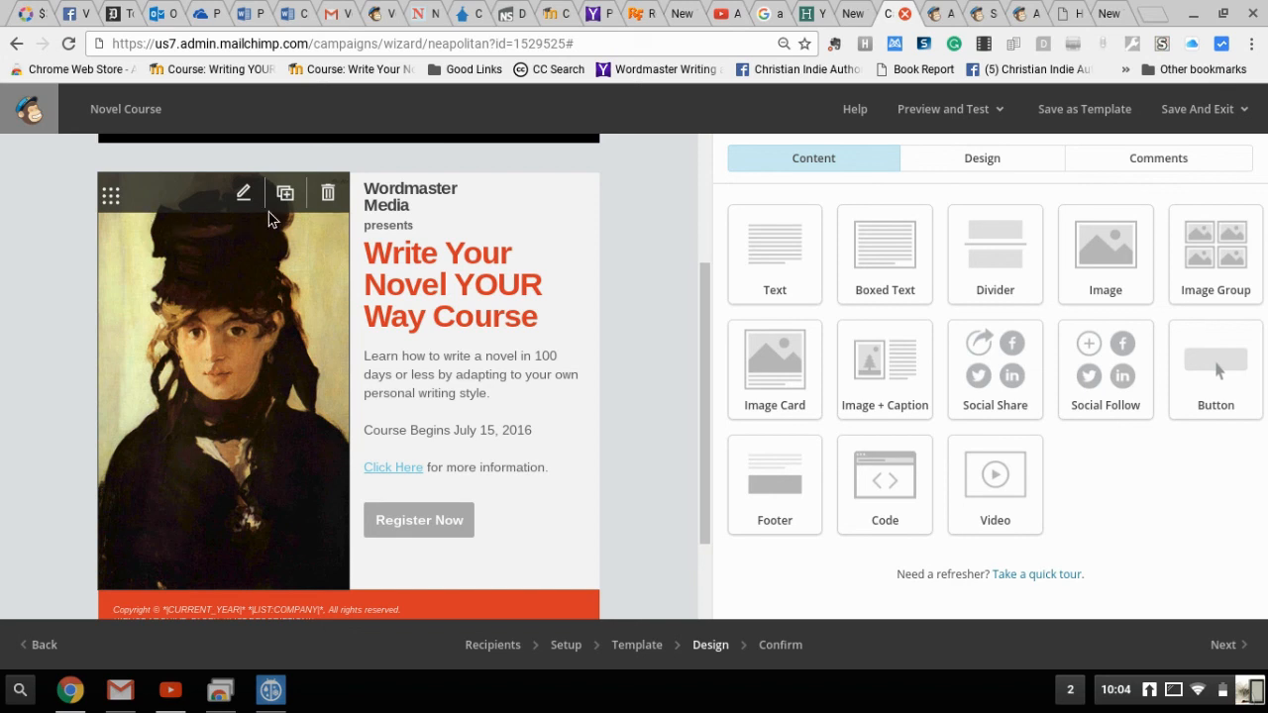
pyautogui.click(244, 192)
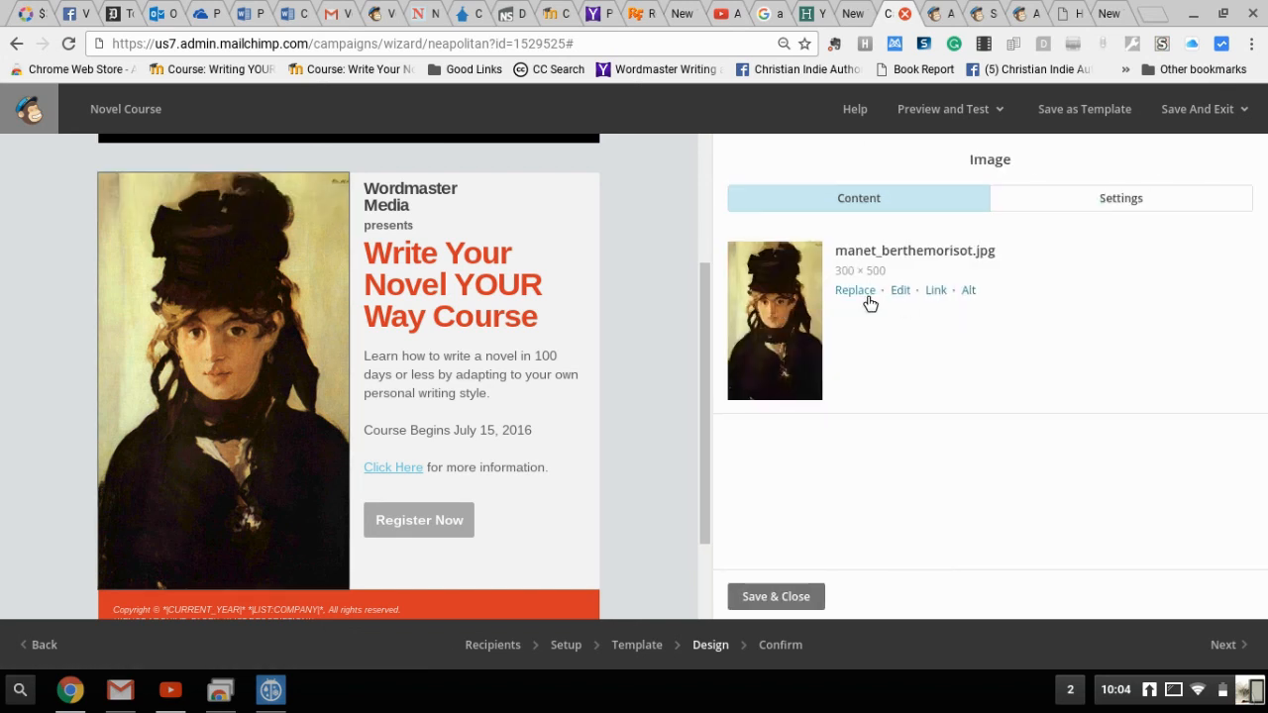
# - Replace the Manet painting with the 'new class' image from the File Manager
pyautogui.click(854, 289)
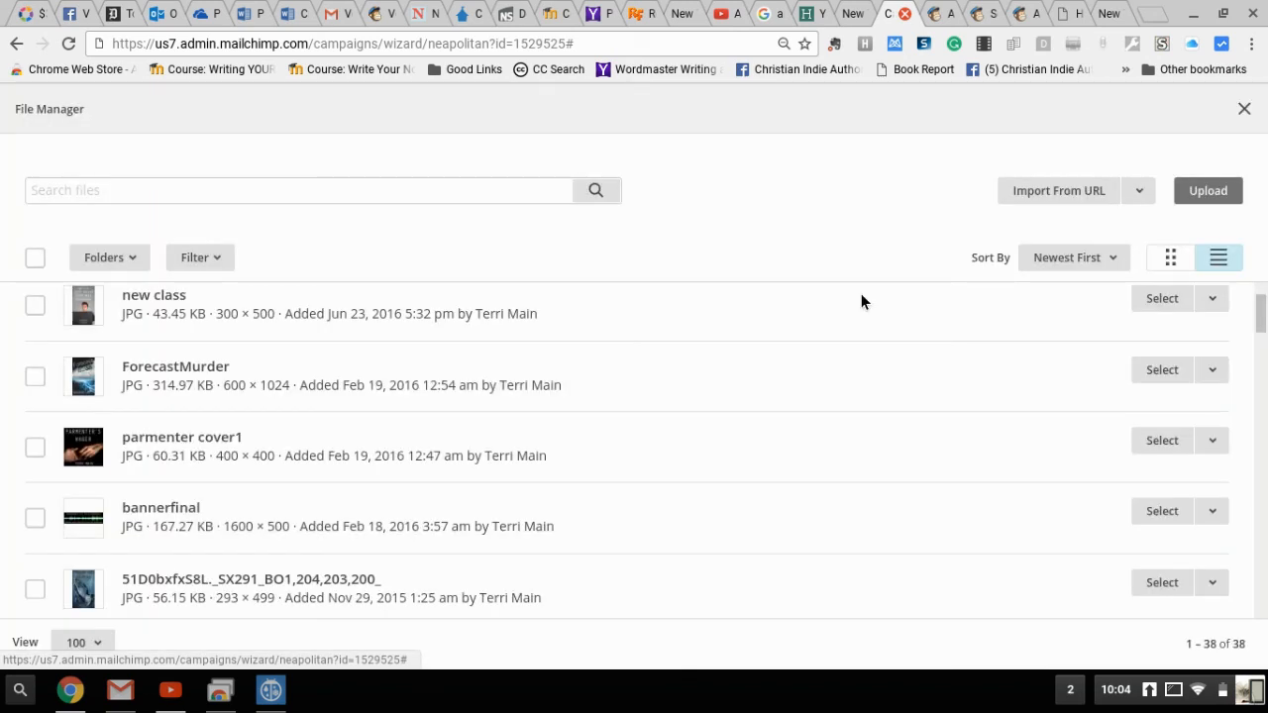
pyautogui.moveTo(359, 238)
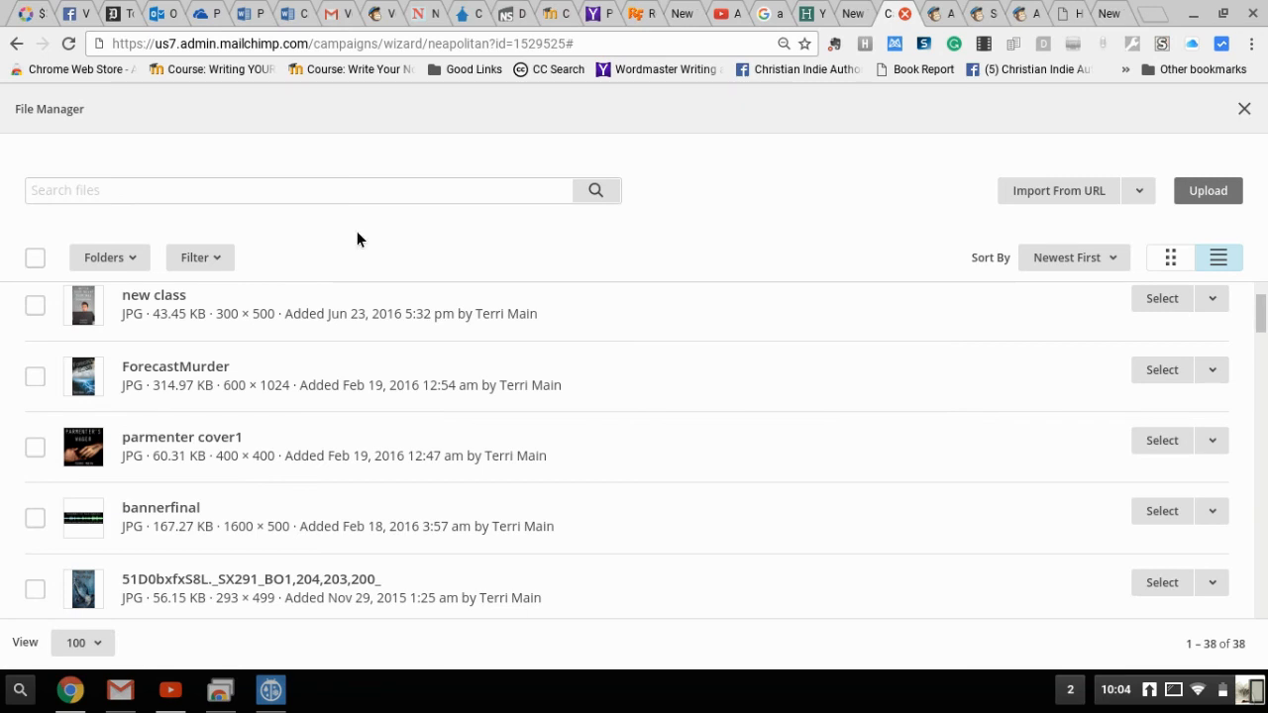
pyautogui.moveTo(785, 190)
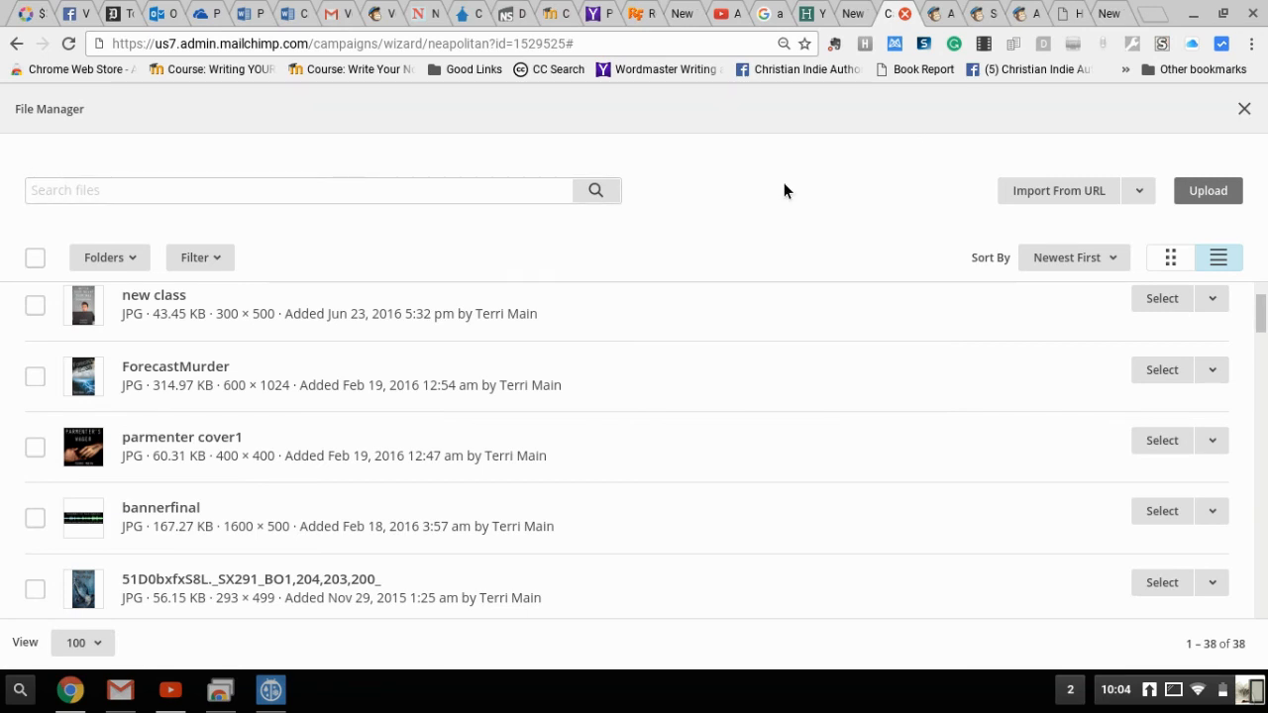
pyautogui.moveTo(504, 266)
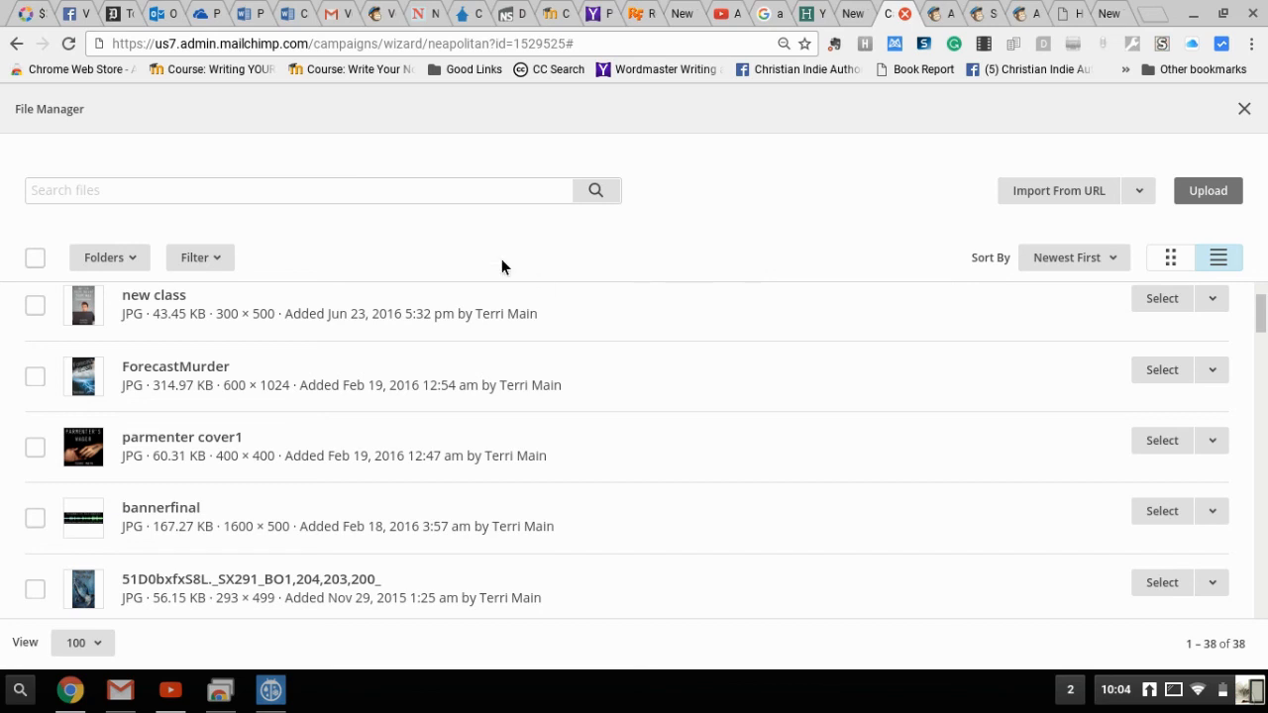
pyautogui.moveTo(652, 276)
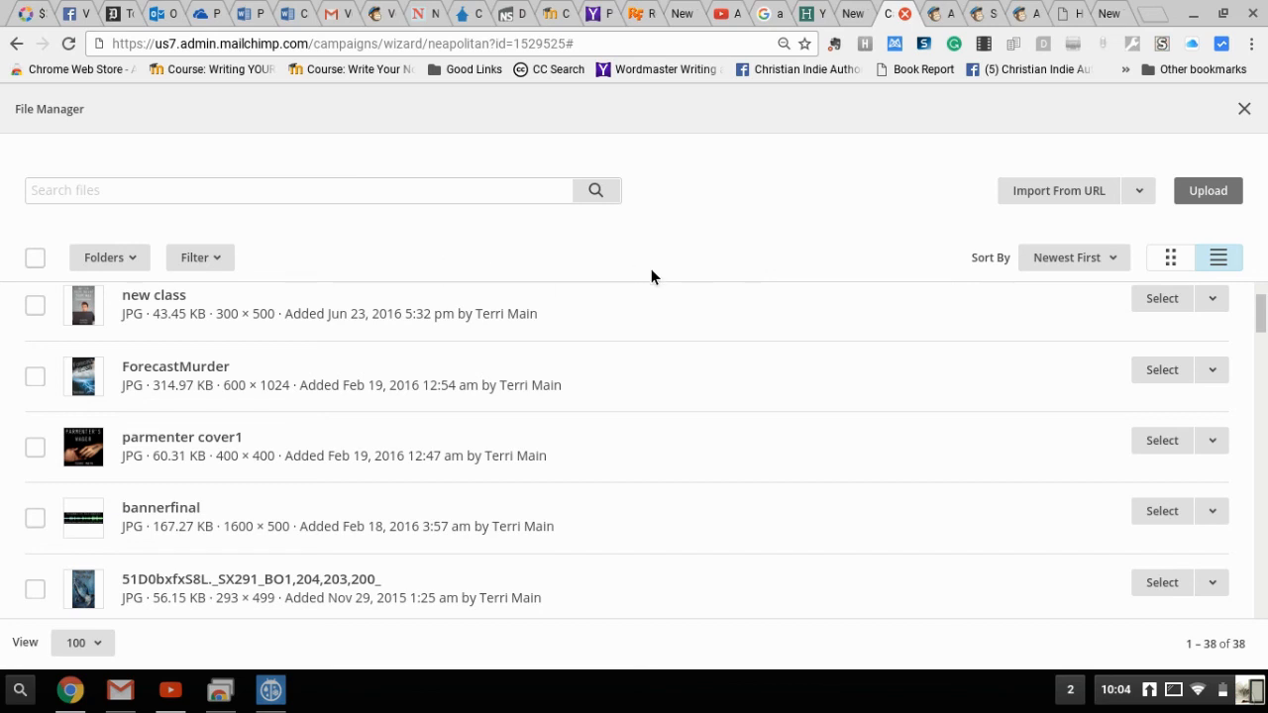
pyautogui.moveTo(1133, 202)
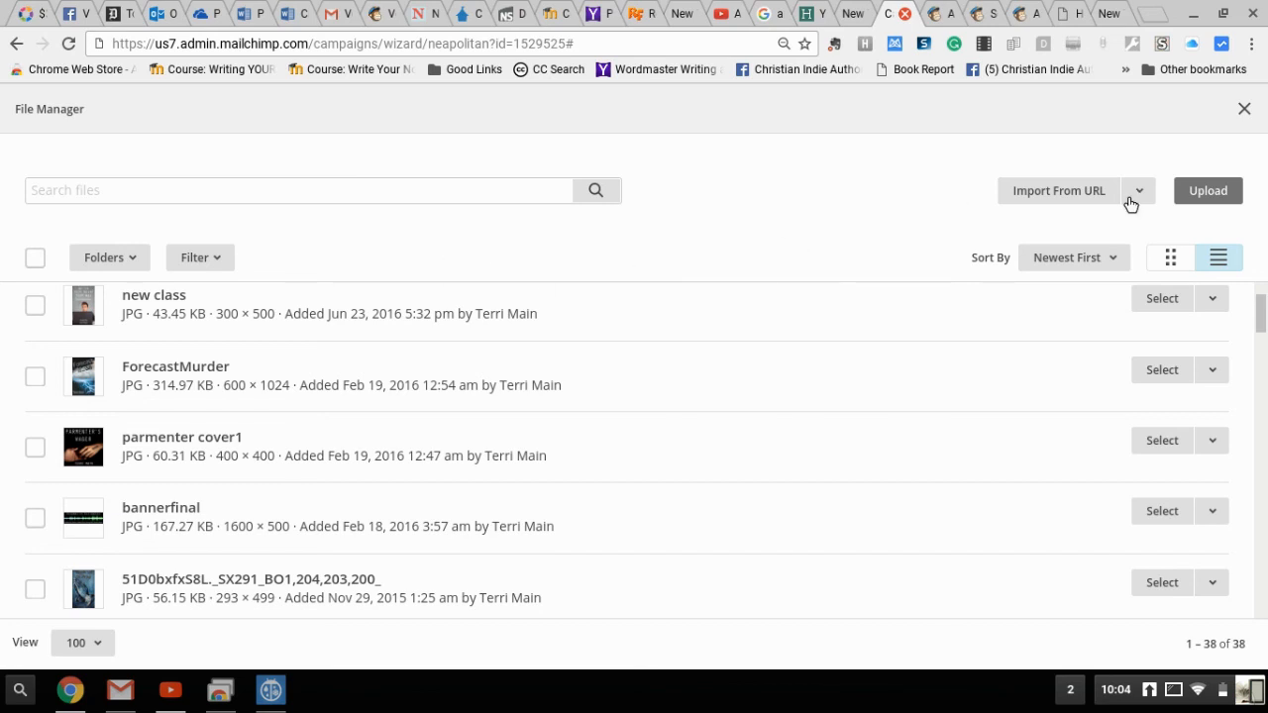
pyautogui.click(1209, 191)
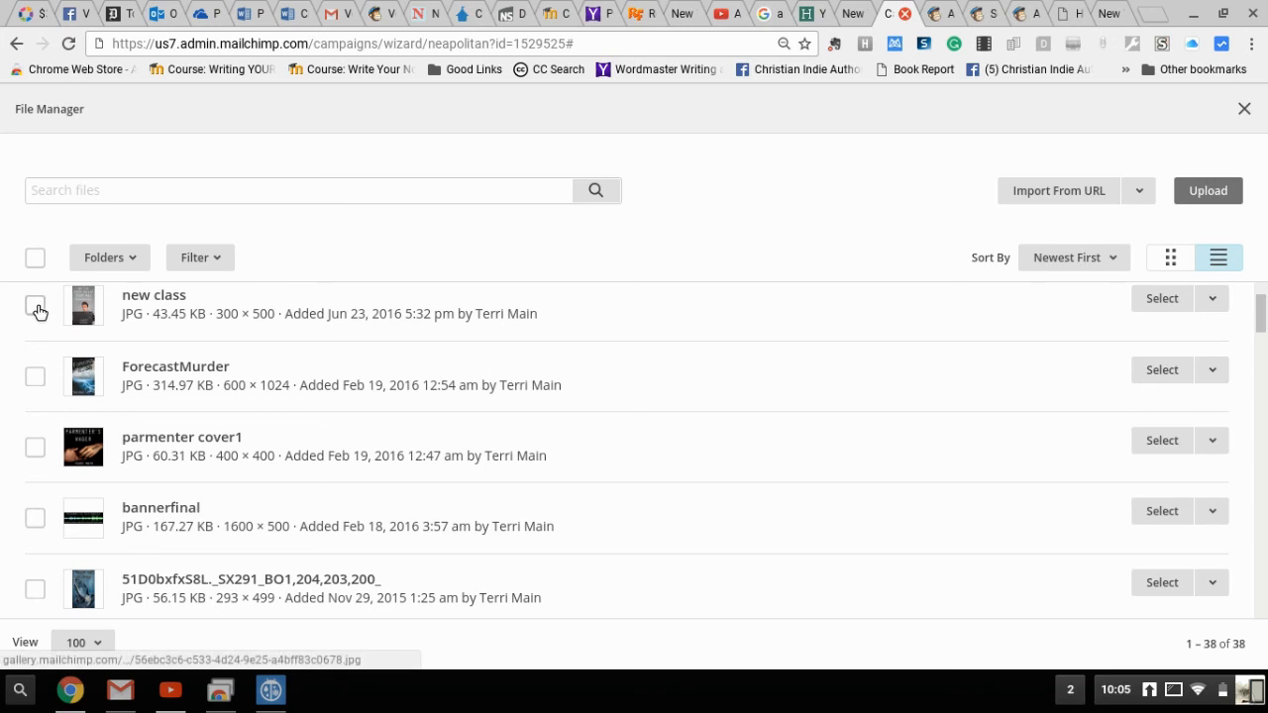
pyautogui.click(36, 305)
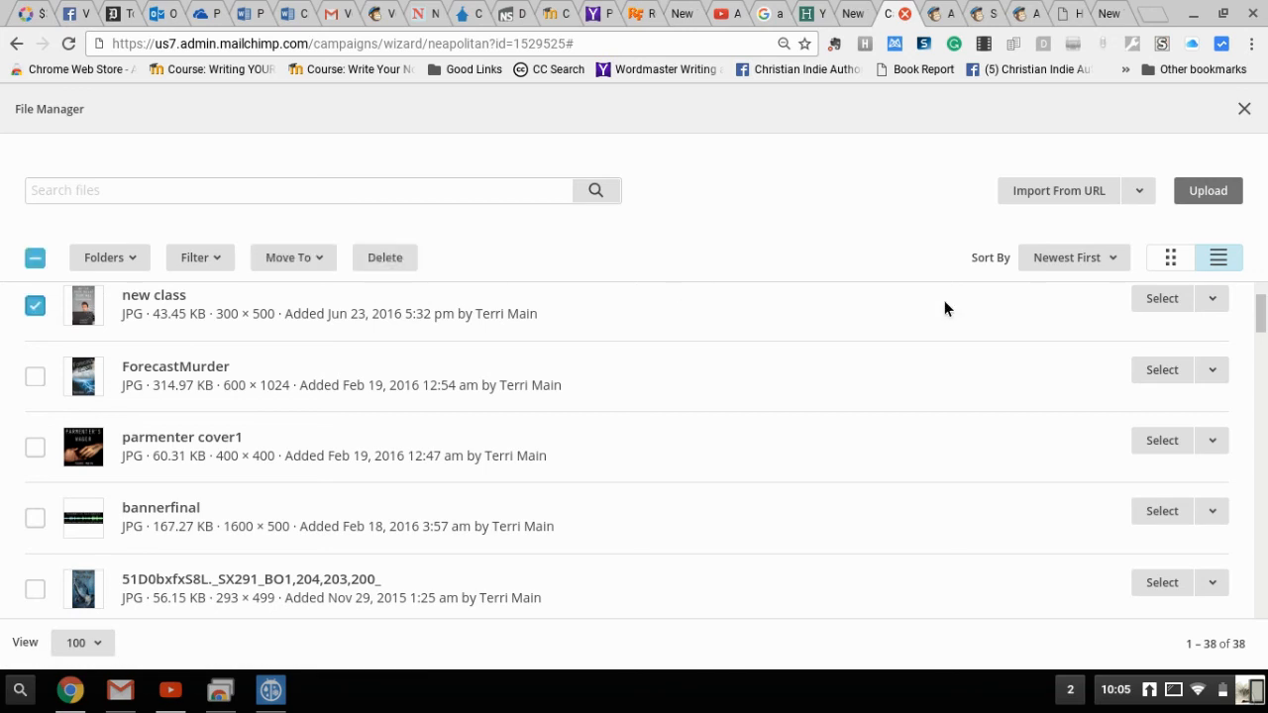
pyautogui.click(1161, 297)
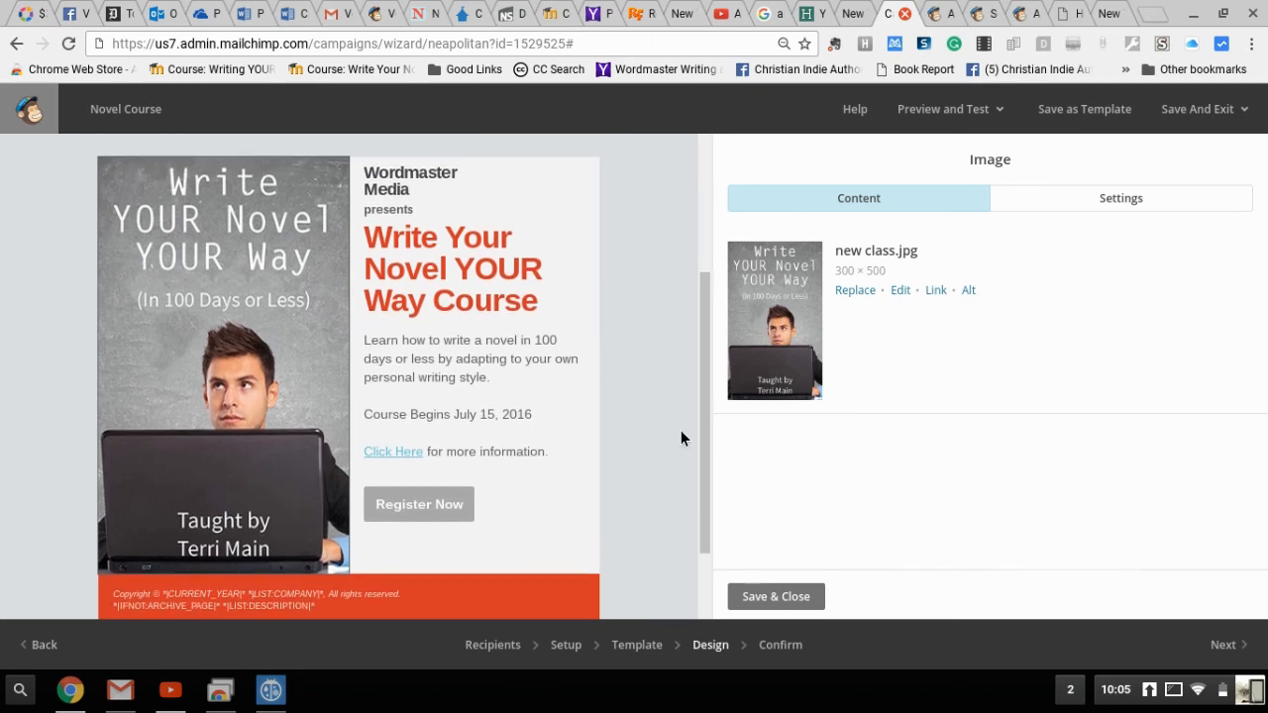
pyautogui.moveTo(935, 290)
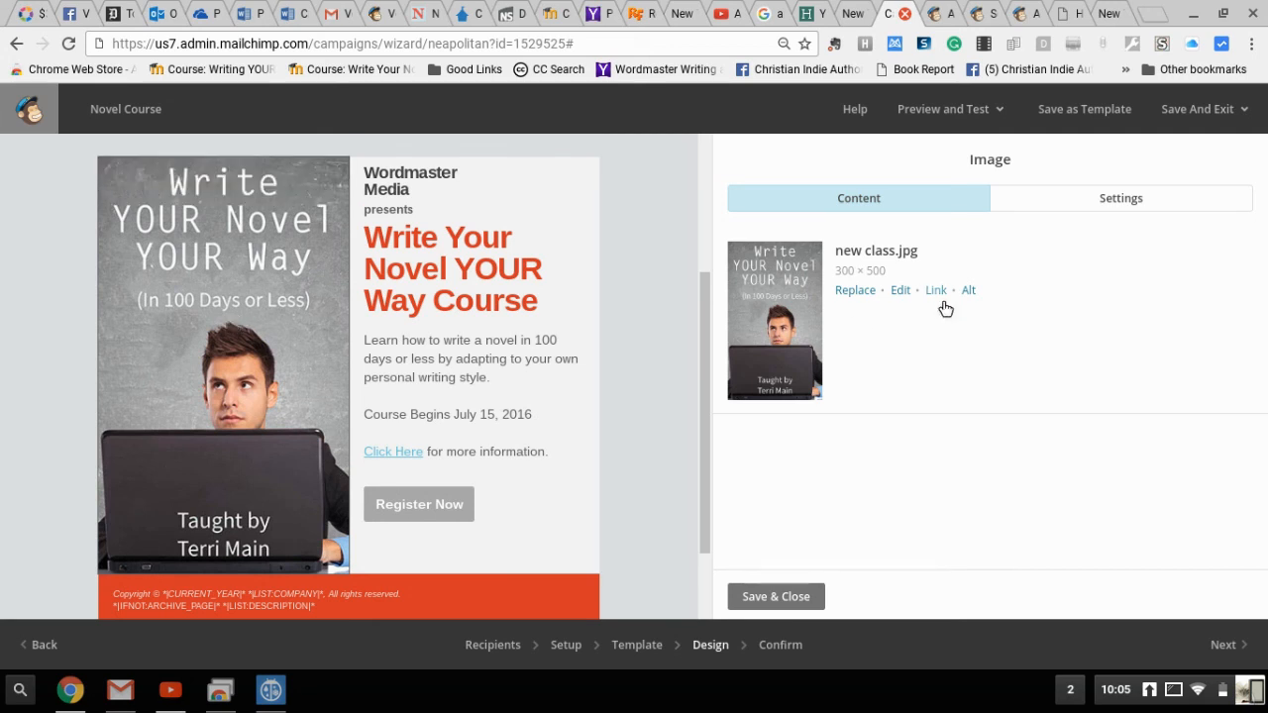
pyautogui.click(935, 289)
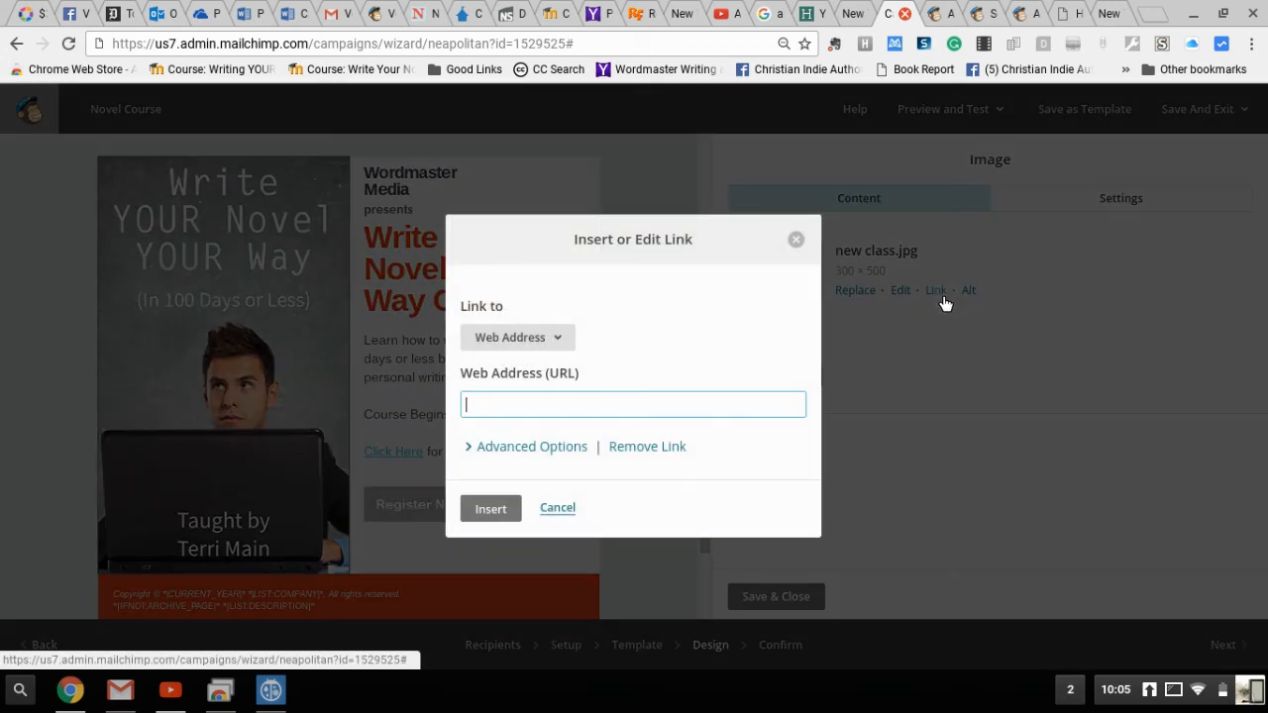
pyautogui.write('http')
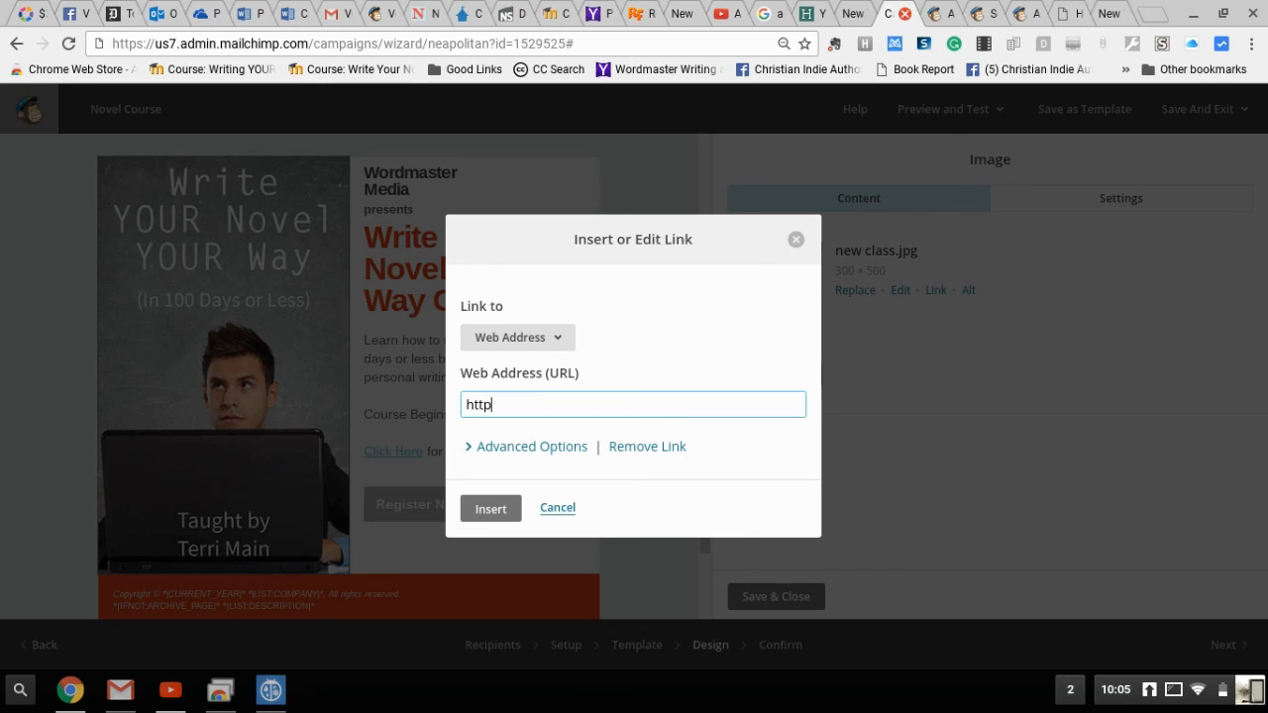
pyautogui.write('://')
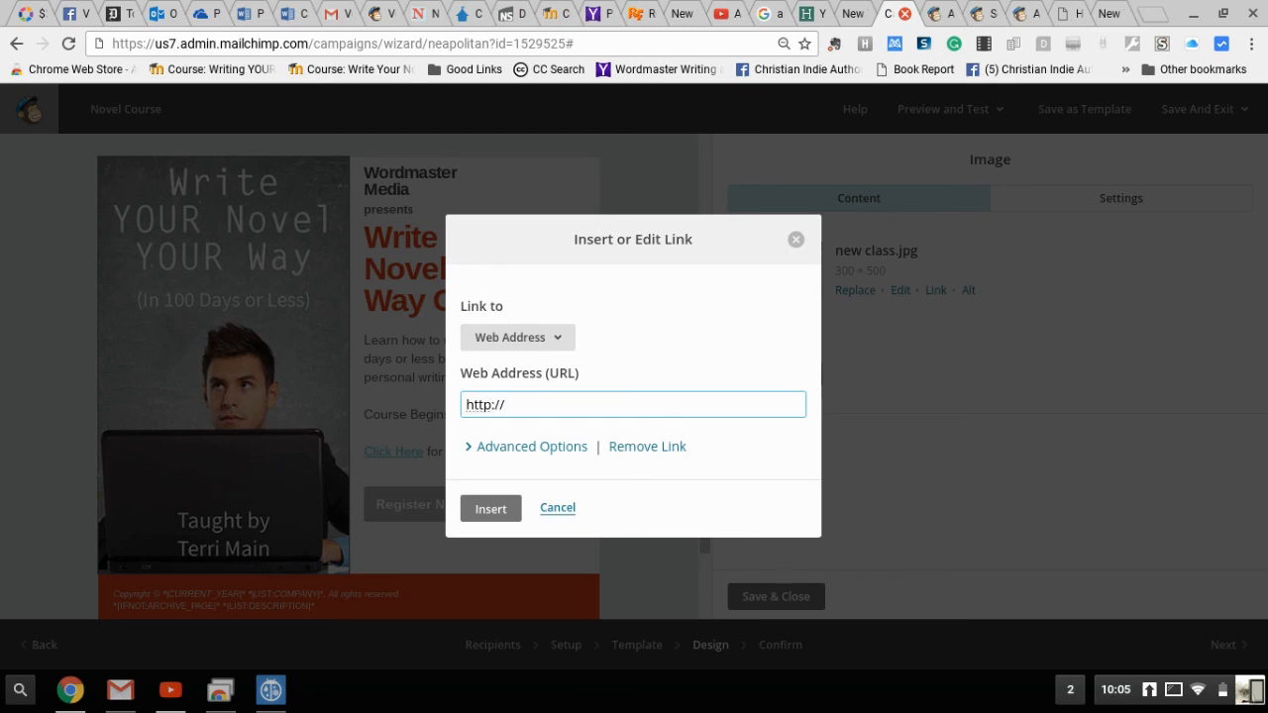
pyautogui.write('wordmas')
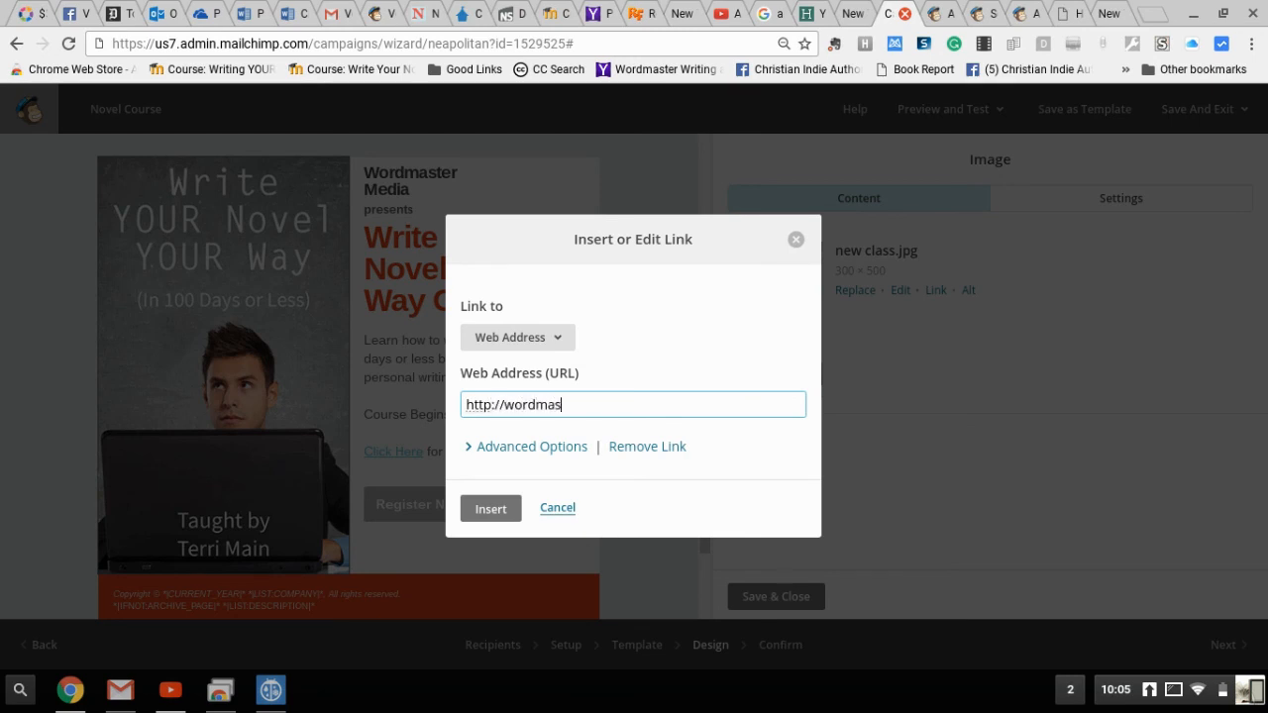
pyautogui.write('term')
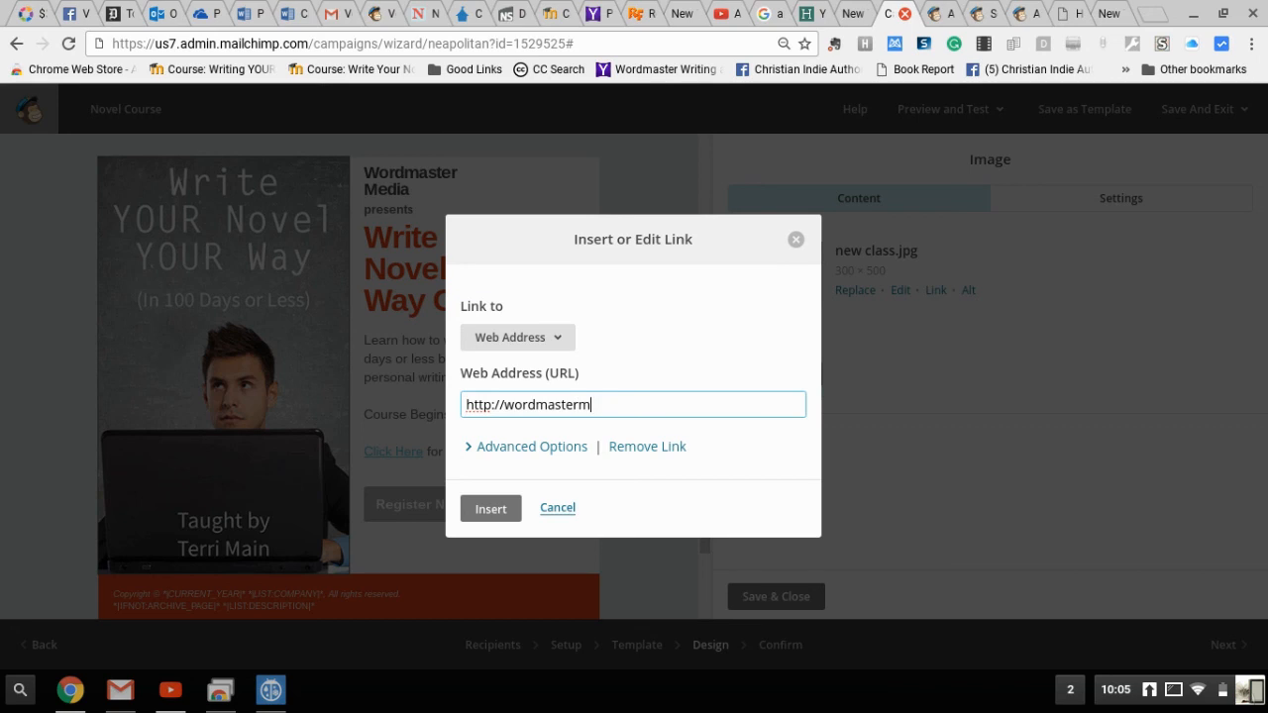
pyautogui.write('edia.')
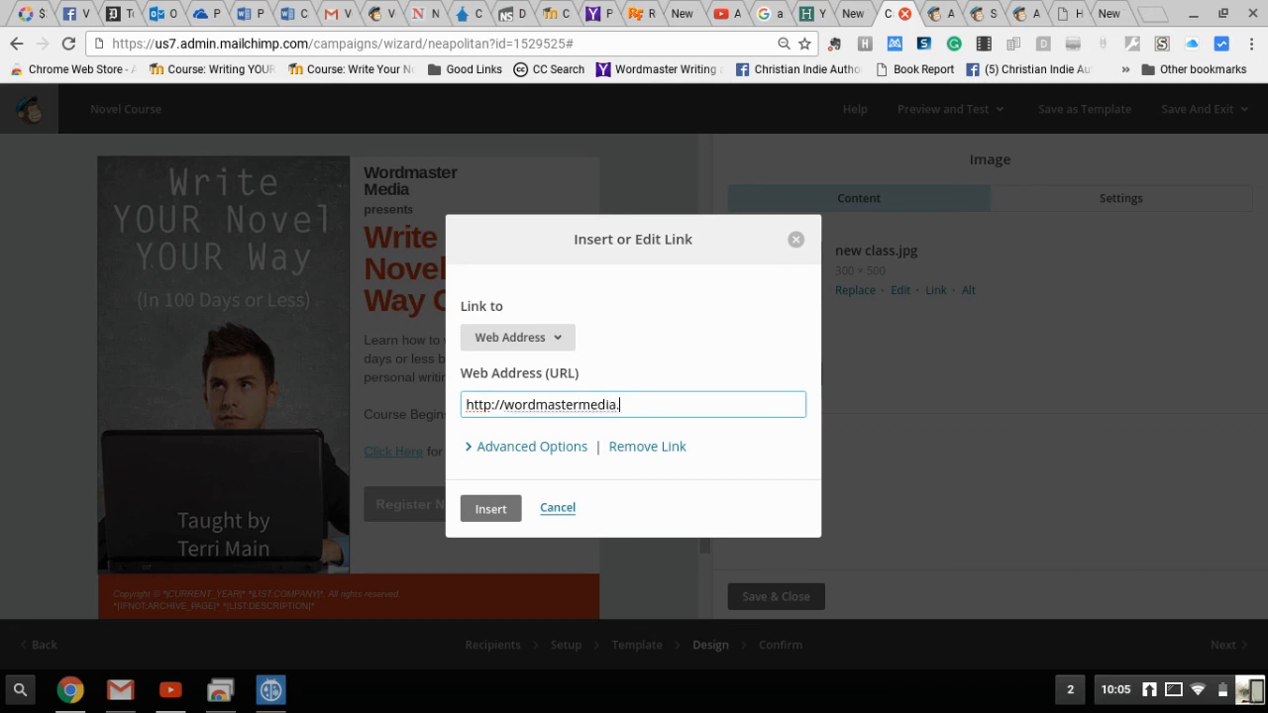
pyautogui.write('businessc')
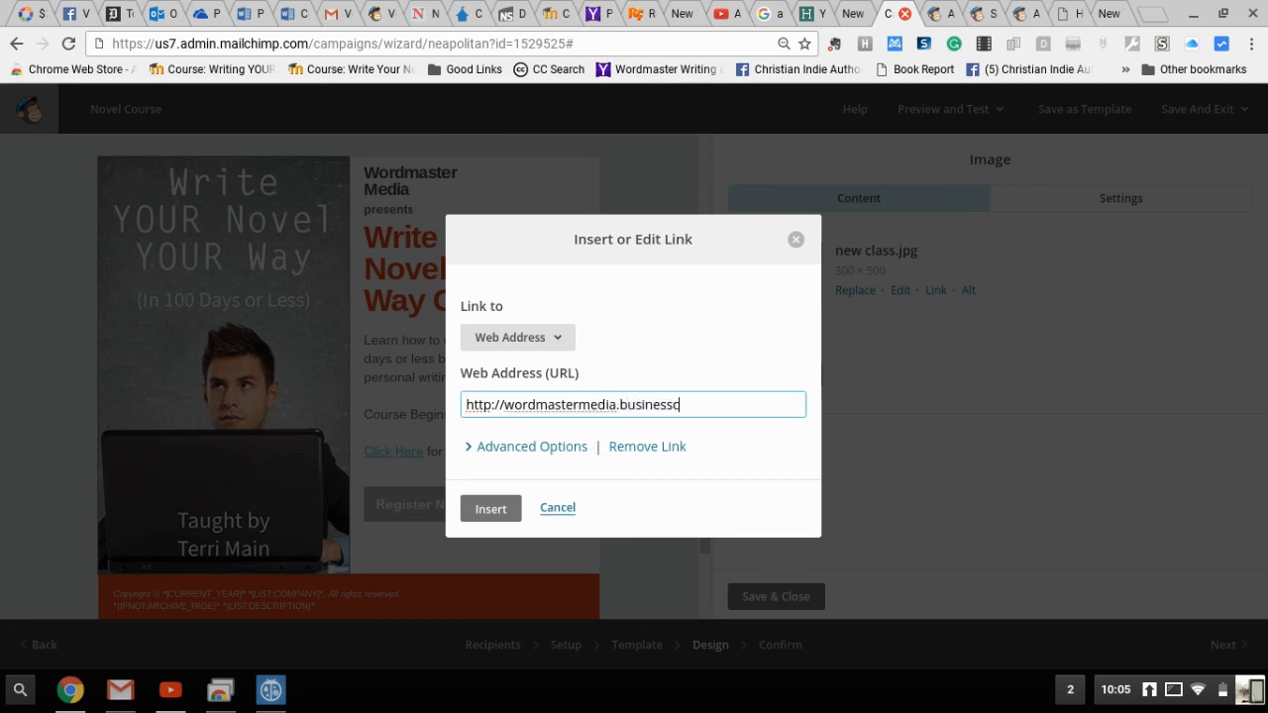
pyautogui.write('atalhyst')
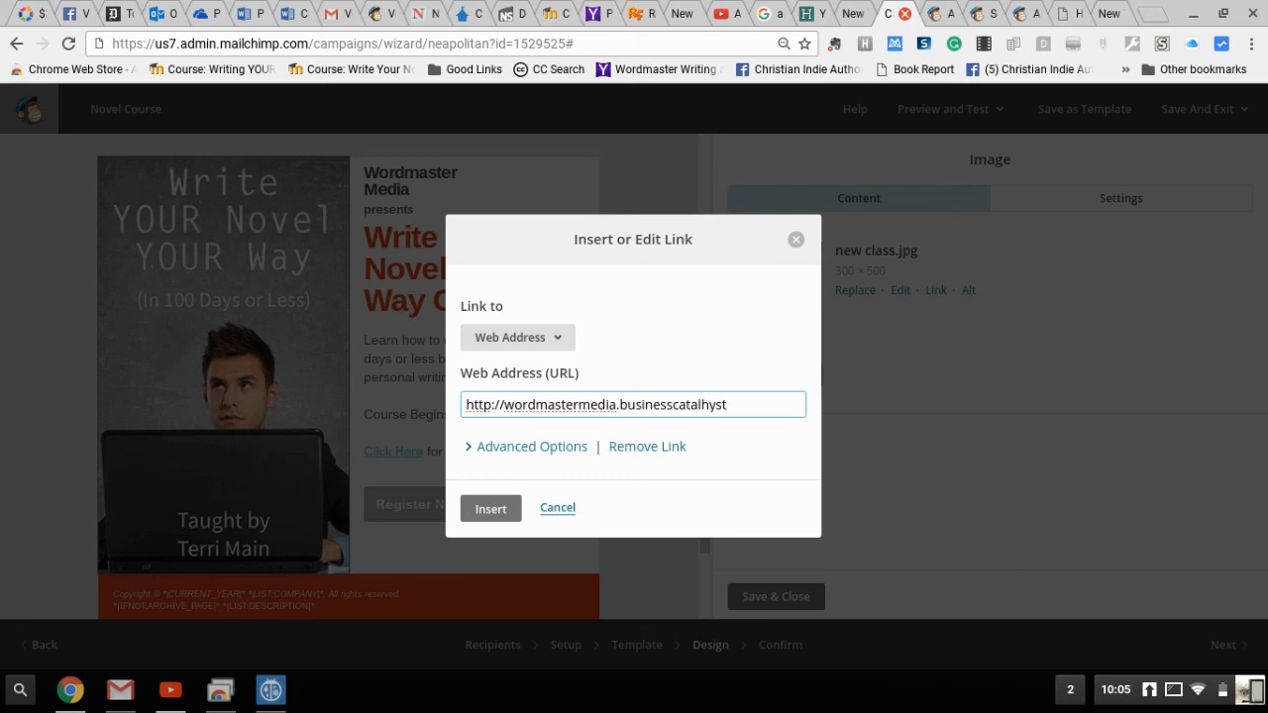
pyautogui.press('BackSpace')
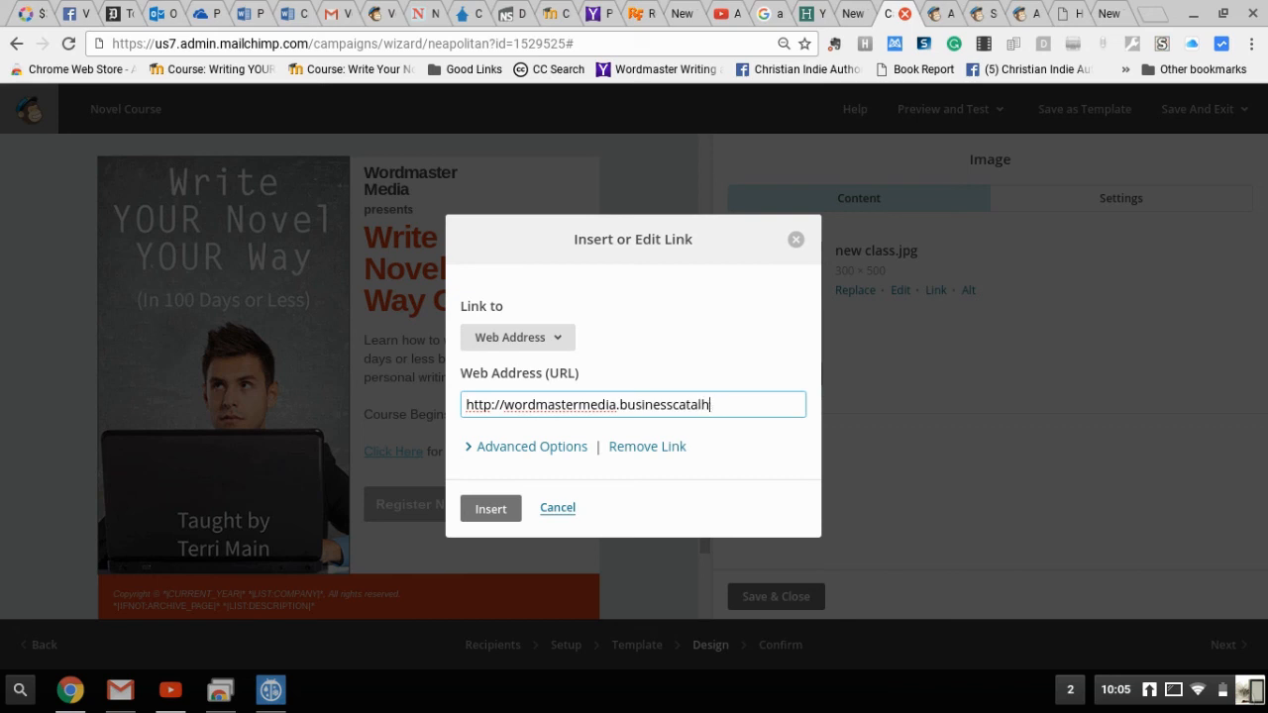
pyautogui.press('BackSpace')
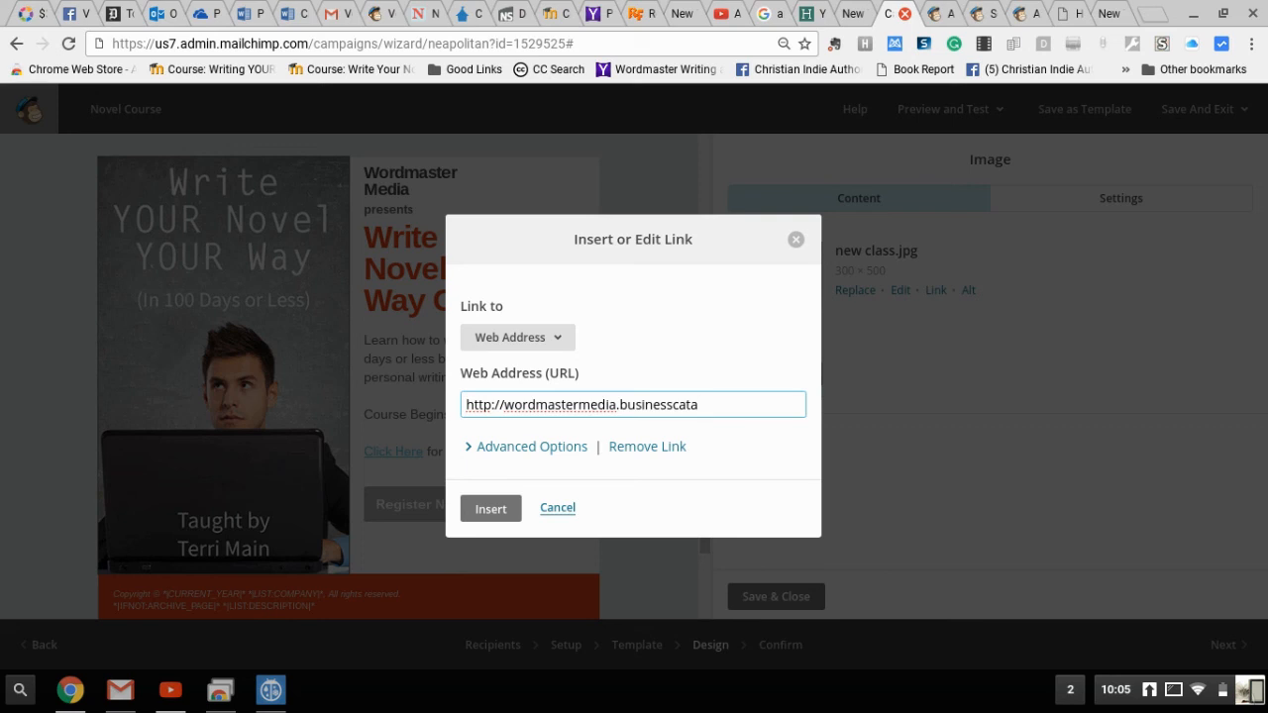
pyautogui.write('lyst.com')
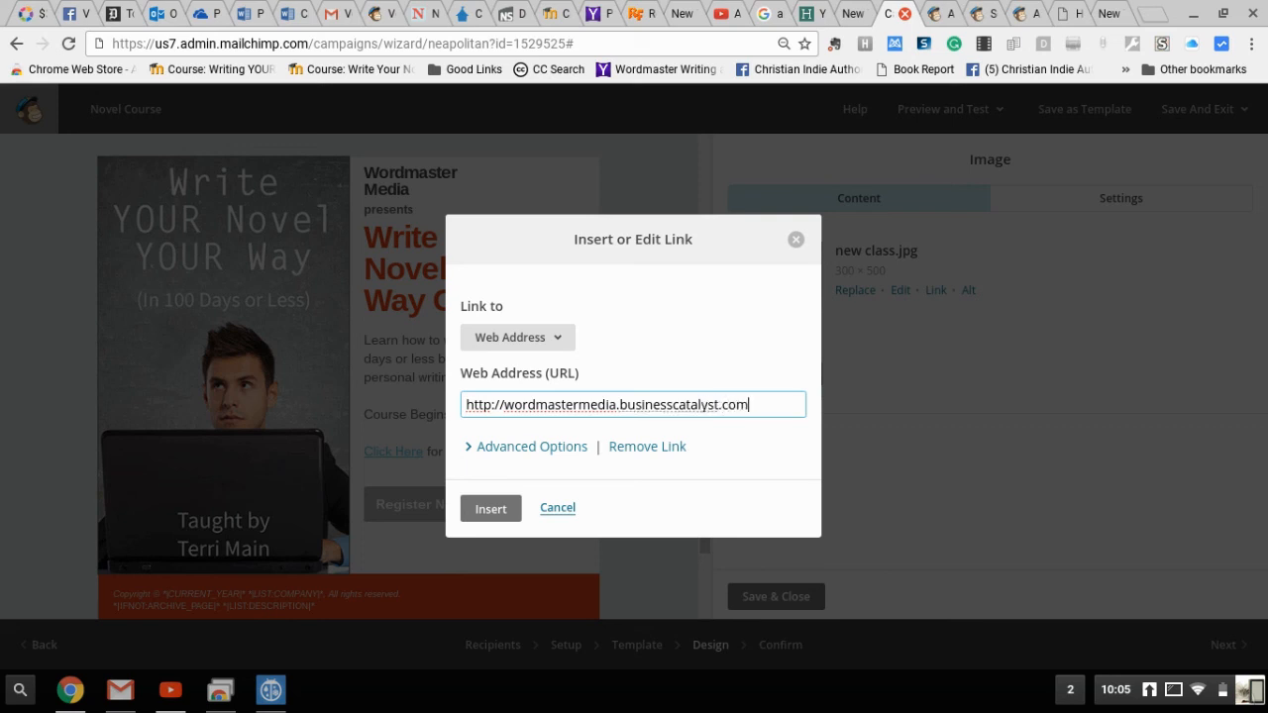
pyautogui.write('/courses.html')
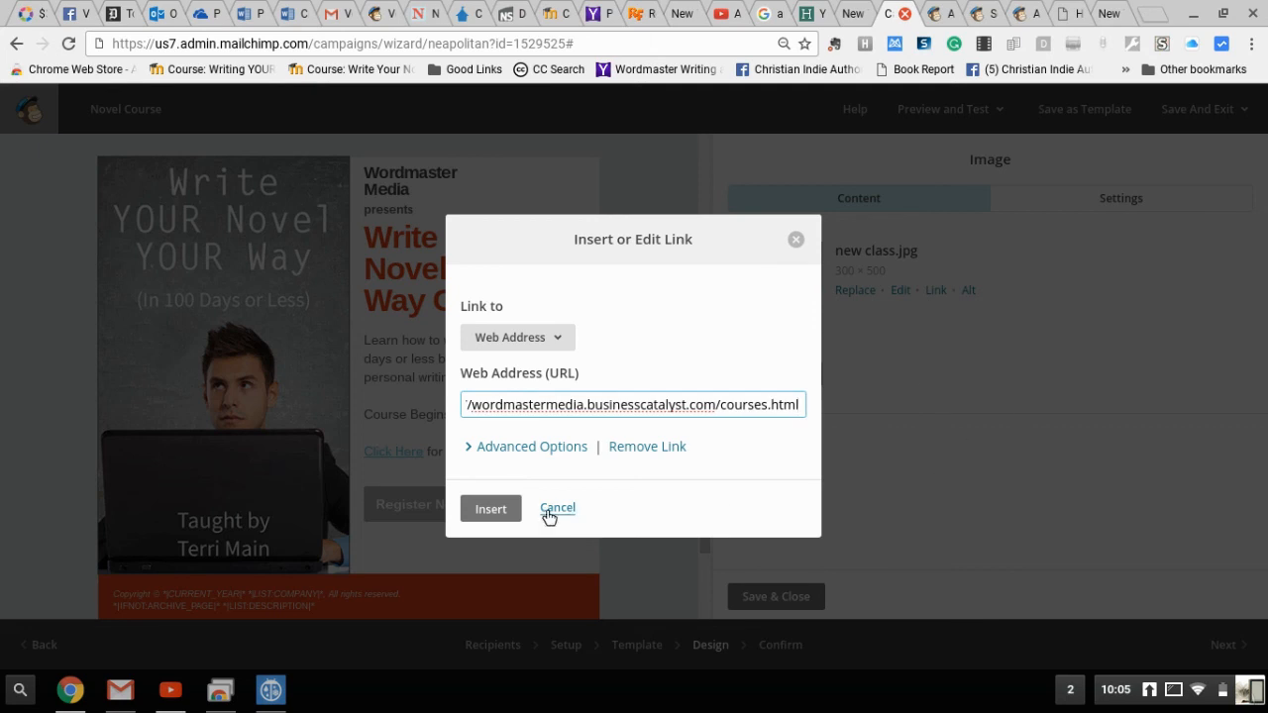
pyautogui.click(557, 507)
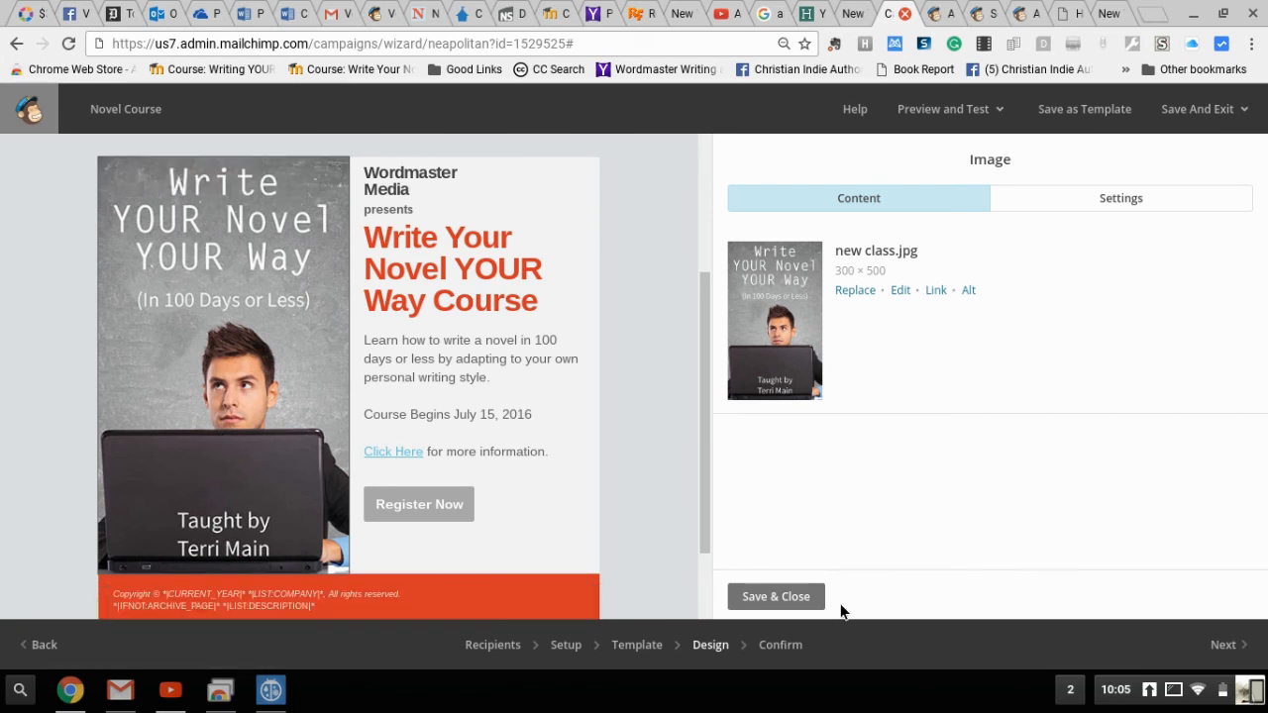
# - Save and close the new class image block
pyautogui.click(775, 596)
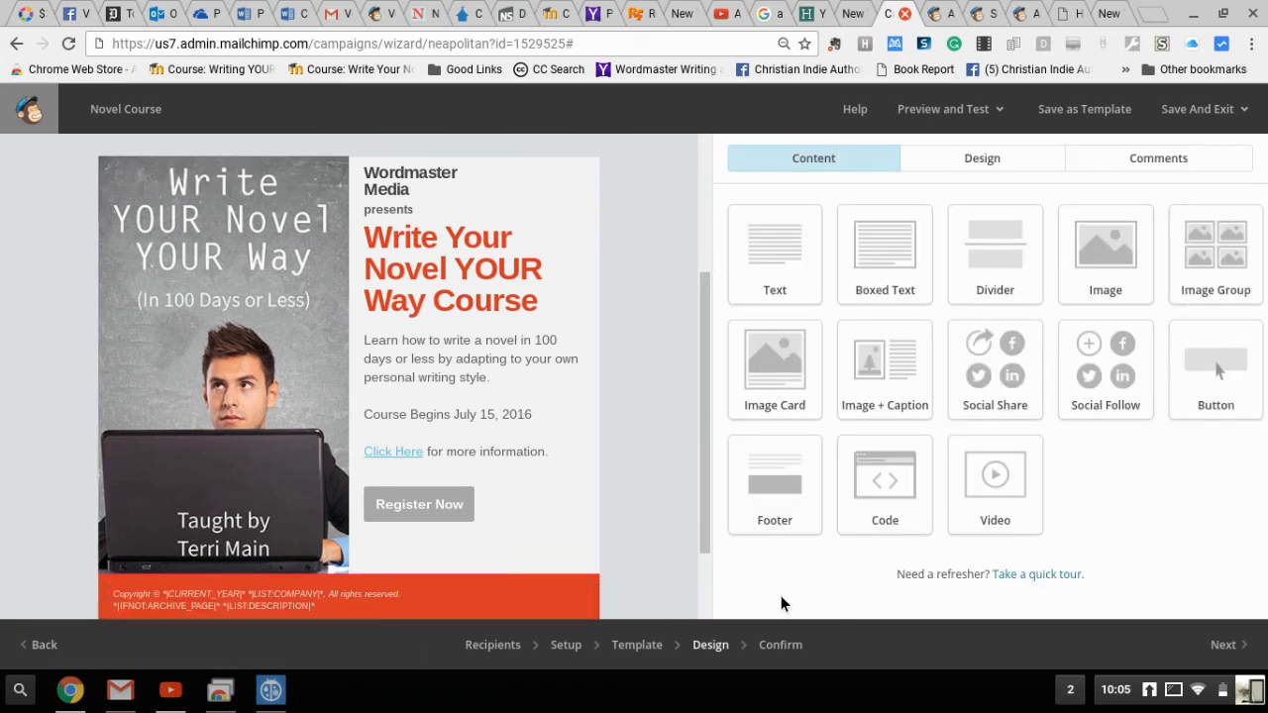
pyautogui.moveTo(664, 315)
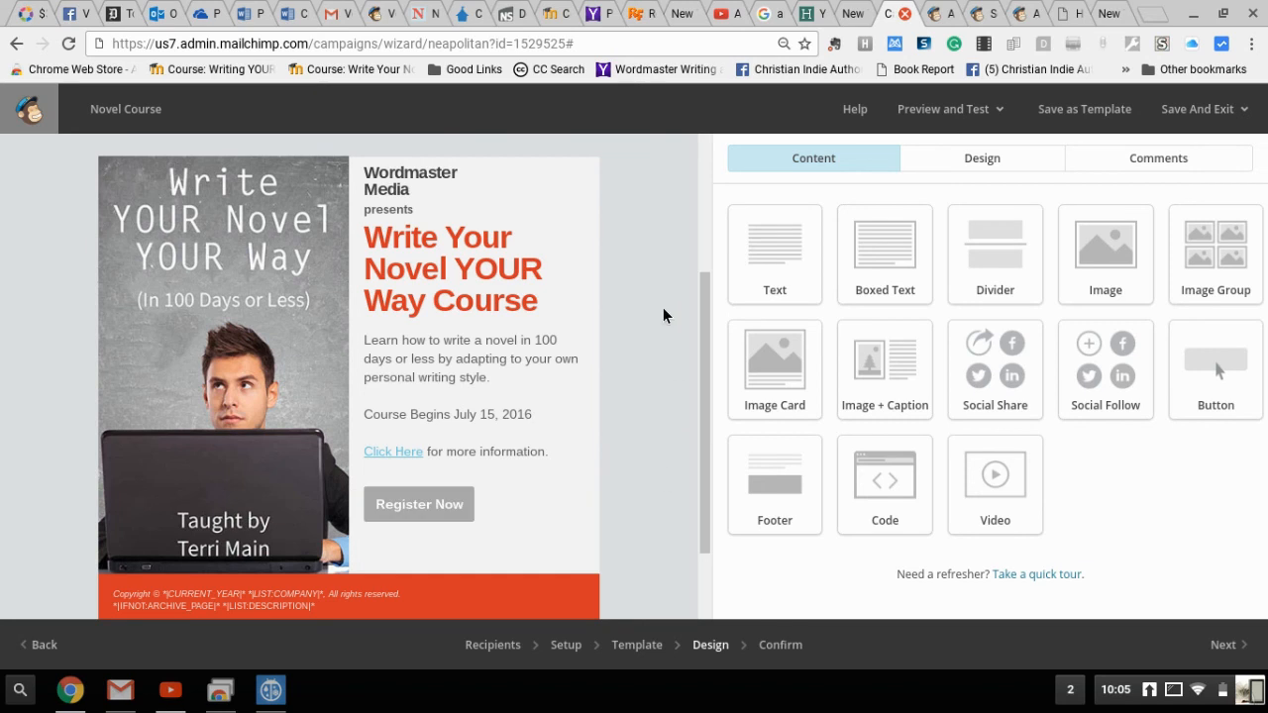
pyautogui.moveTo(1192, 510)
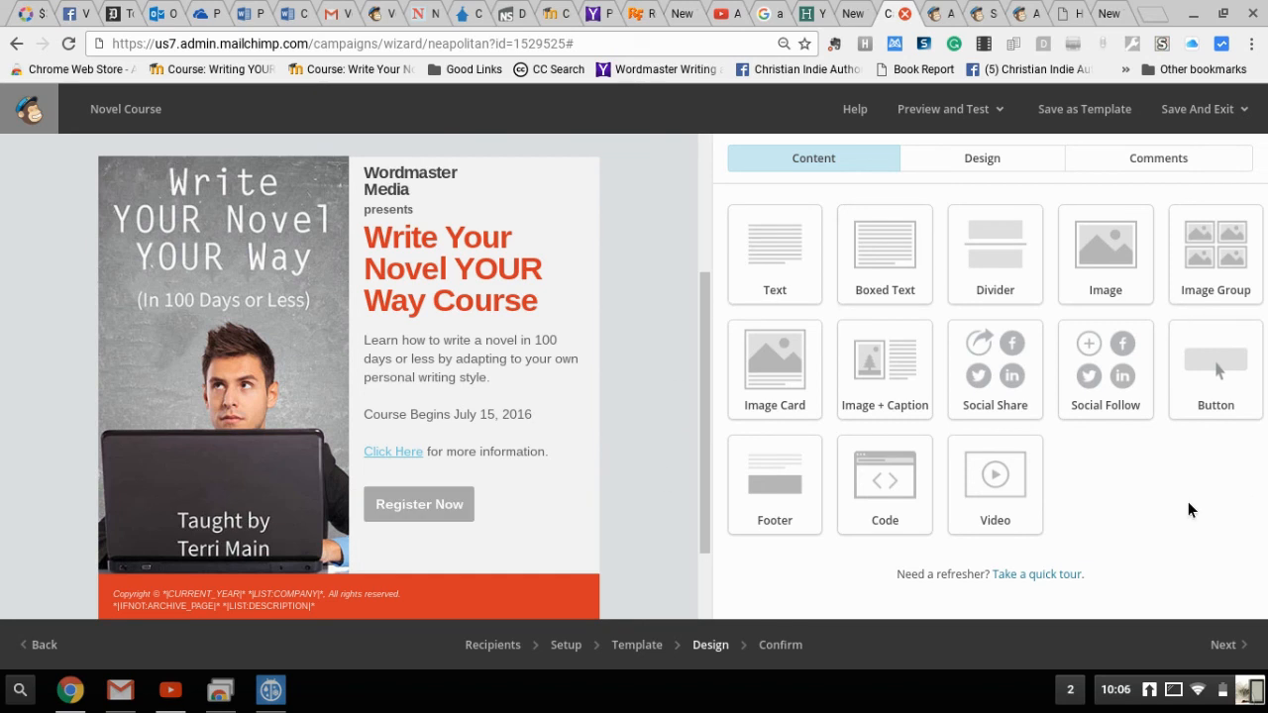
pyautogui.moveTo(1026, 406)
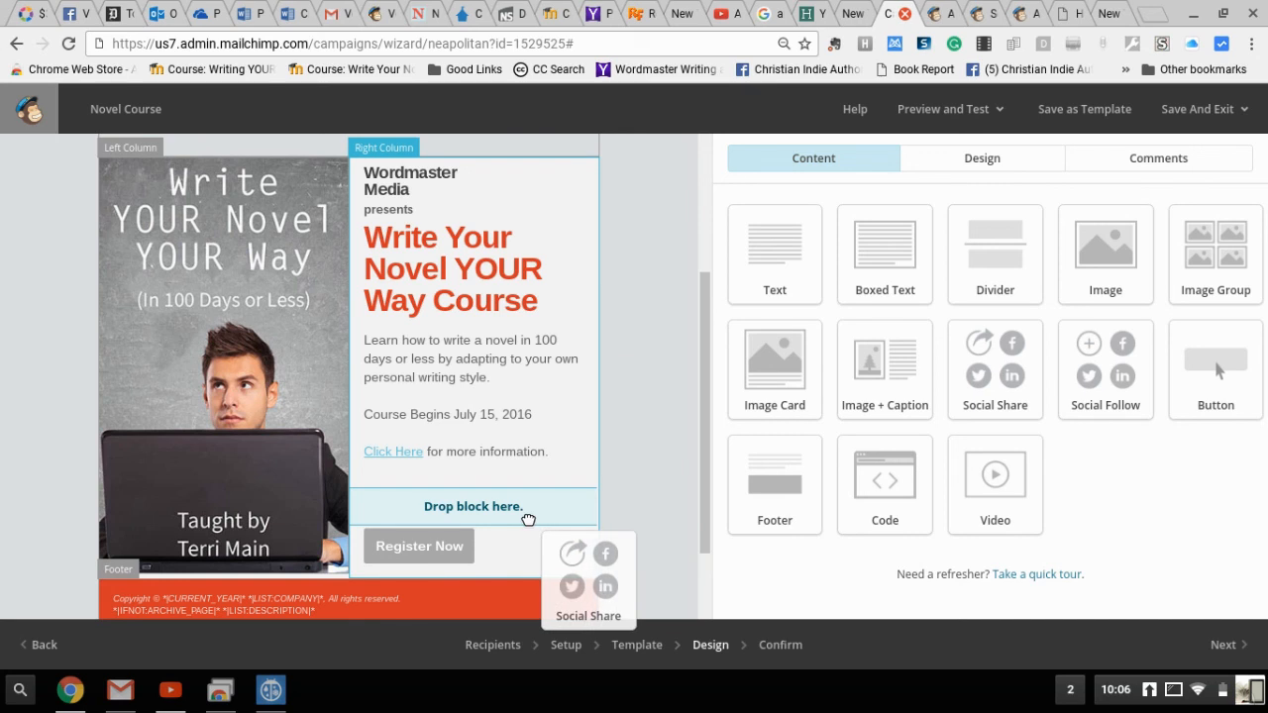
# - Place the Social Share block with Facebook Share and Twitter Tweet links above Register Now and save it
pyautogui.click(588, 578)
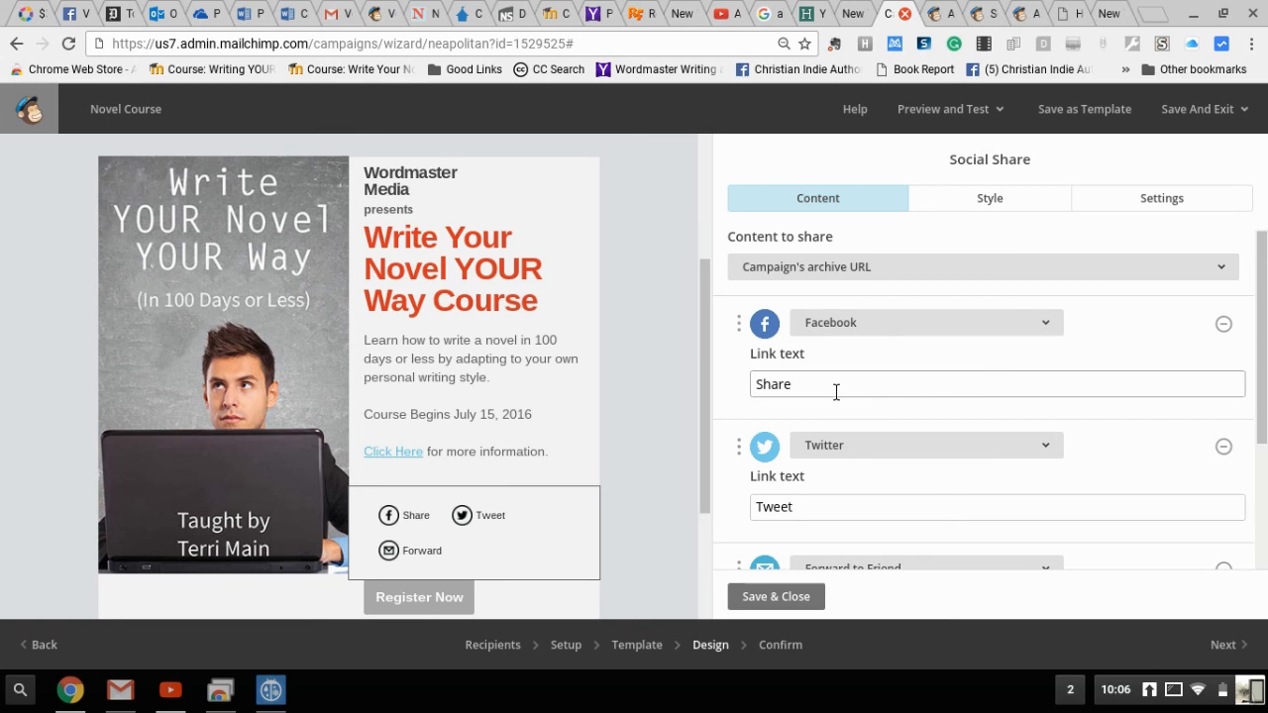
pyautogui.moveTo(1085, 471)
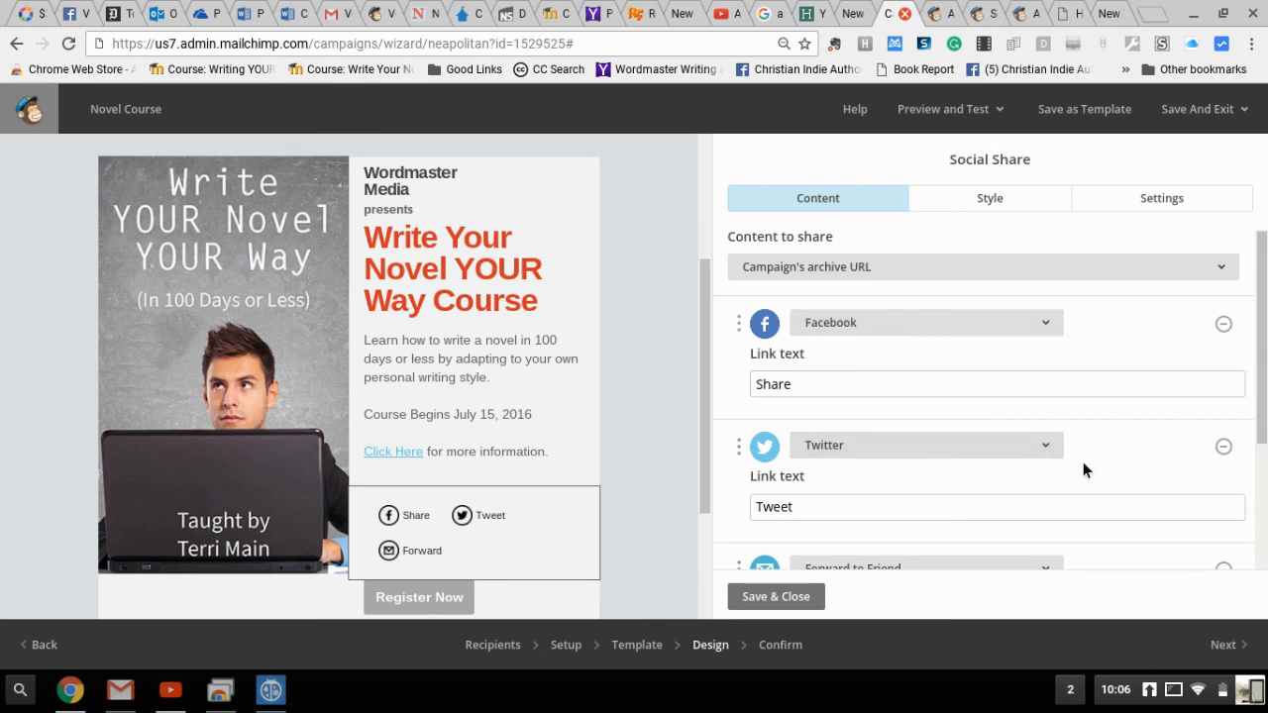
pyautogui.scroll(-3)
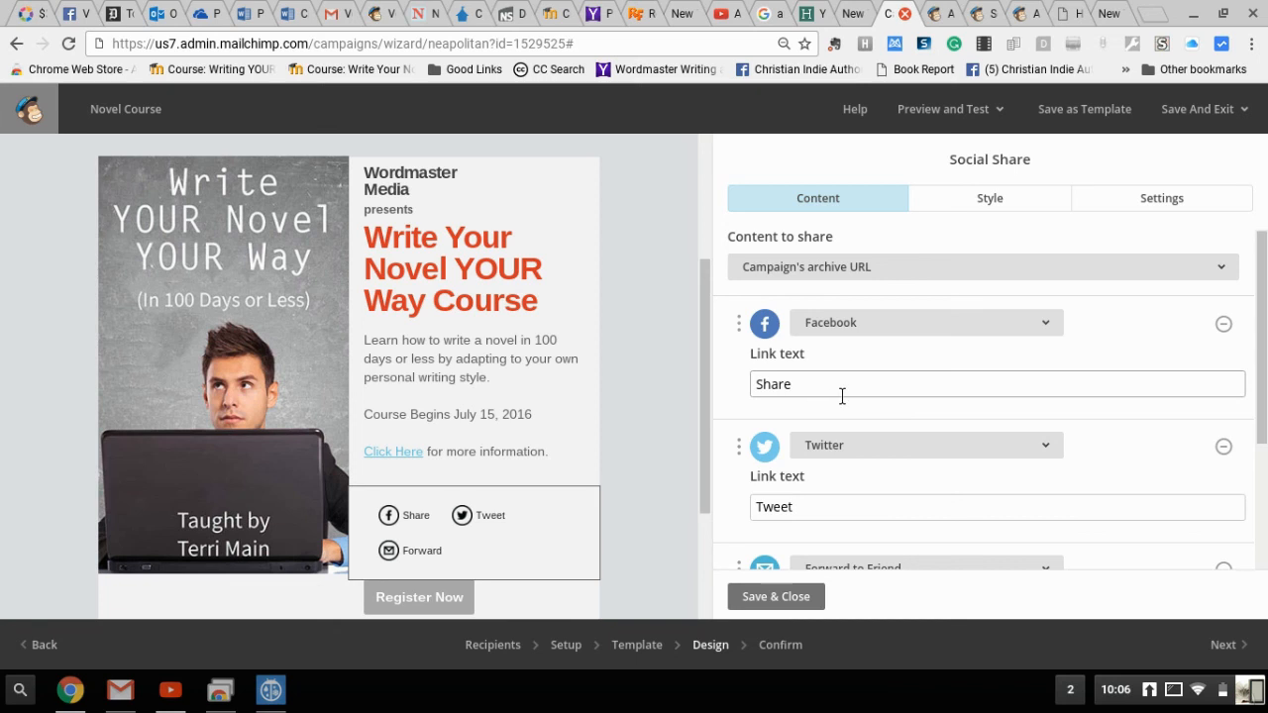
pyautogui.moveTo(911, 474)
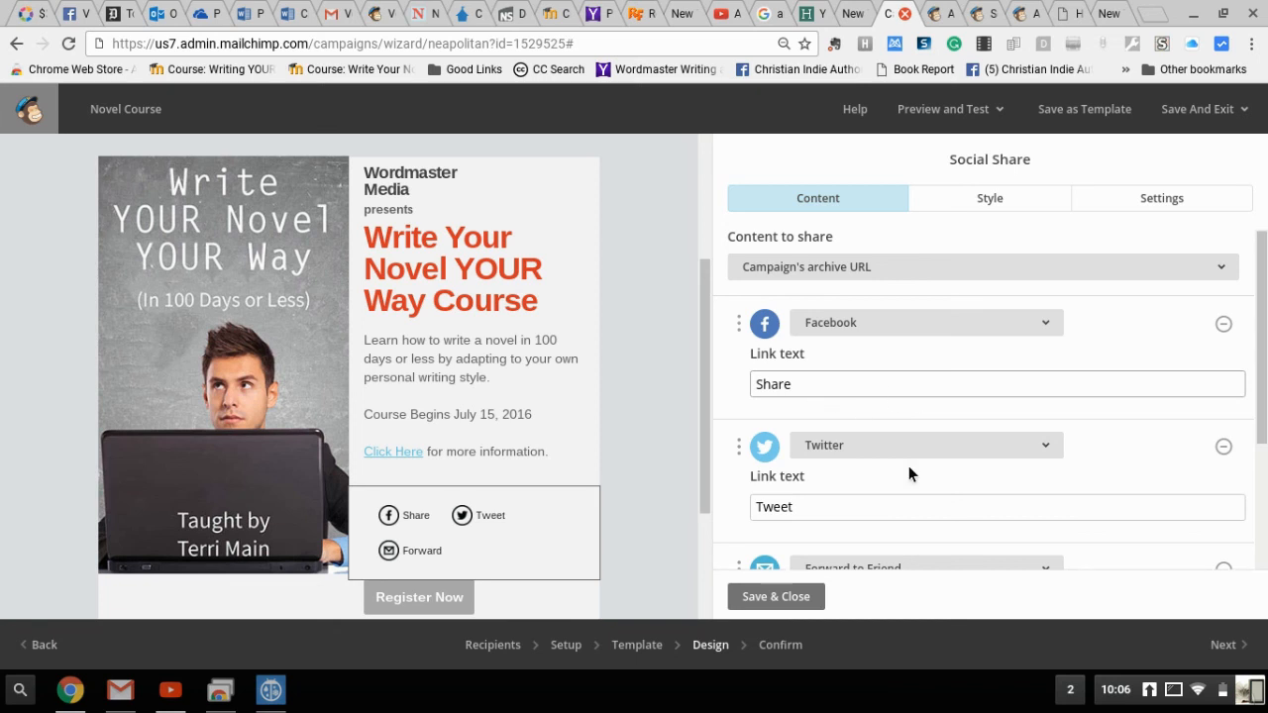
pyautogui.moveTo(1077, 622)
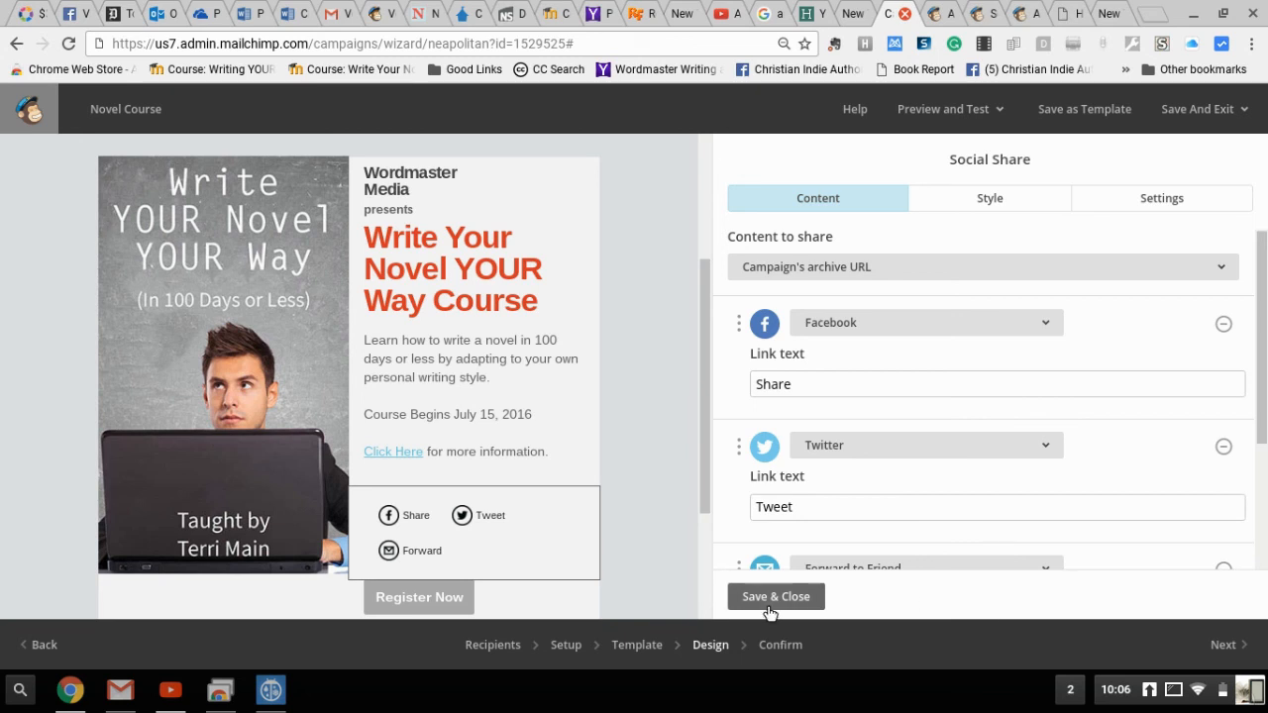
pyautogui.click(777, 596)
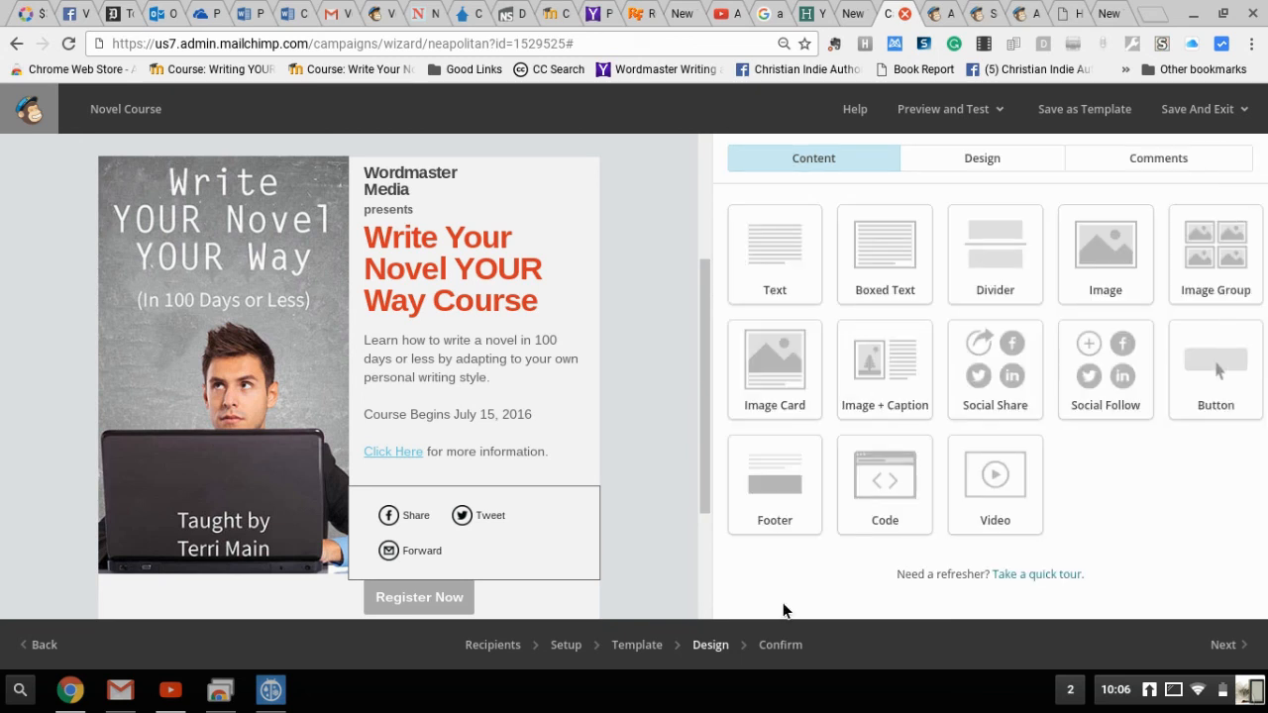
# - Check the postcard from the Wordmaster audiobooks header down, then leave the design step via Next
pyautogui.scroll(-3)
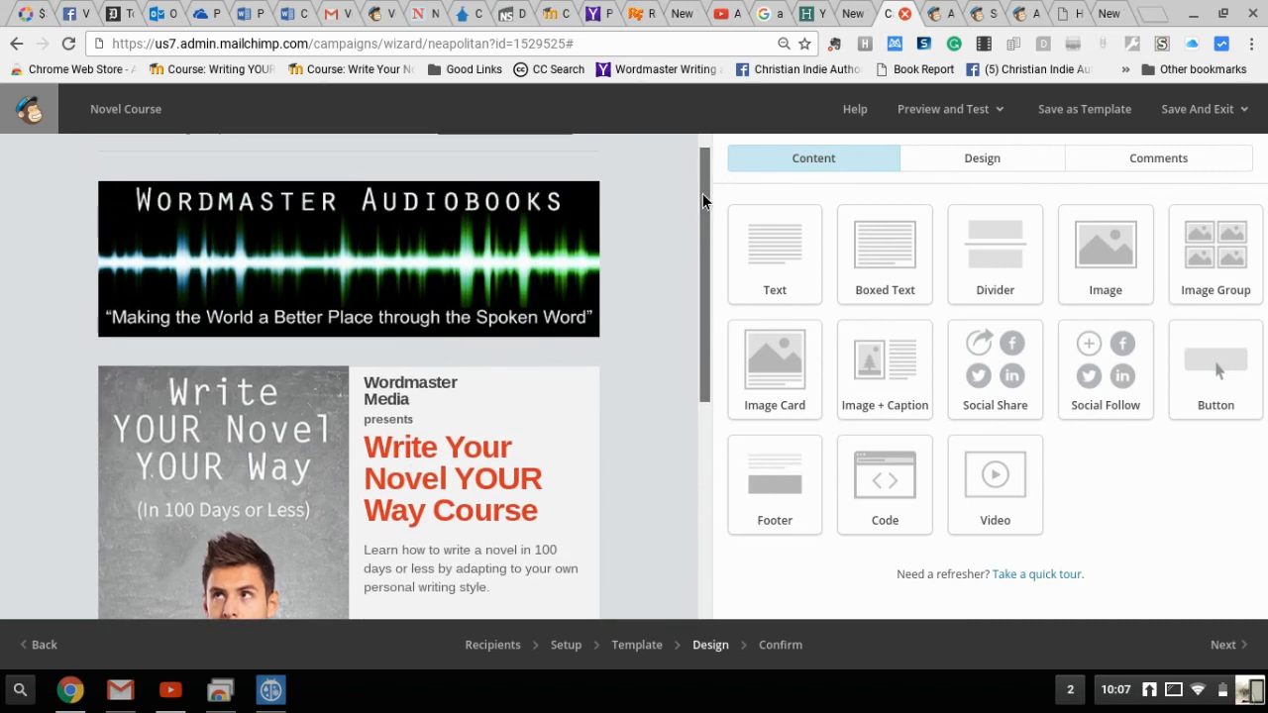
pyautogui.scroll(-3)
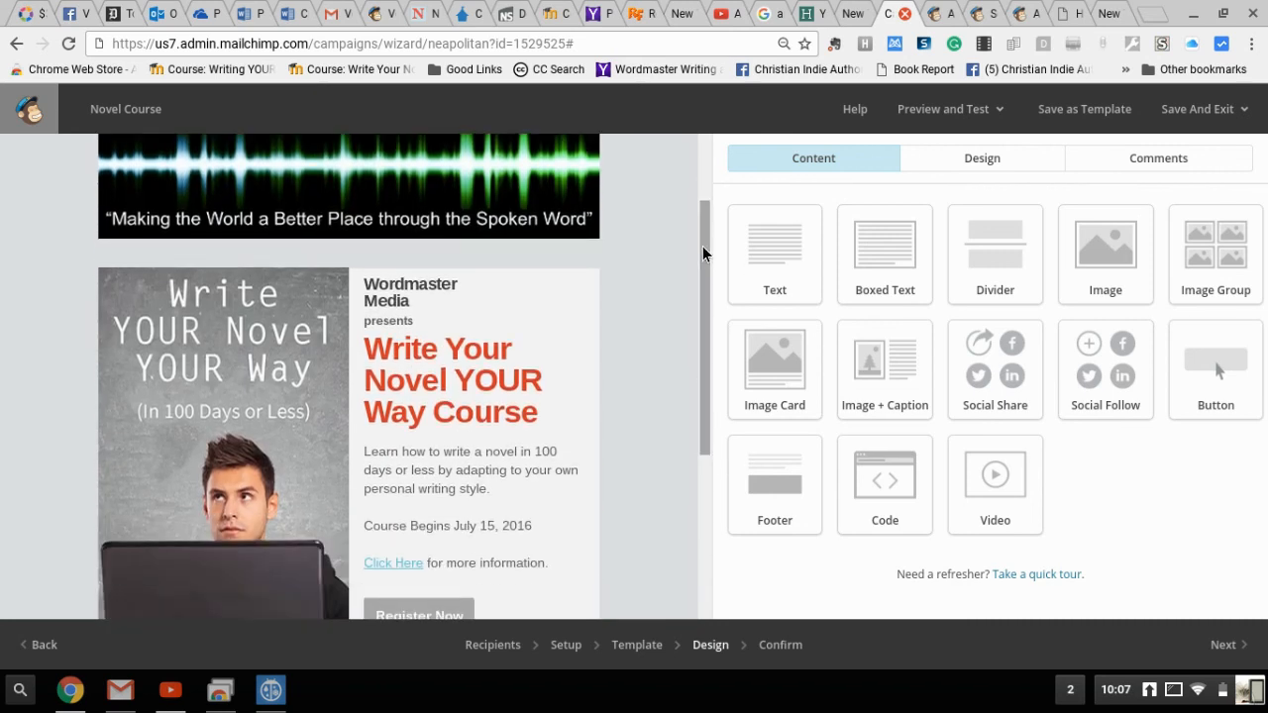
pyautogui.moveTo(1226, 646)
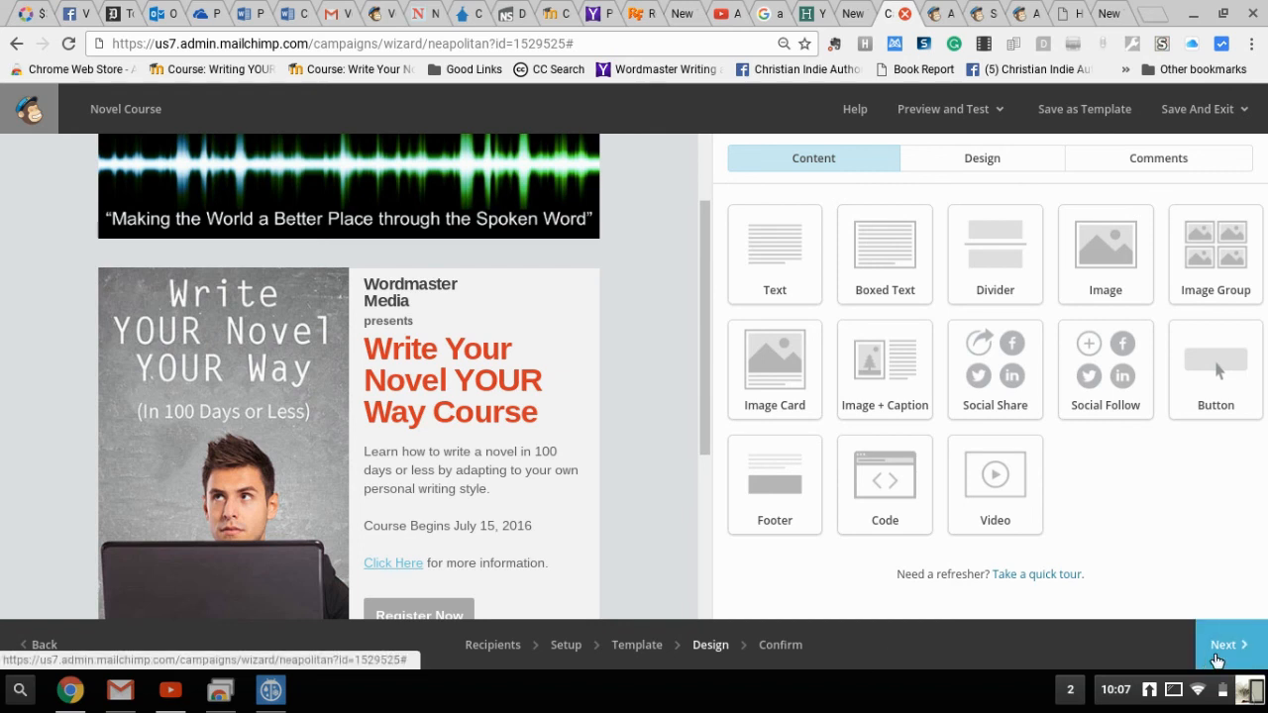
pyautogui.click(1224, 646)
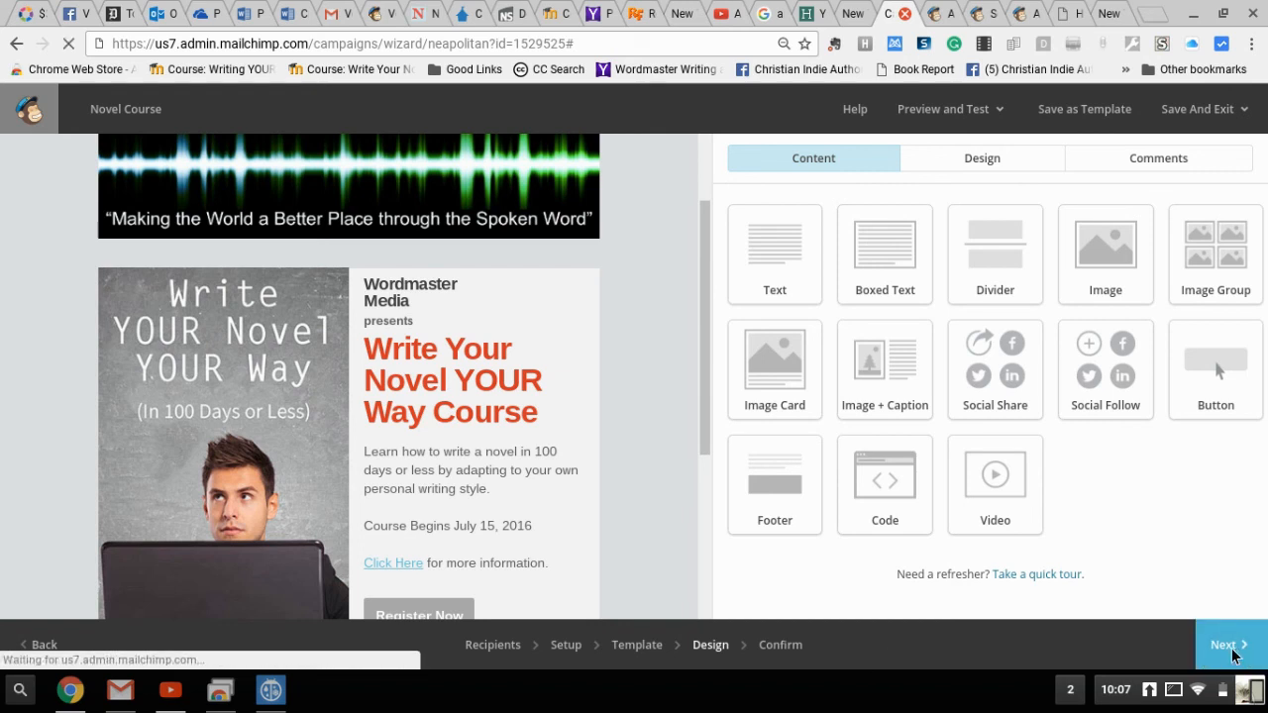
# - Advance to the Confirm page for the Novel Course campaign
pyautogui.click(1229, 644)
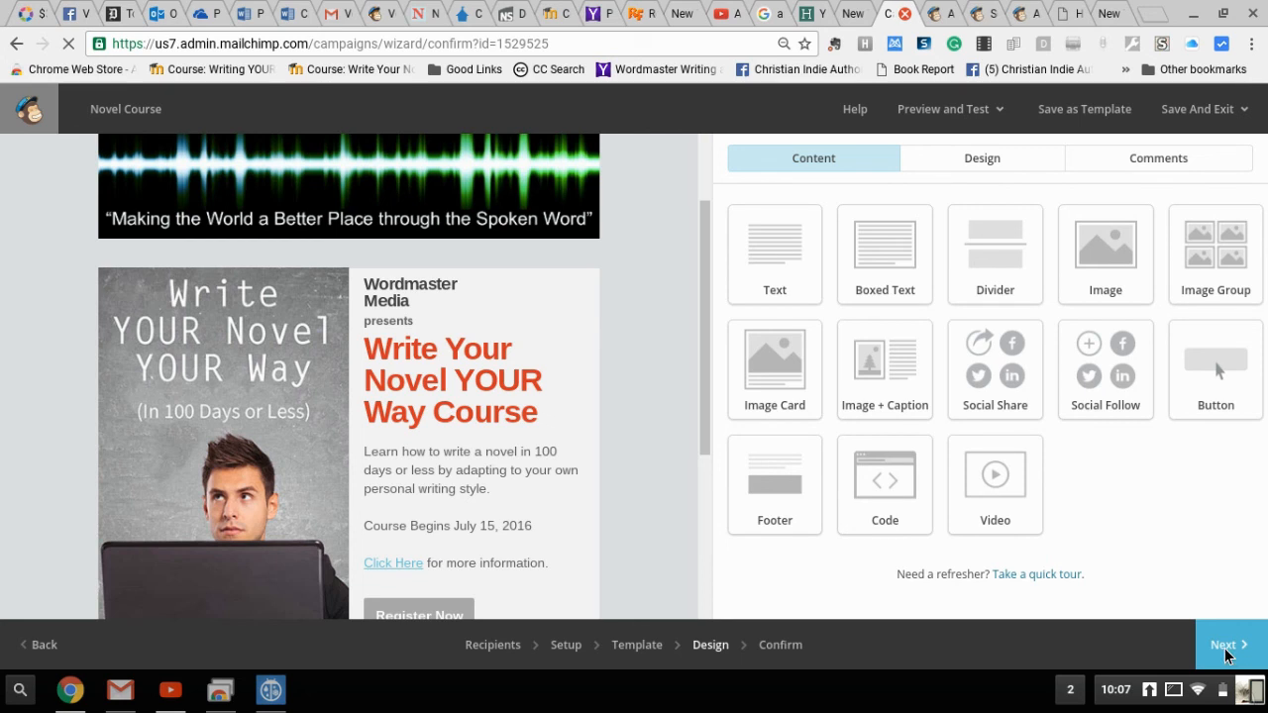
pyautogui.click(1224, 646)
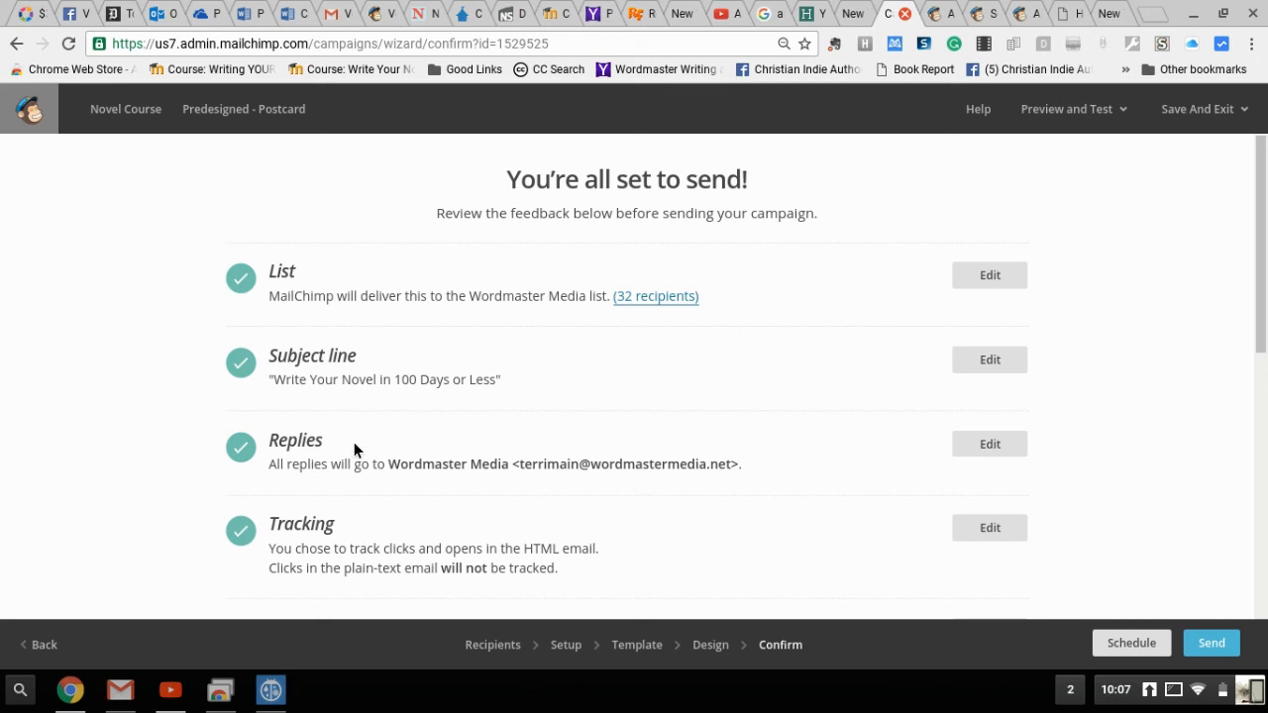
pyautogui.moveTo(797, 472)
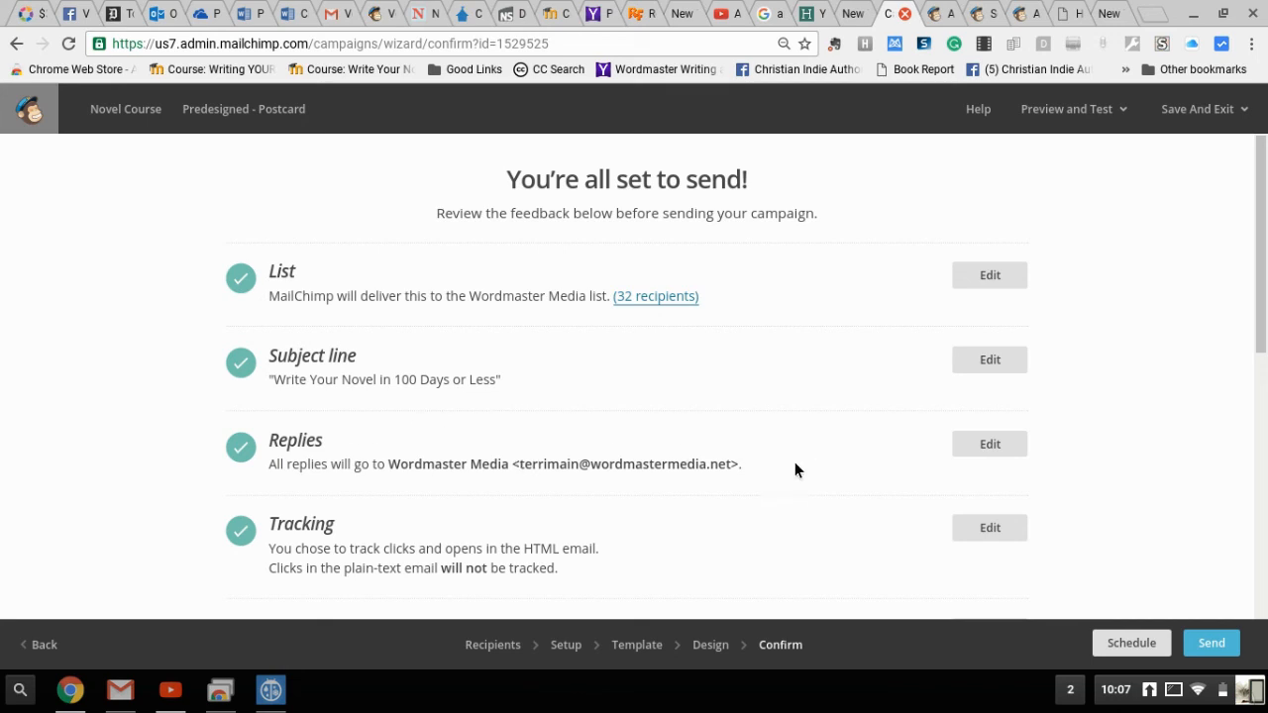
pyautogui.moveTo(614, 511)
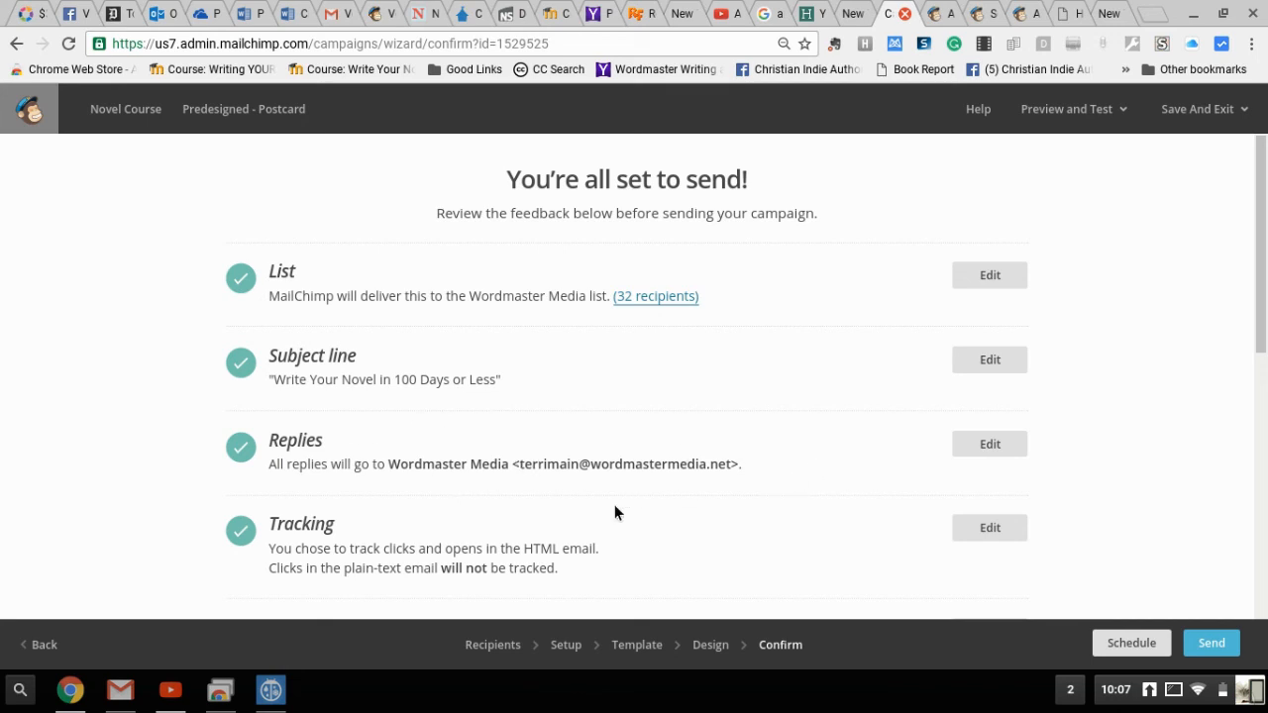
pyautogui.moveTo(572, 572)
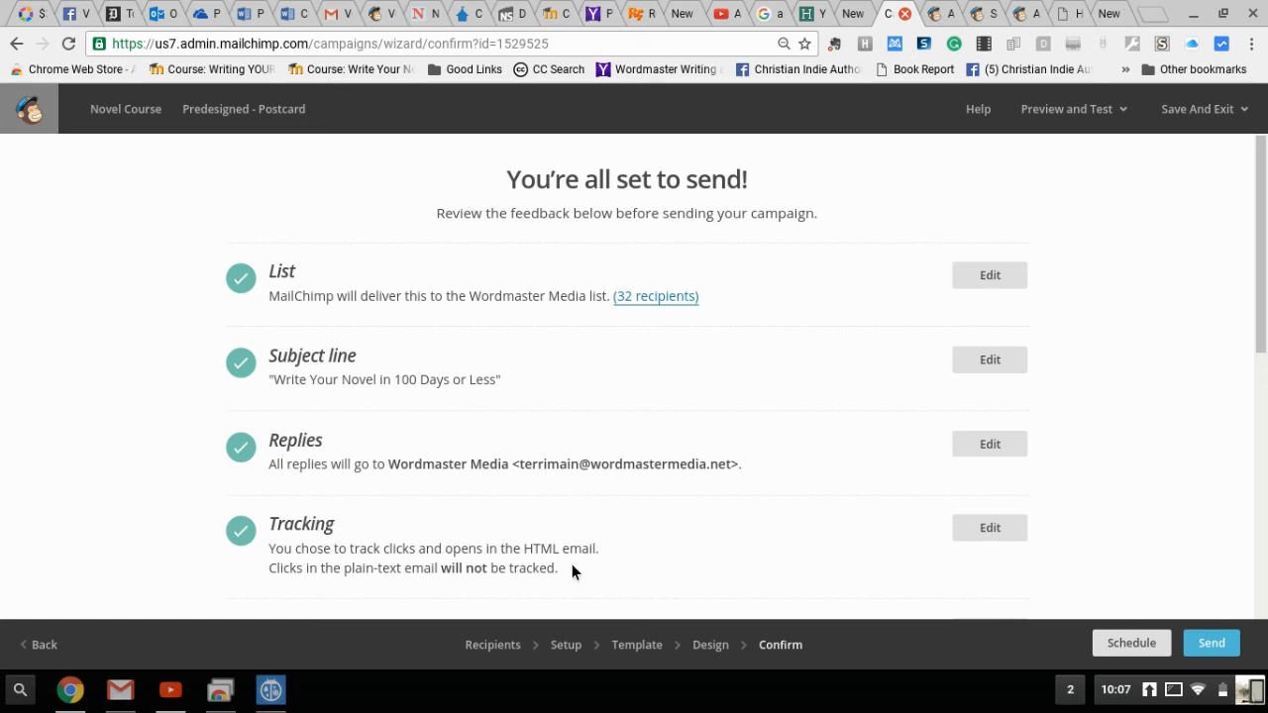
pyautogui.moveTo(1207, 546)
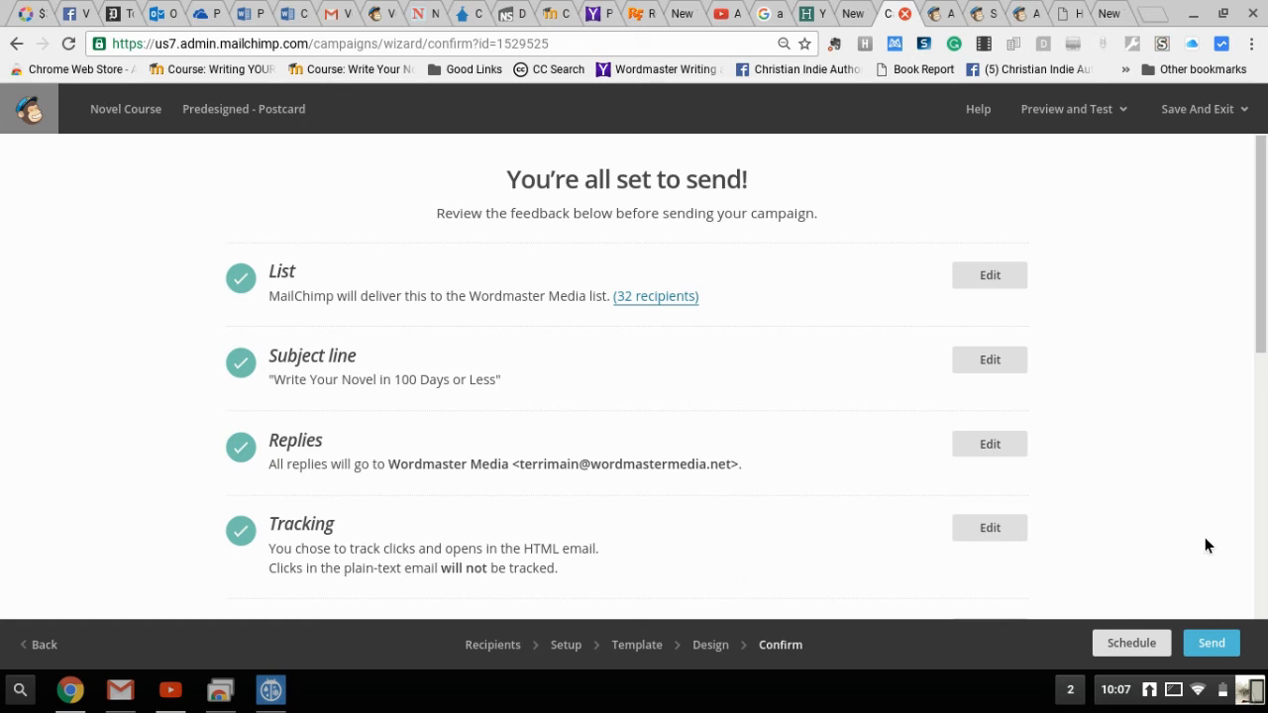
# - Review the checklist items for list, subject, replies, tracking, social and template down to MonkeyRewards
pyautogui.scroll(-3)
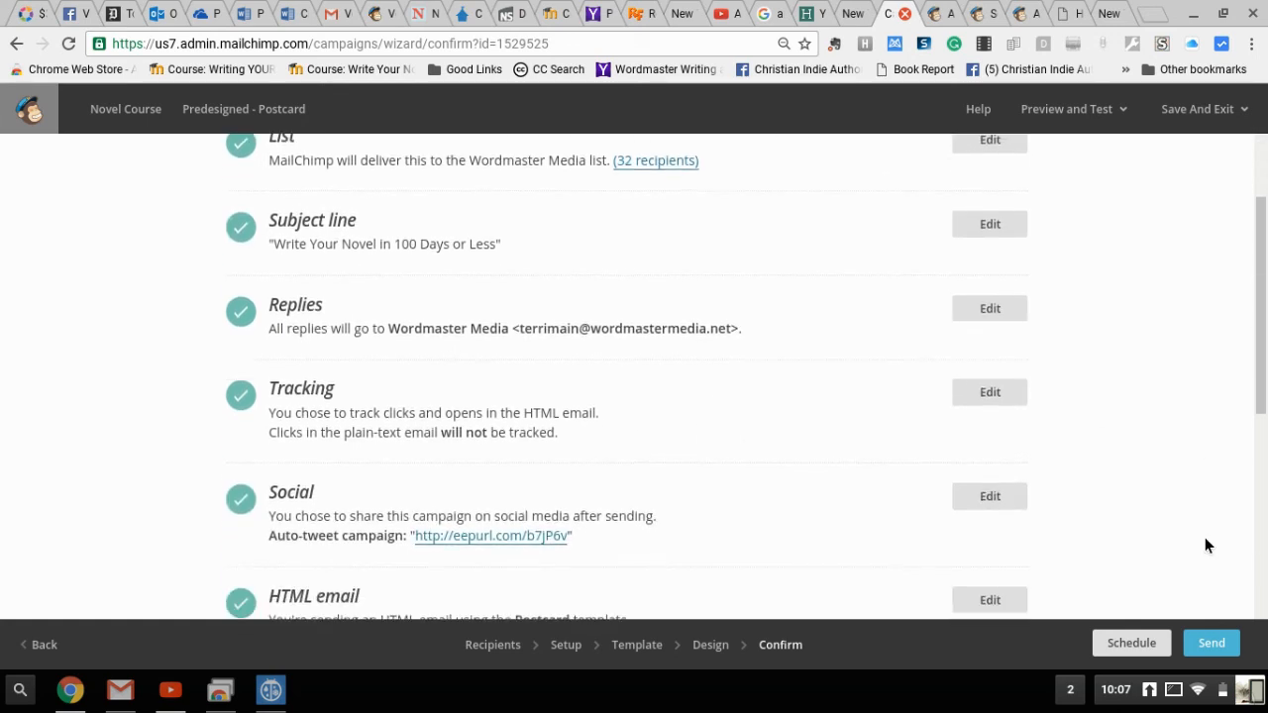
pyautogui.scroll(-3)
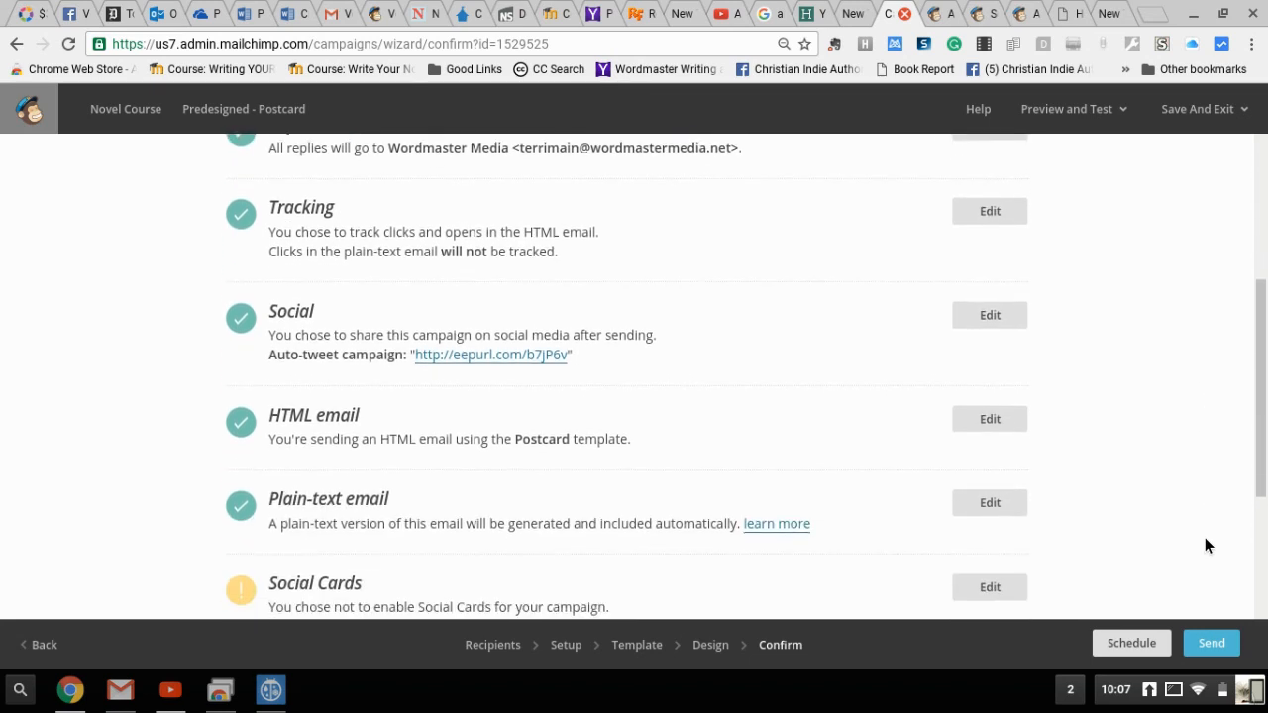
pyautogui.scroll(-3)
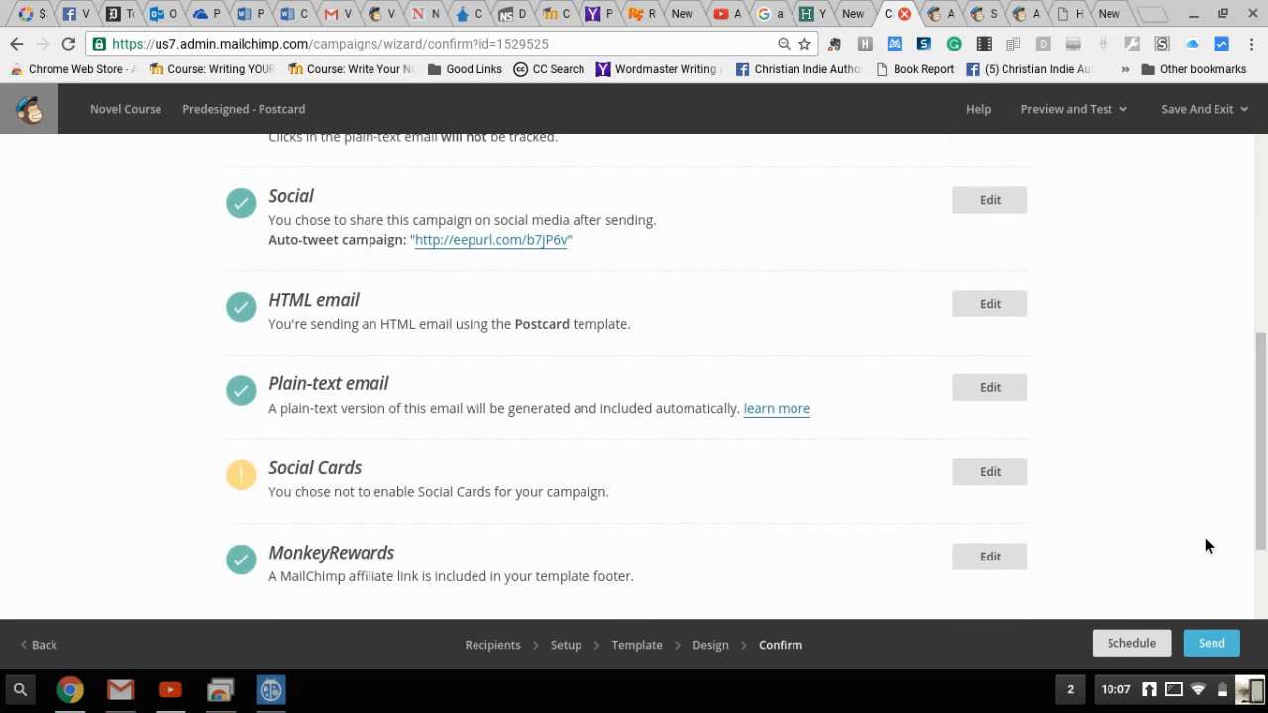
pyautogui.scroll(-3)
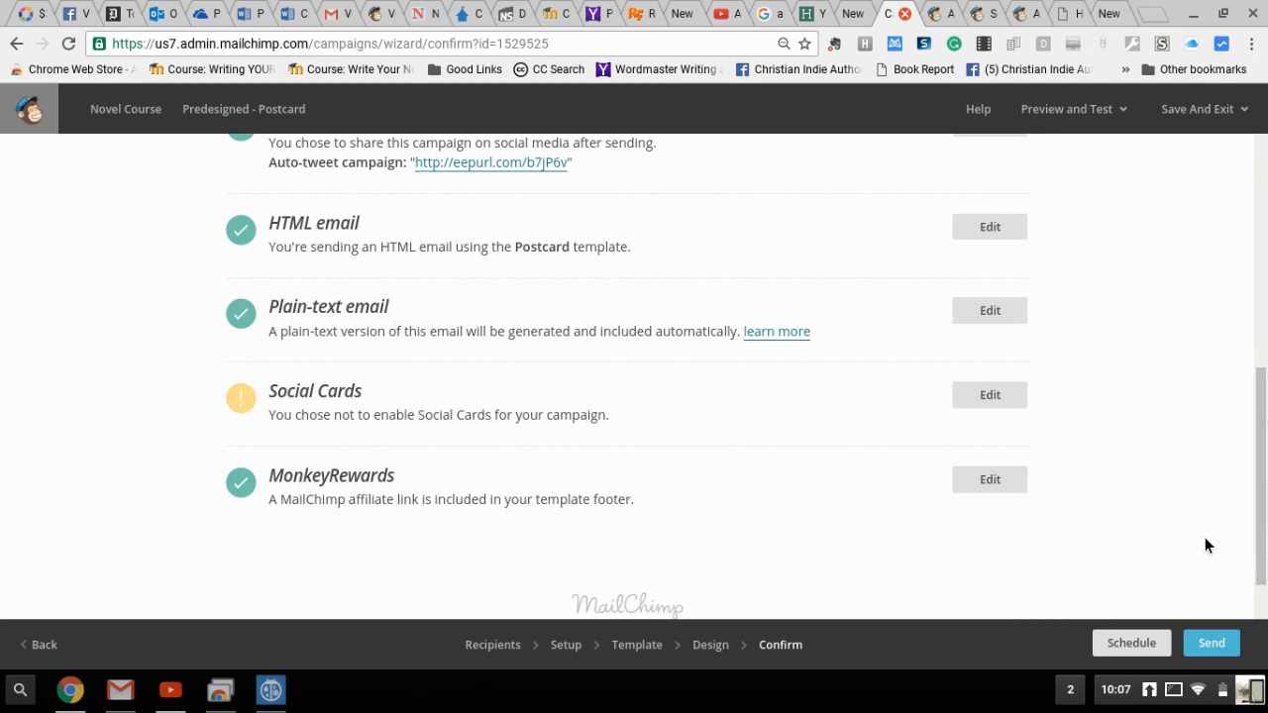
pyautogui.scroll(-3)
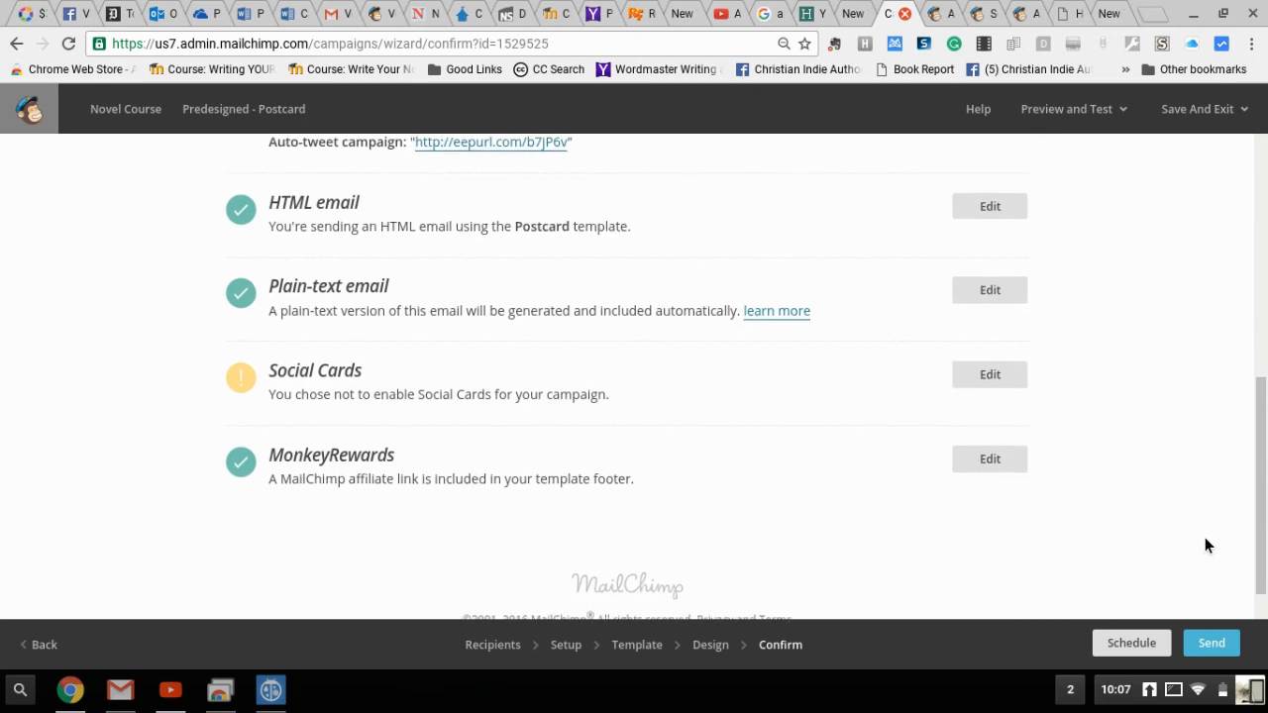
pyautogui.moveTo(1173, 506)
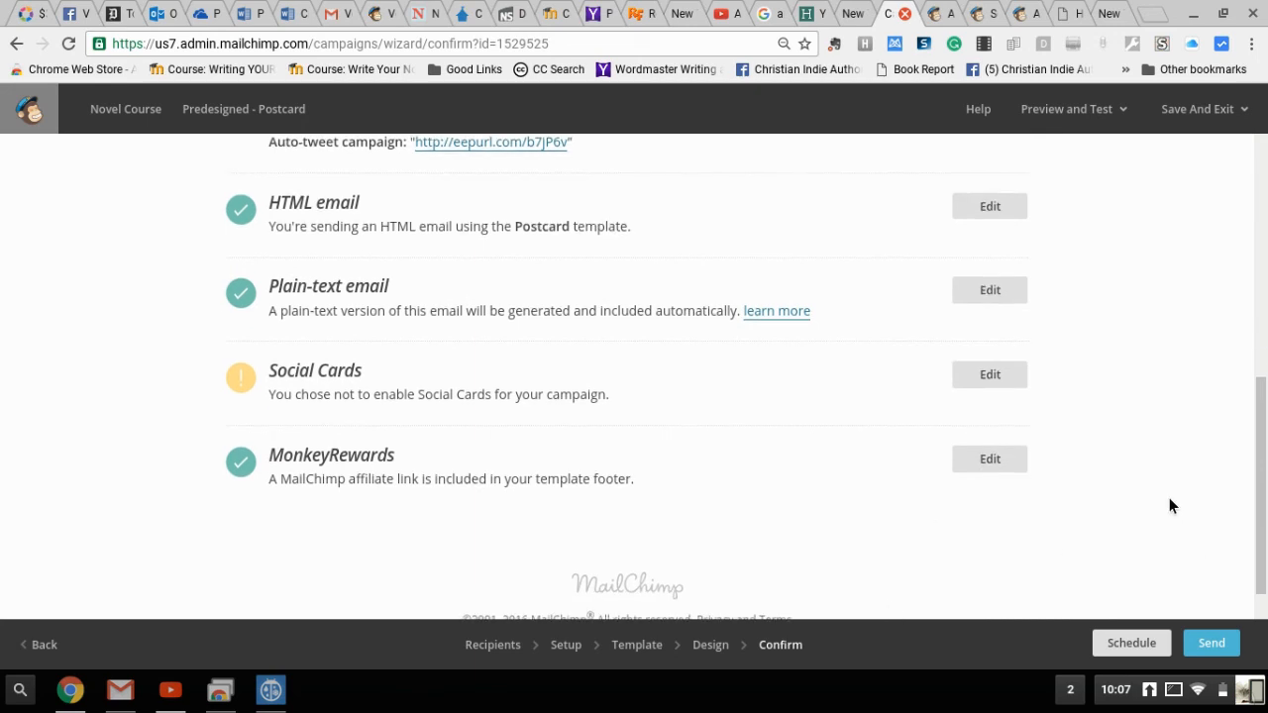
pyautogui.scroll(-3)
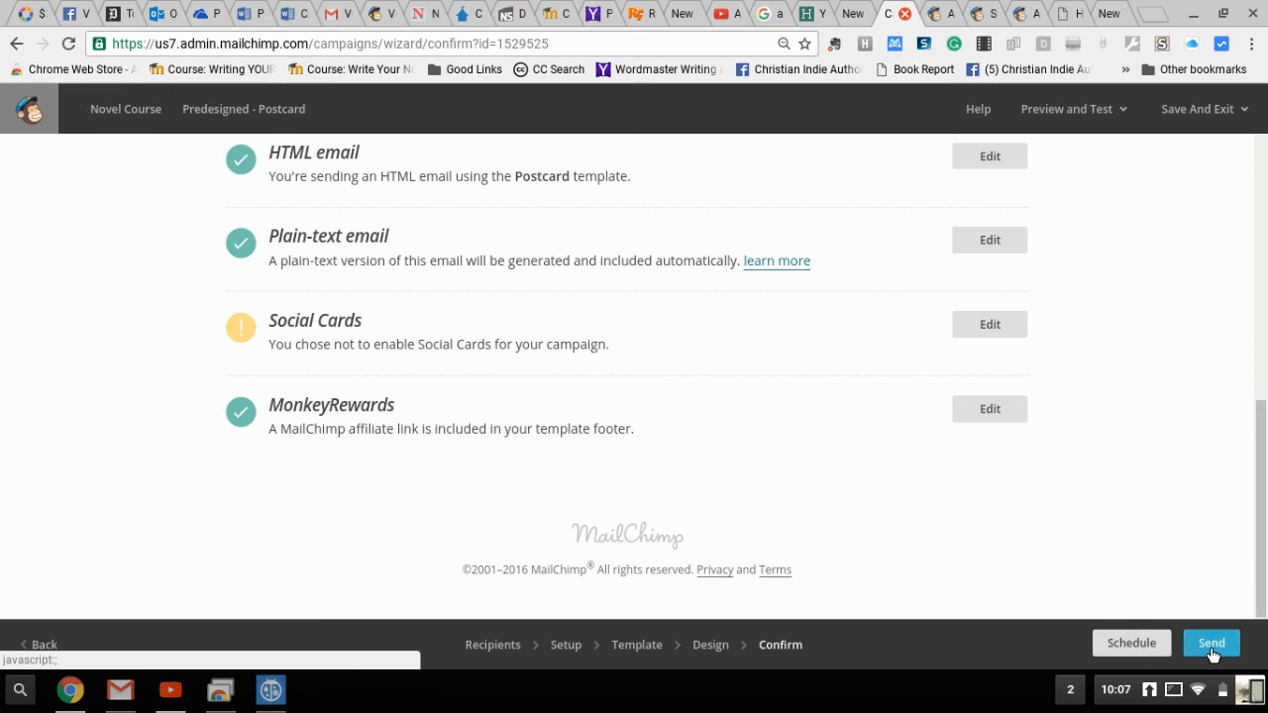
# - Send the Novel Course campaign now to the 32 Wordmaster Media subscribers
pyautogui.click(1210, 642)
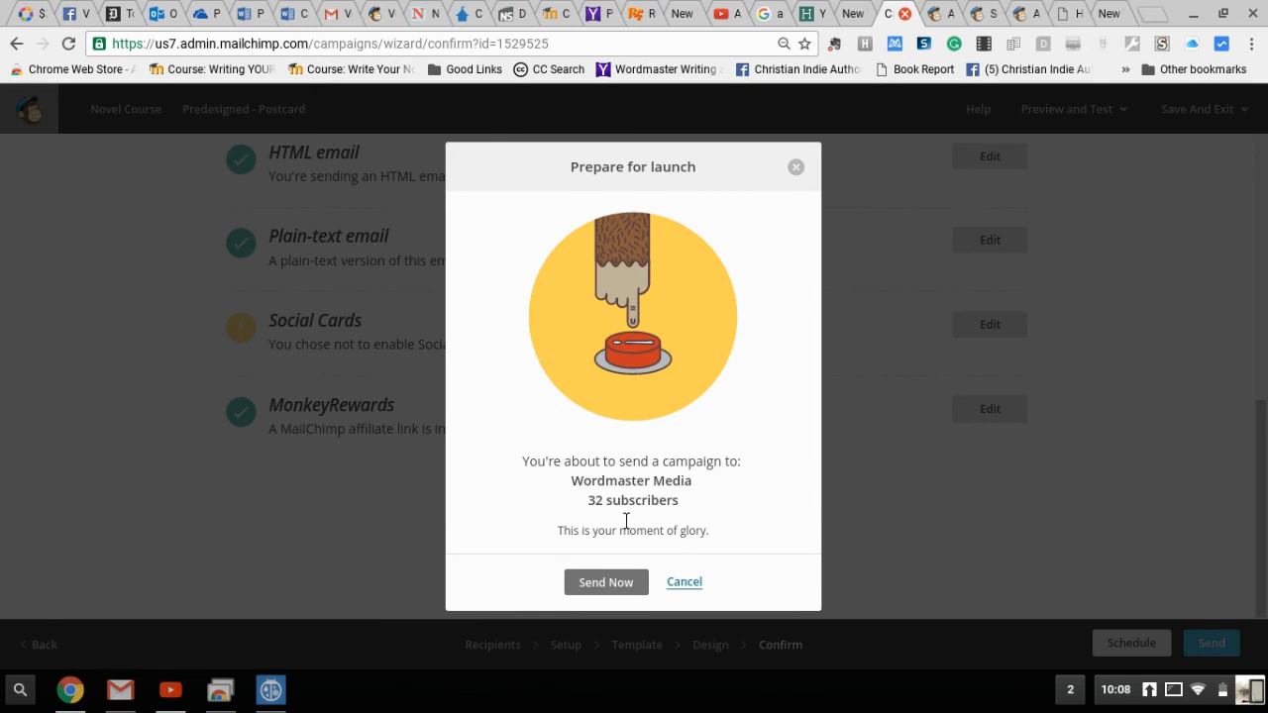
pyautogui.click(607, 582)
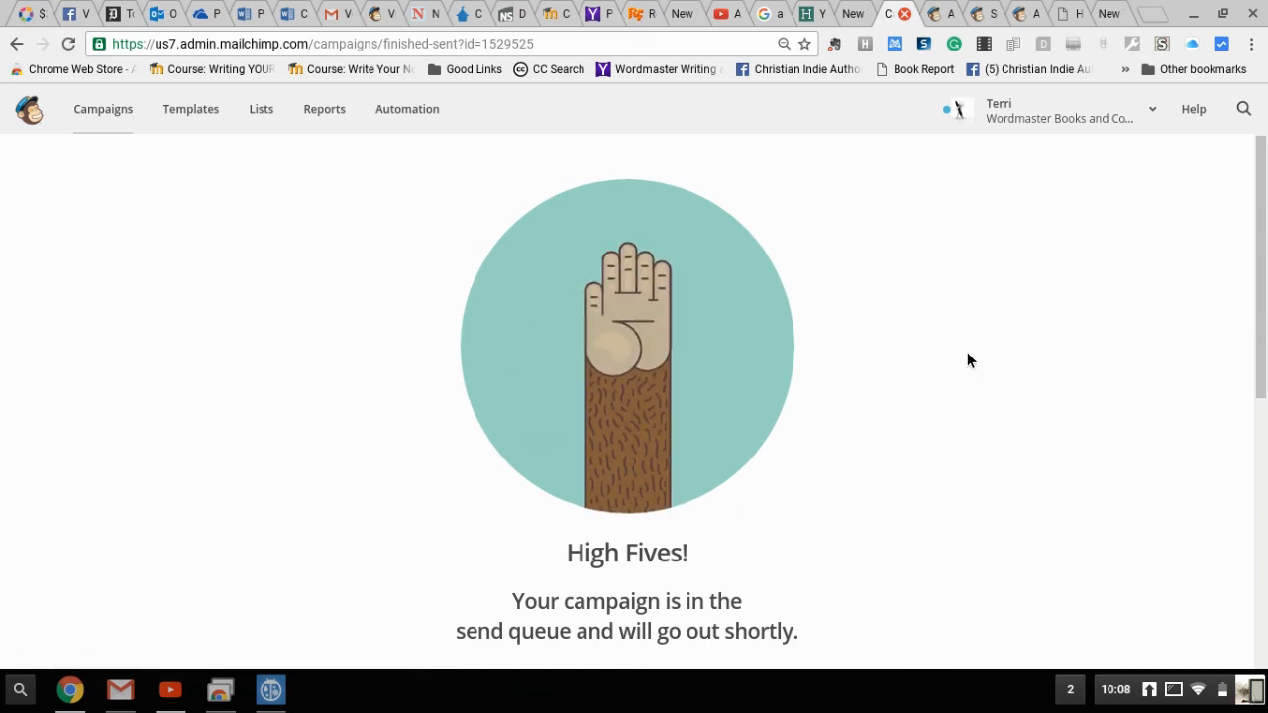
pyautogui.scroll(-3)
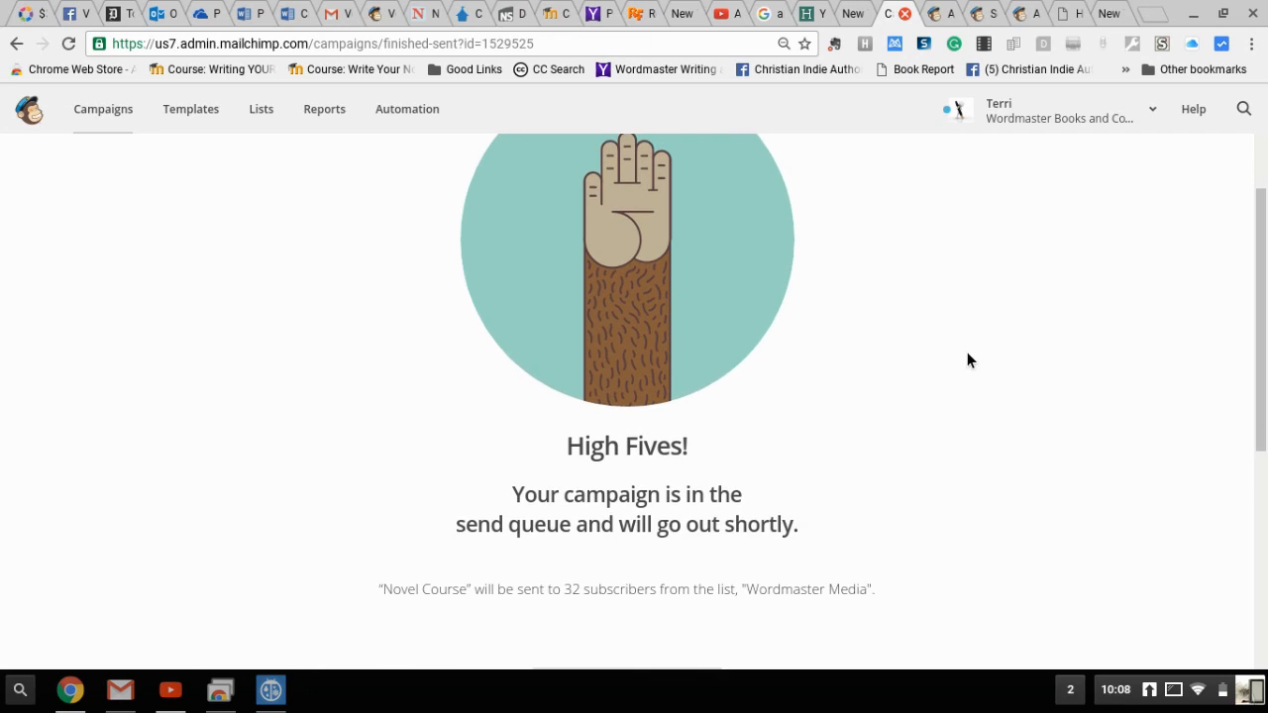
pyautogui.scroll(-3)
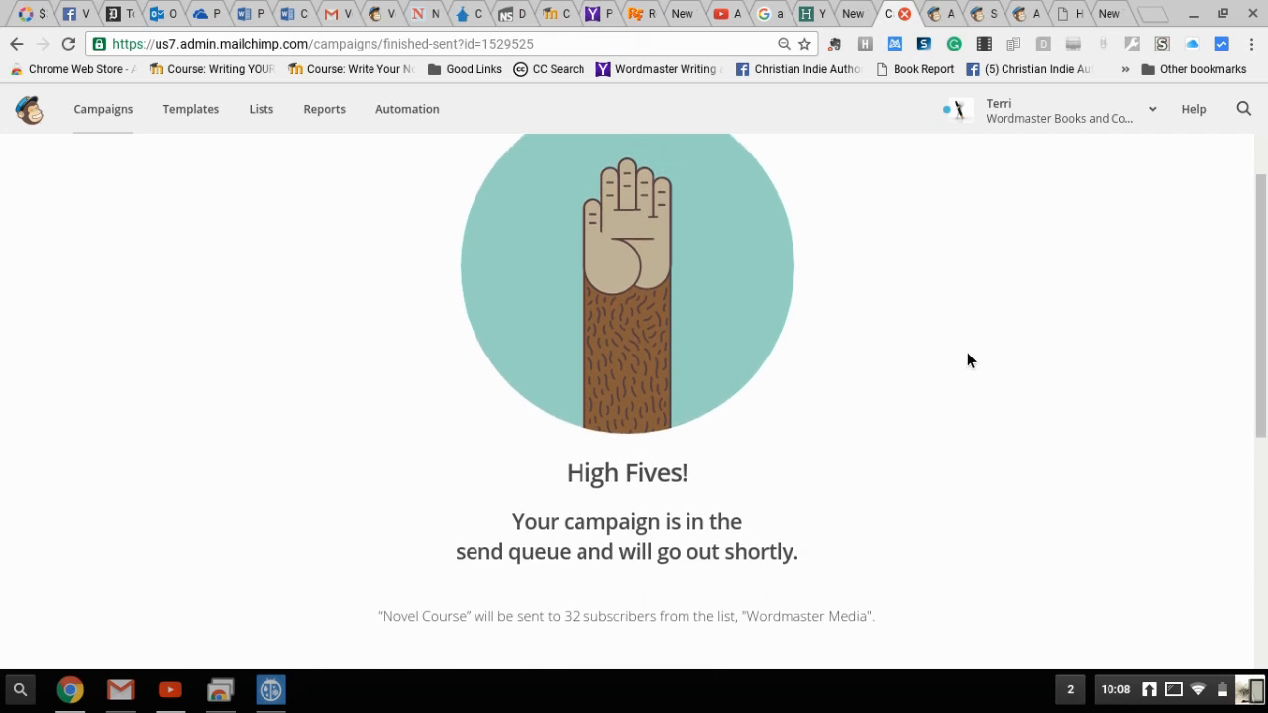